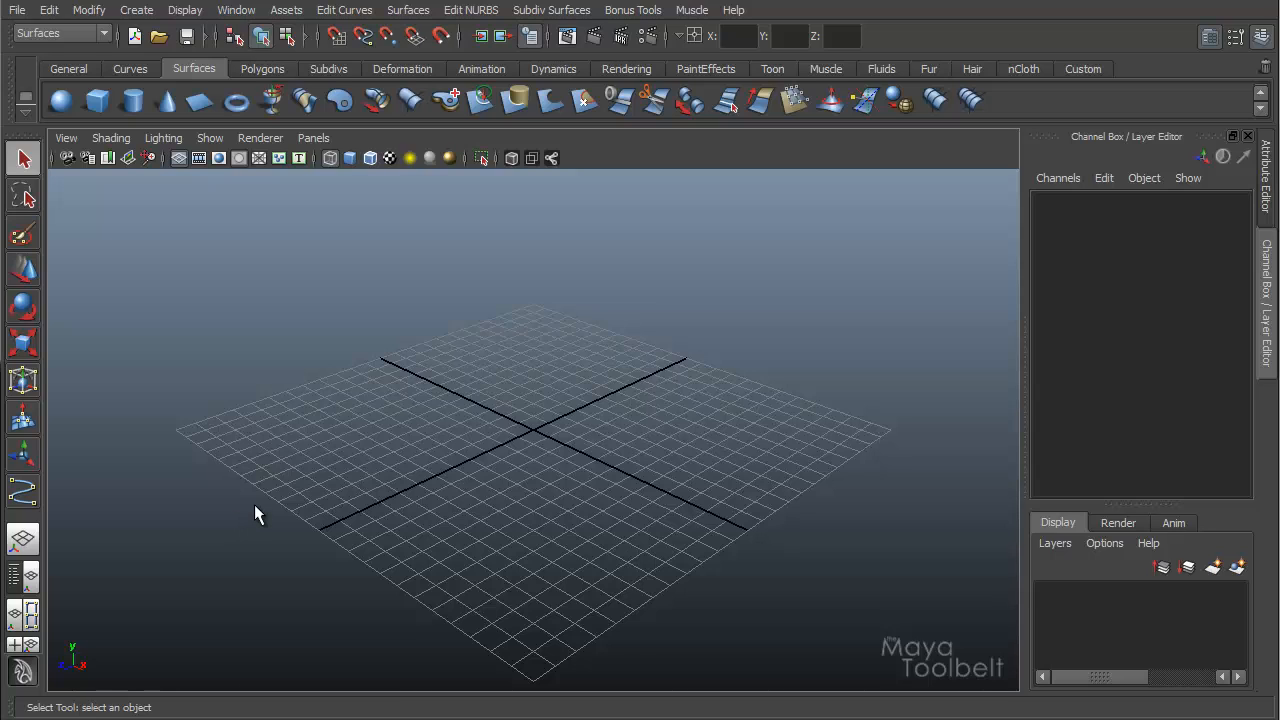
mouse_move(540, 415)
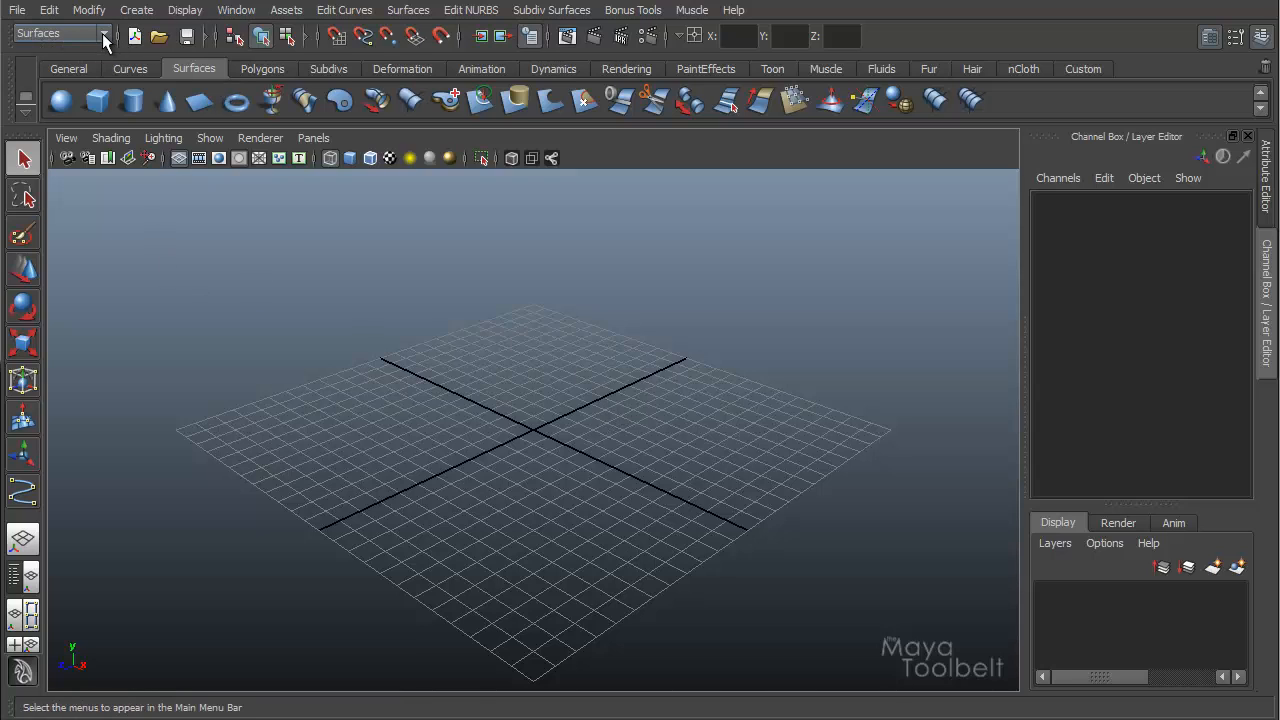
Step: Switch Maya's menu set to Surfaces modelling
click(104, 37)
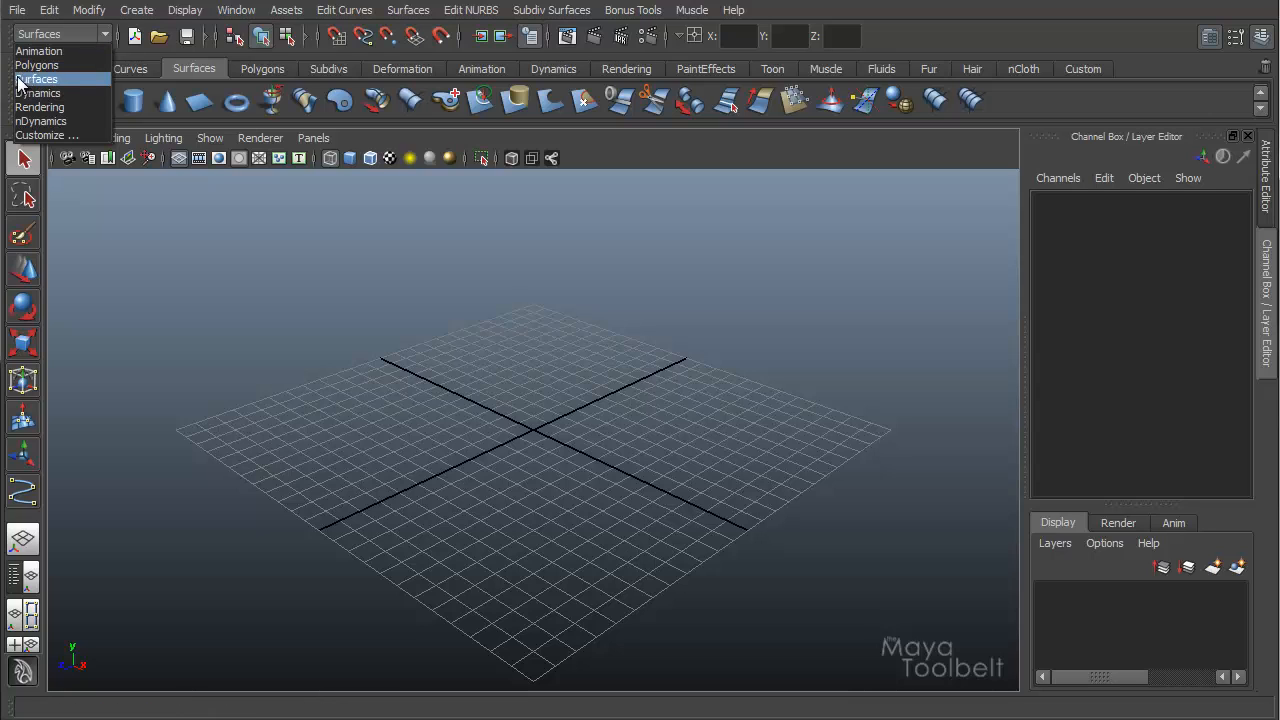
click(37, 79)
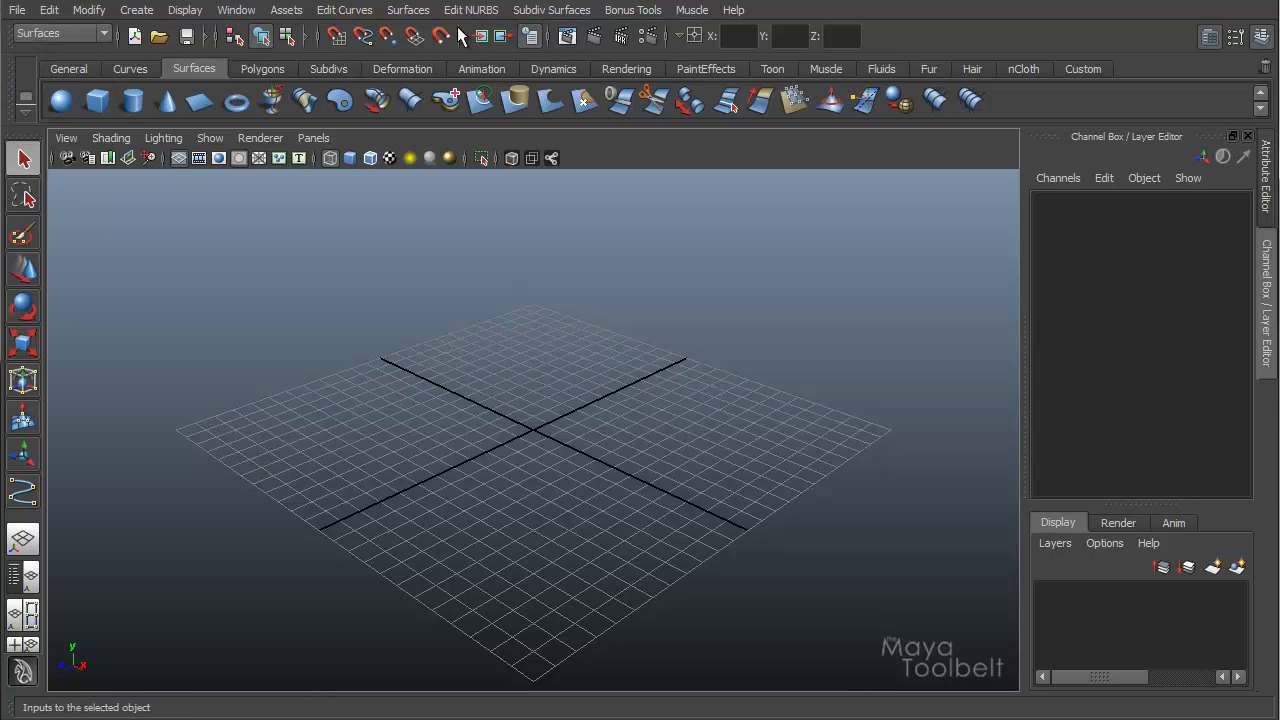
click(408, 10)
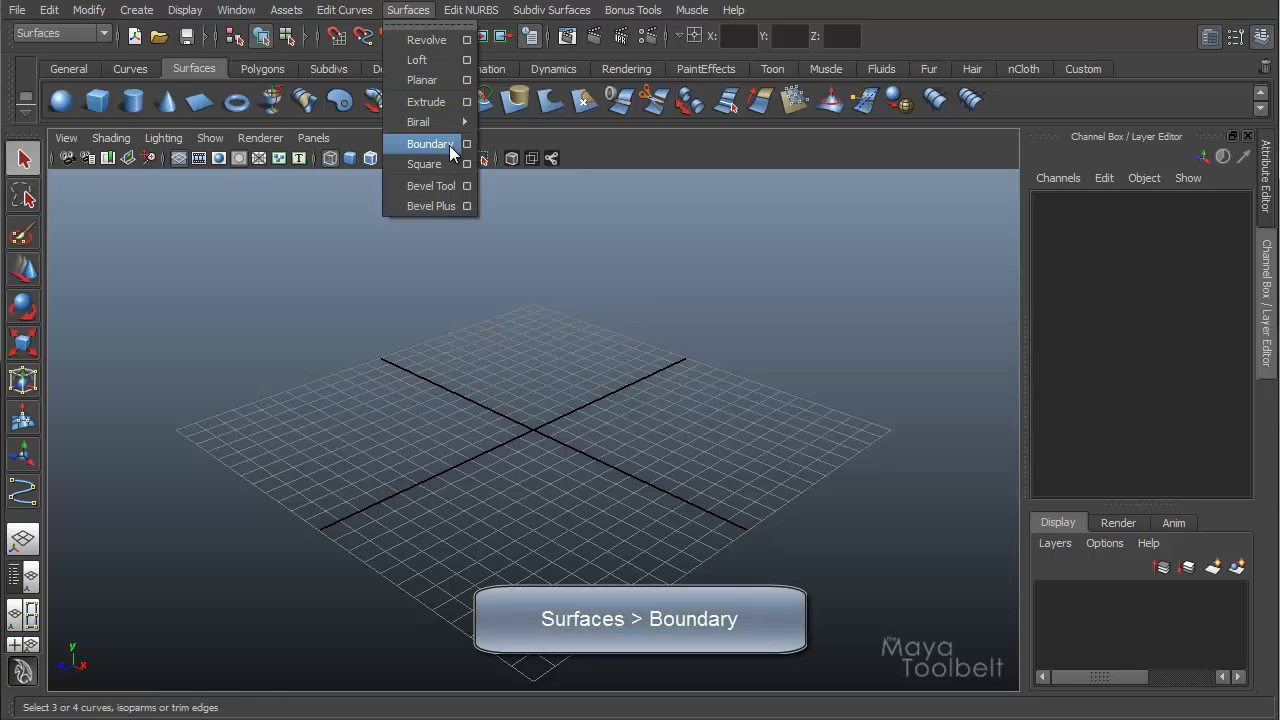
mouse_move(430, 150)
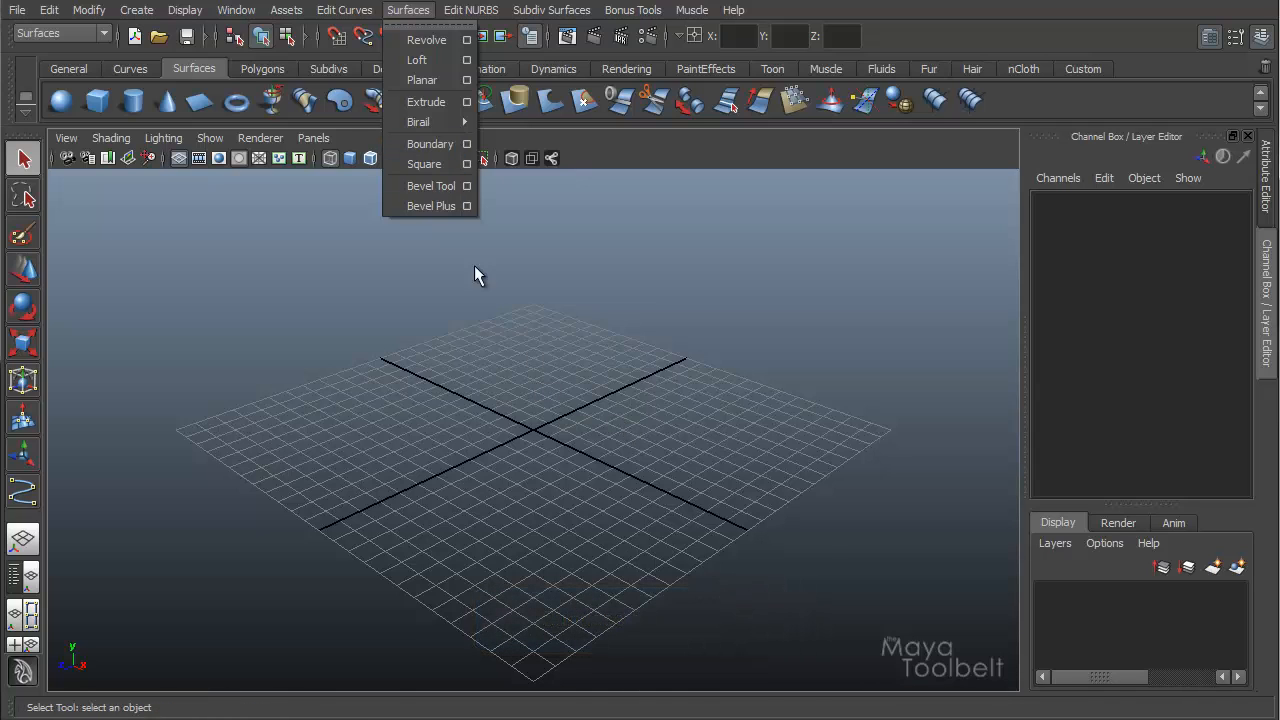
mouse_move(558, 480)
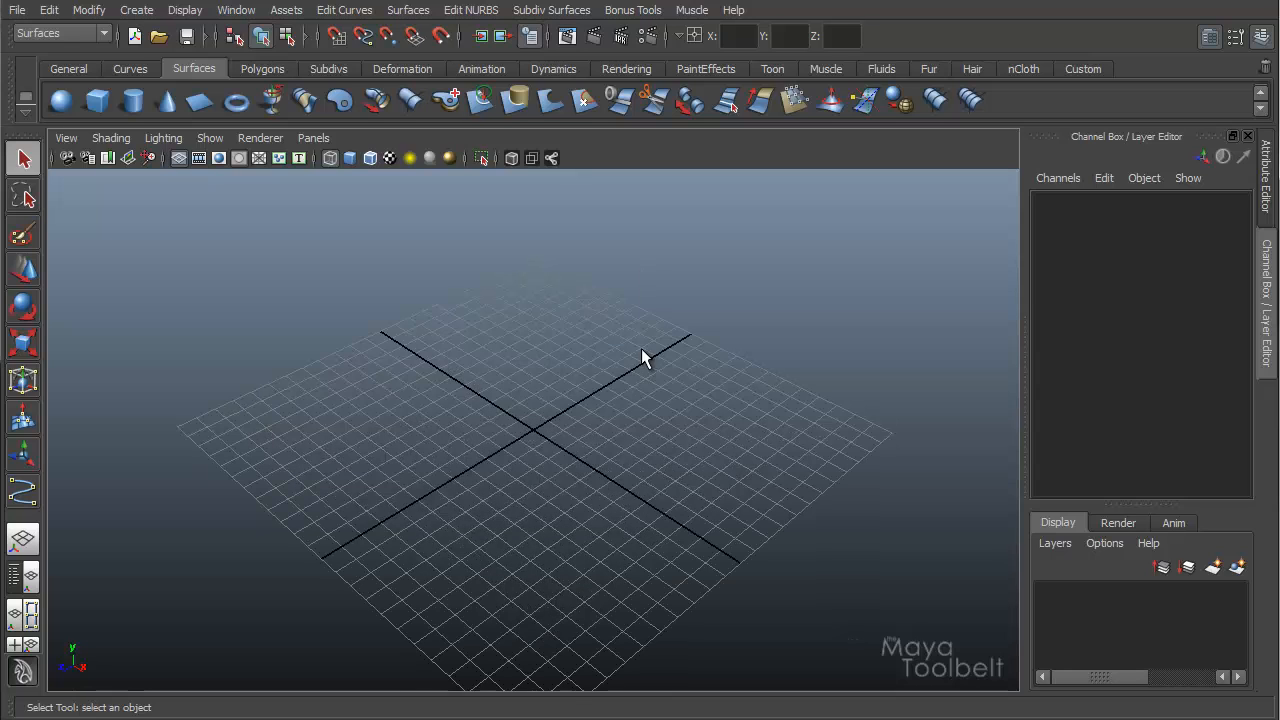
Step: Orbit the view and draw a wavy CV curve, curve1, across the grid
click(136, 10)
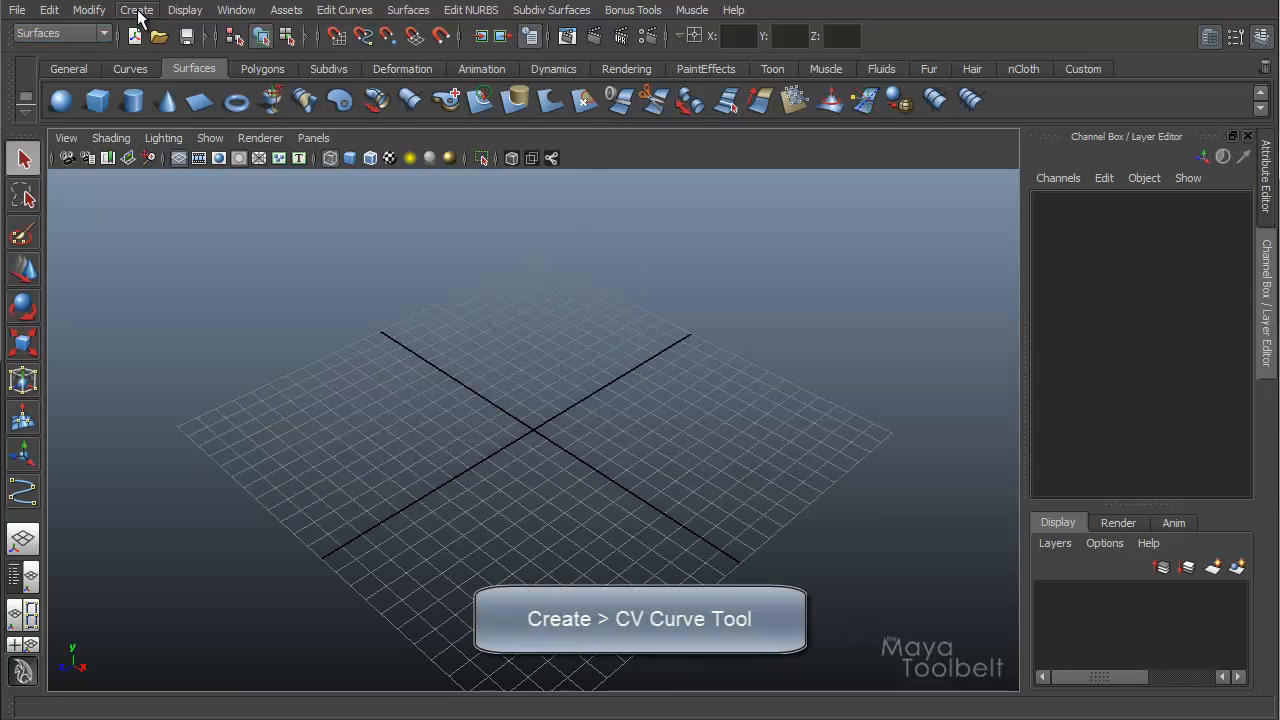
click(136, 10)
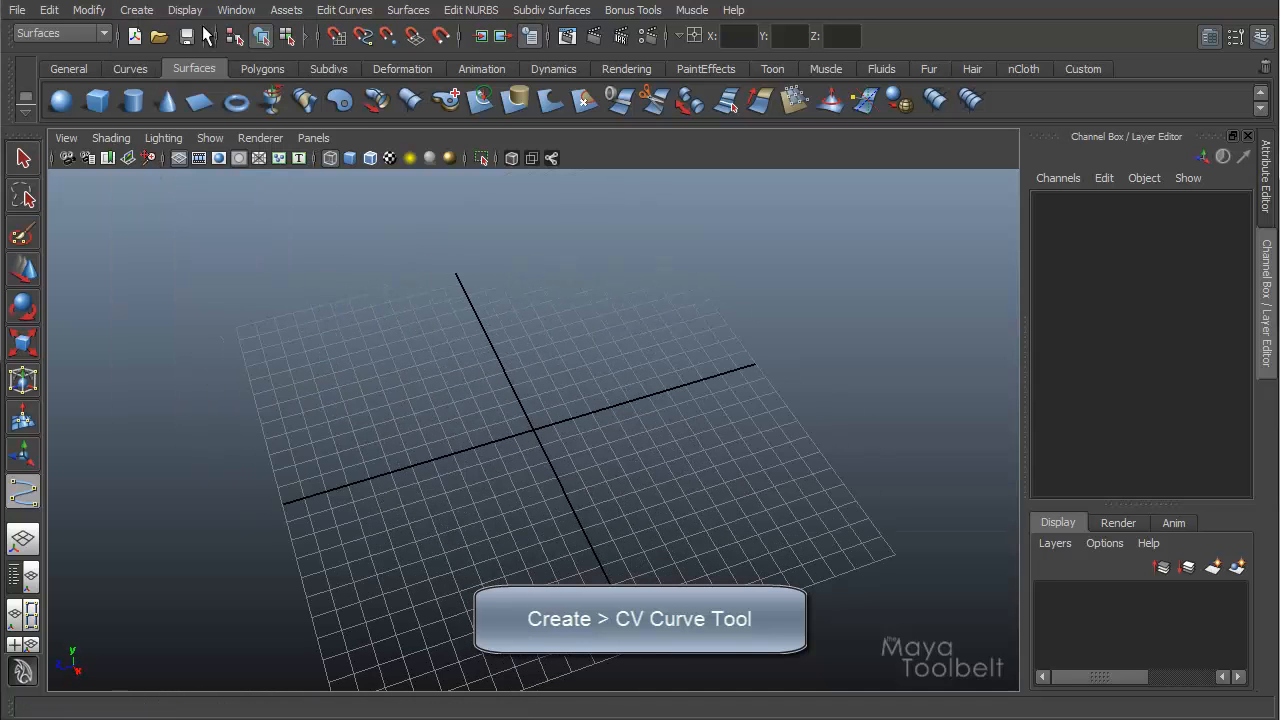
click(136, 10)
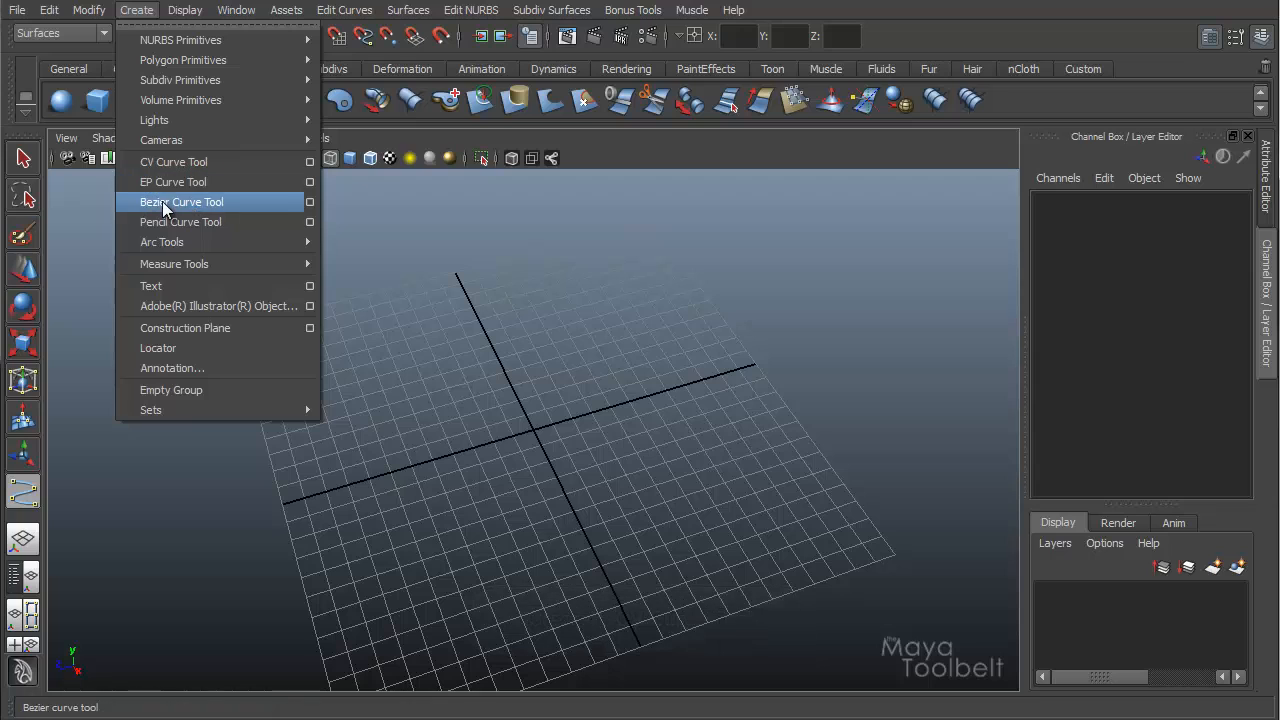
mouse_move(173, 181)
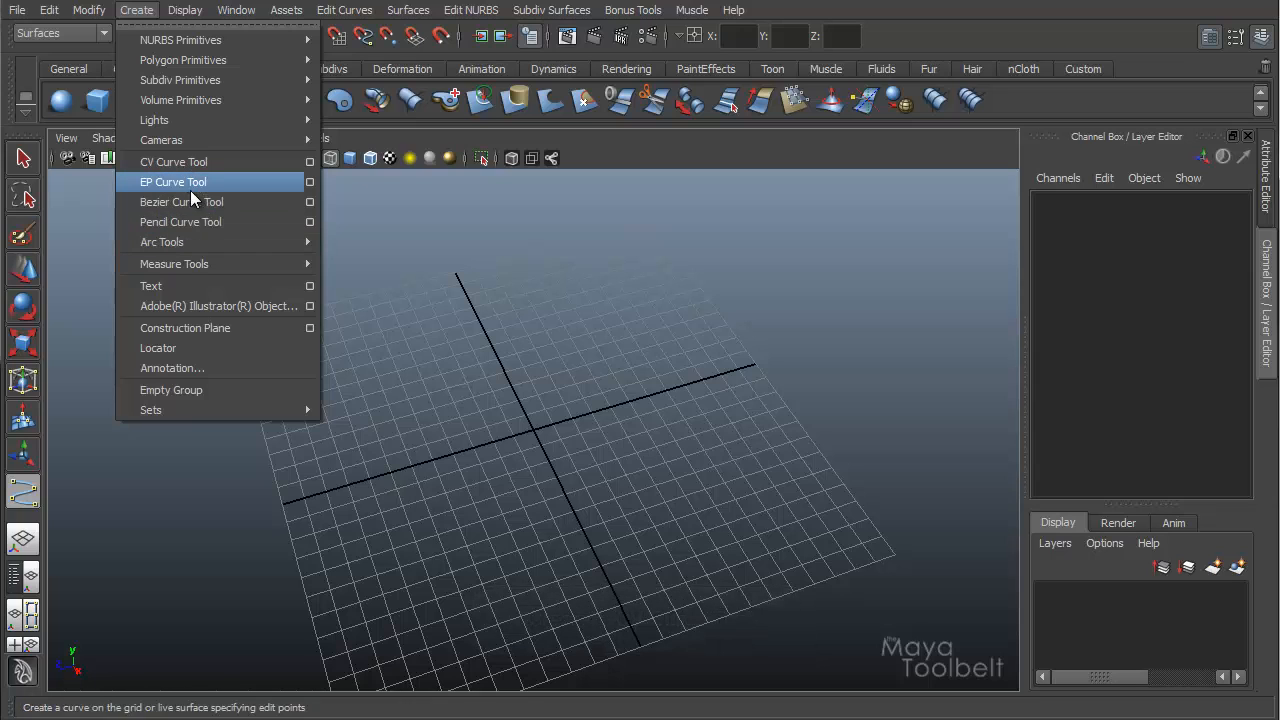
mouse_move(154, 120)
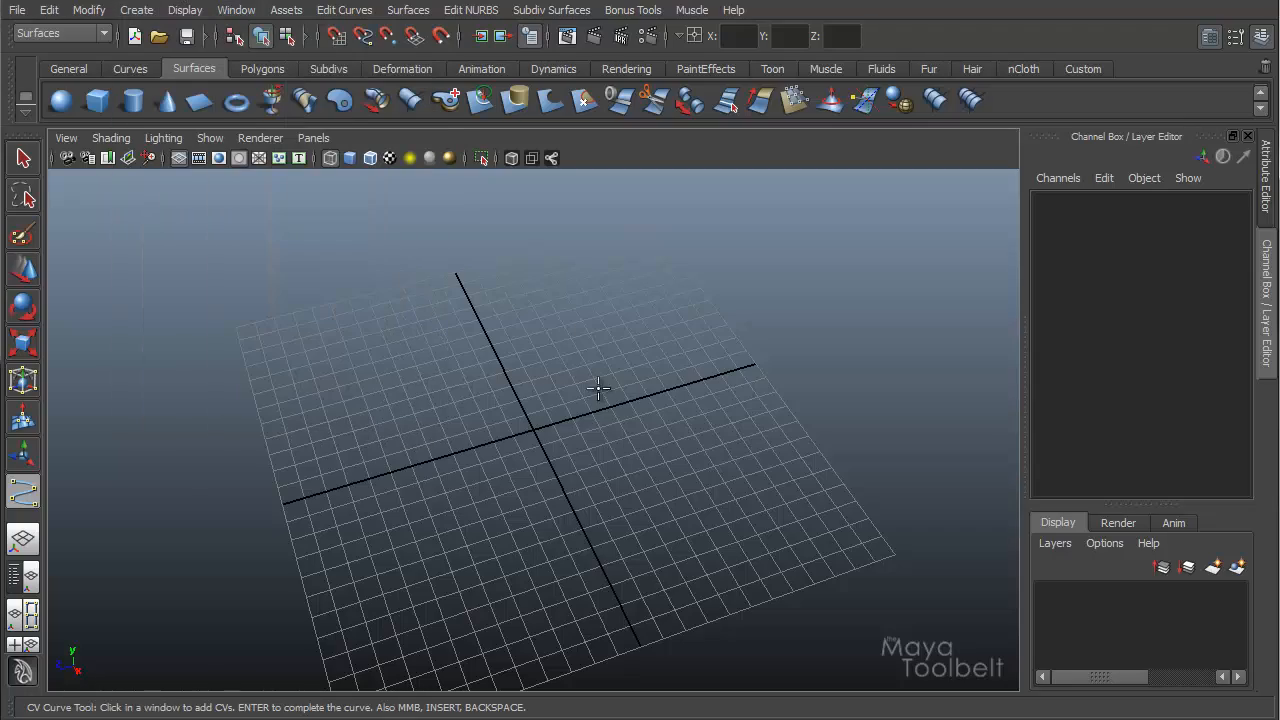
drag(600, 388, 540, 387)
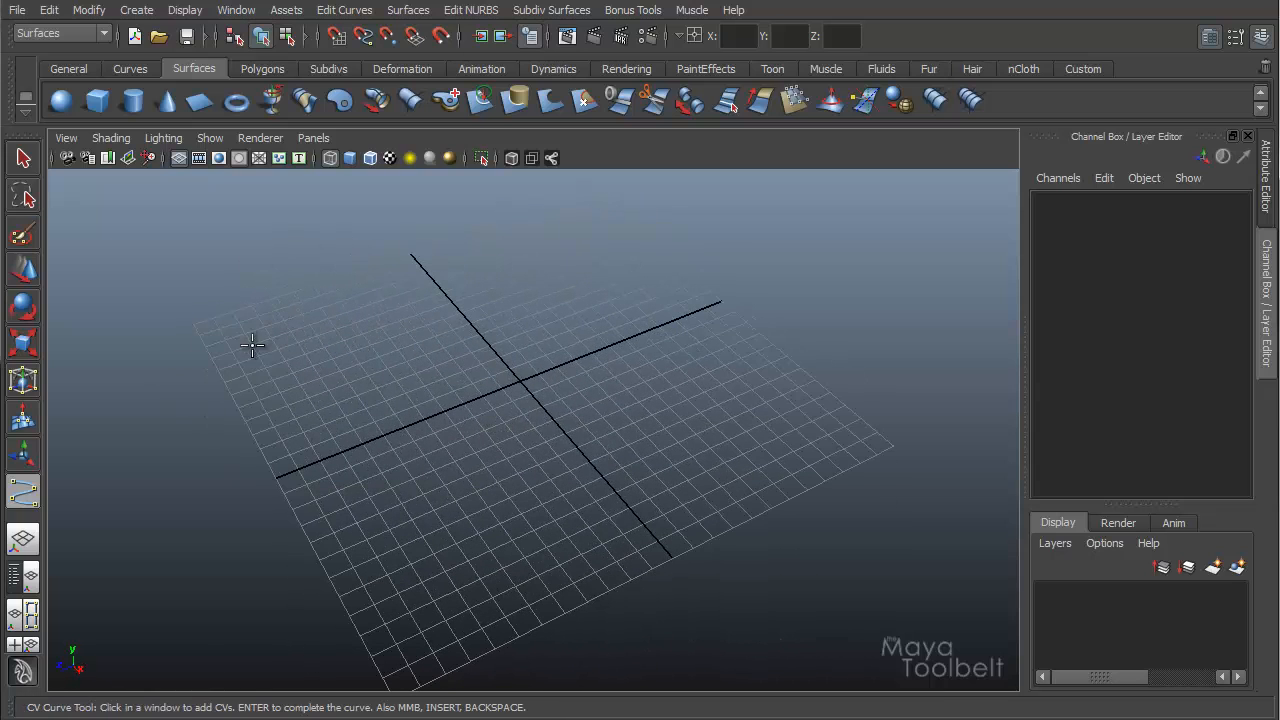
click(578, 245)
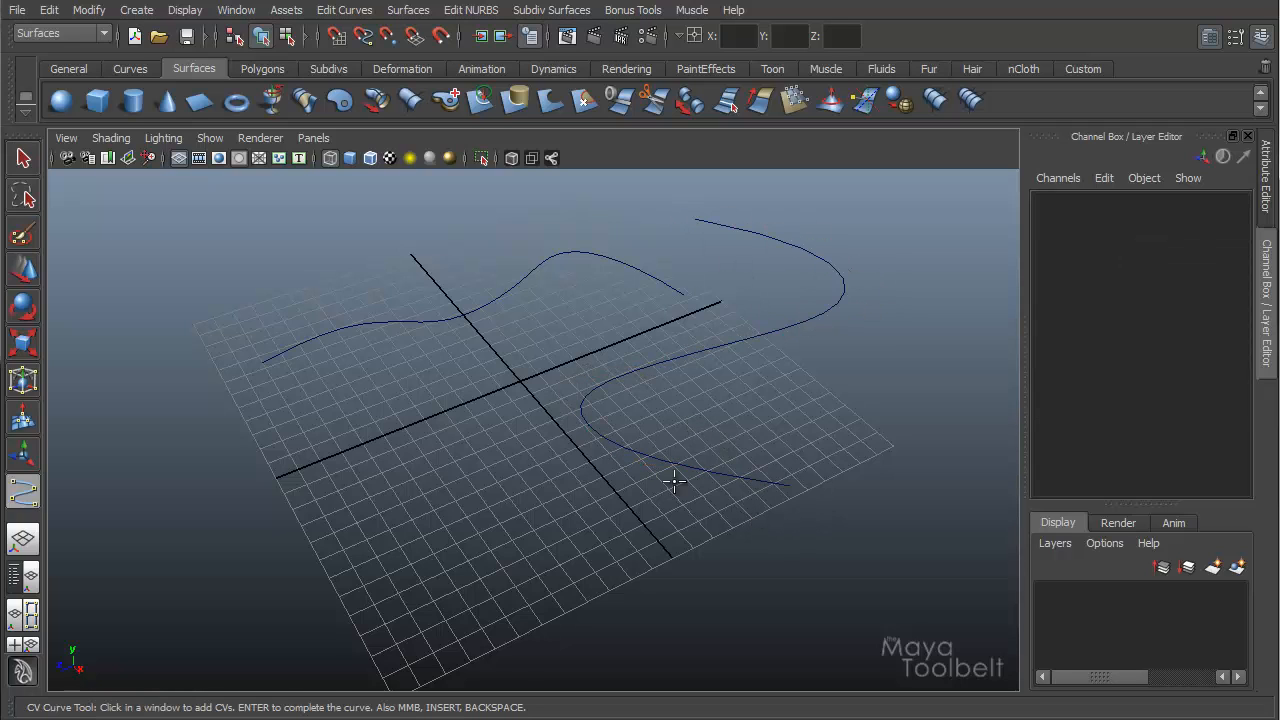
click(305, 503)
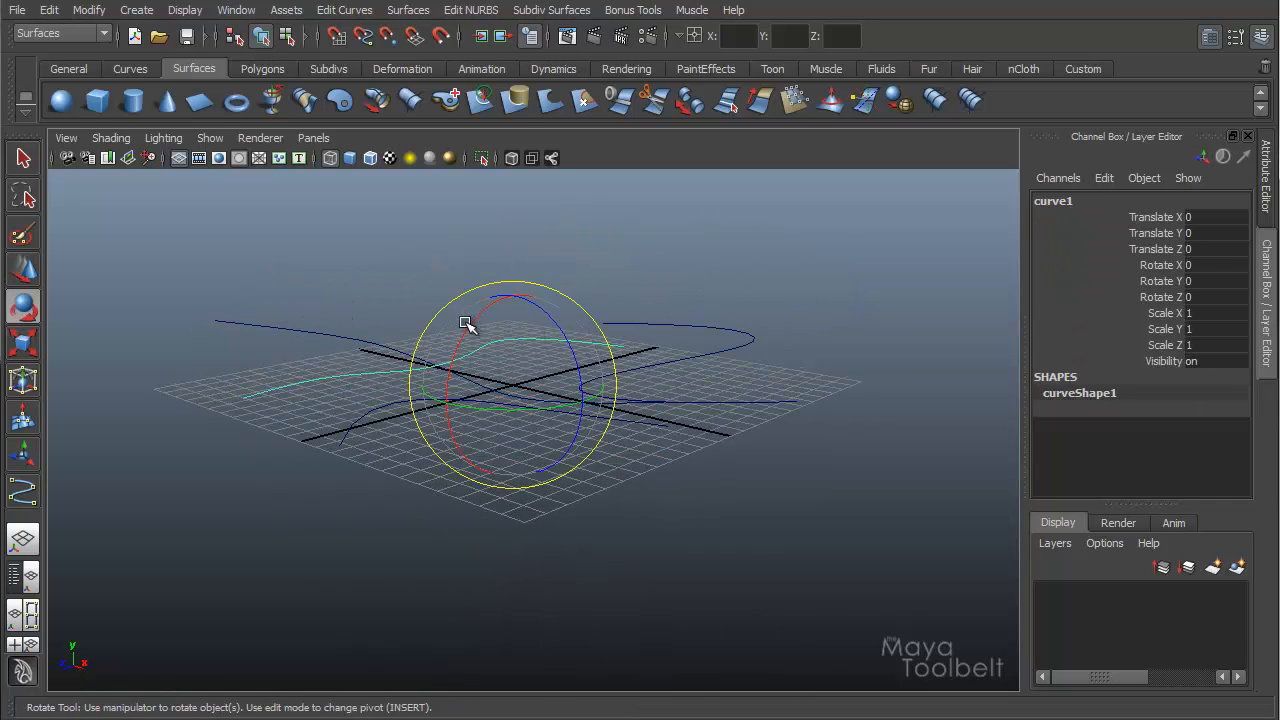
Step: Select a curve to raise it into position
click(611, 355)
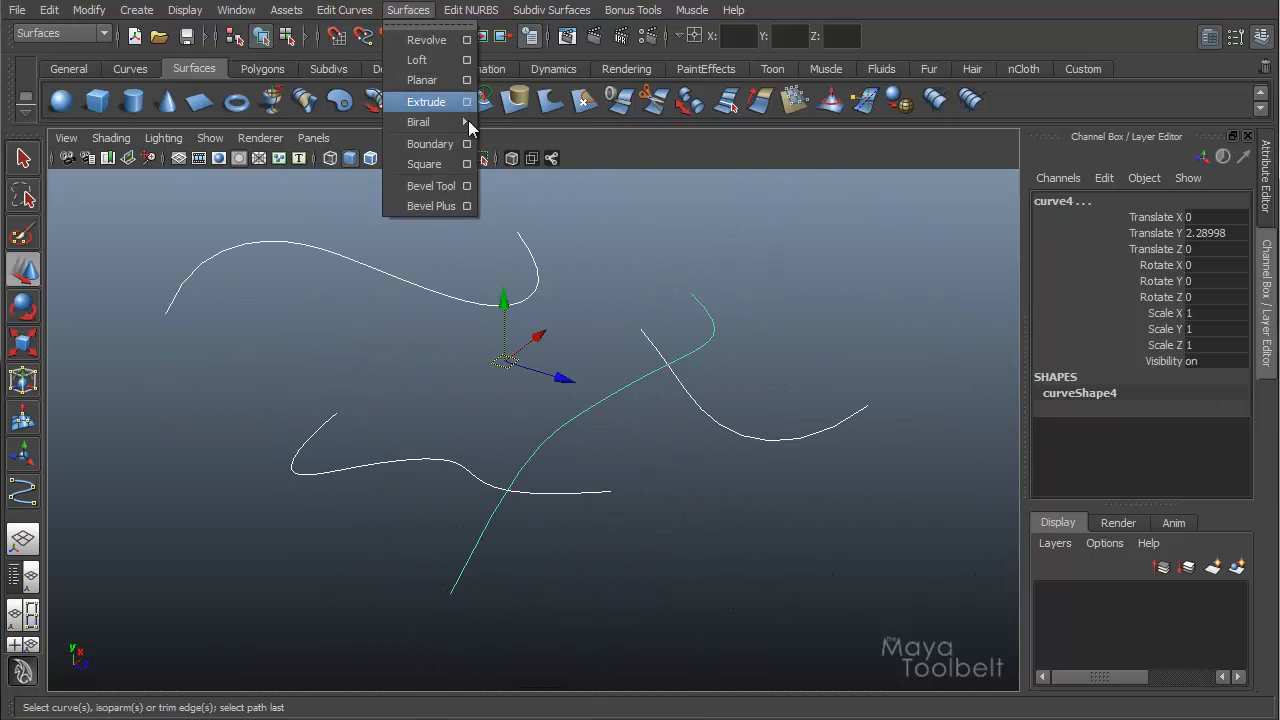
Step: Create boundarySurface1 from the four curves and orbit to view it from above, side and below
click(429, 143)
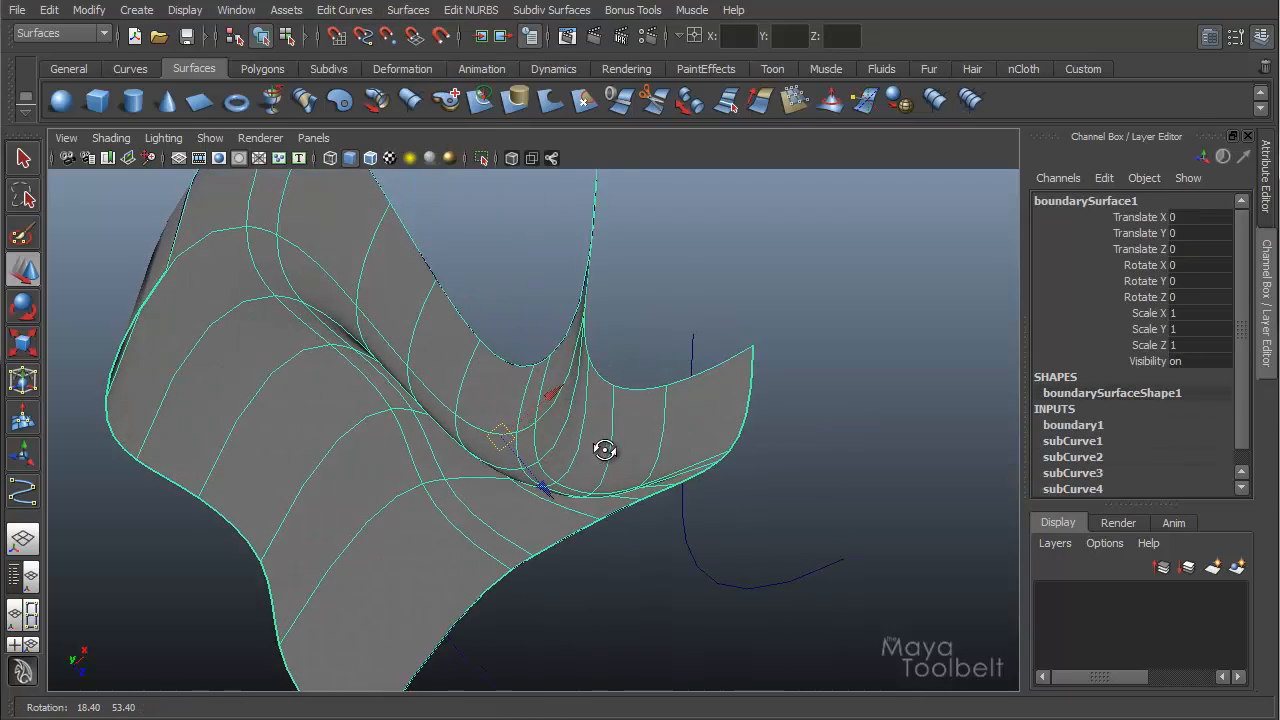
drag(605, 450, 710, 338)
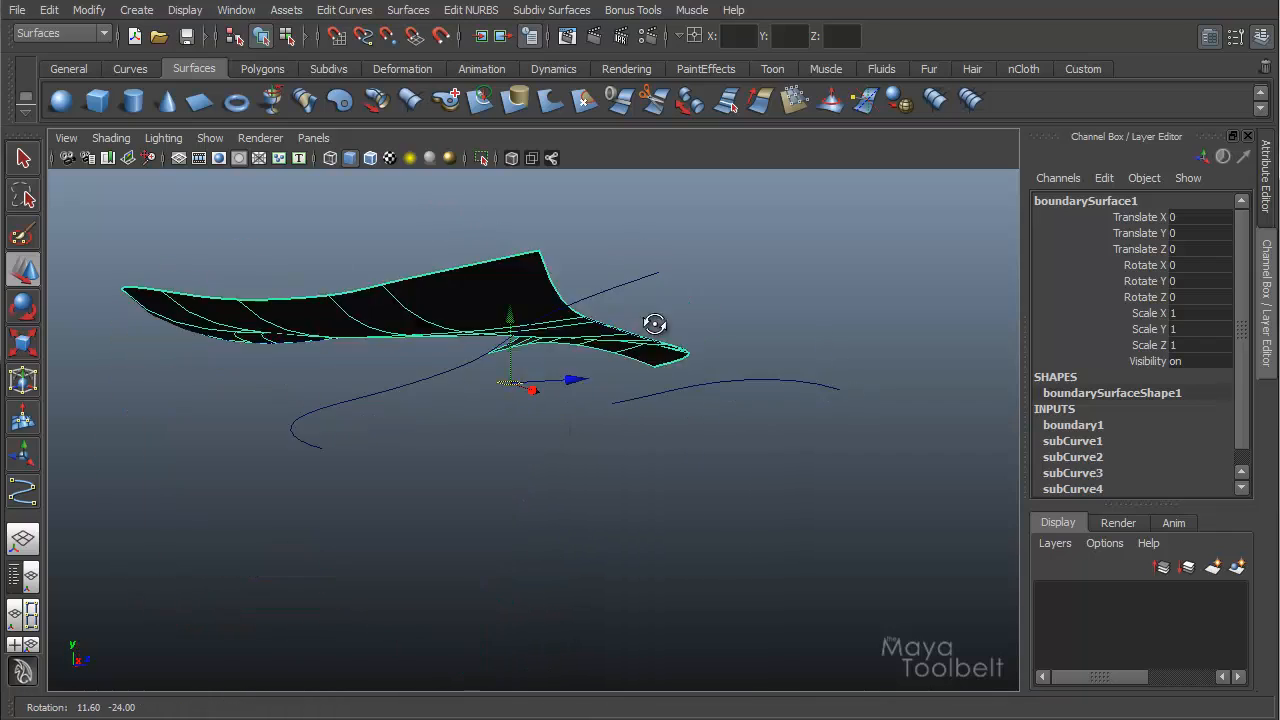
drag(655, 323, 603, 398)
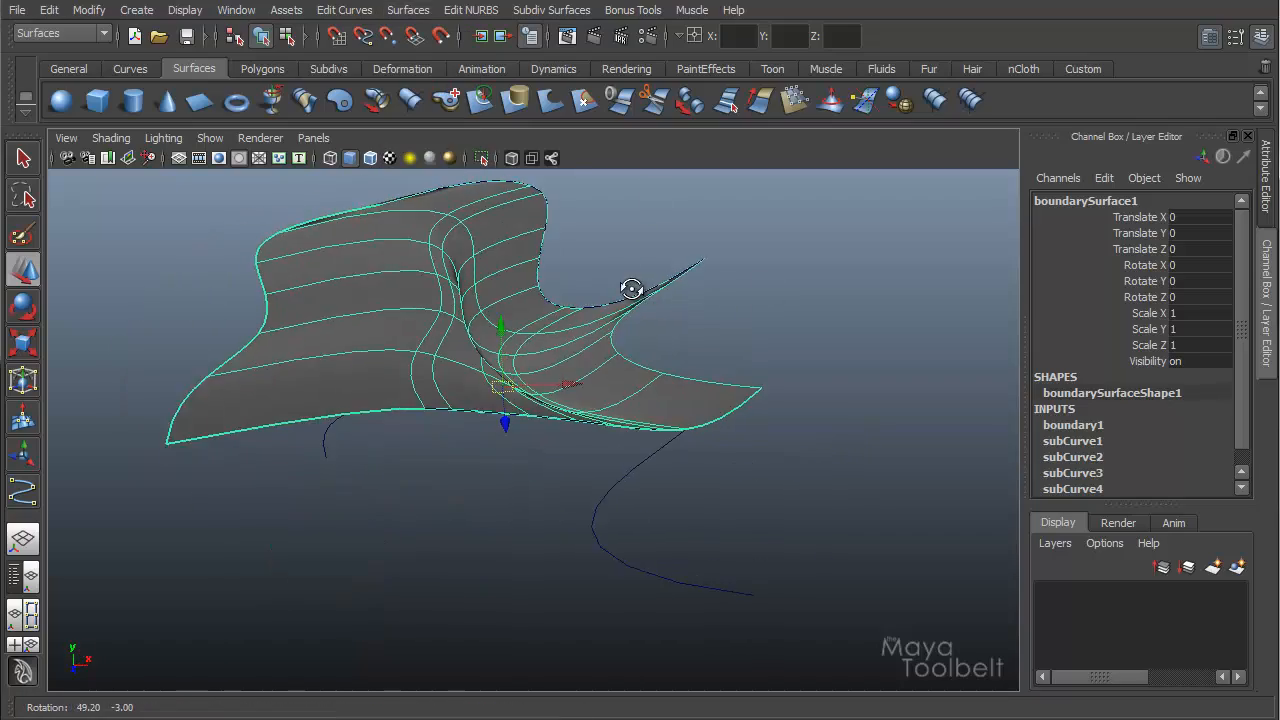
drag(631, 289, 820, 260)
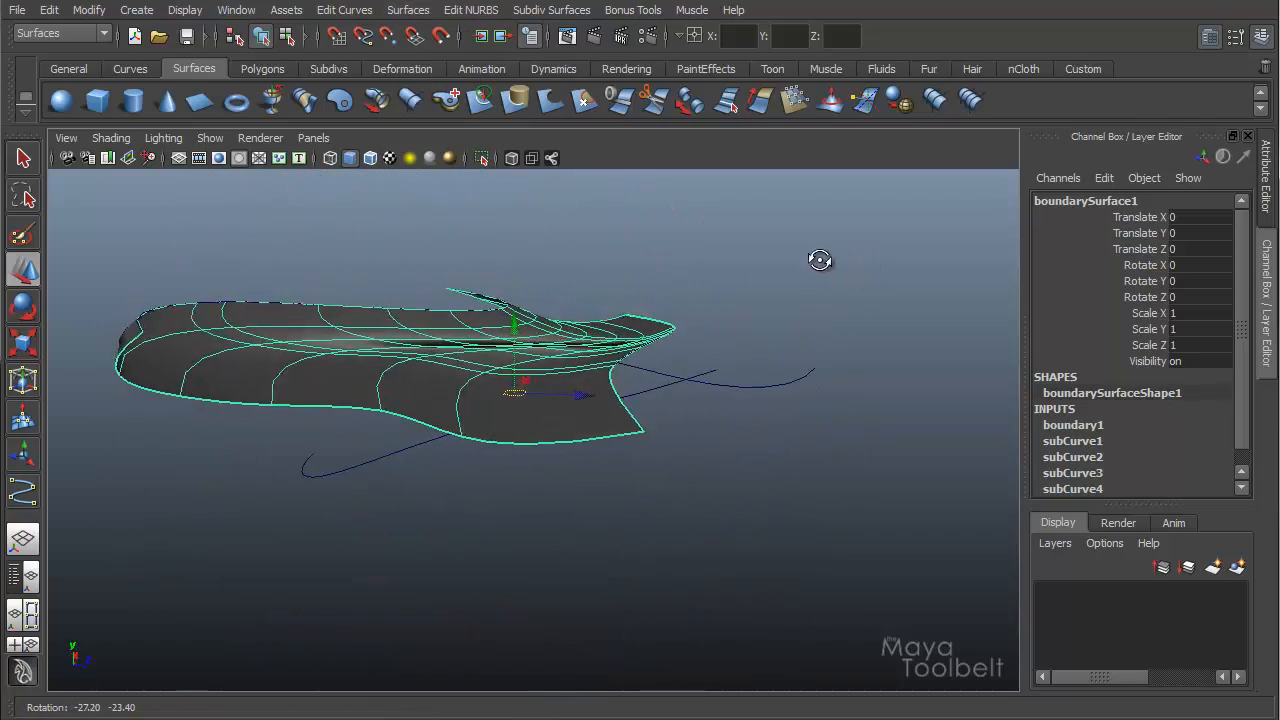
drag(820, 260, 710, 366)
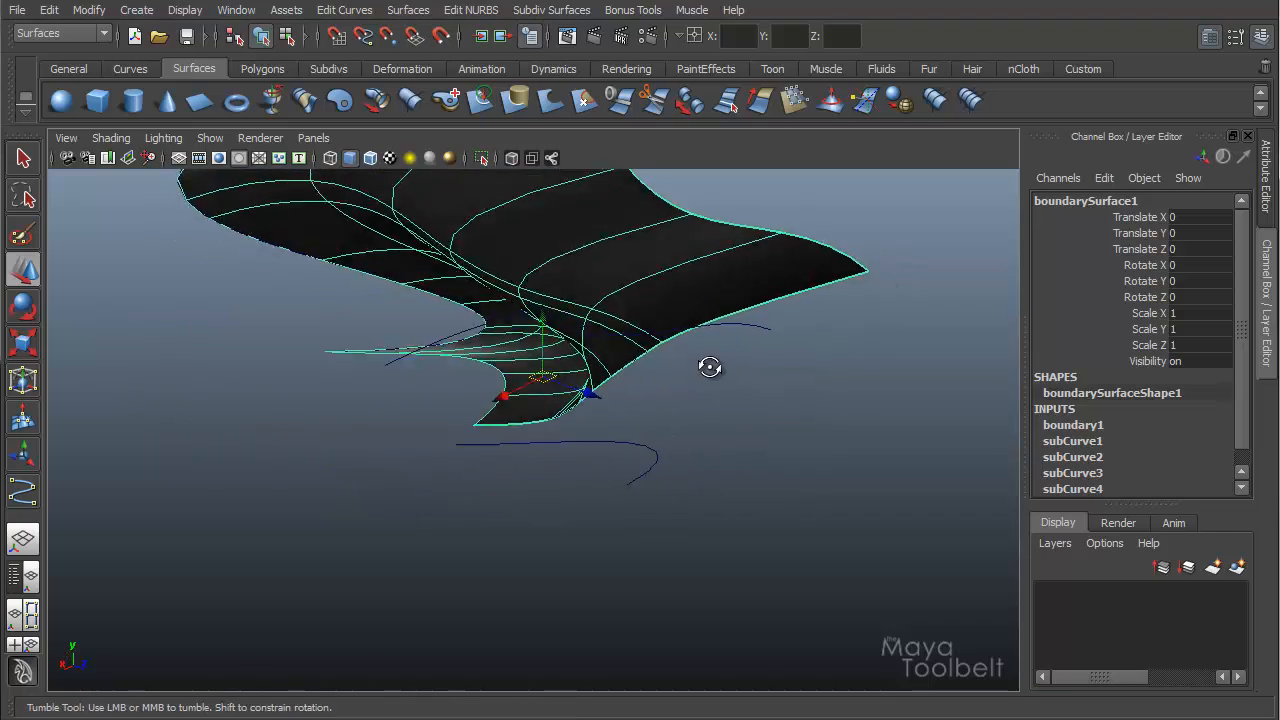
drag(710, 367, 531, 452)
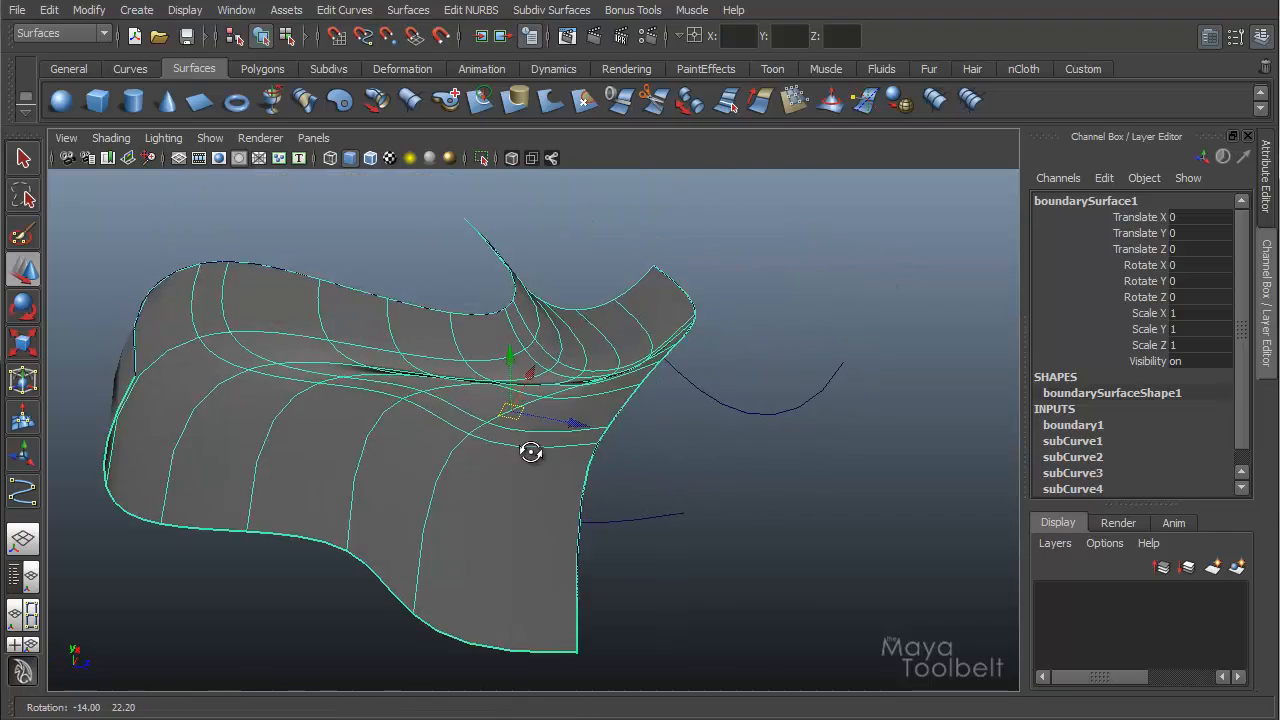
drag(531, 452, 500, 413)
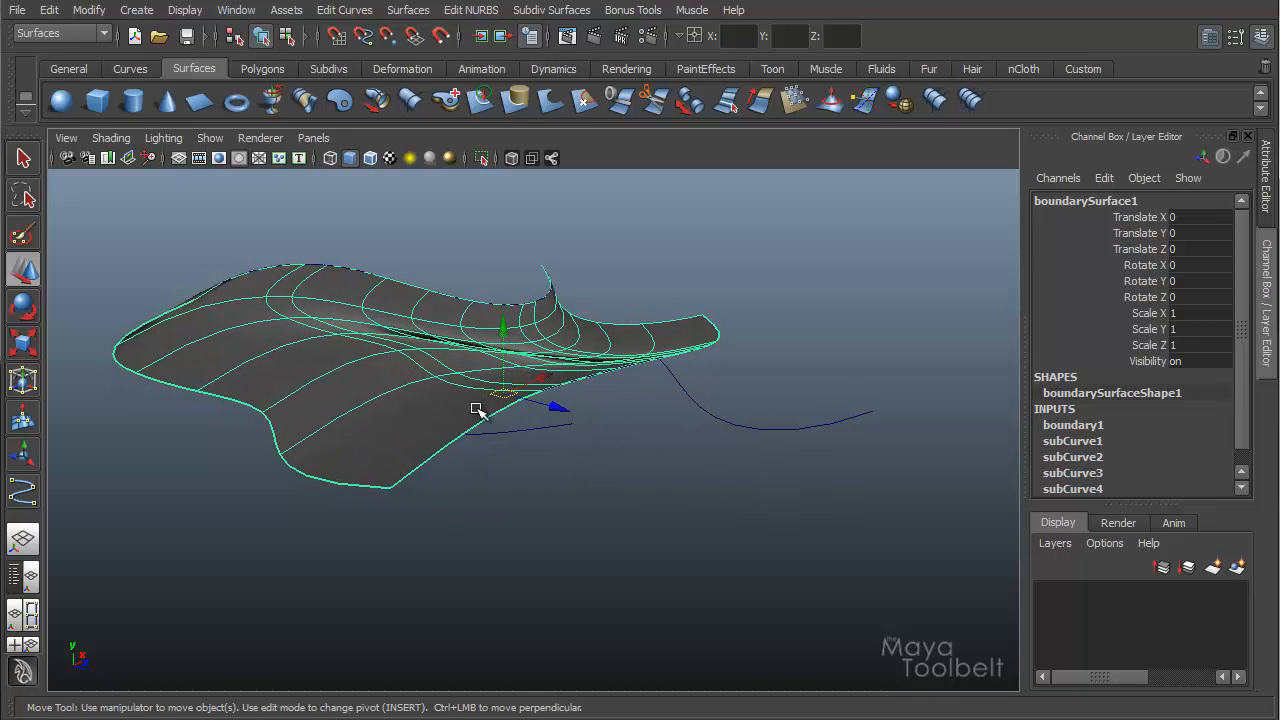
mouse_move(472, 407)
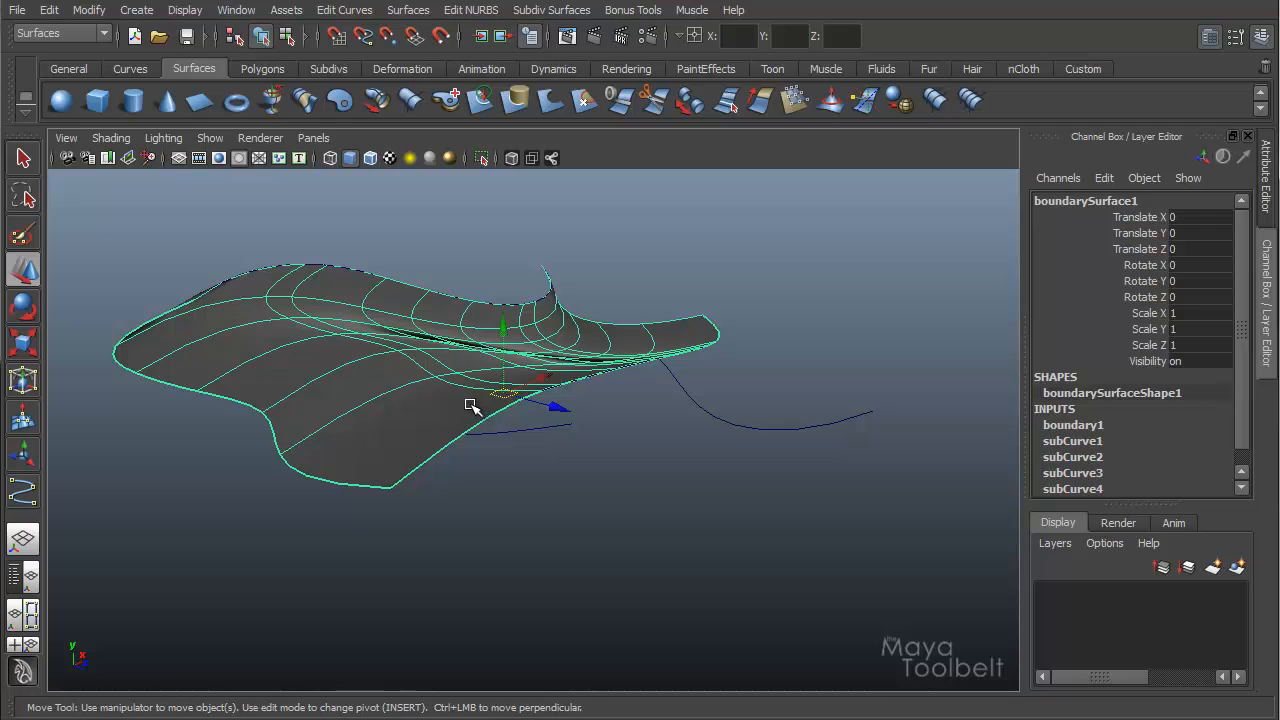
mouse_move(1255, 285)
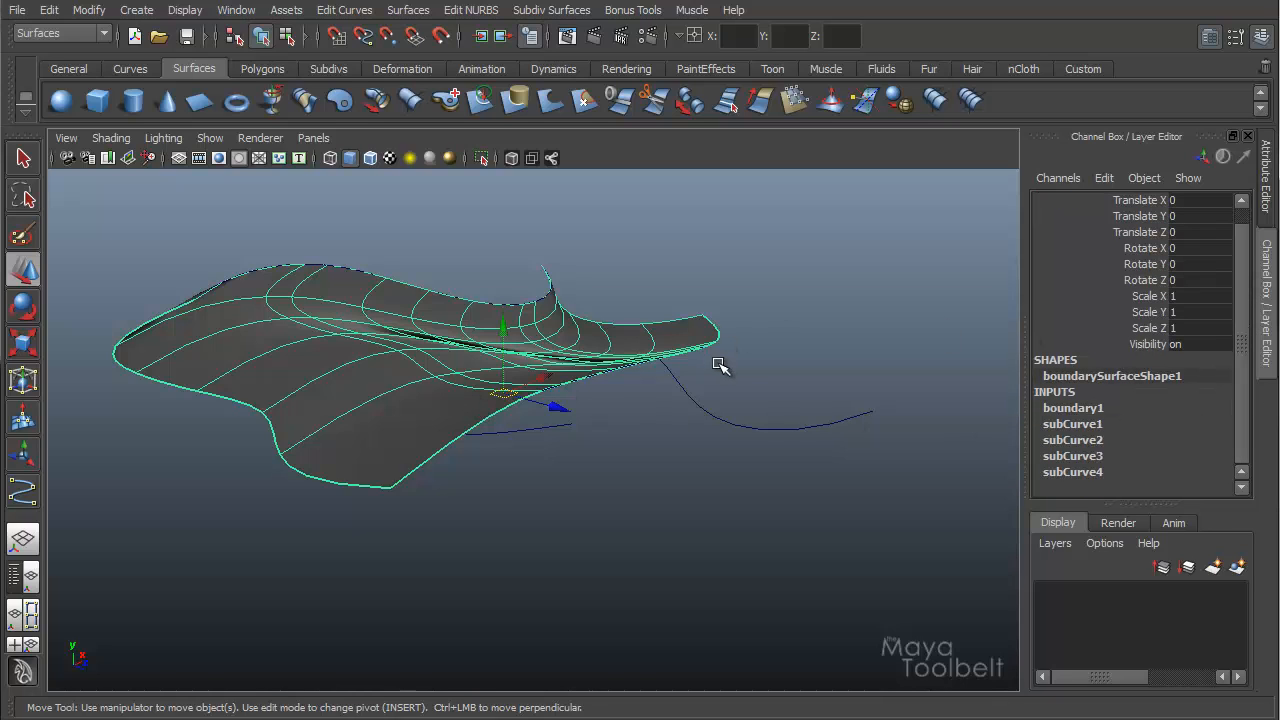
mouse_move(730, 350)
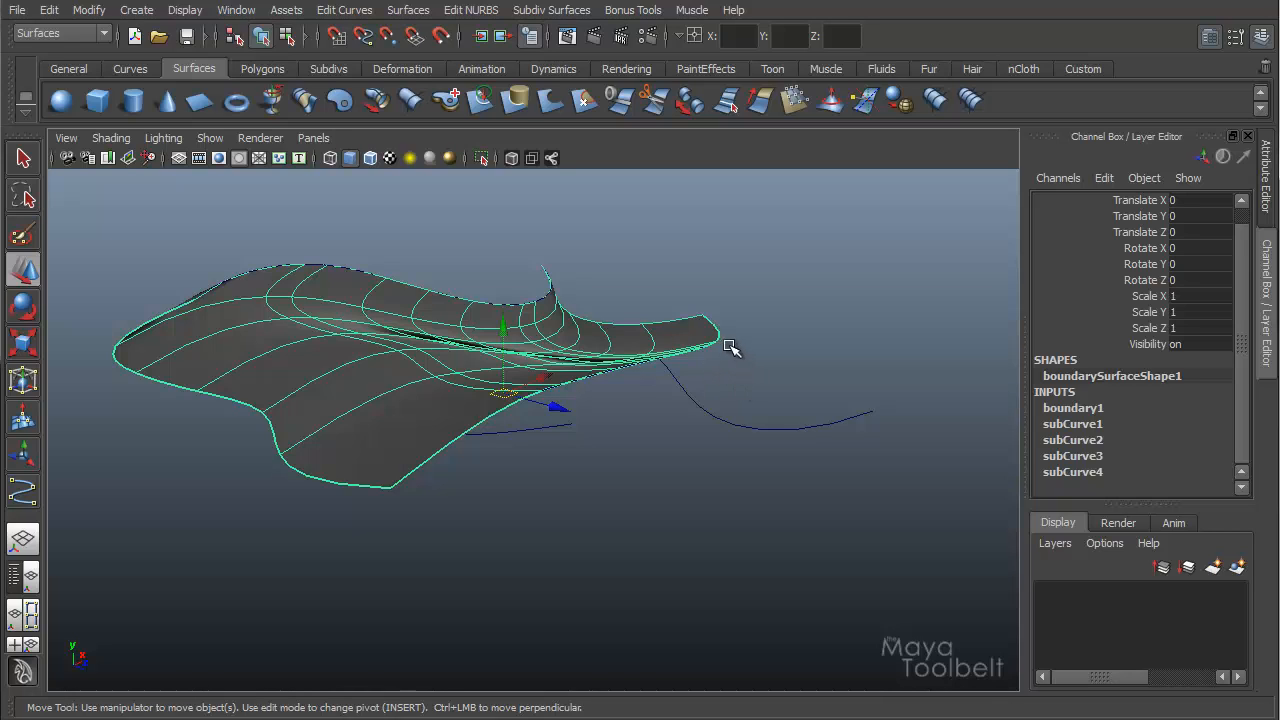
mouse_move(723, 355)
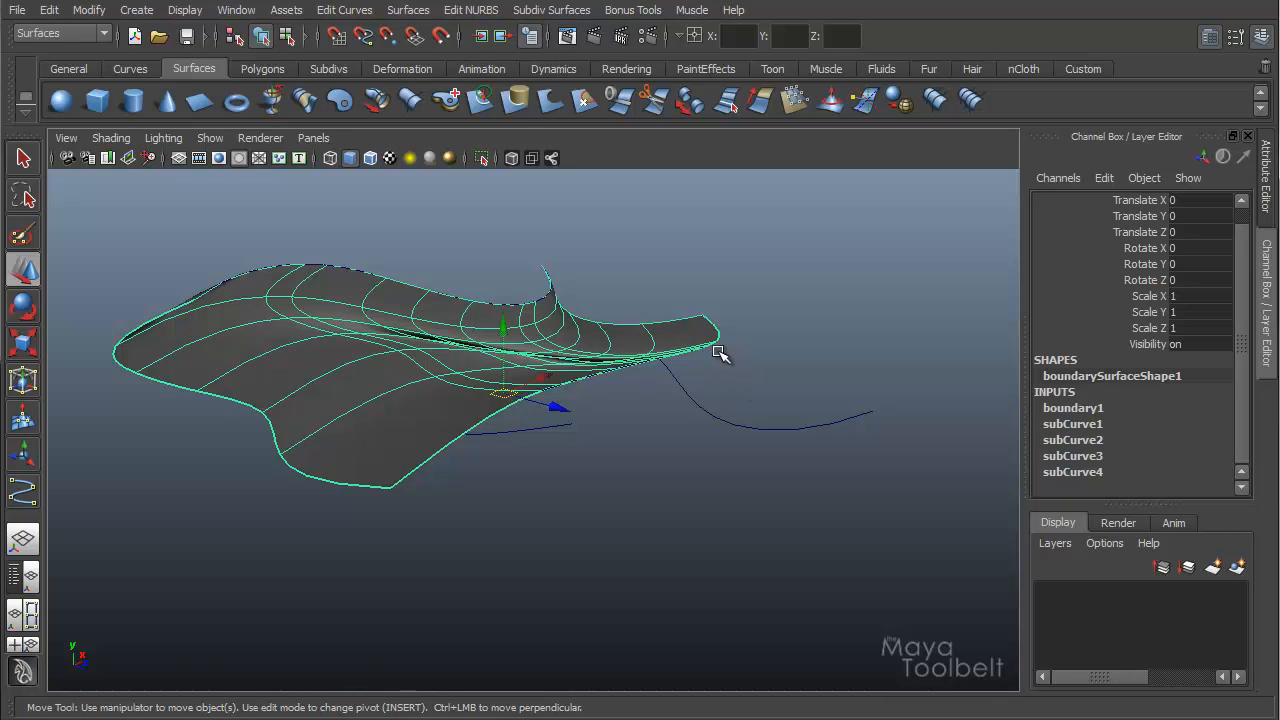
mouse_move(795, 355)
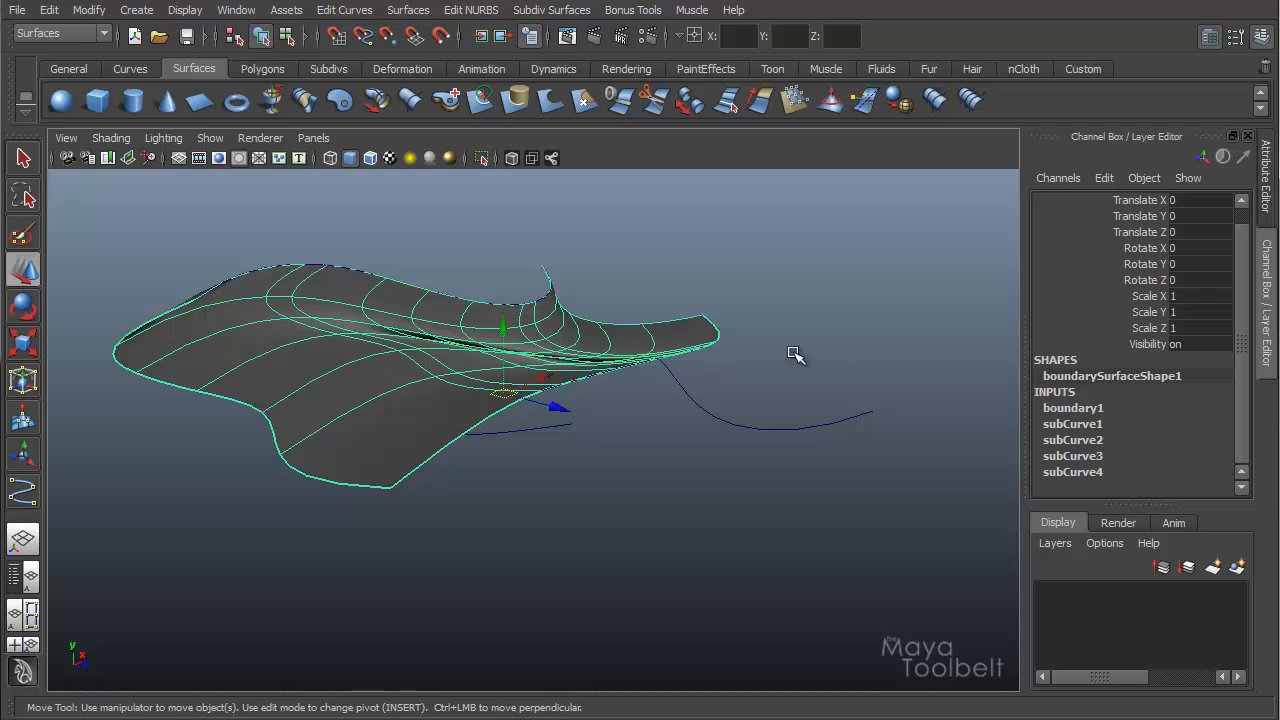
mouse_move(811, 341)
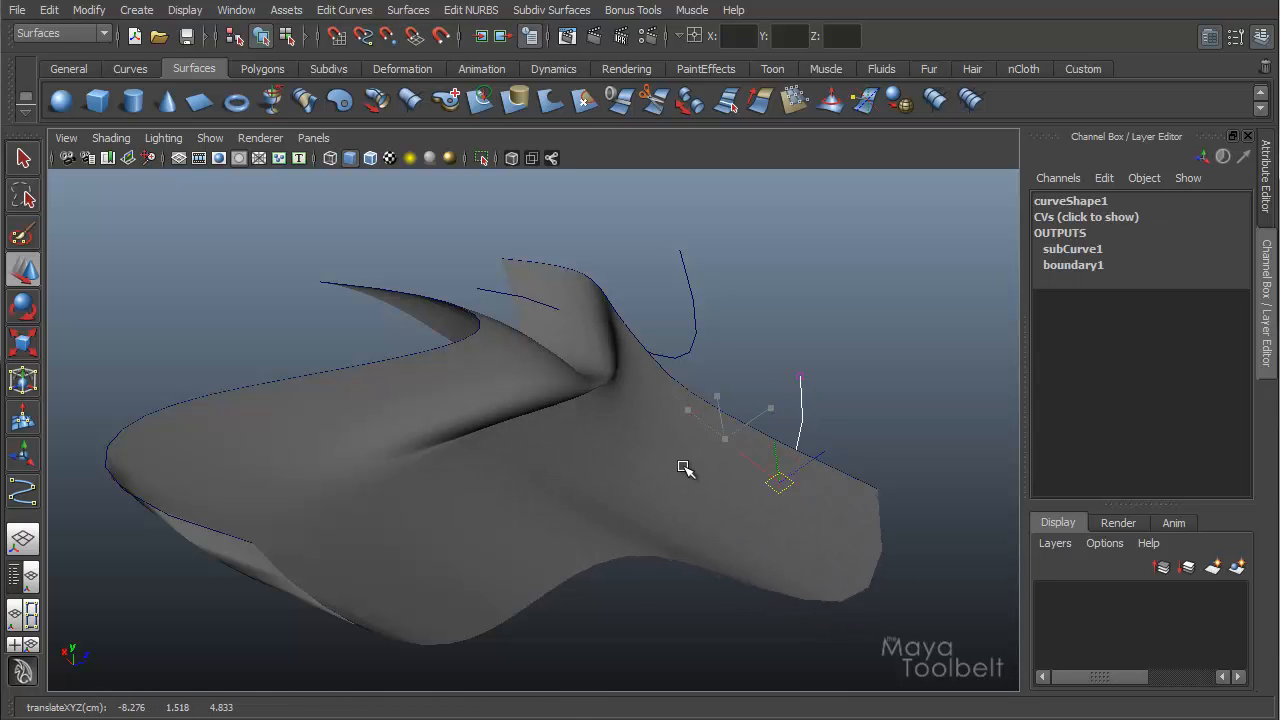
Step: Drag CVs on two boundary curves so the surface edges follow the new shape
drag(685, 470, 730, 375)
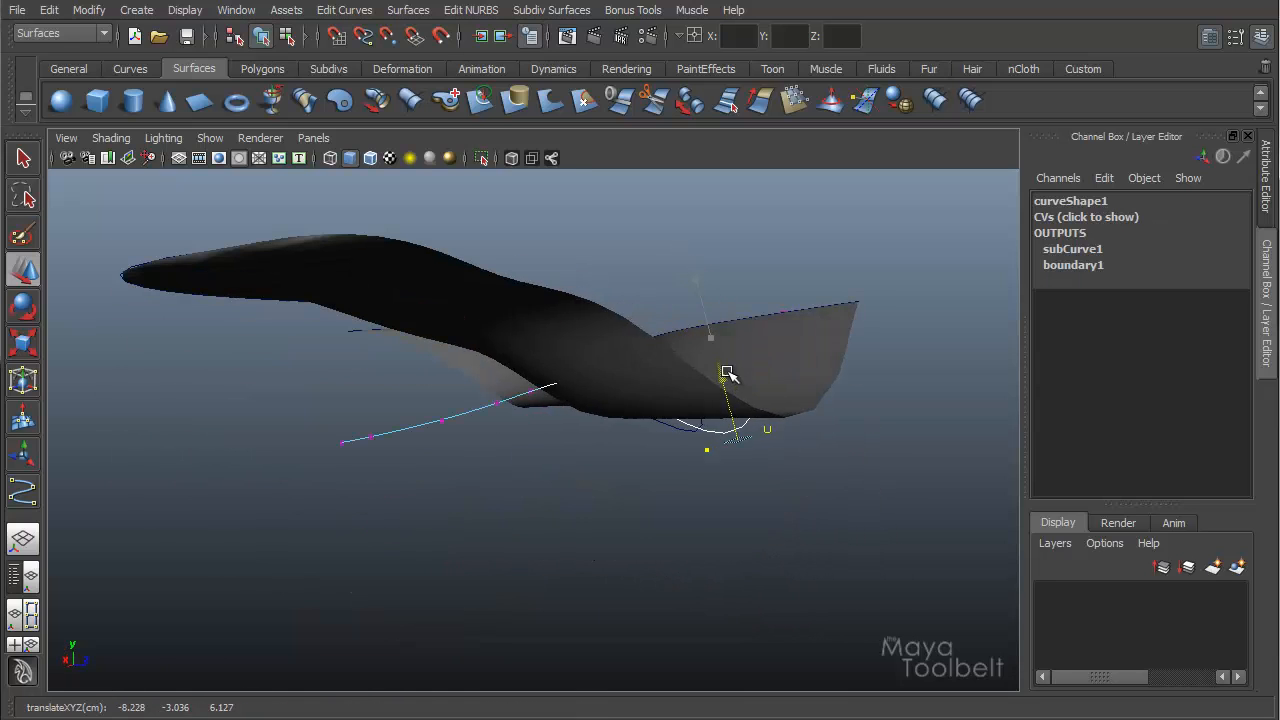
drag(730, 375, 870, 441)
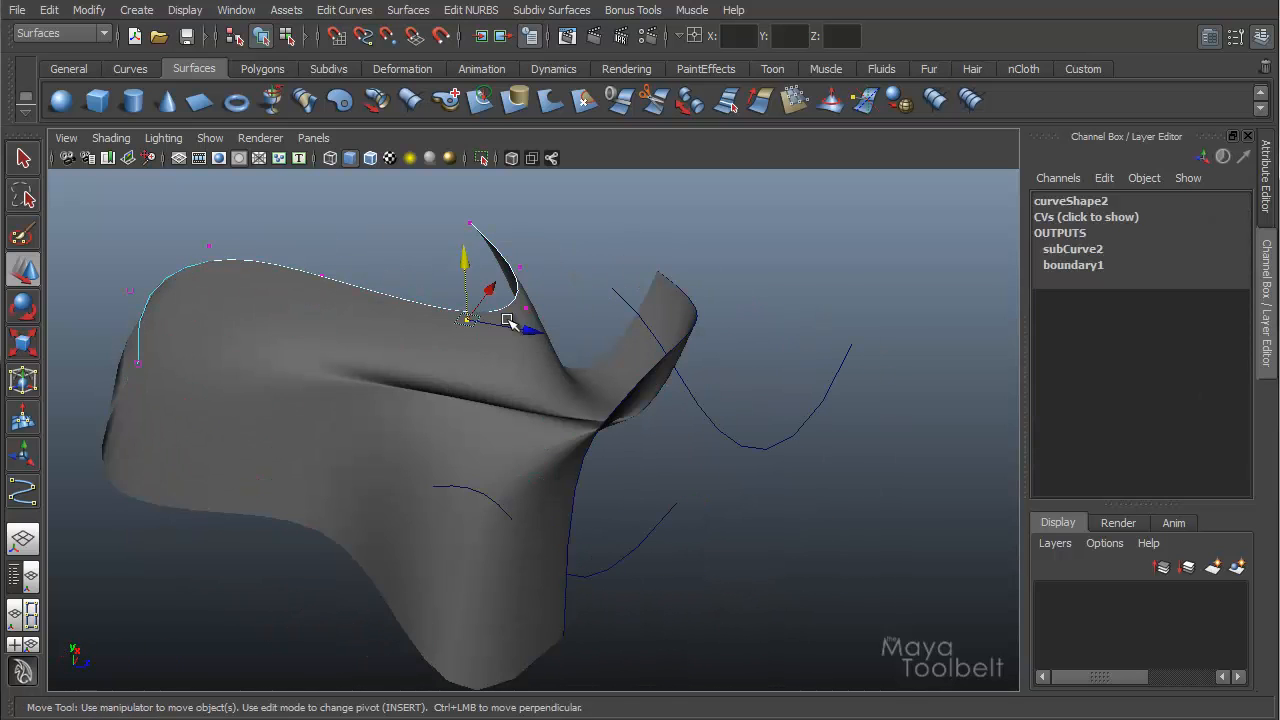
drag(470, 315, 440, 285)
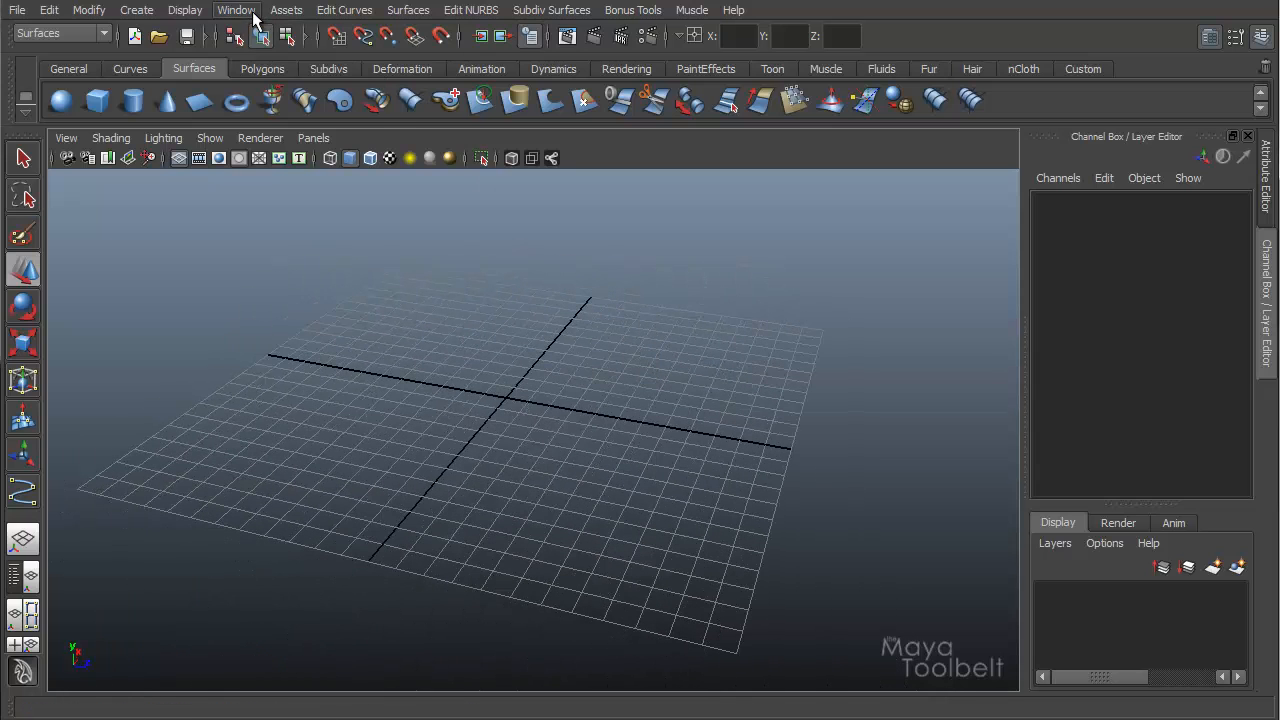
mouse_move(136, 10)
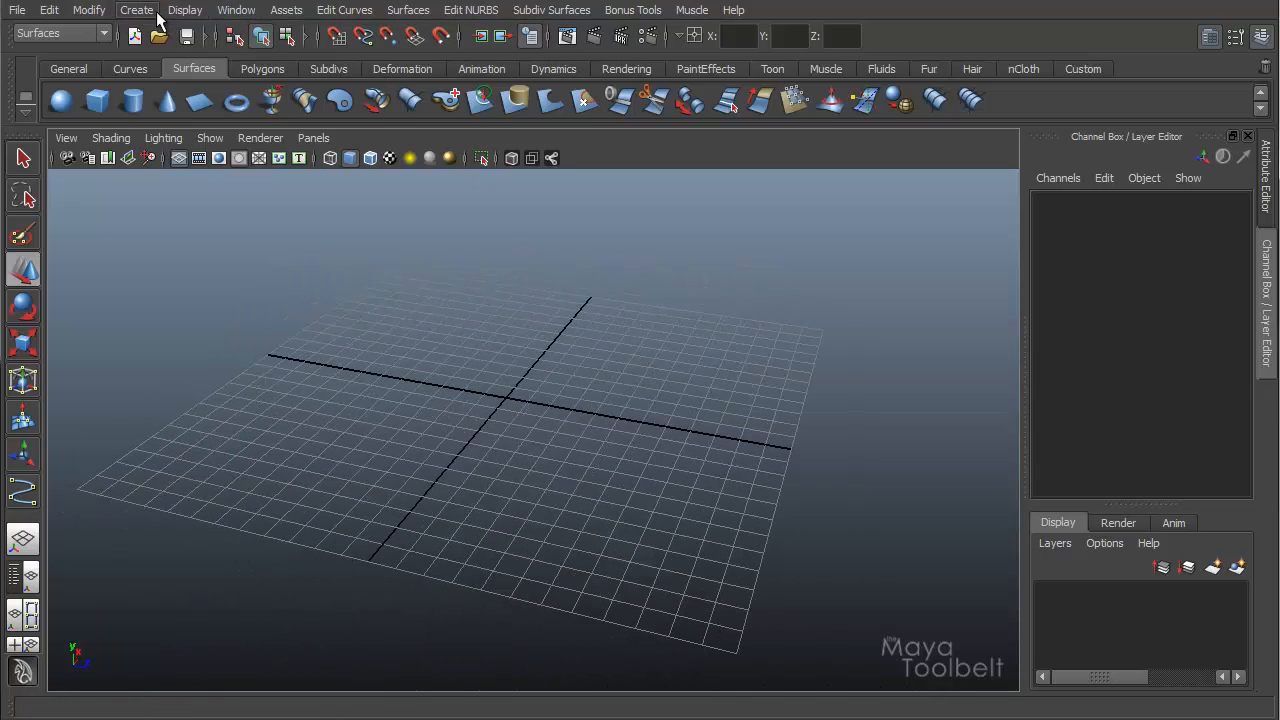
mouse_move(130, 15)
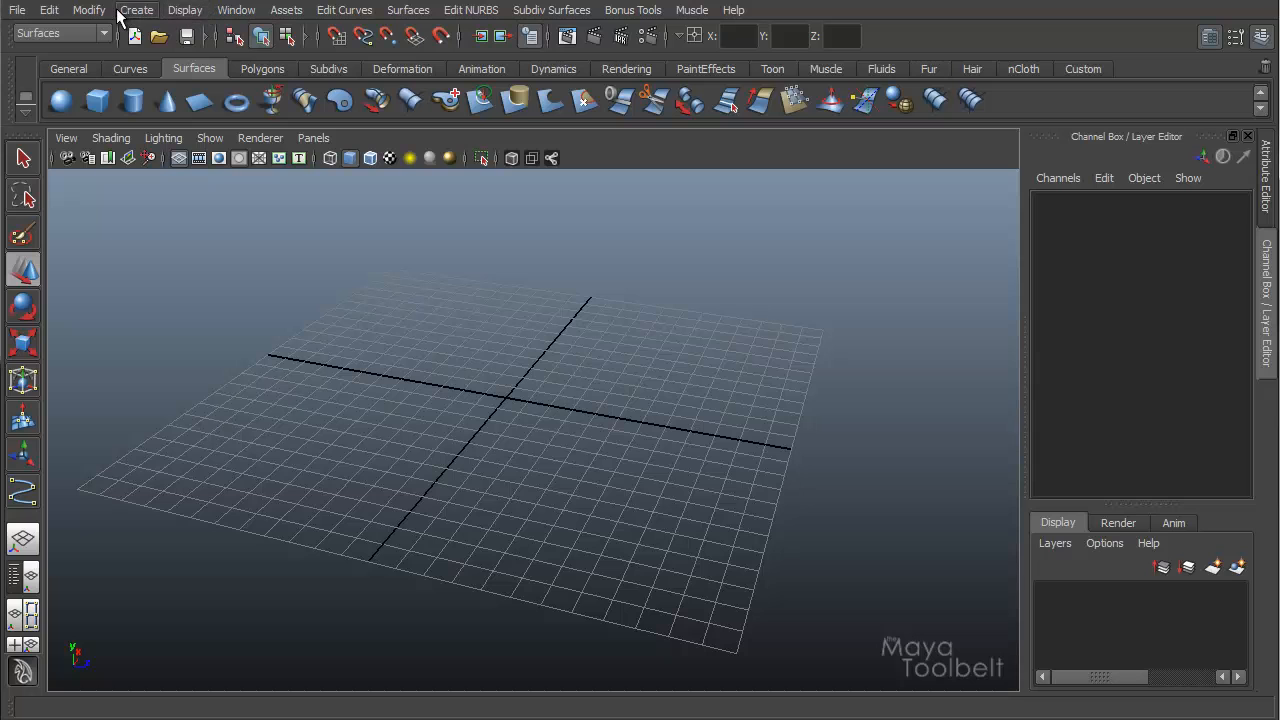
Step: Pick the CV Curve Tool and place points for the looping edge curve, curve3
click(136, 10)
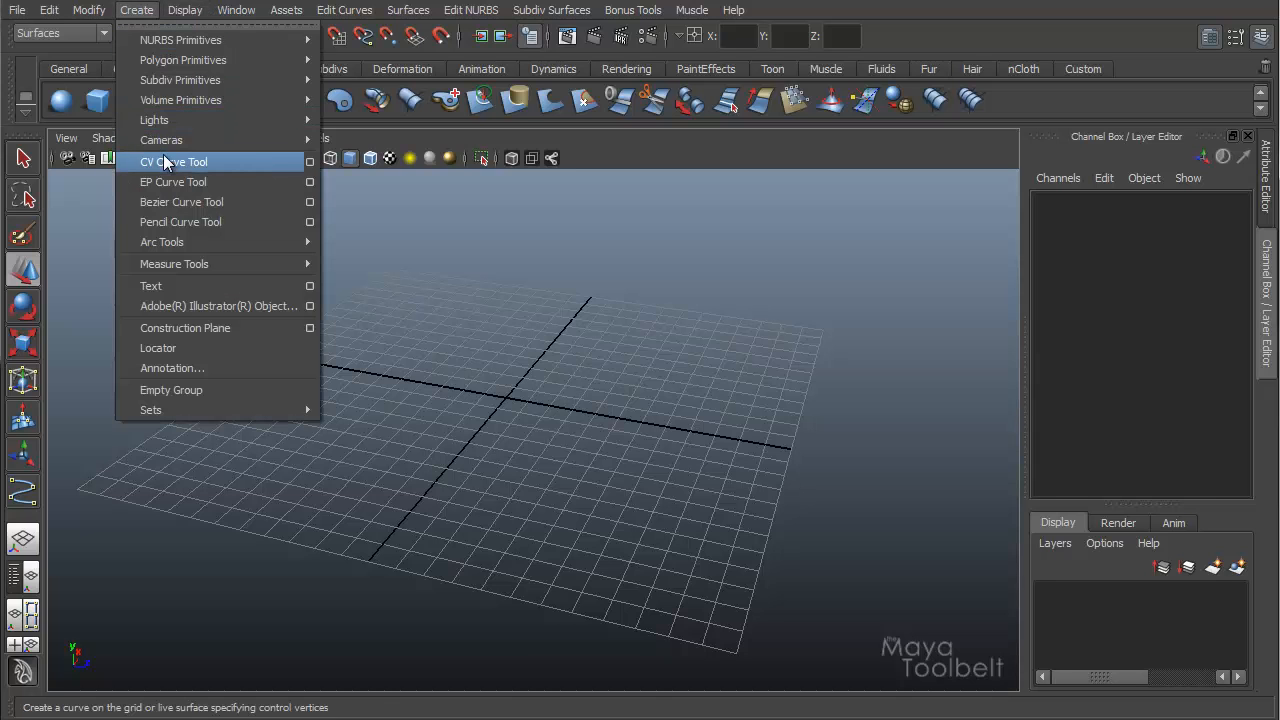
click(173, 161)
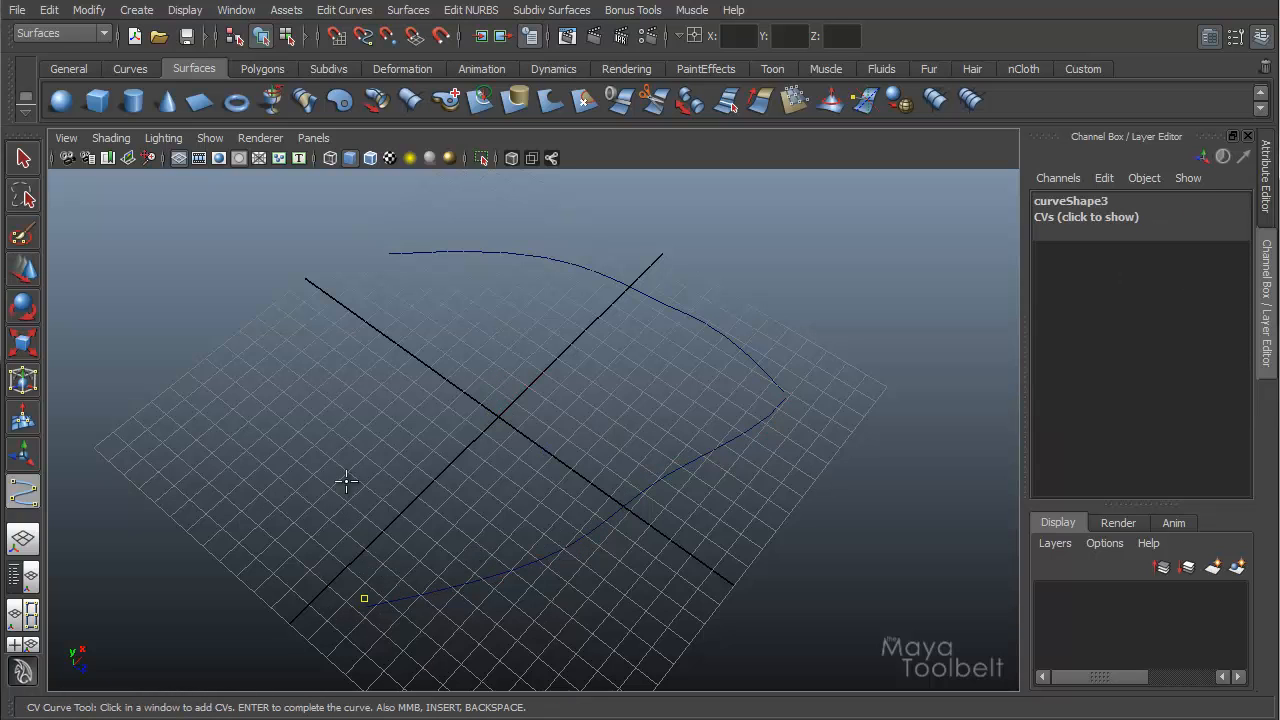
click(380, 250)
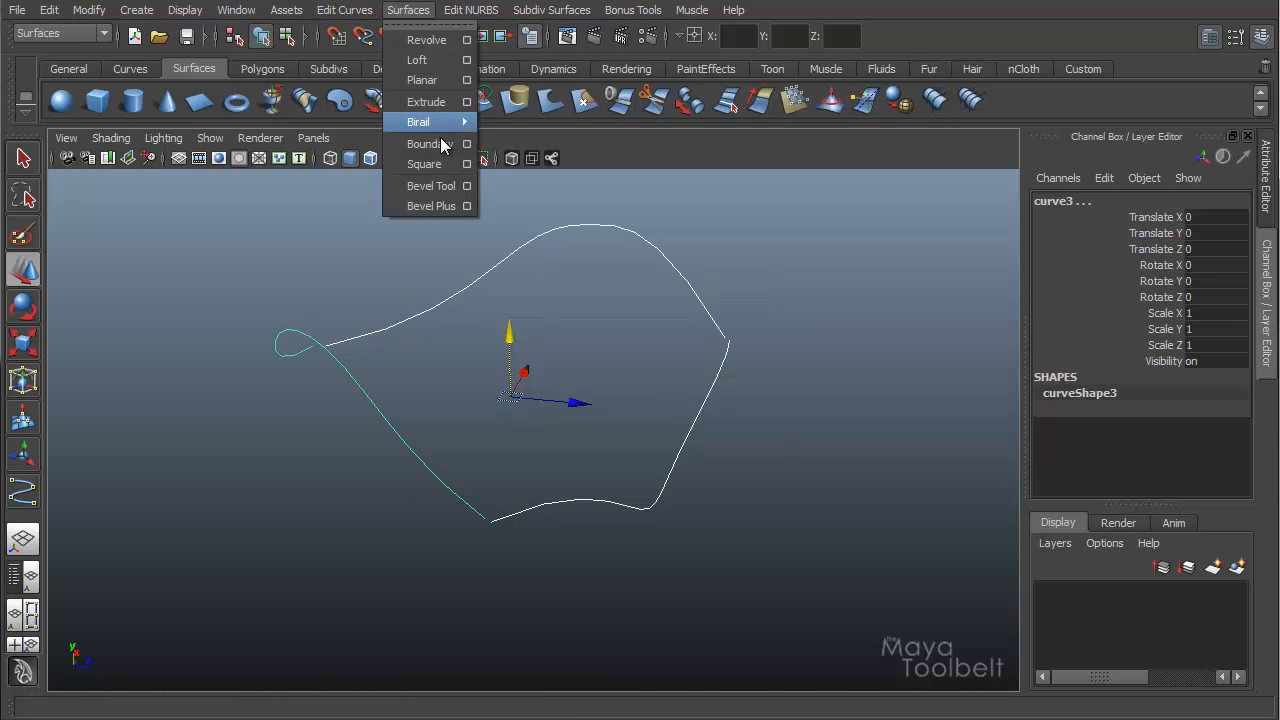
Step: Fill the looping outline with boundarySurface1, then orbit closer to inspect it
click(424, 143)
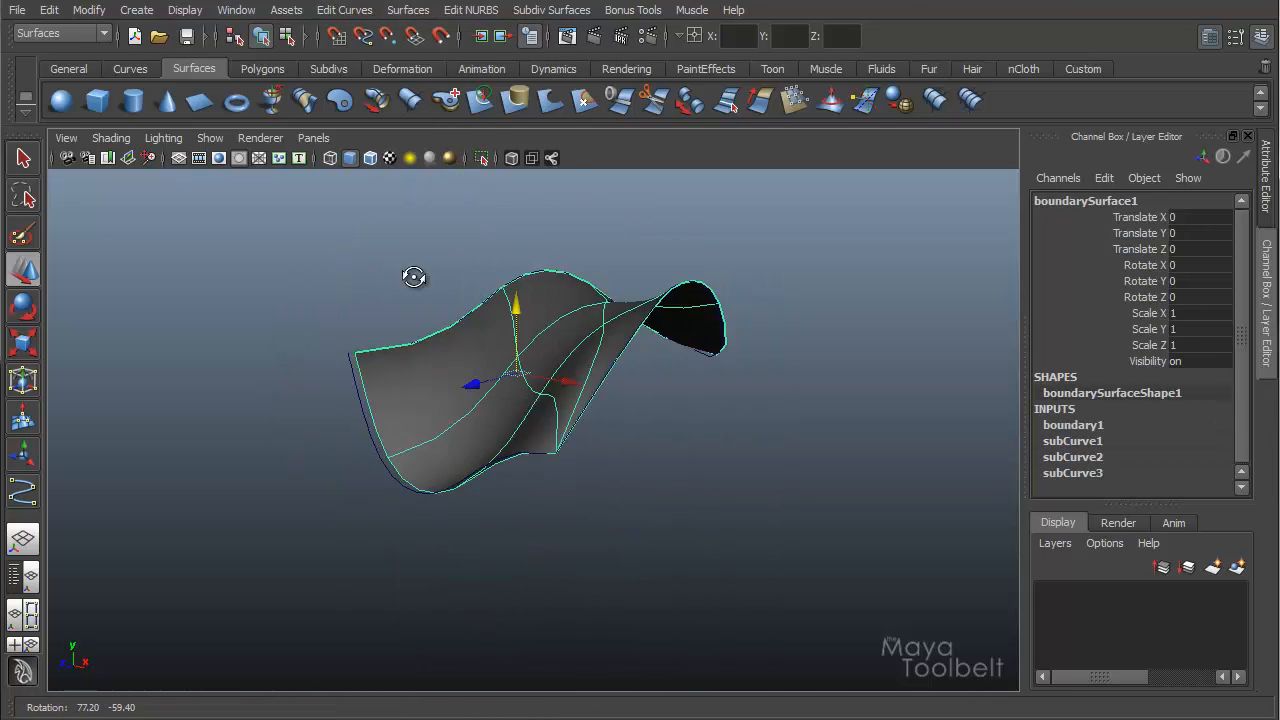
drag(414, 277, 643, 331)
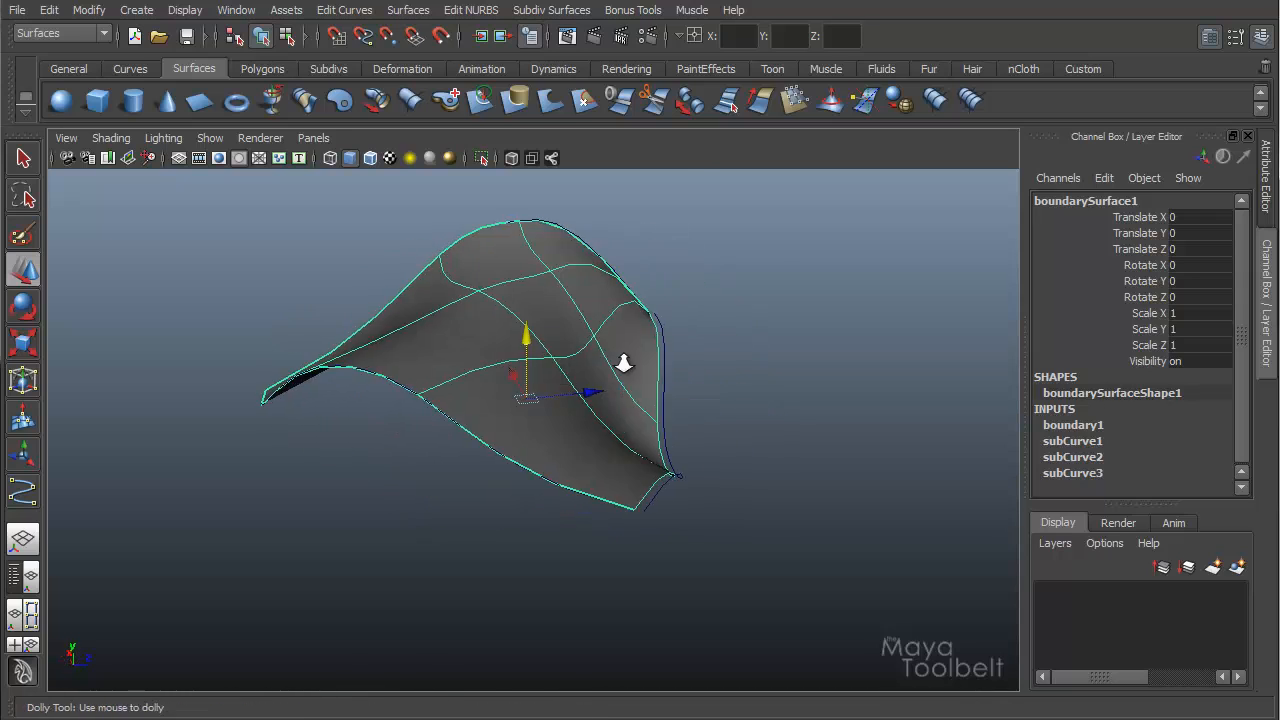
drag(623, 363, 661, 342)
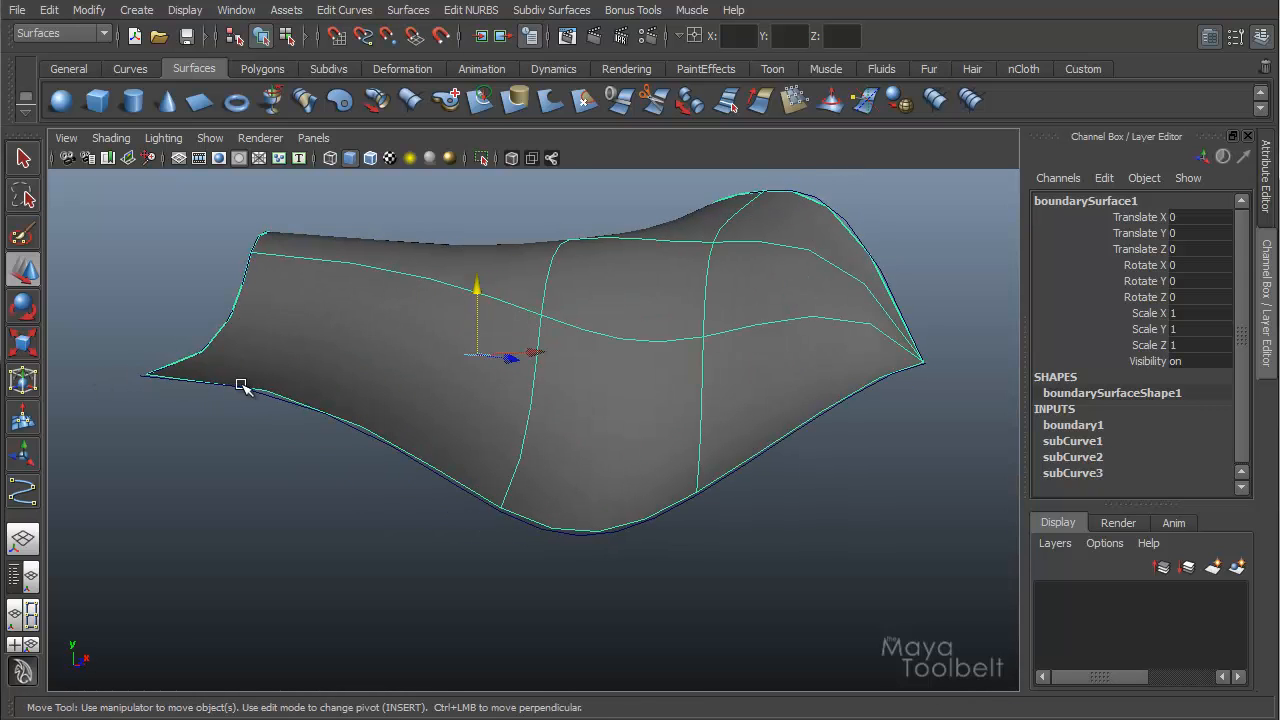
Step: Hide the surface with Ctrl+H, orbit around the outline curves, and show the grid
key(ctrl+h)
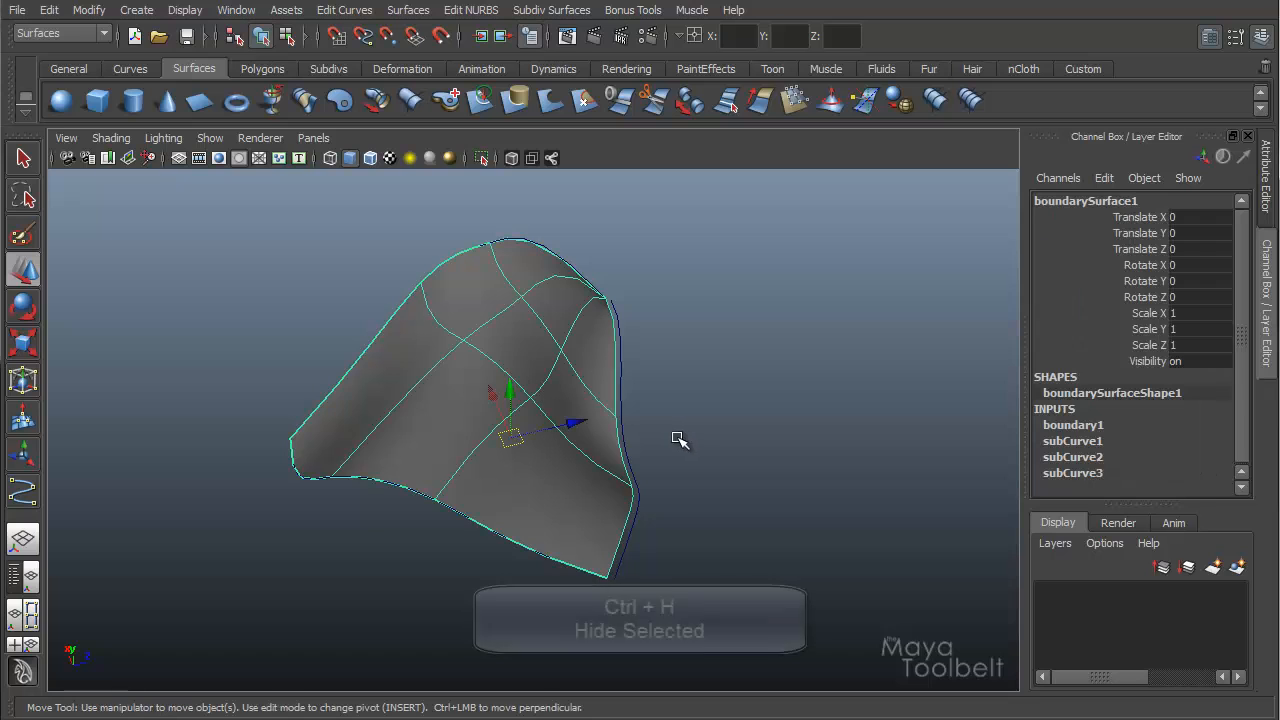
key(ctrl+h)
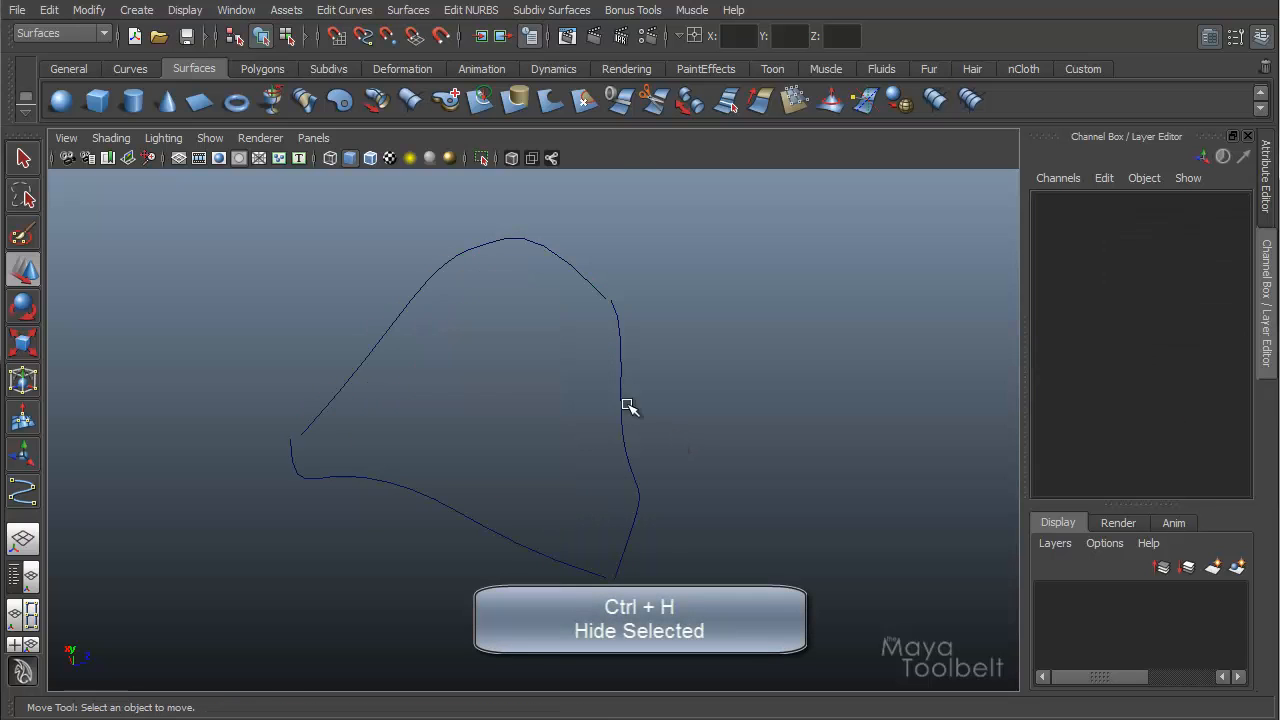
drag(628, 405, 765, 465)
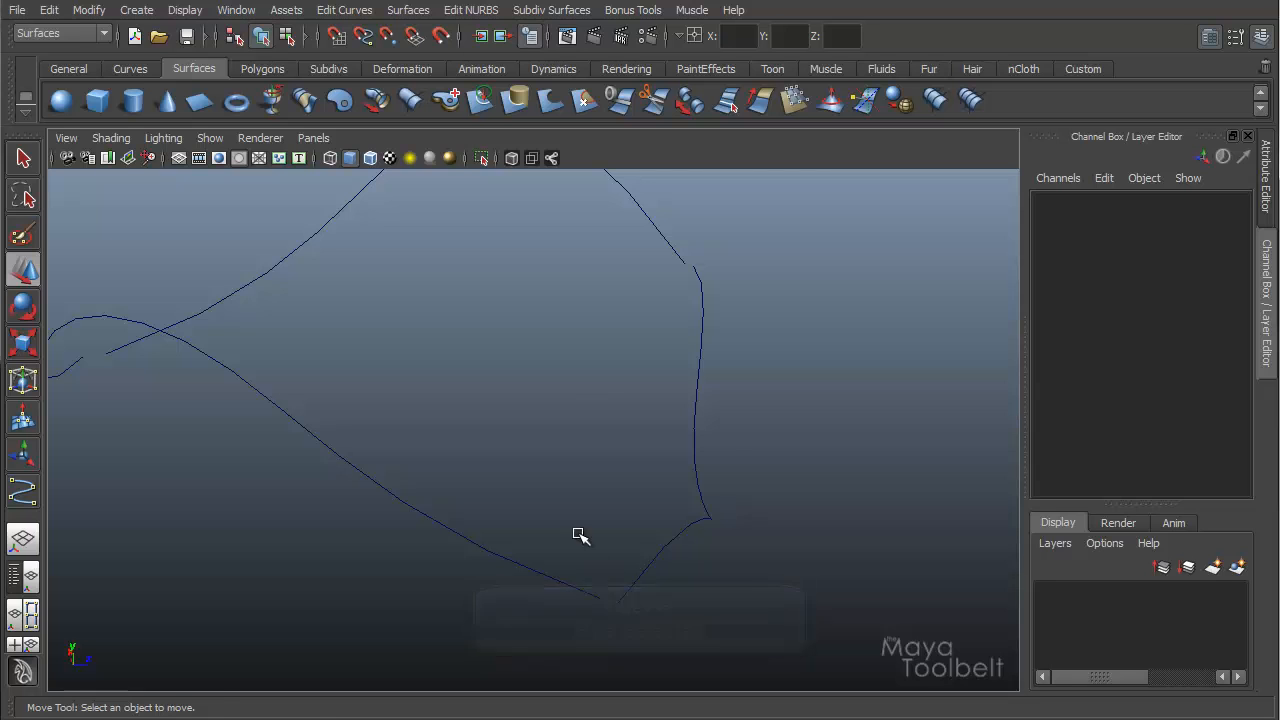
drag(580, 535, 468, 518)
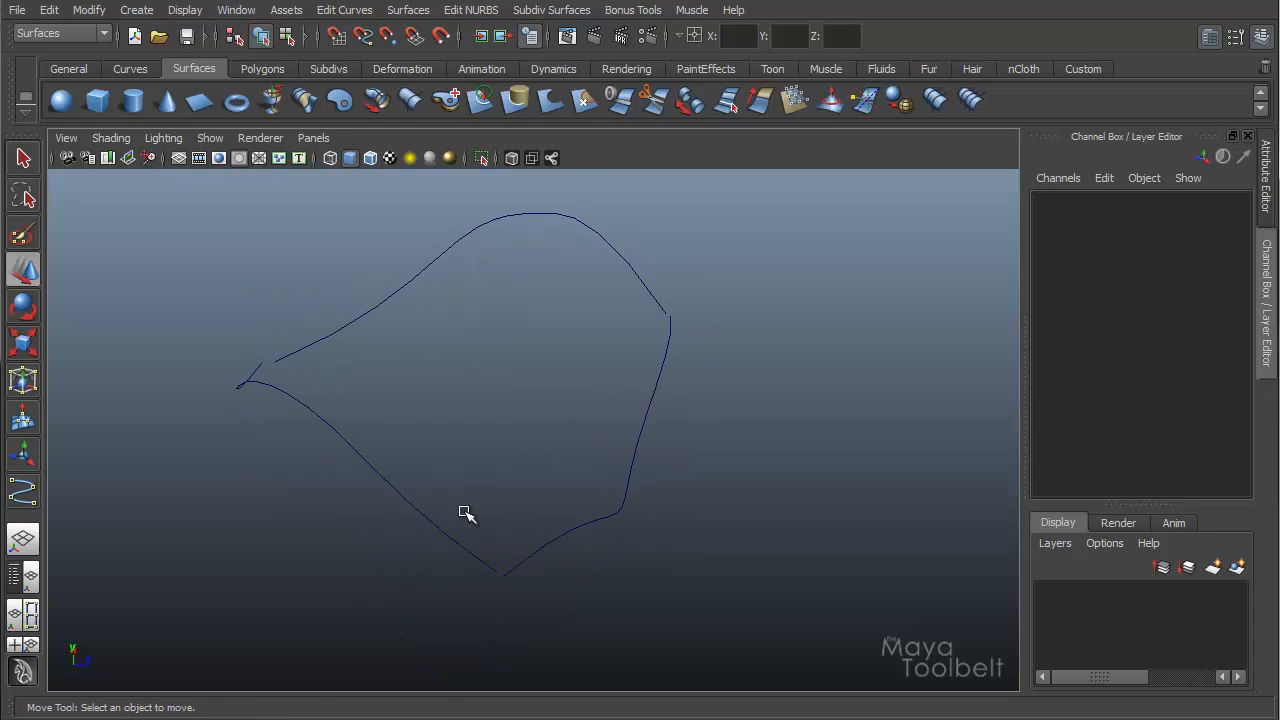
mouse_move(610, 440)
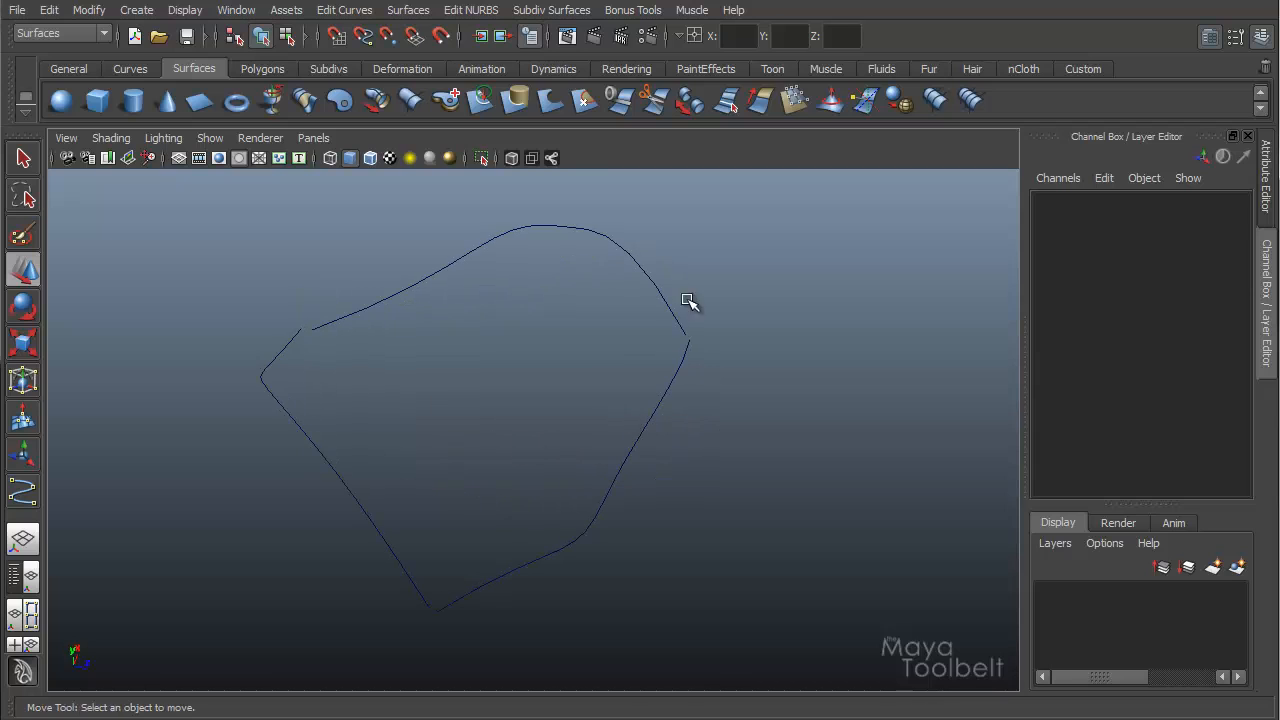
mouse_move(539, 388)
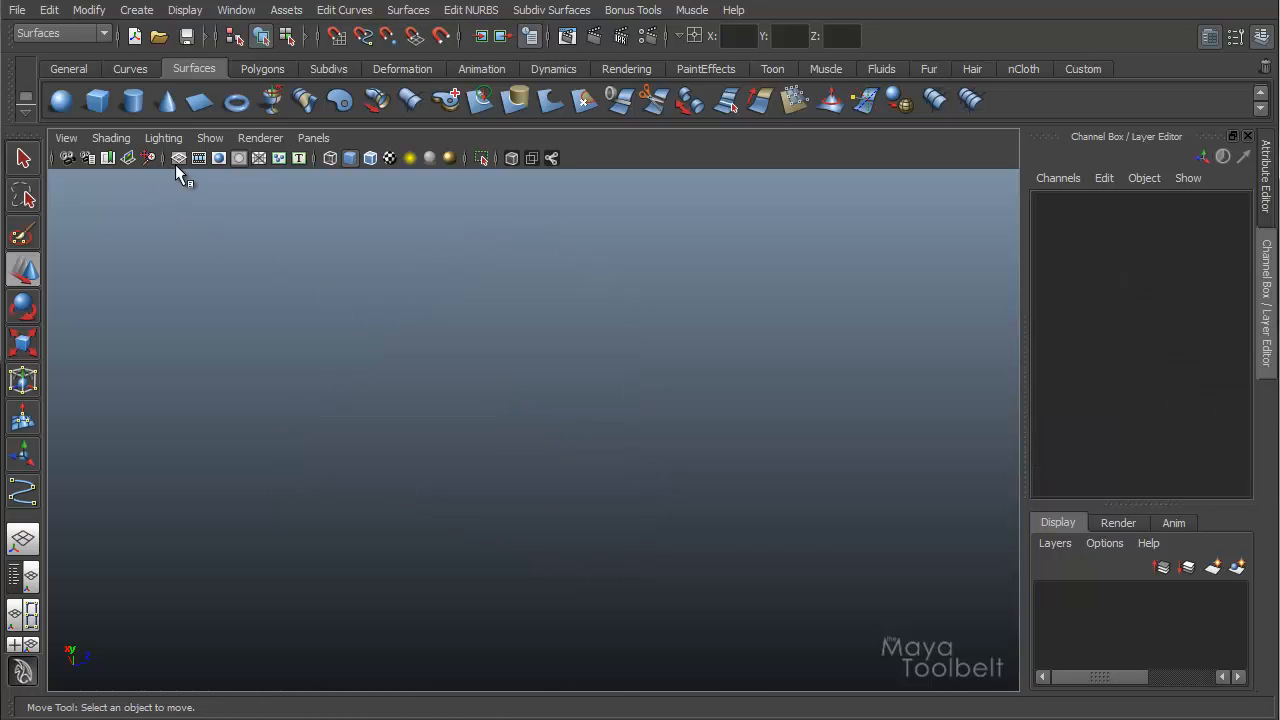
click(178, 158)
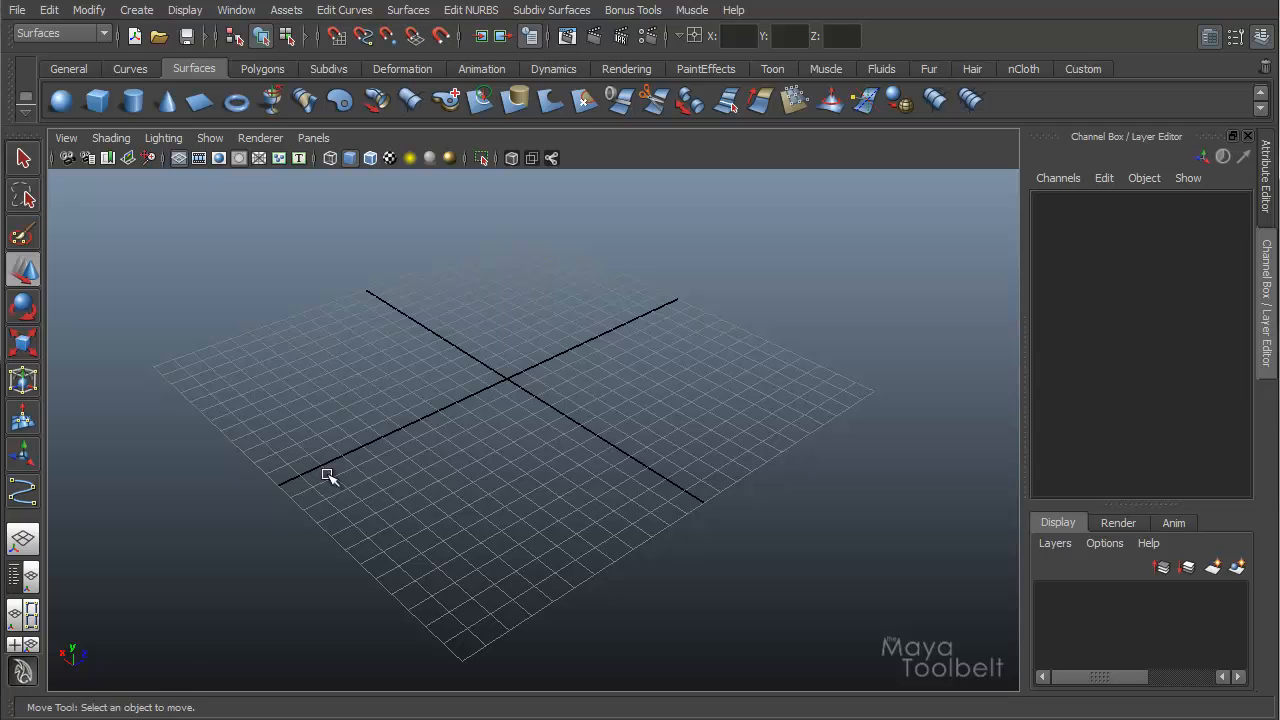
Step: Open the Boundary options and switch Common end points to Required, then back to Optional
click(408, 10)
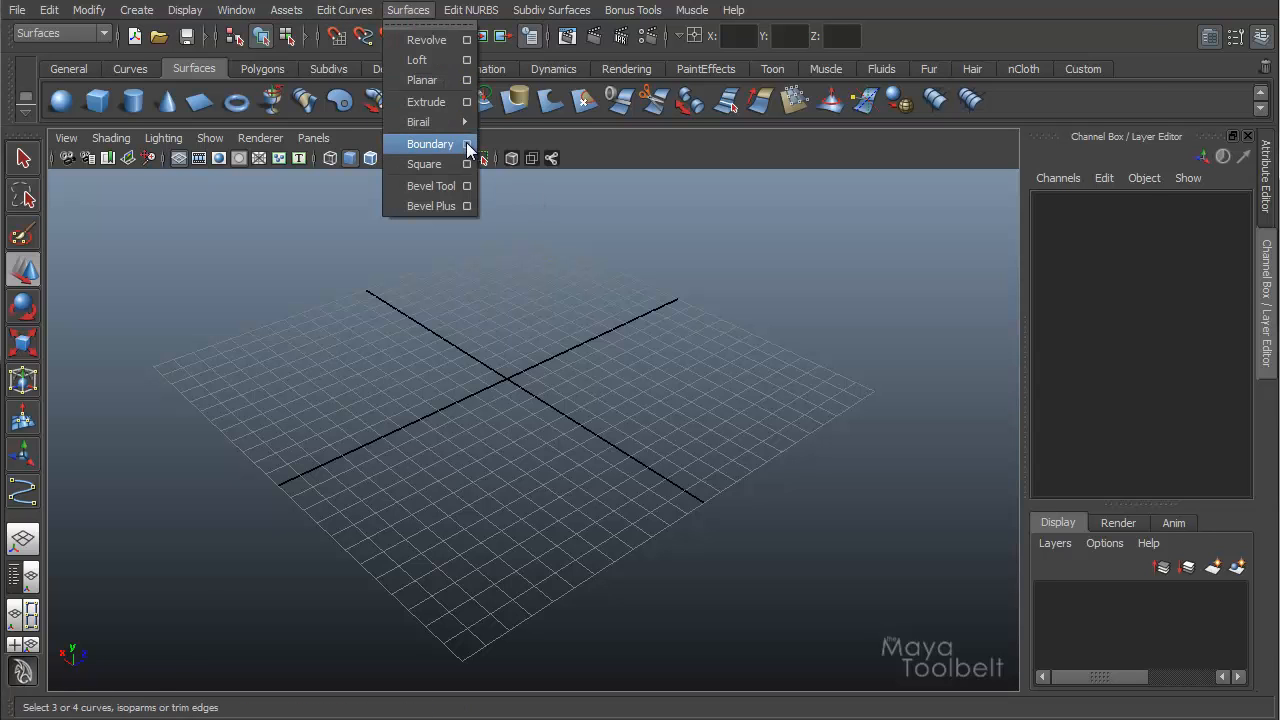
click(466, 144)
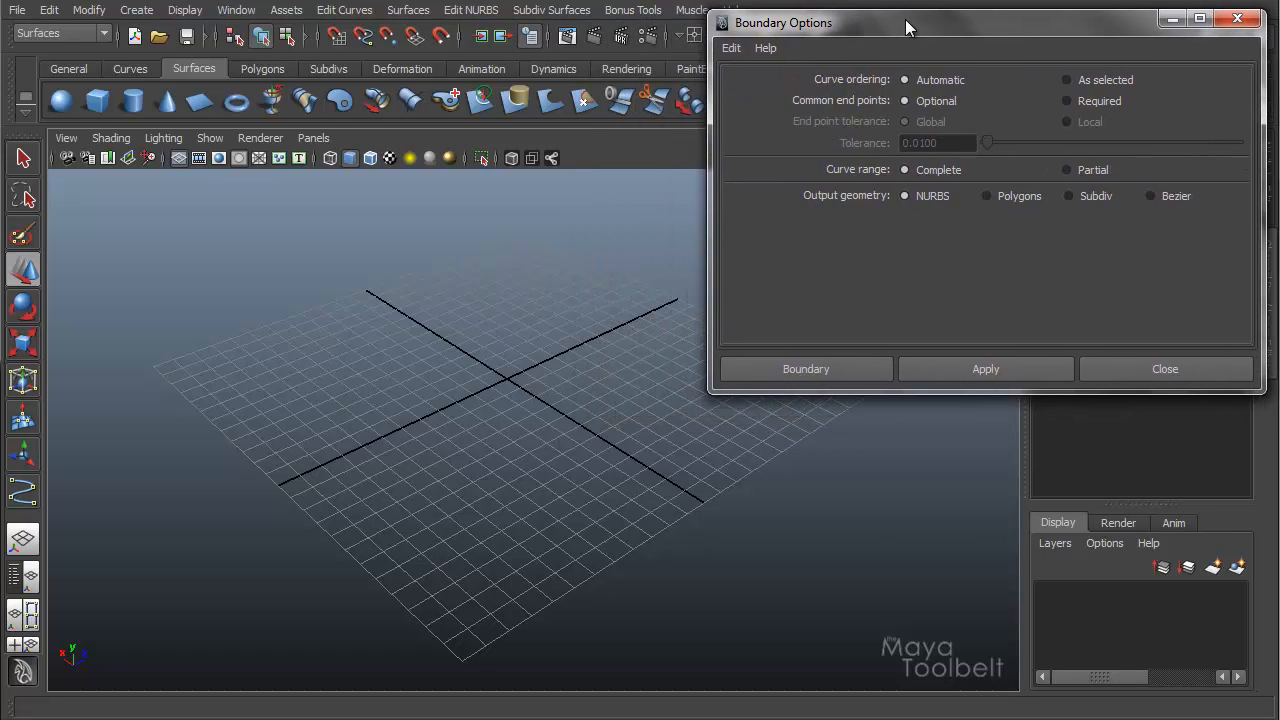
mouse_move(805, 85)
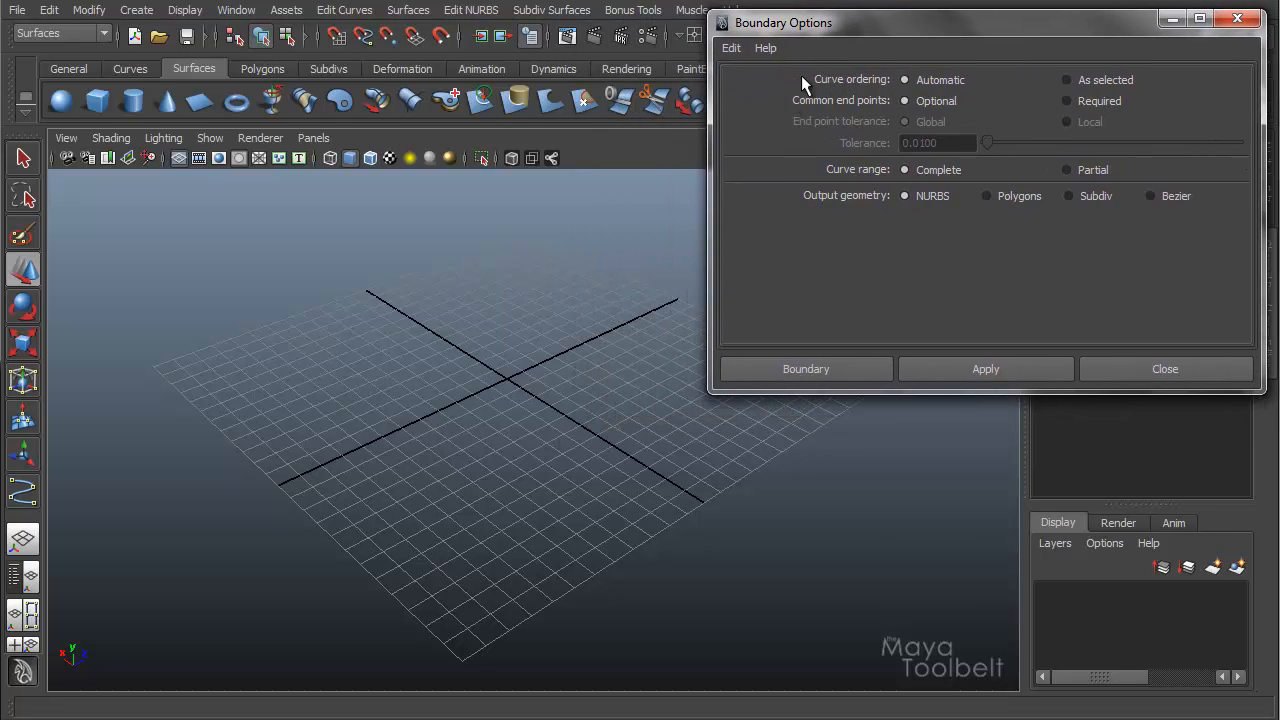
mouse_move(825, 100)
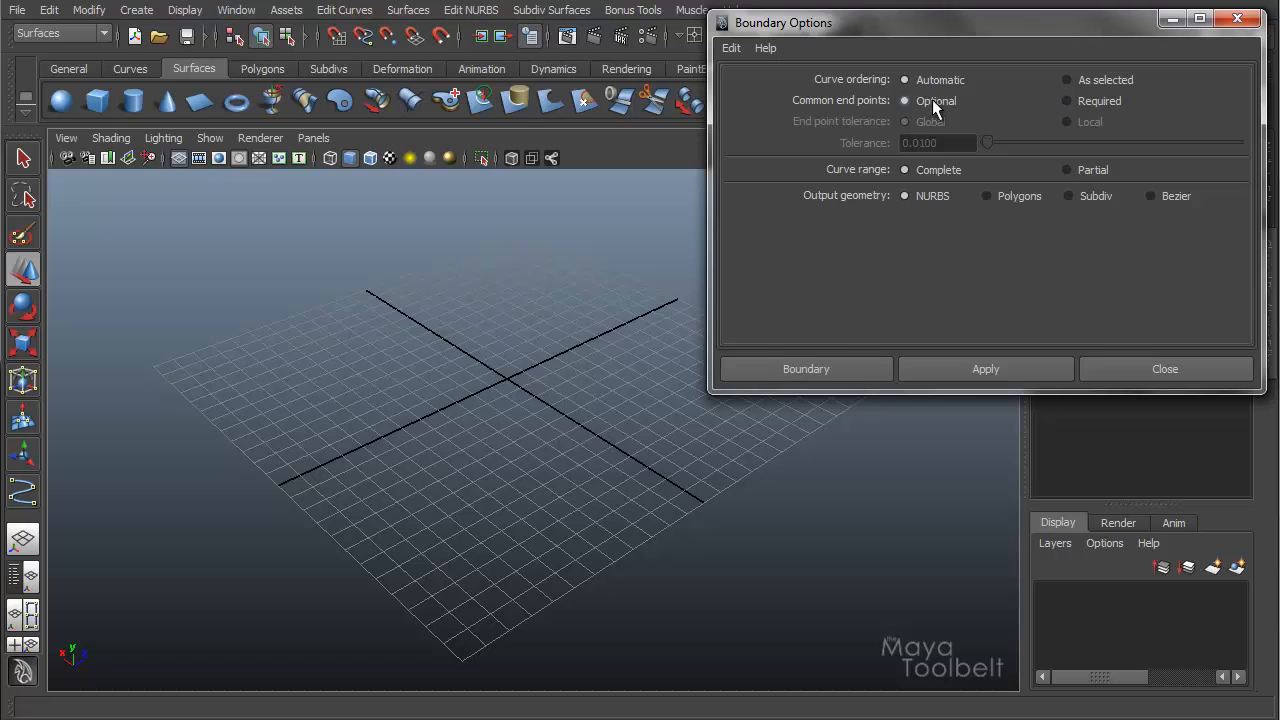
click(1066, 100)
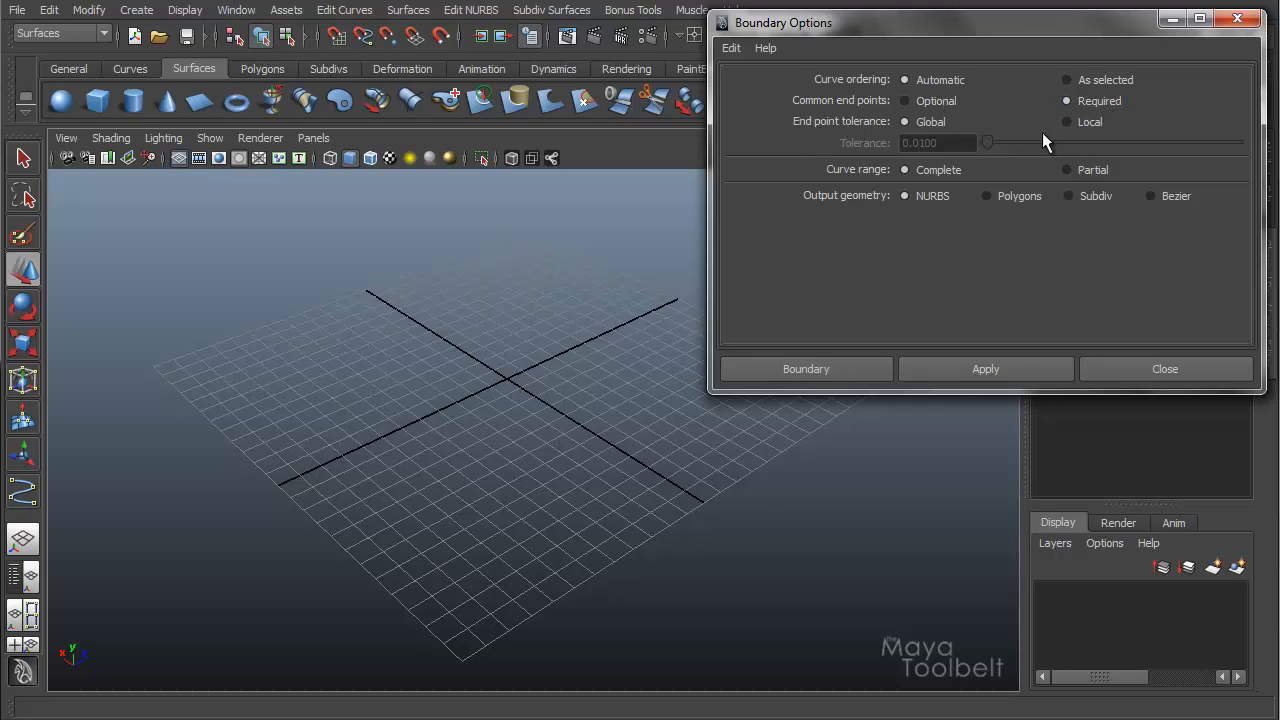
click(1067, 121)
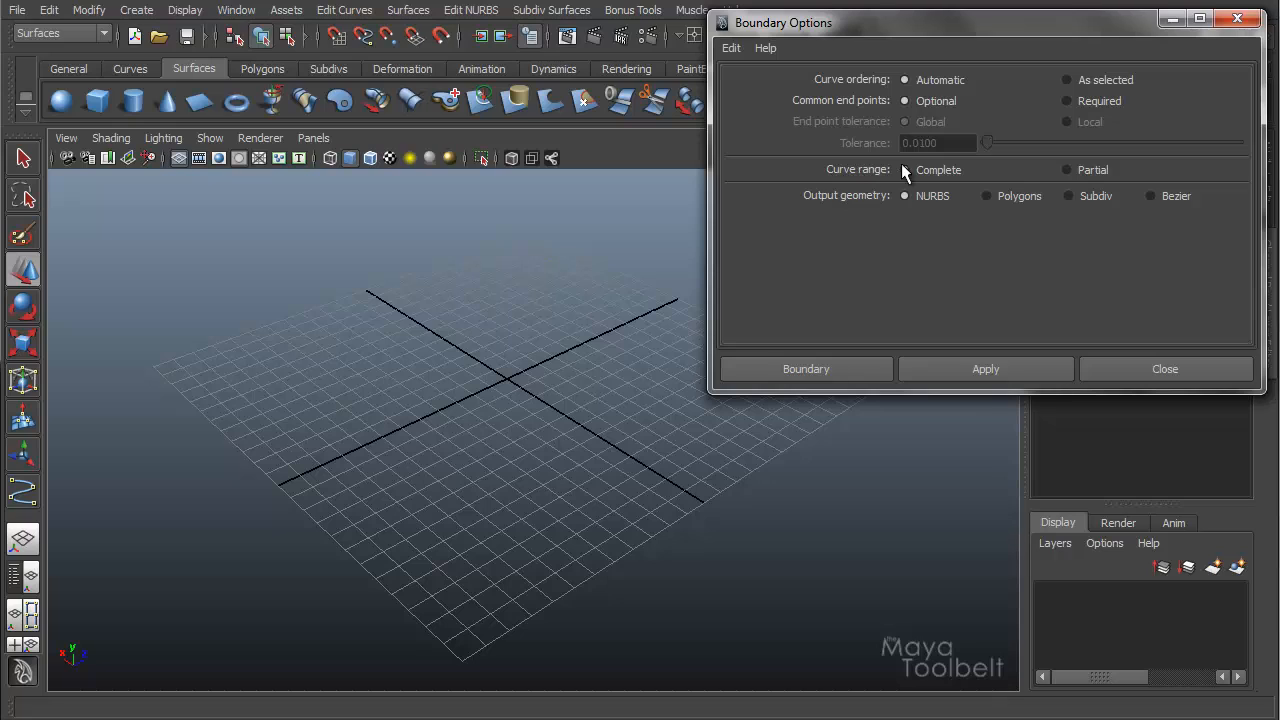
mouse_move(882, 205)
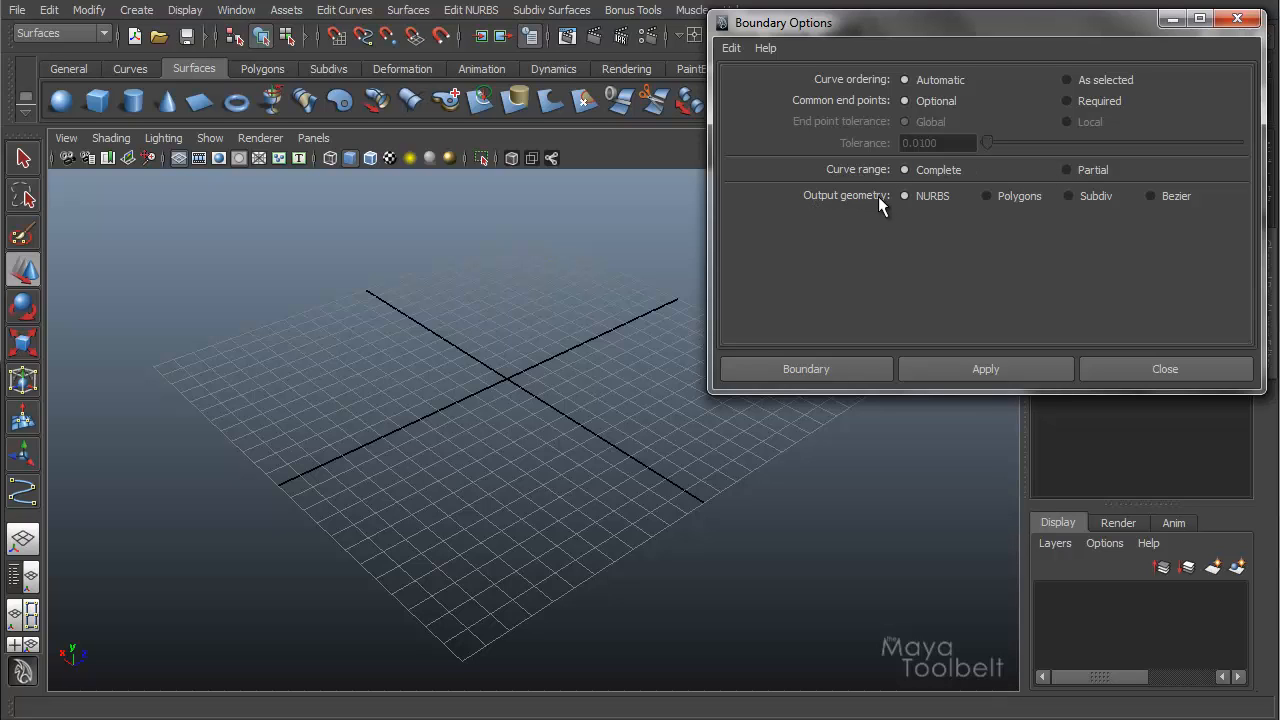
mouse_move(838, 202)
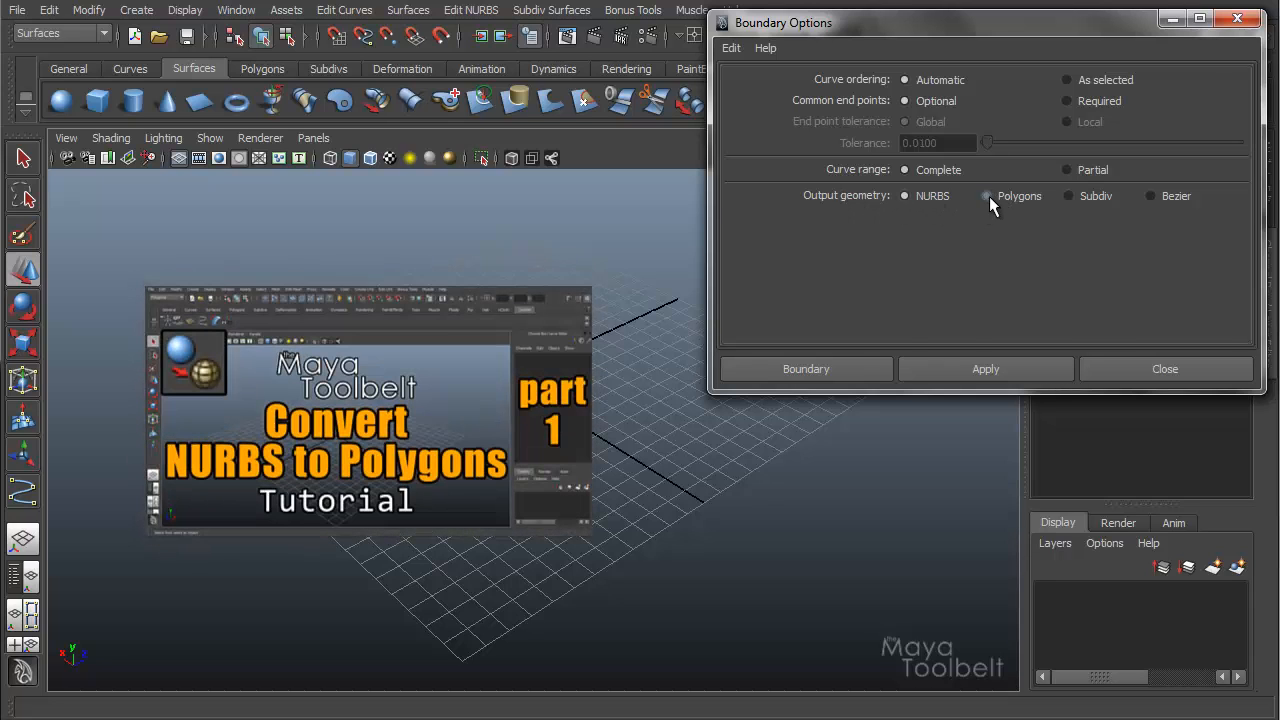
click(986, 195)
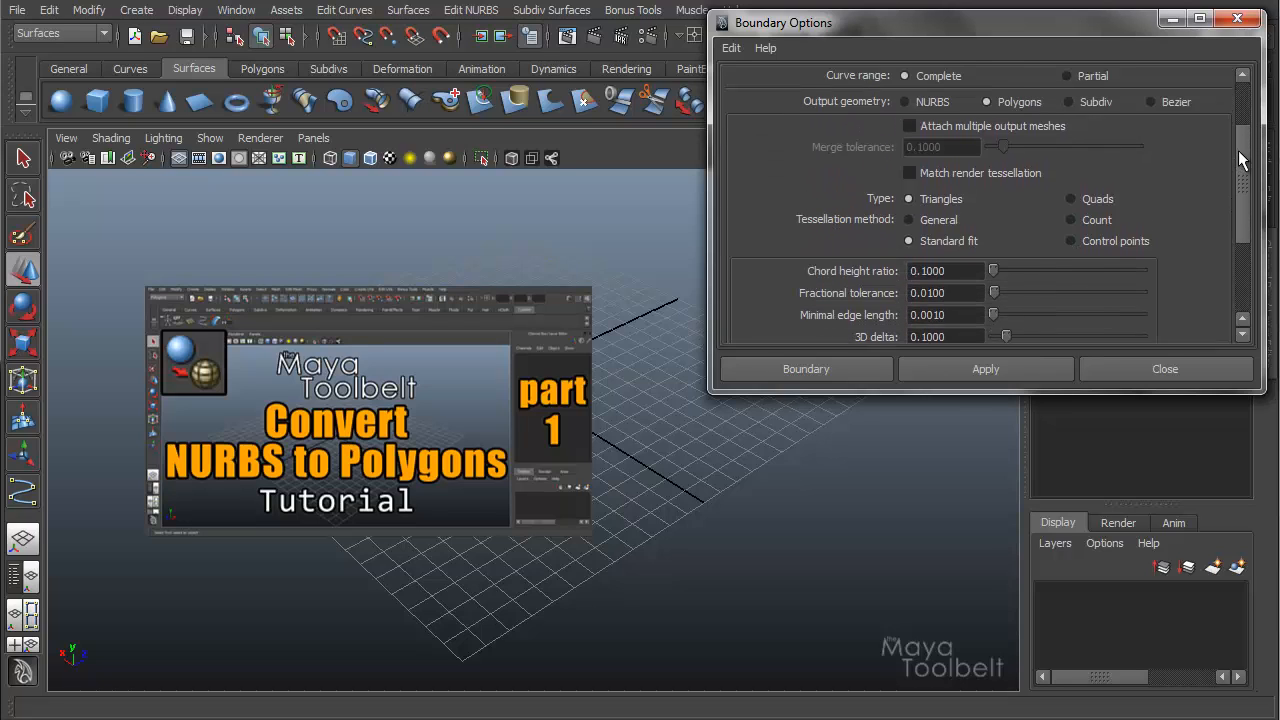
scroll(down, 3)
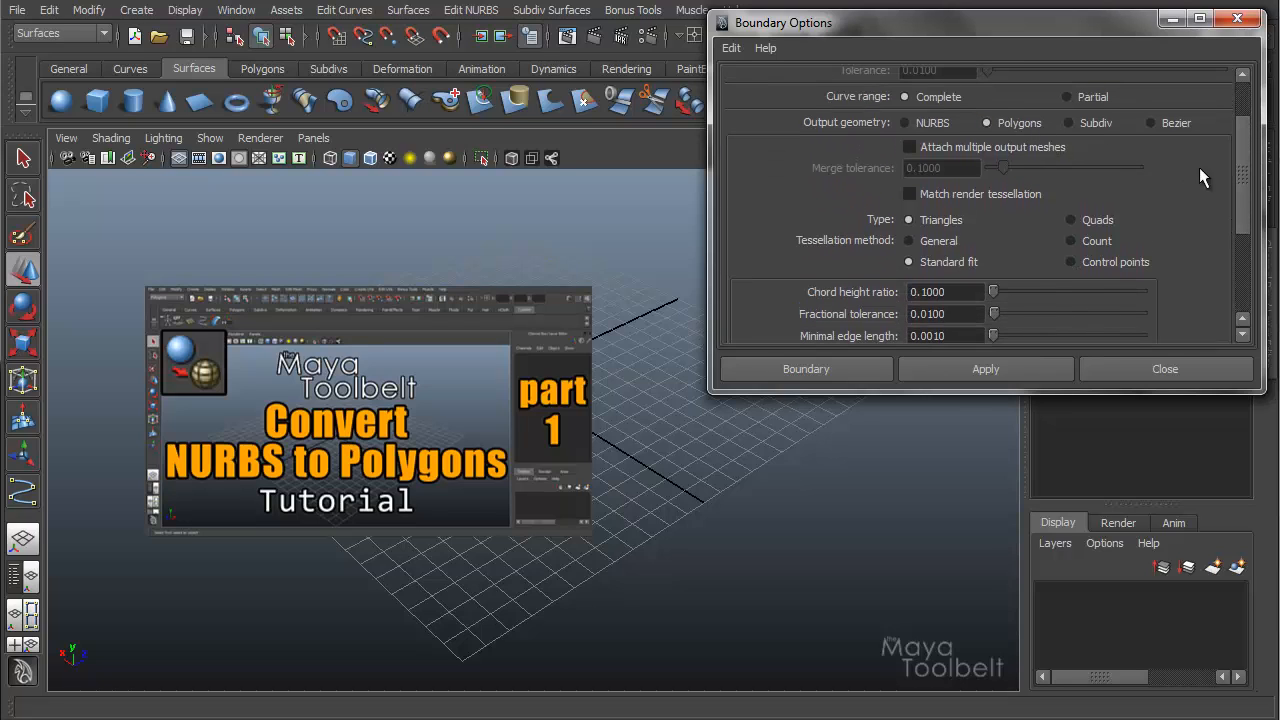
scroll(down, 3)
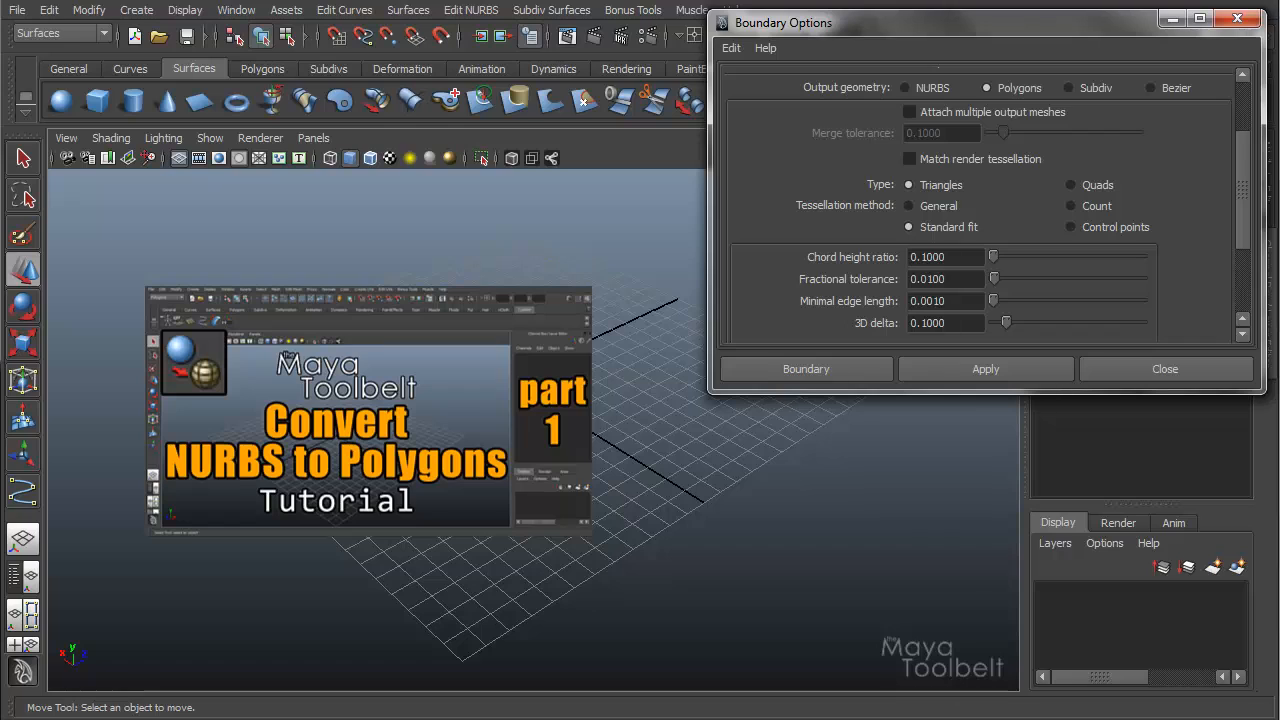
mouse_move(1184, 273)
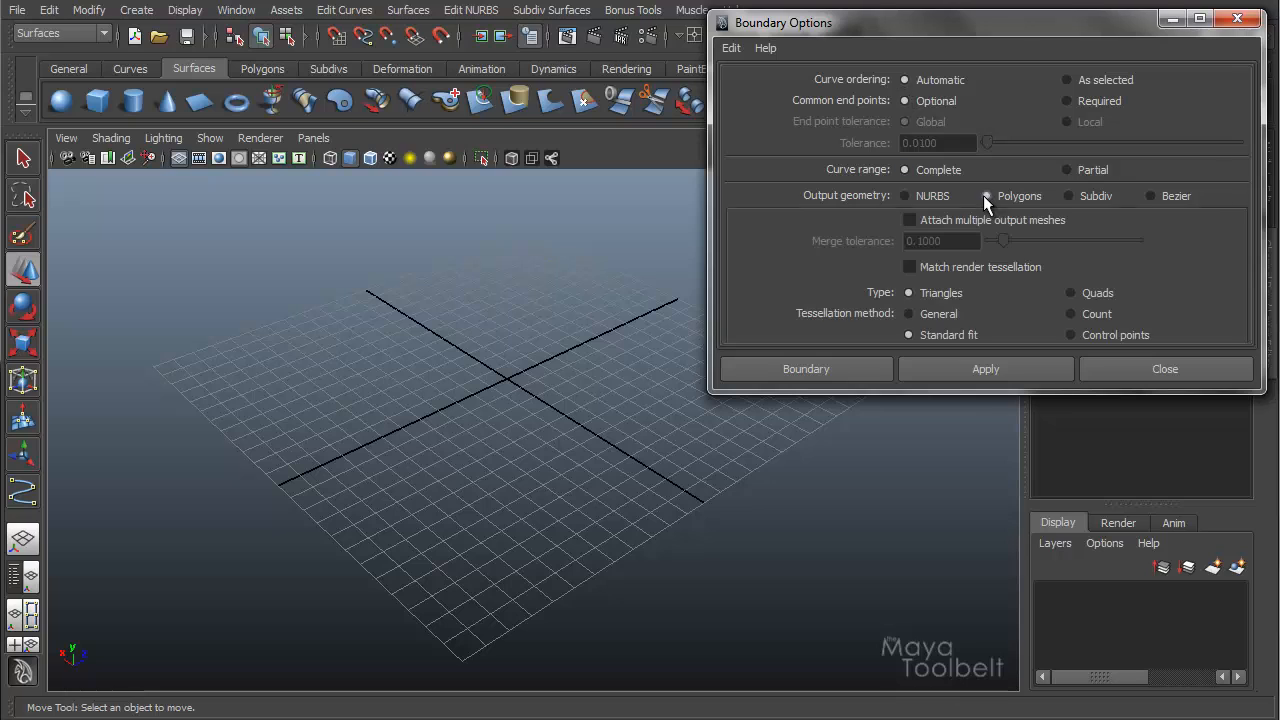
click(986, 195)
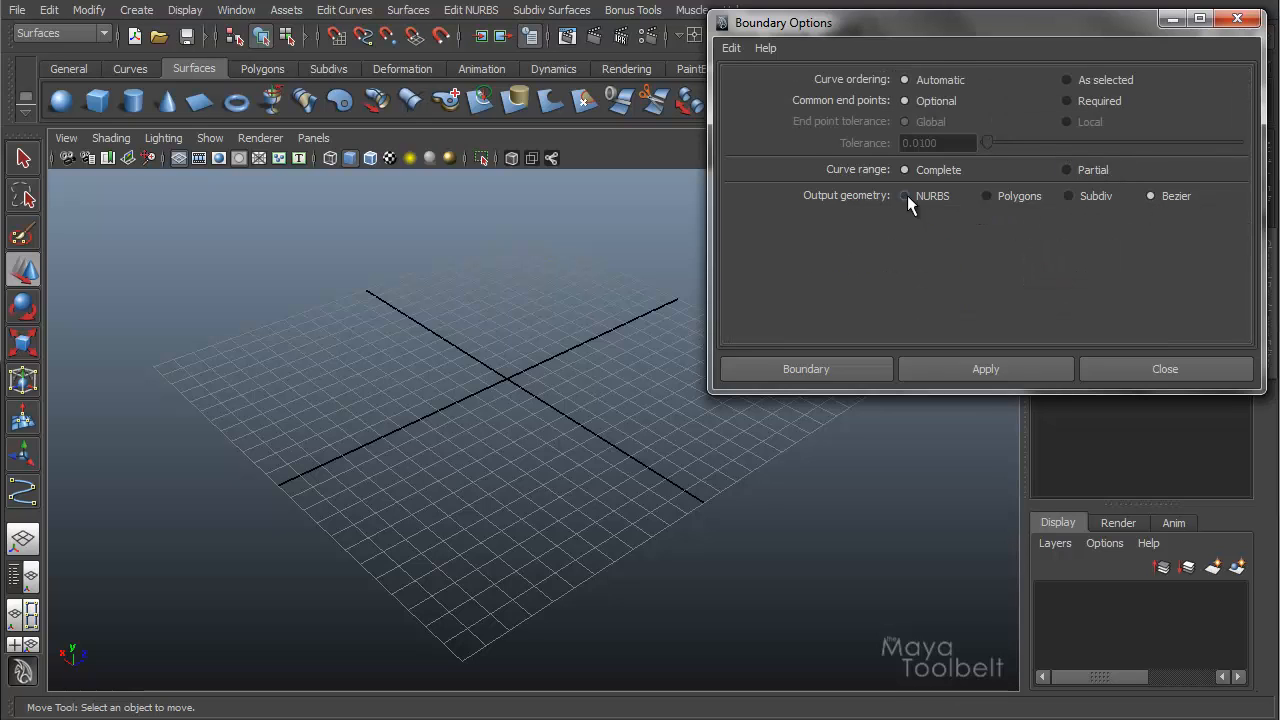
click(1067, 195)
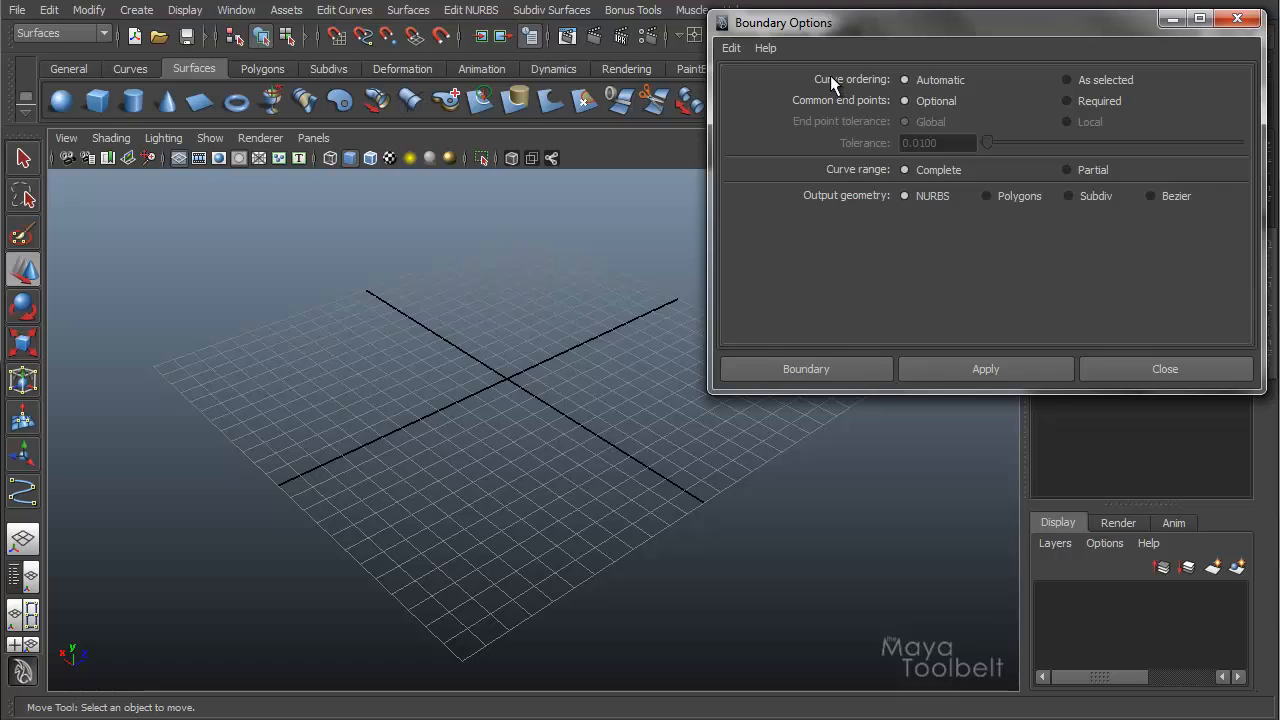
mouse_move(905, 95)
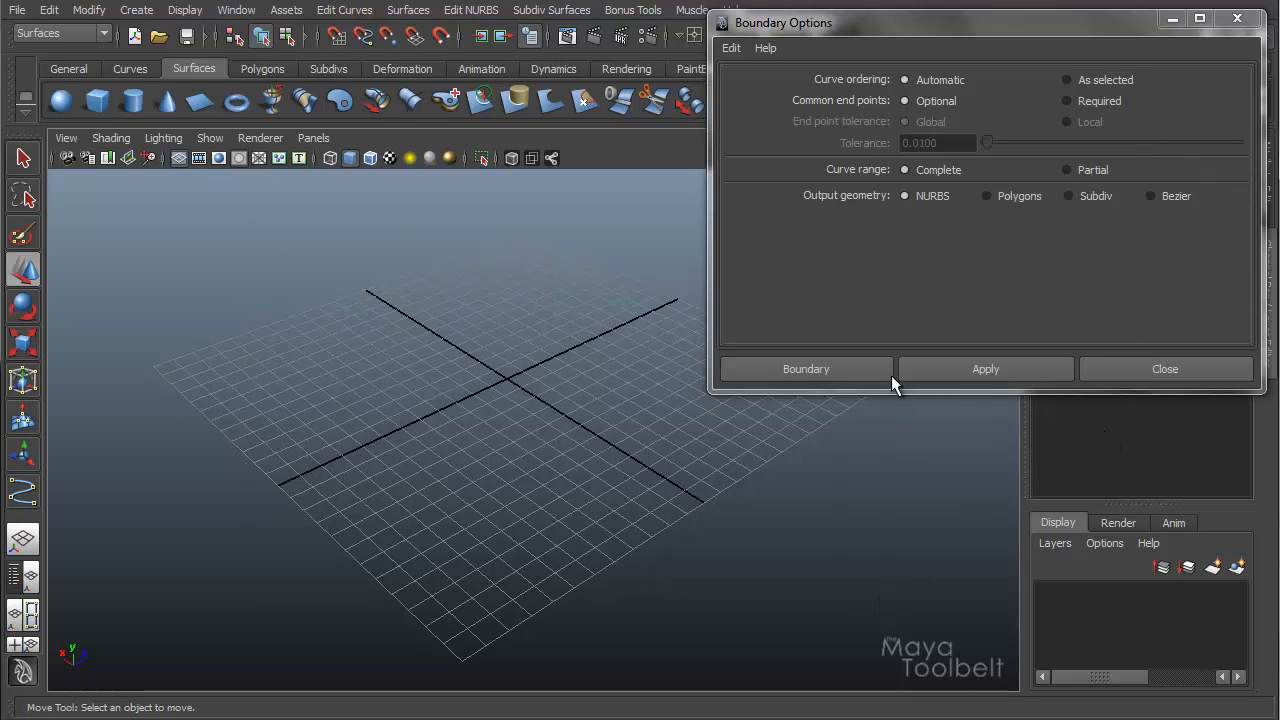
mouse_move(380, 245)
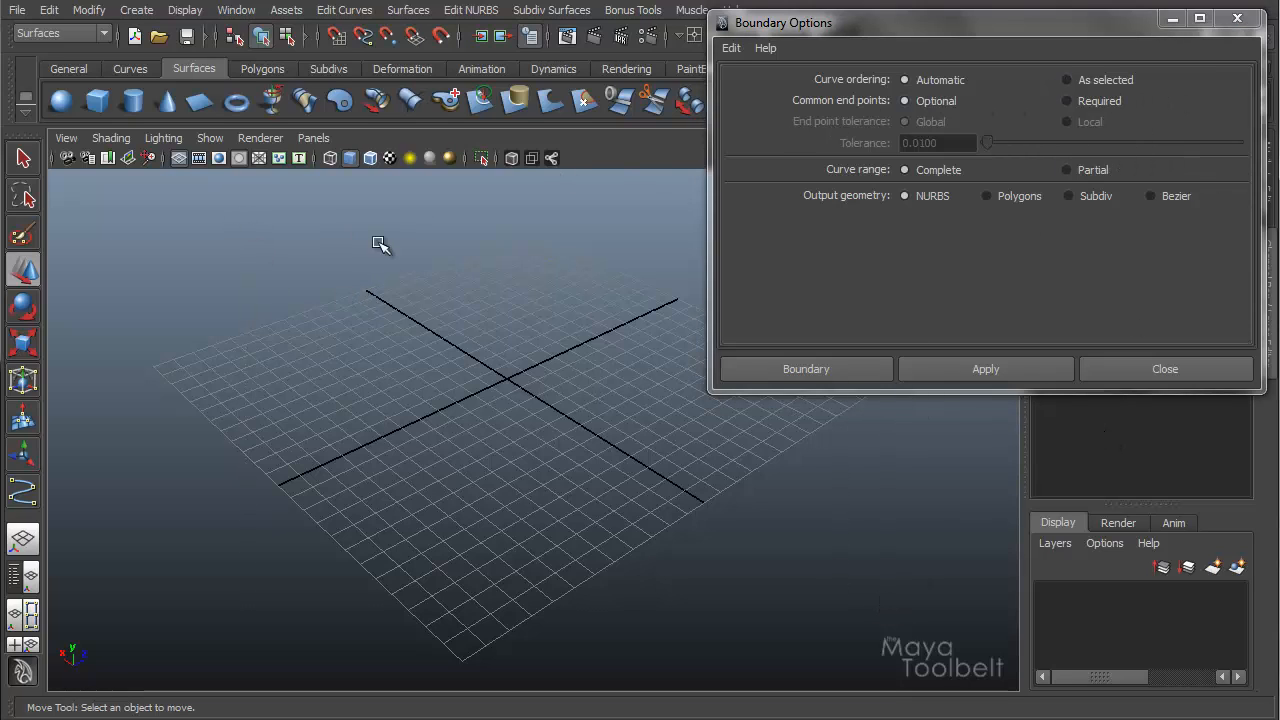
mouse_move(1190, 40)
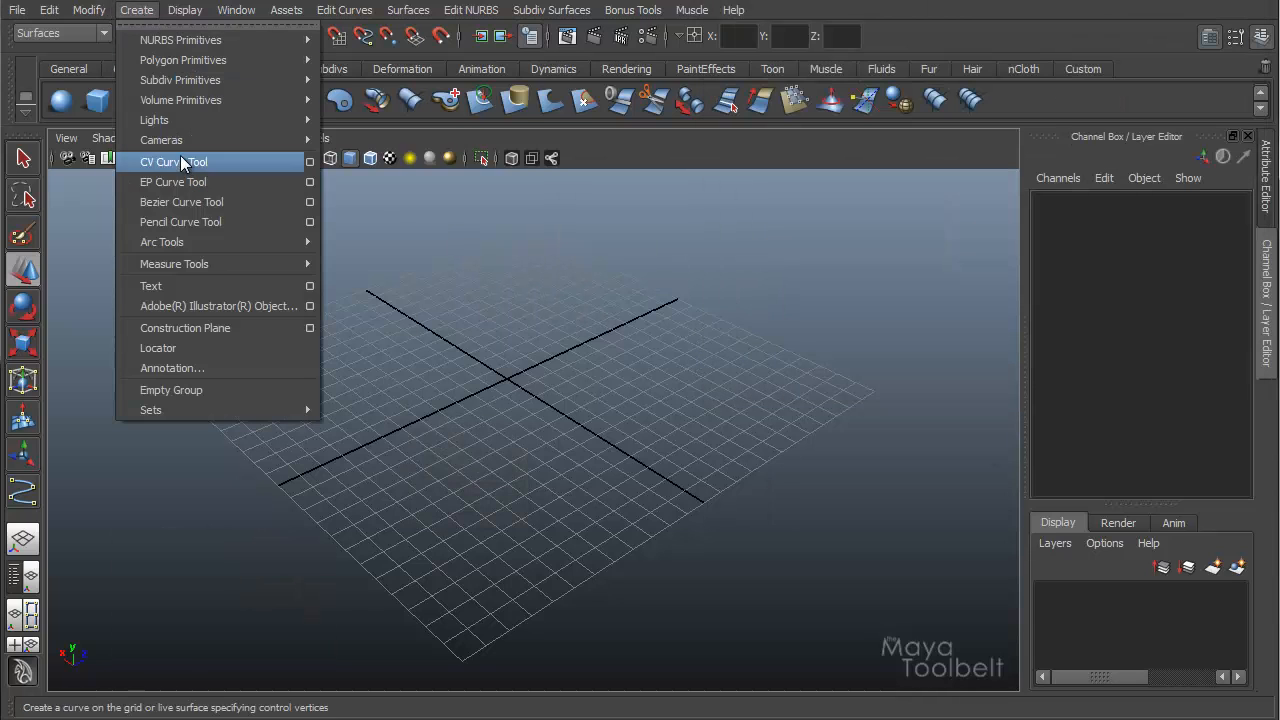
Step: Start the CV Curve Tool and drag in the viewport near the outline curves
click(173, 162)
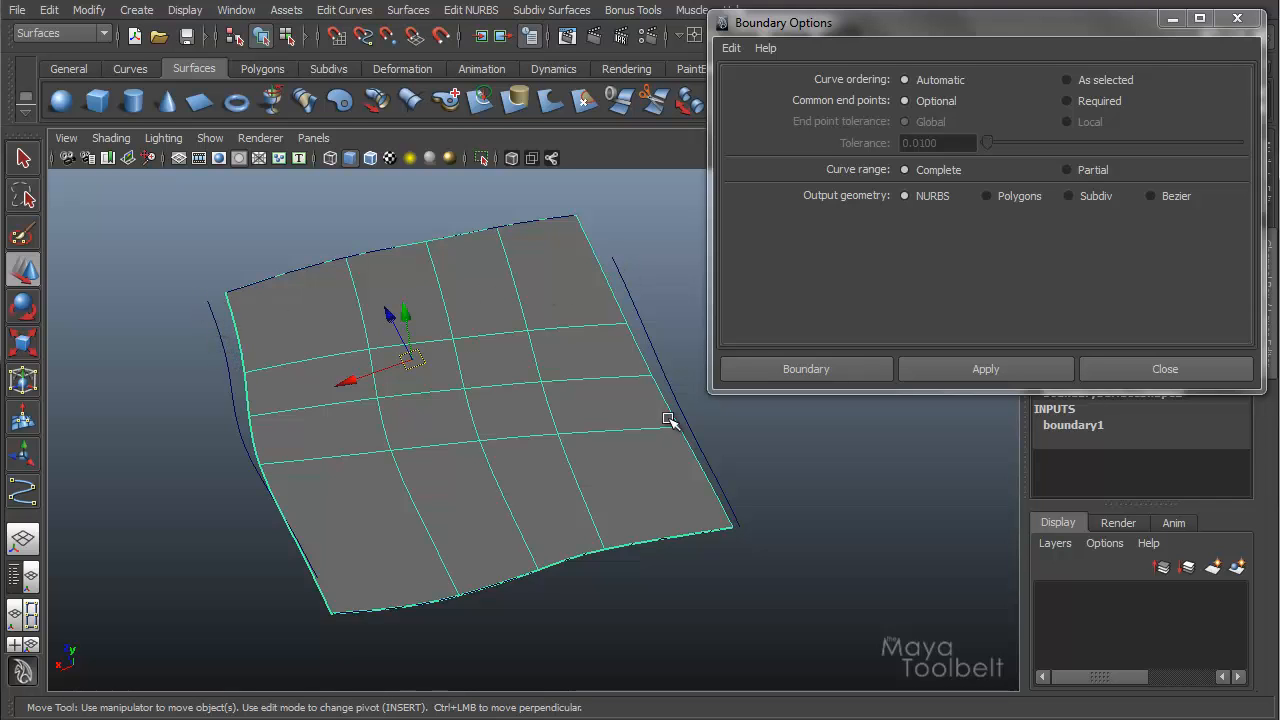
drag(668, 418, 648, 533)
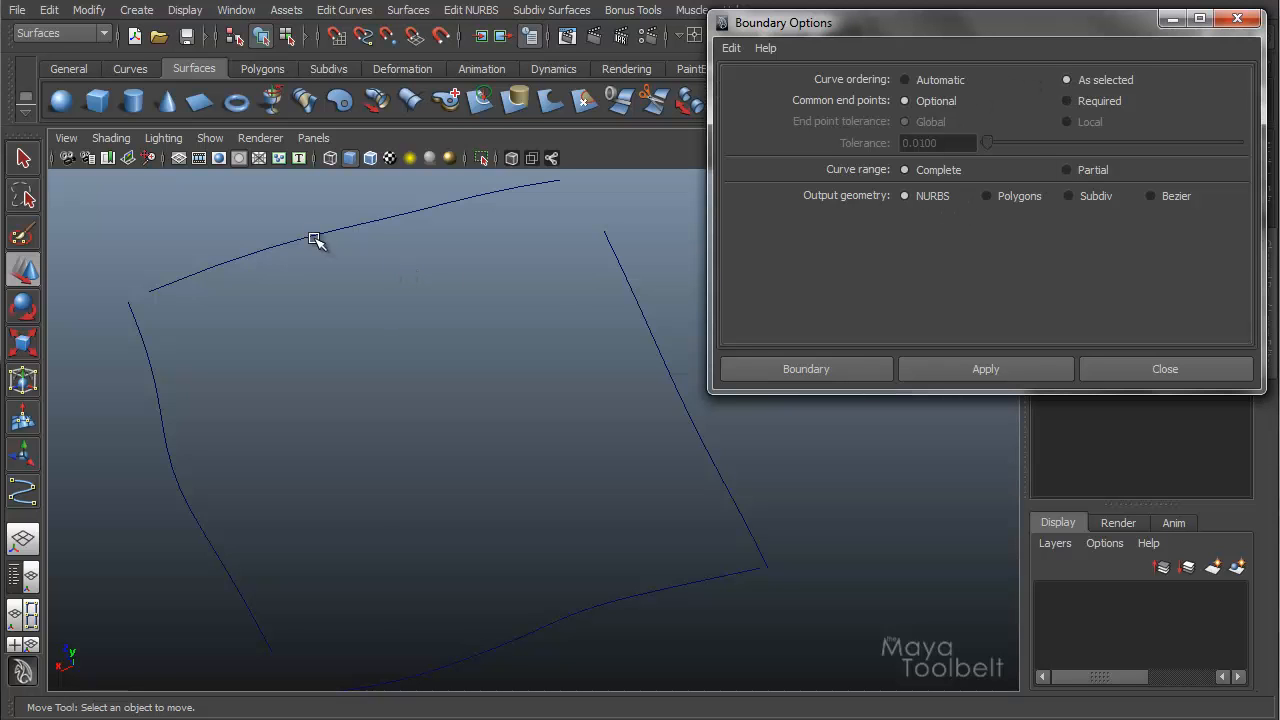
mouse_move(637, 614)
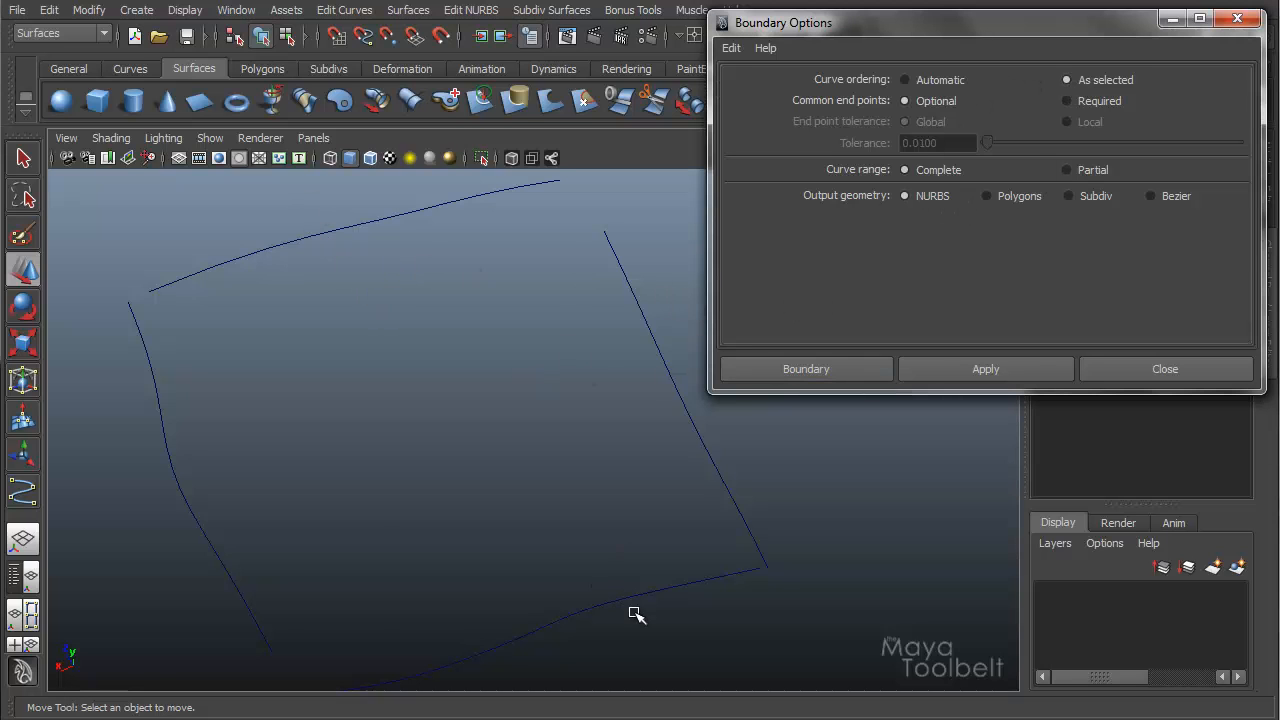
mouse_move(507, 474)
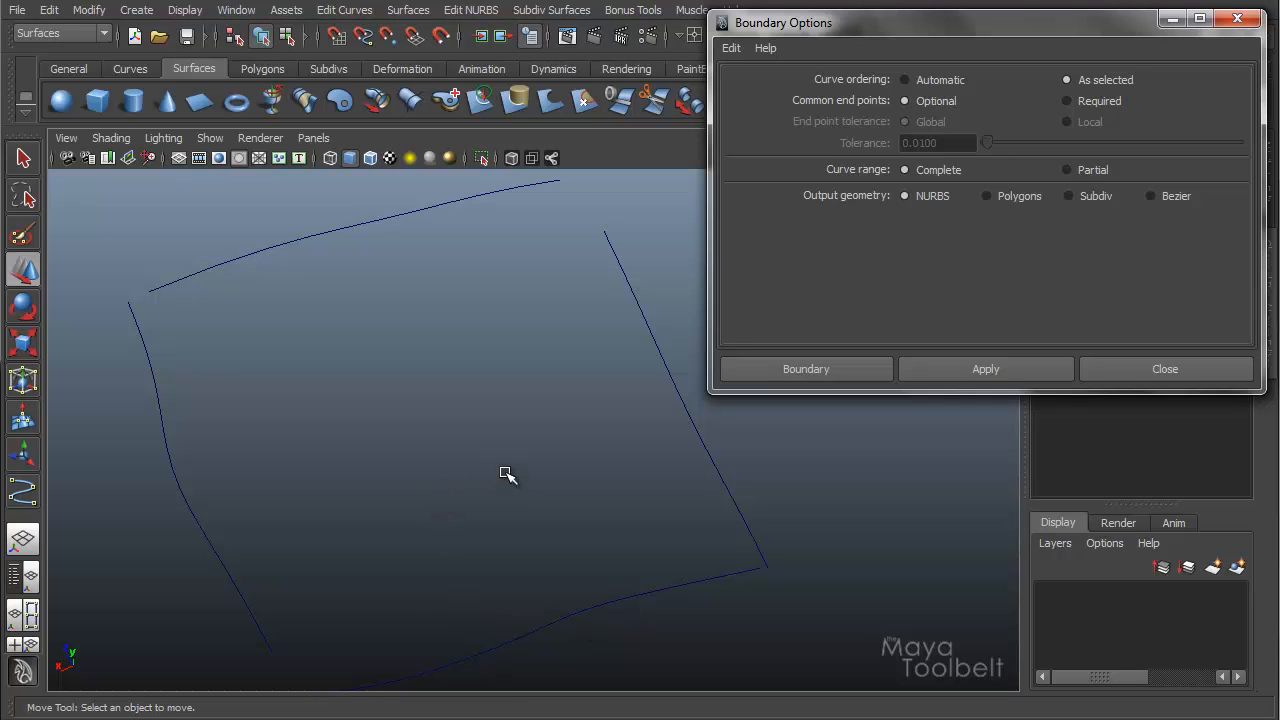
mouse_move(328, 205)
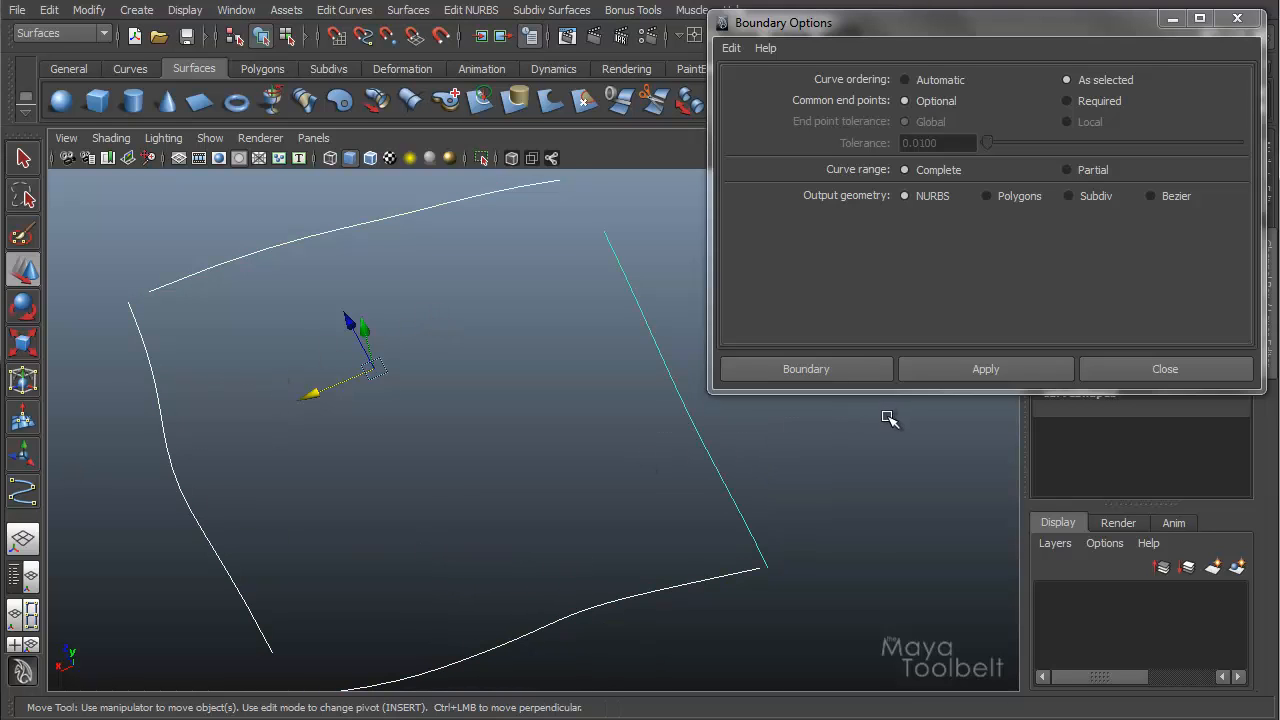
mouse_move(640, 235)
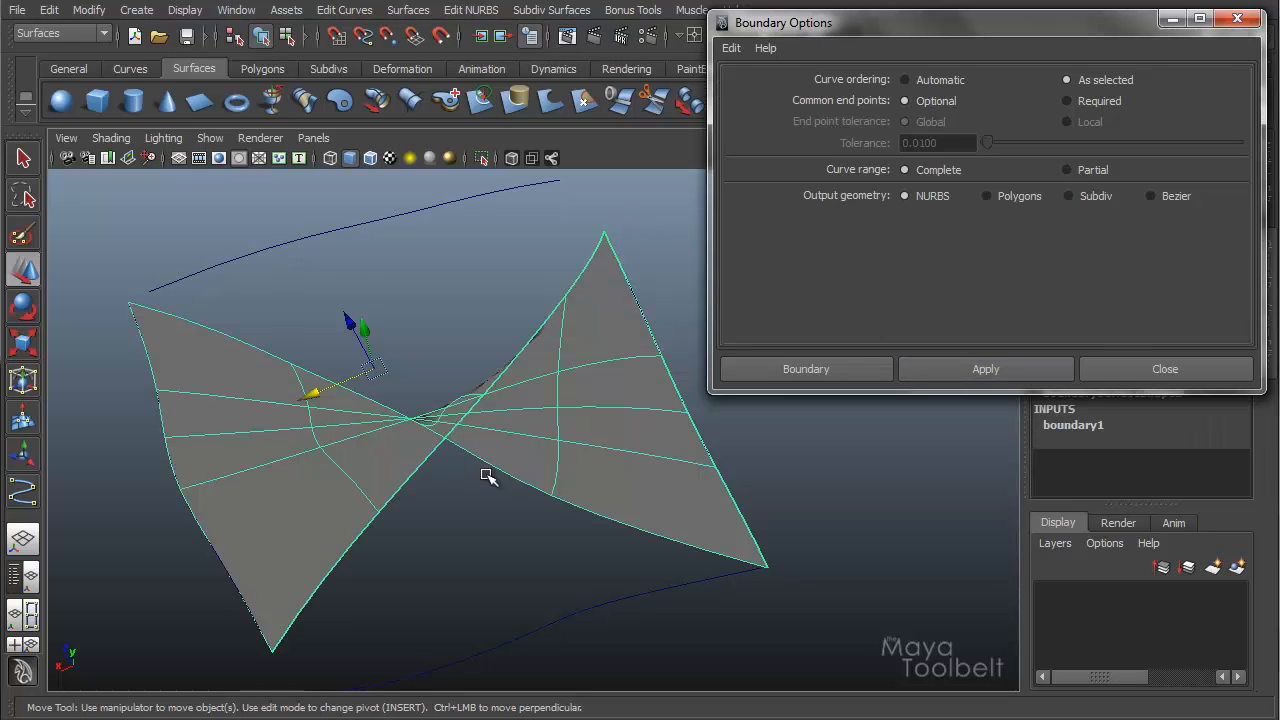
mouse_move(462, 446)
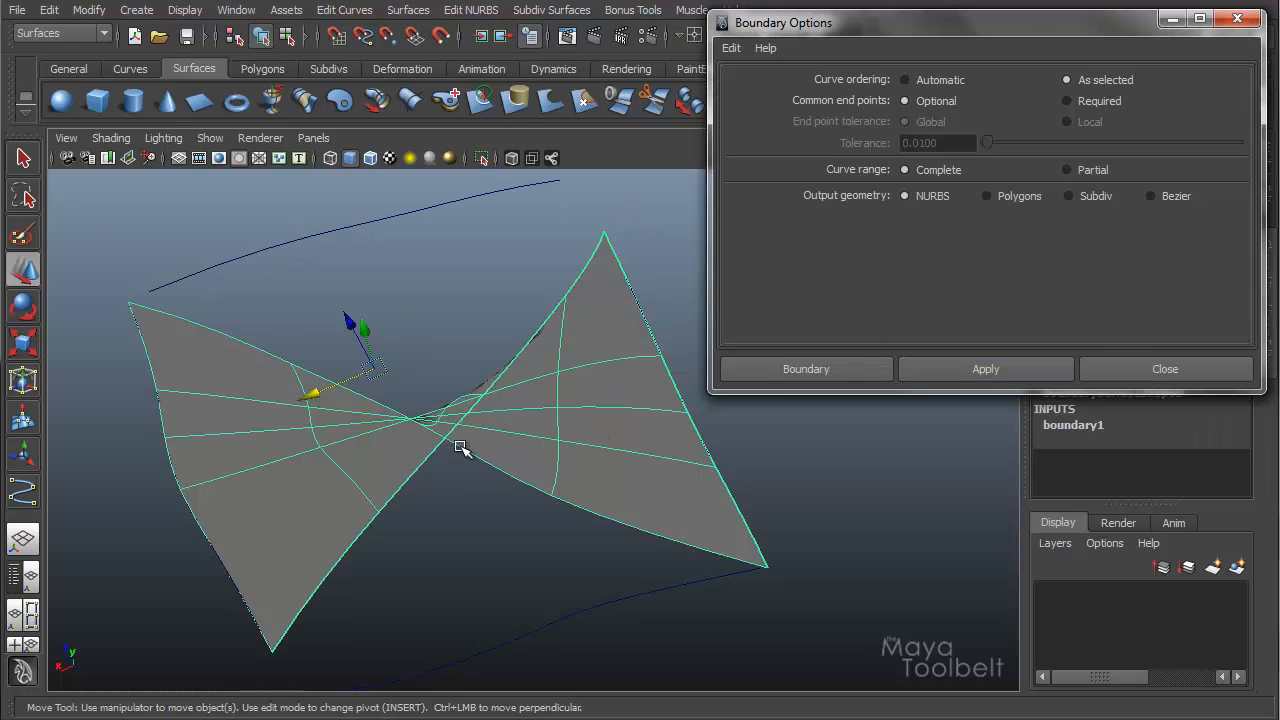
mouse_move(395, 285)
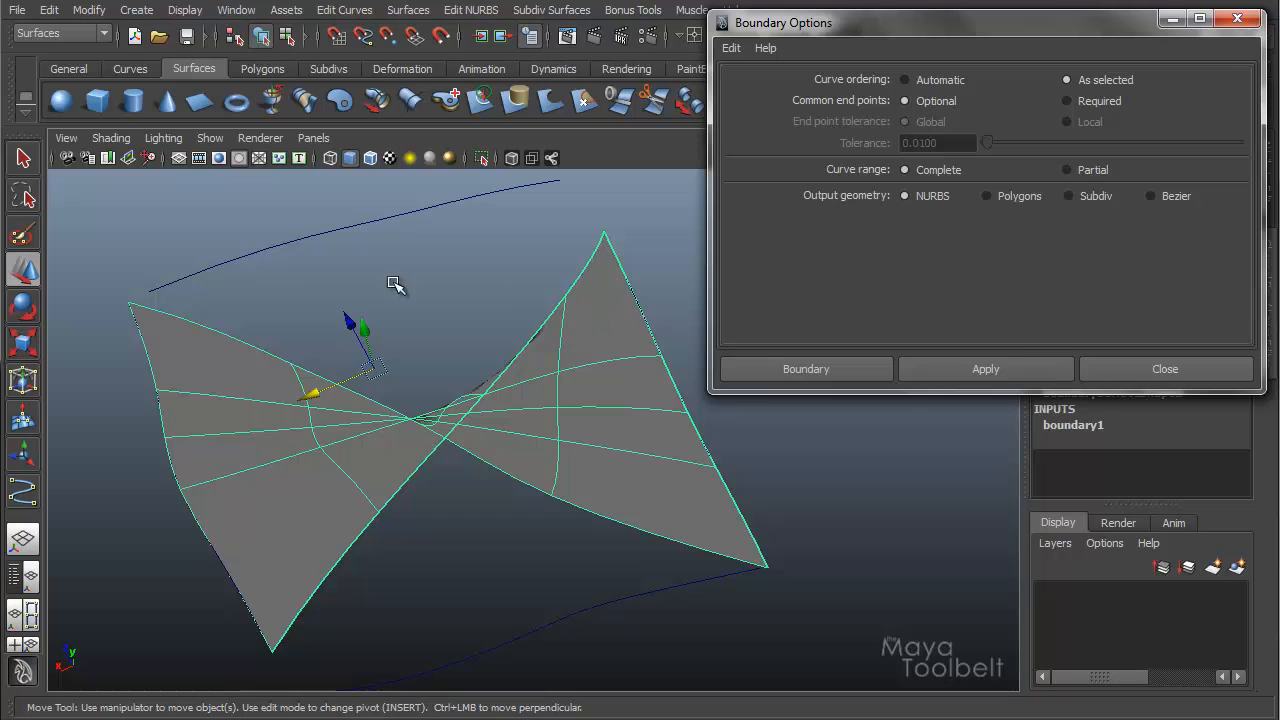
mouse_move(658, 312)
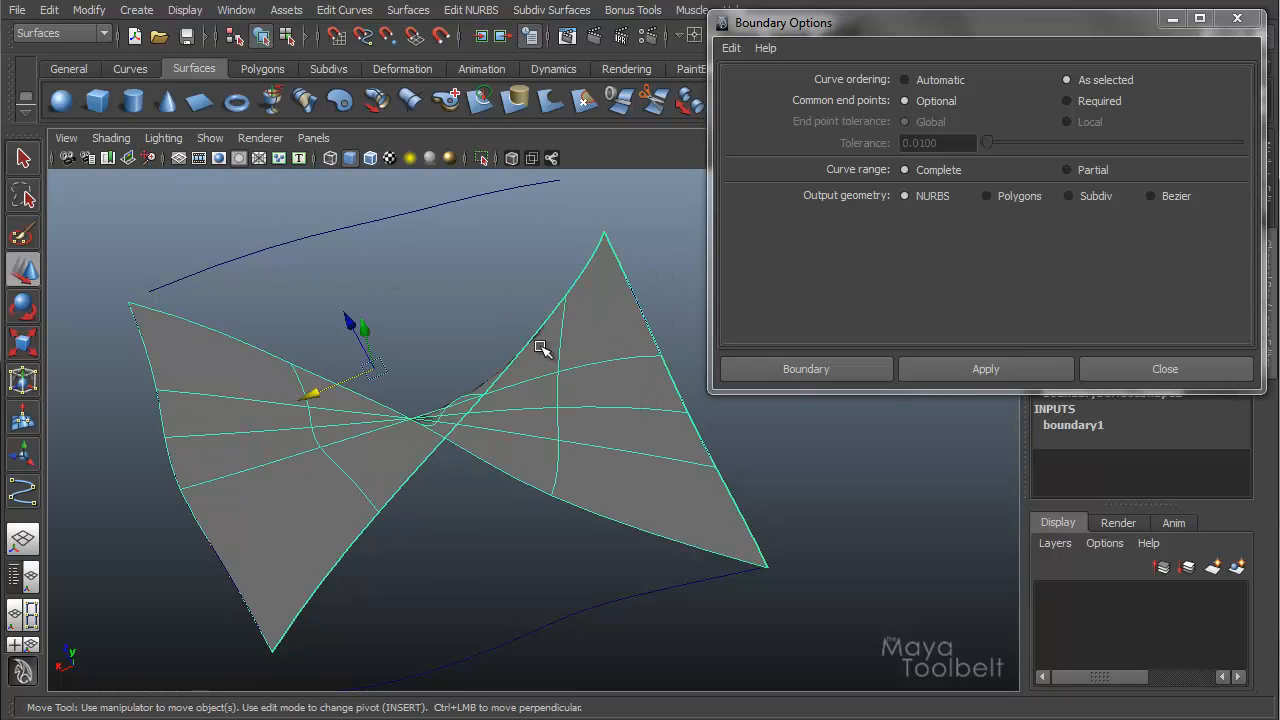
Step: Select the twisted curve and reverse its direction so the patch lies flat
click(344, 9)
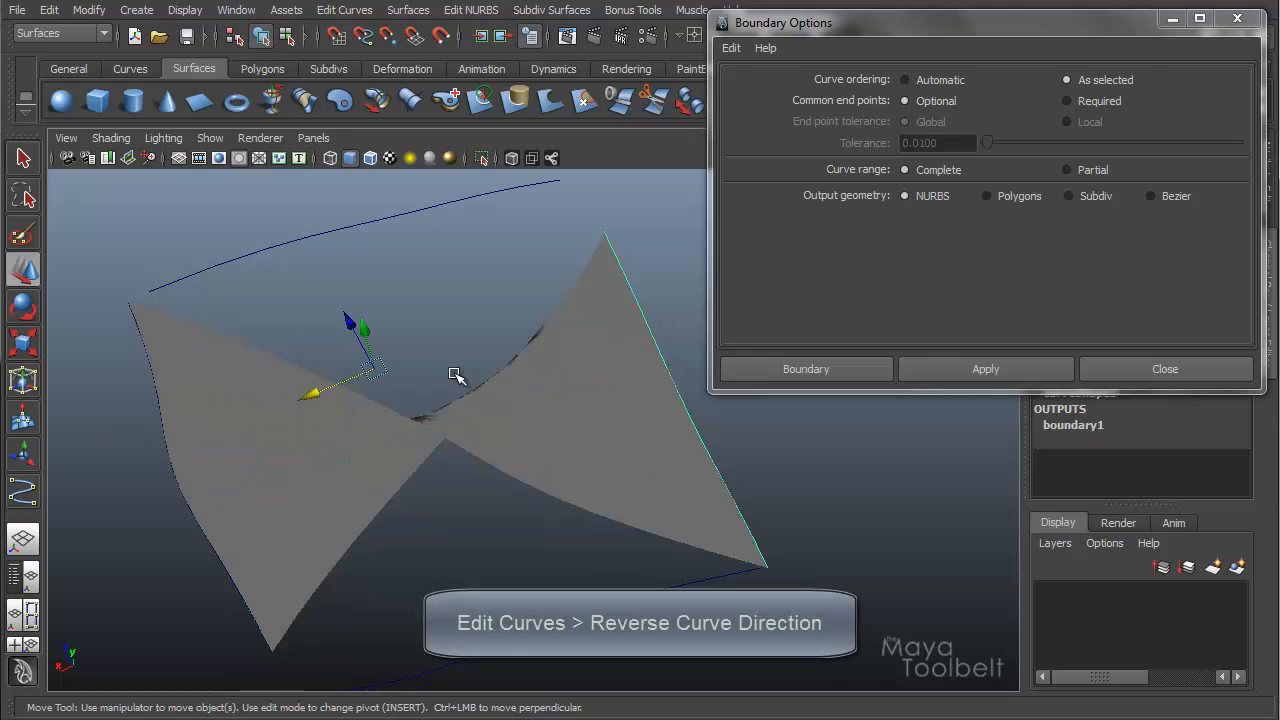
click(344, 10)
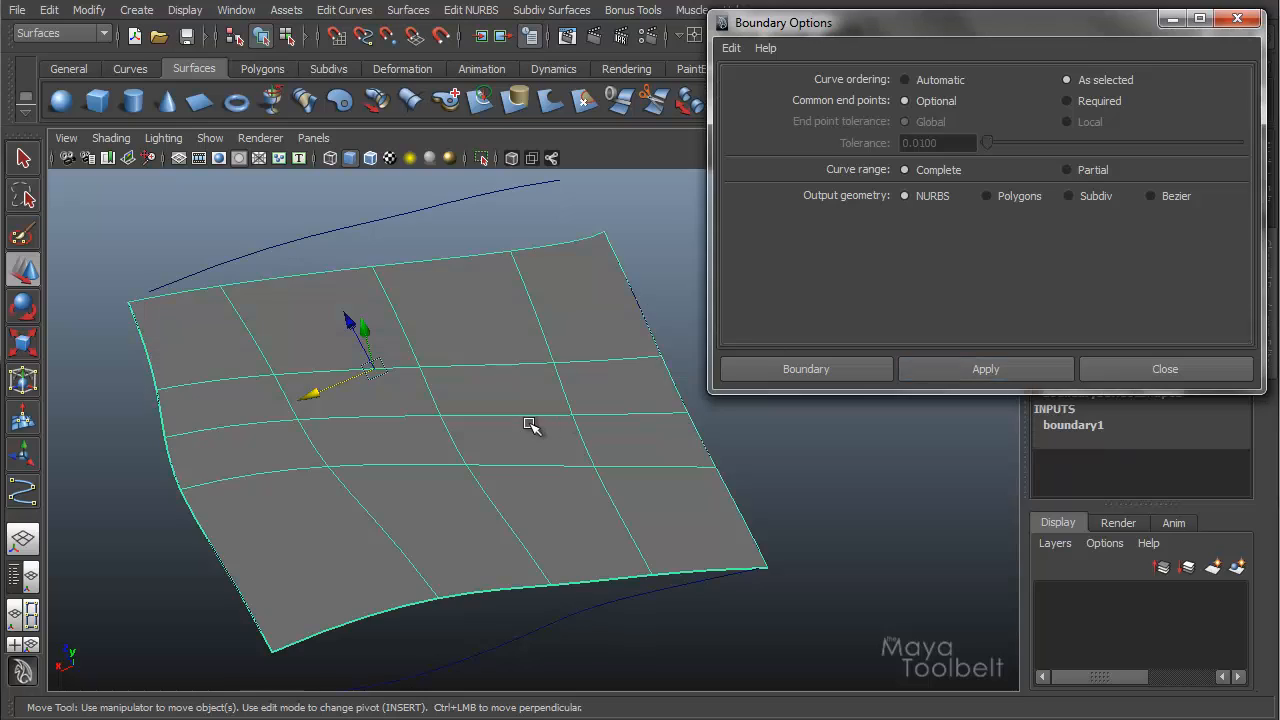
Step: Rebuild the boundary surface from a new curve pick order, reversing one curve to untwist it
drag(530, 425, 523, 468)
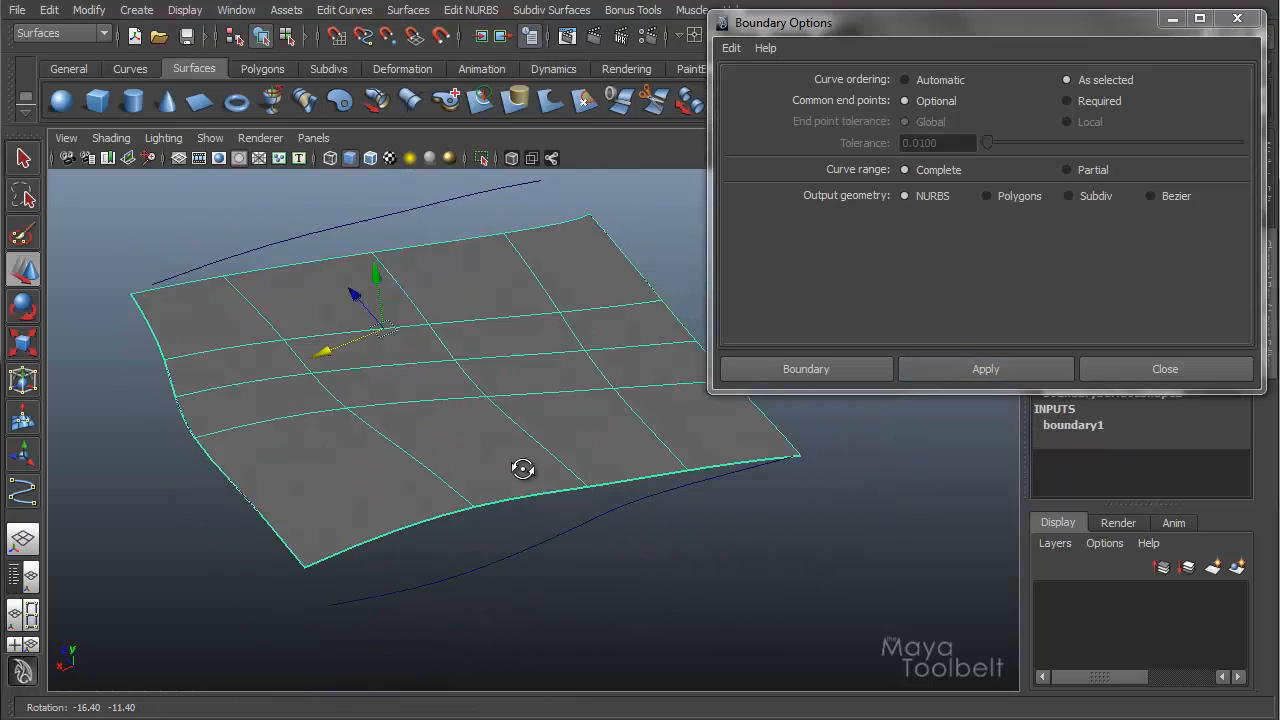
drag(523, 469, 485, 424)
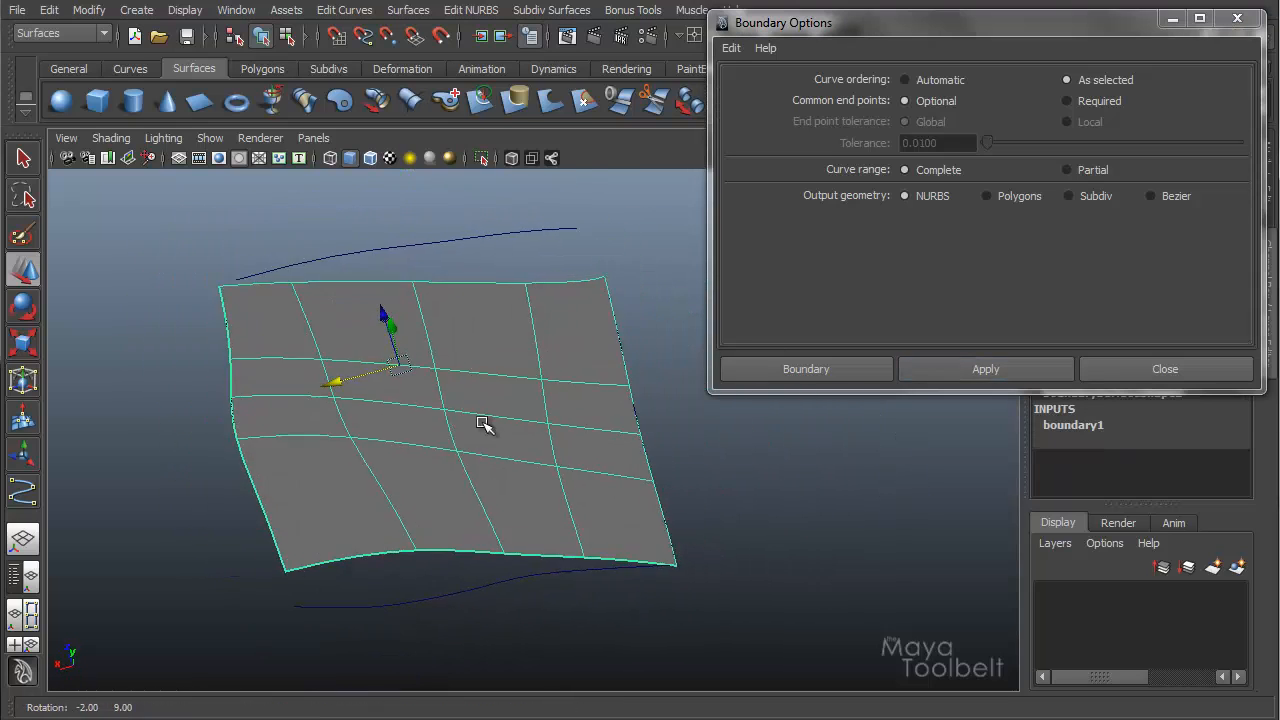
mouse_move(500, 385)
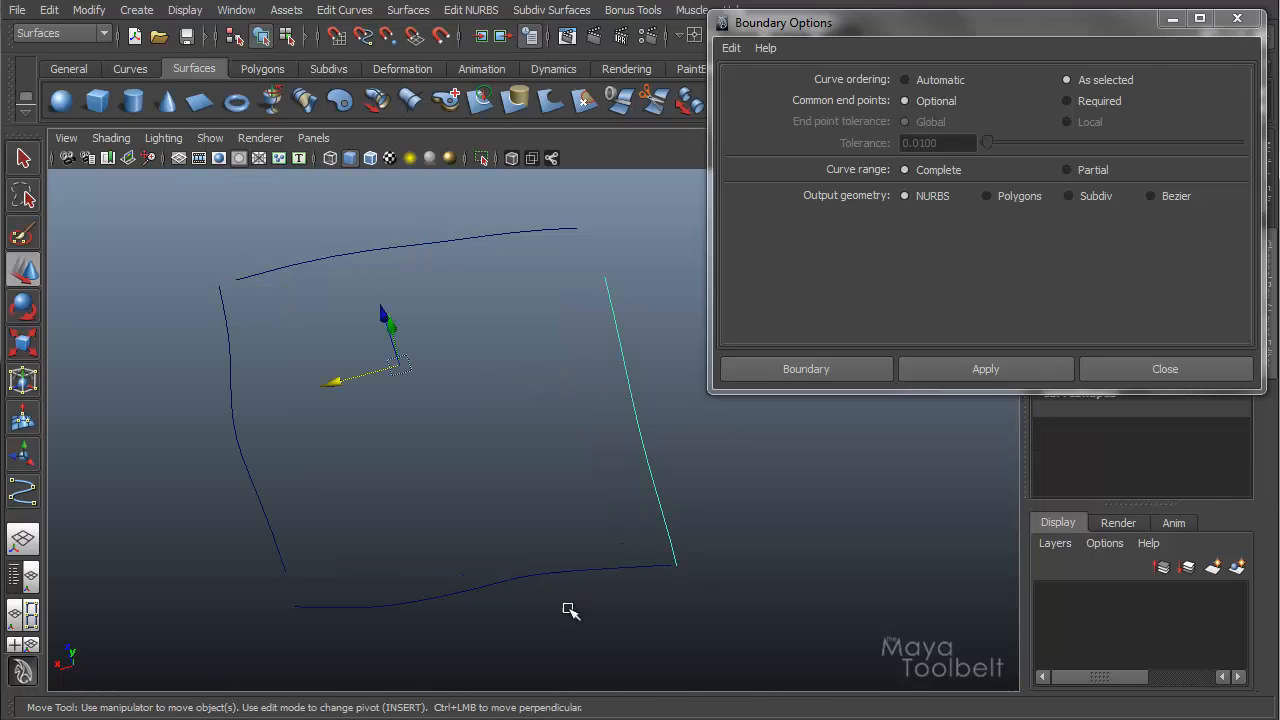
click(985, 369)
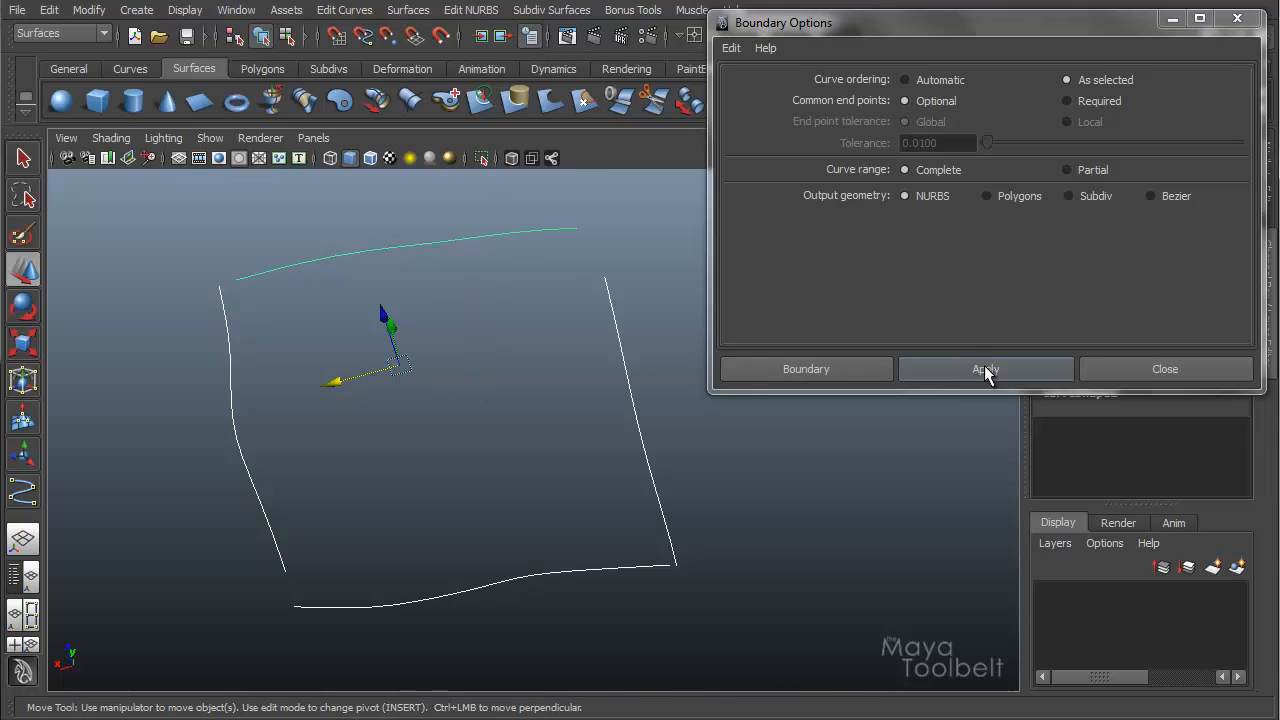
click(985, 369)
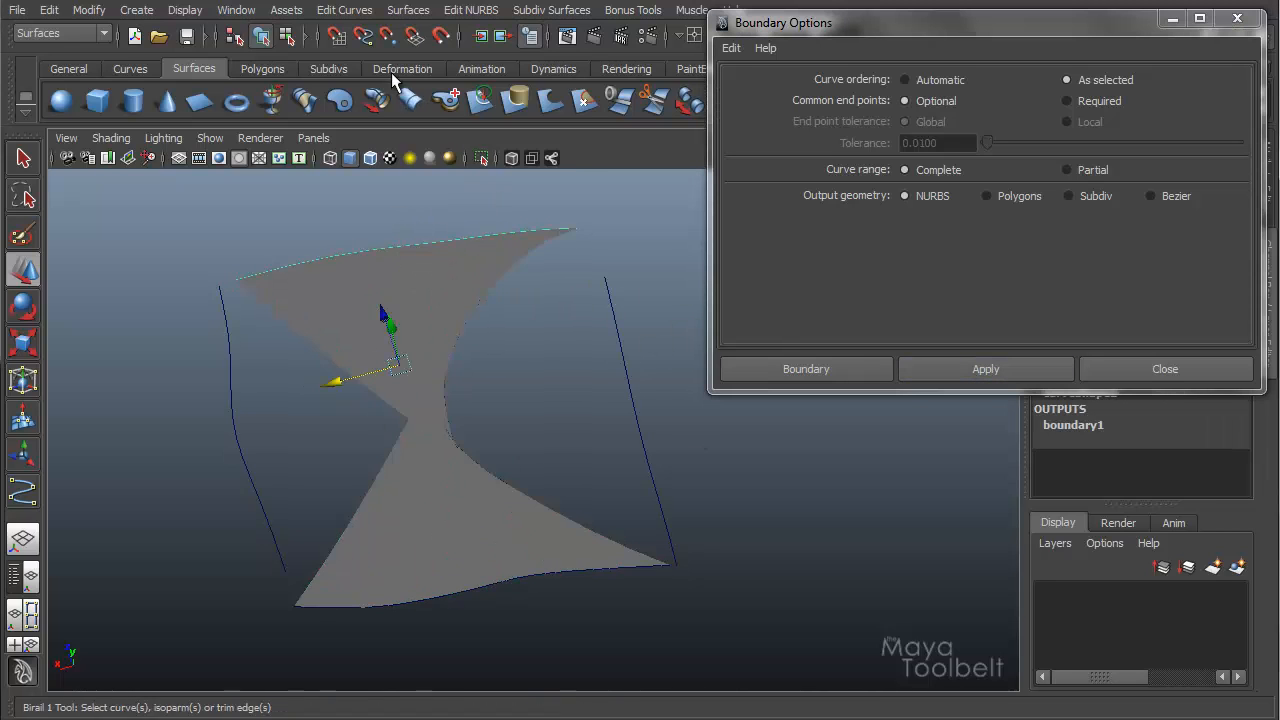
click(344, 10)
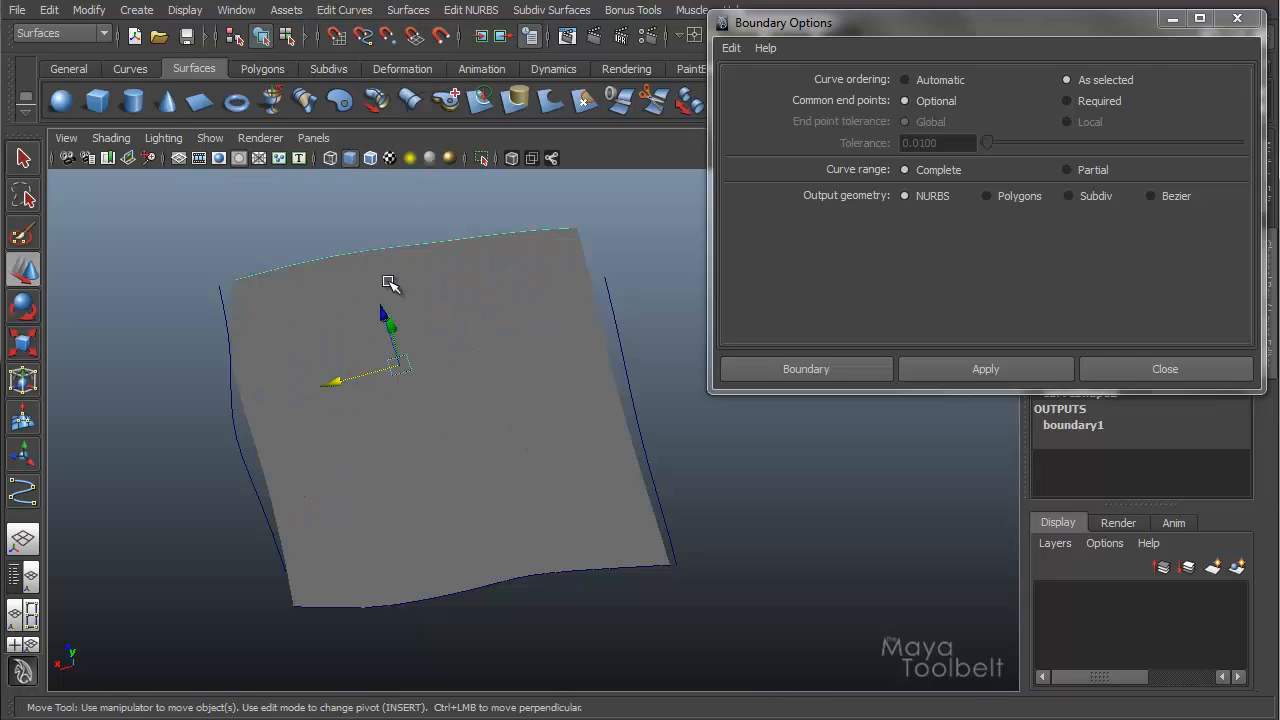
click(985, 369)
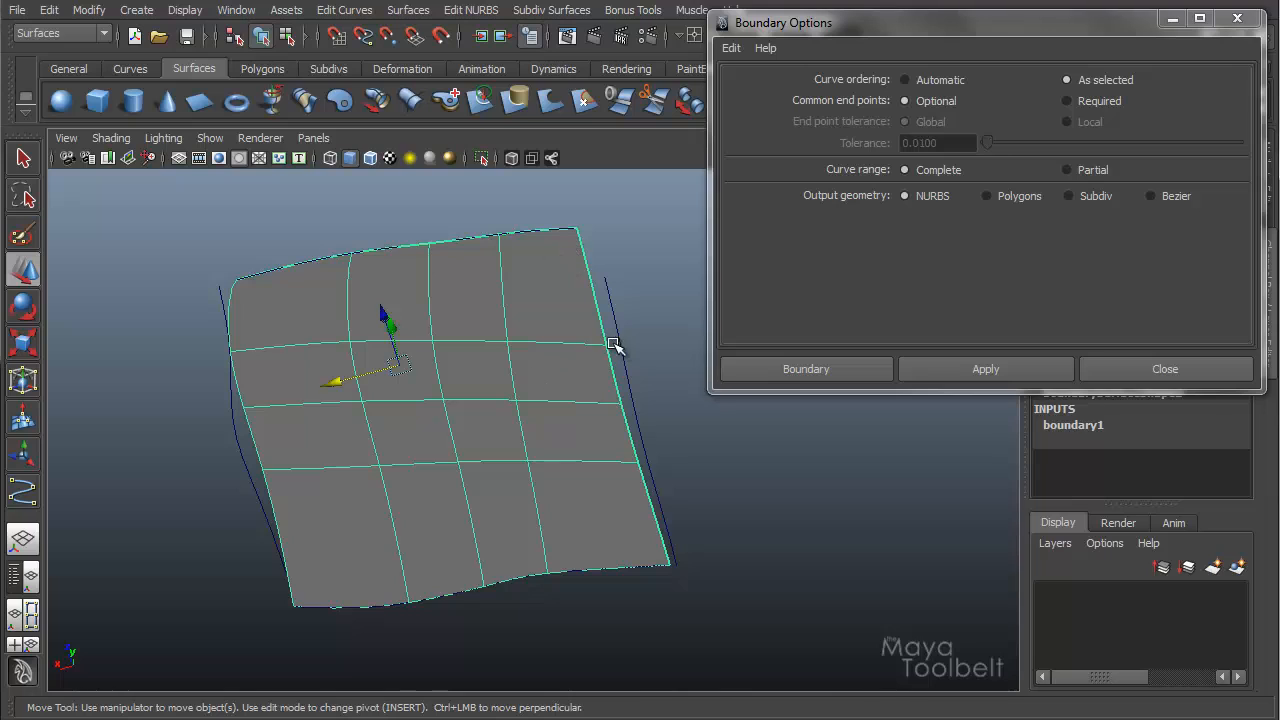
mouse_move(283, 247)
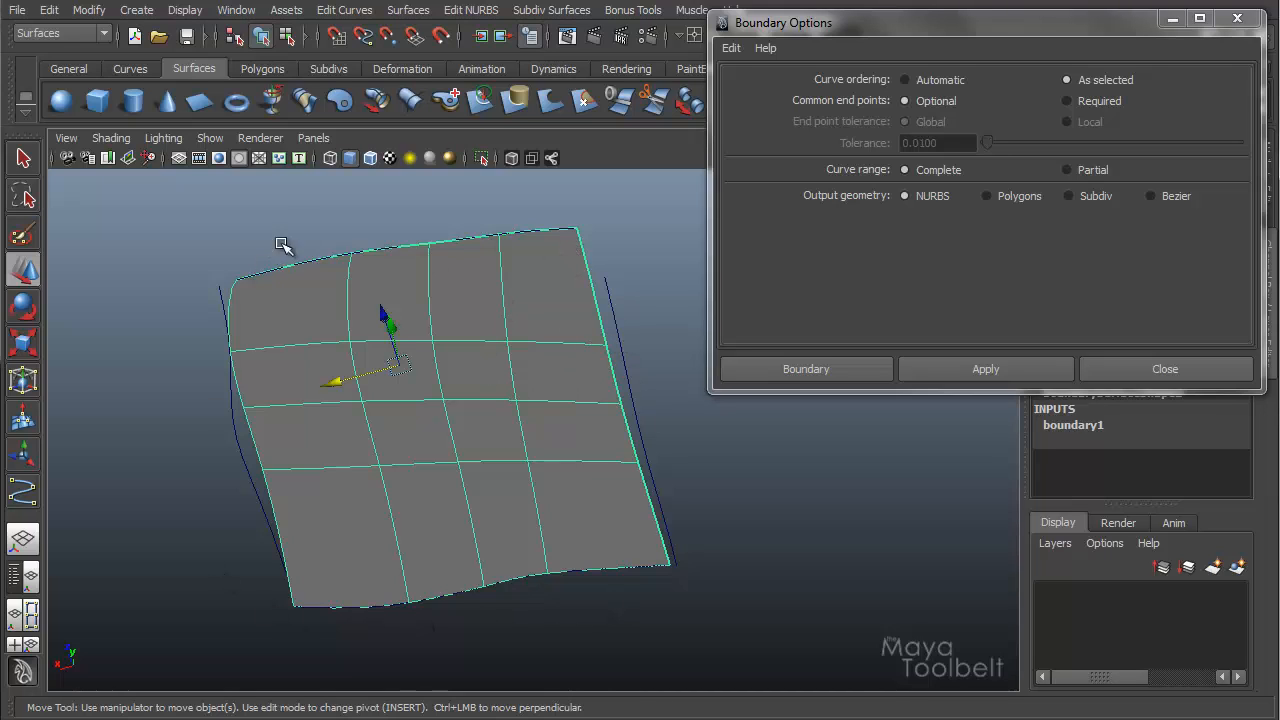
mouse_move(568, 576)
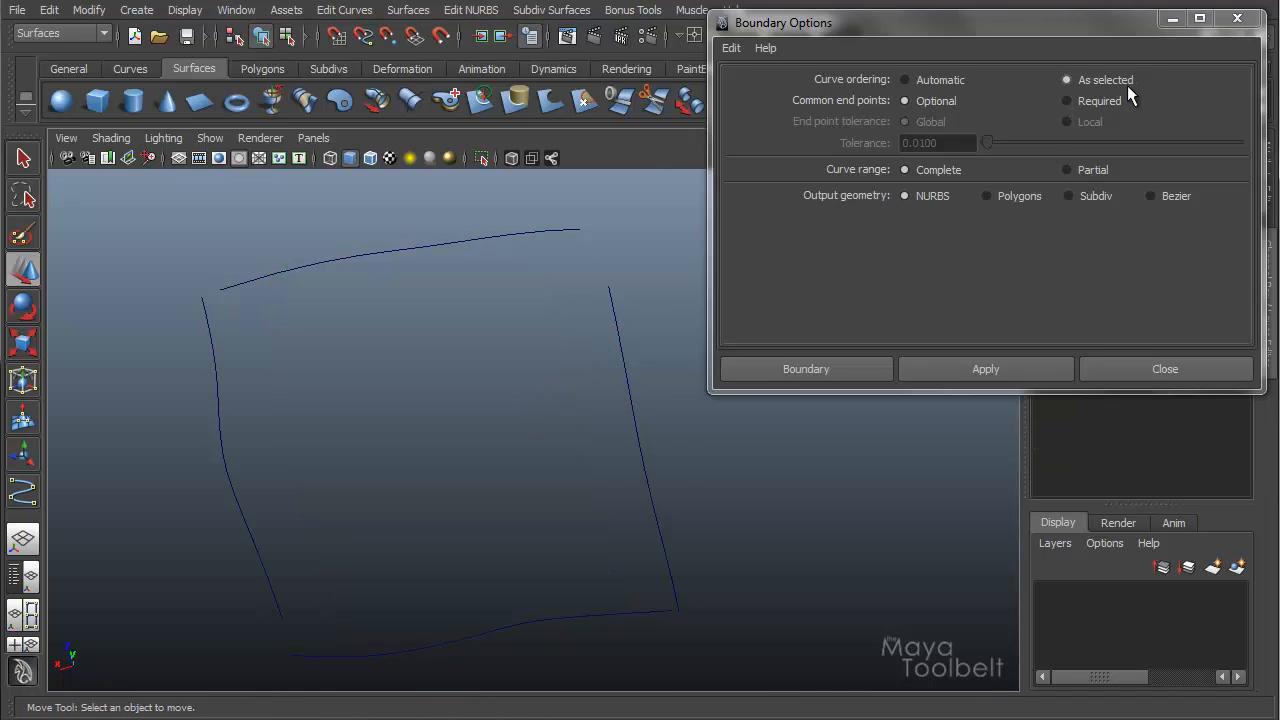
Step: Try Automatic curve ordering, then build the boundary from the four curves picked in order
click(905, 79)
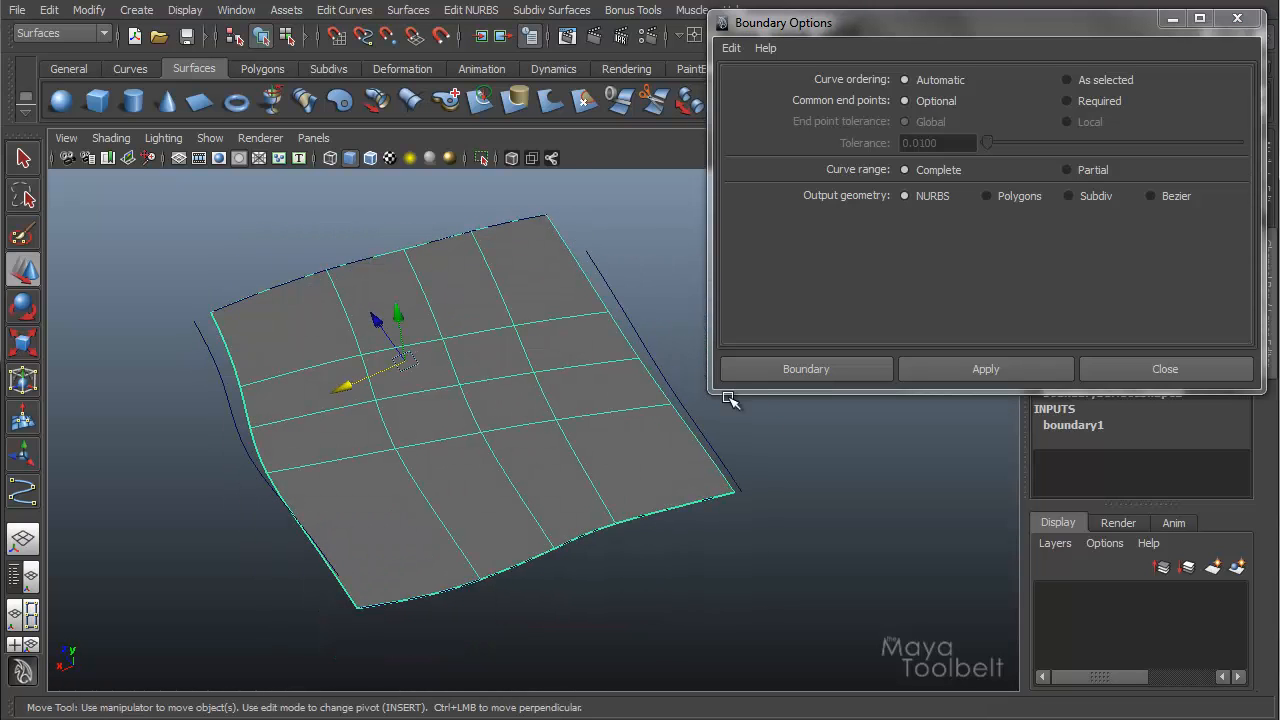
mouse_move(980, 280)
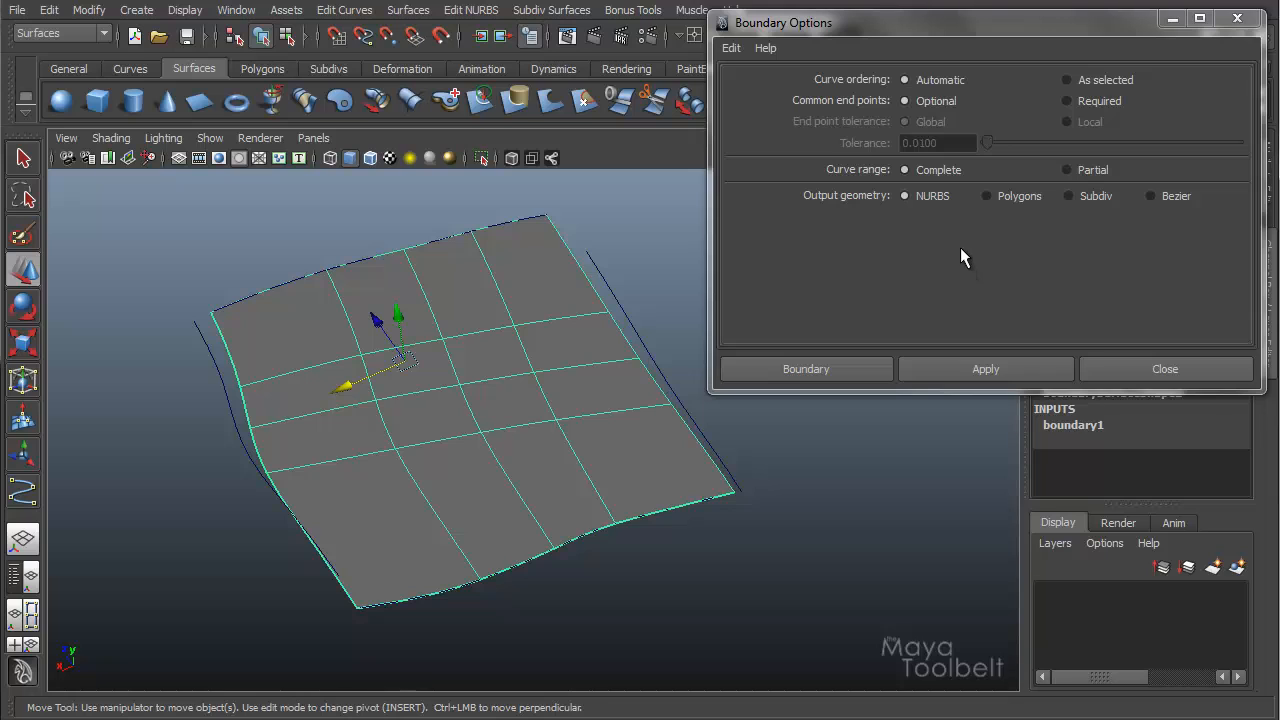
mouse_move(695, 240)
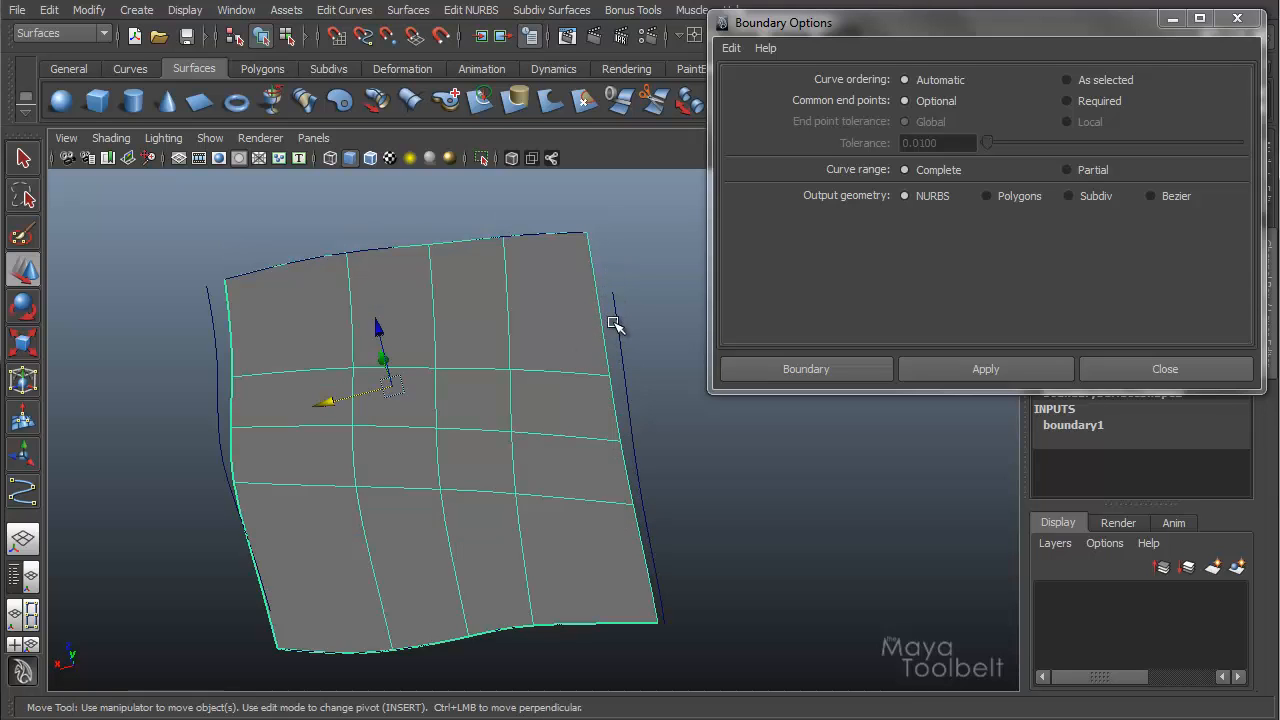
mouse_move(237, 321)
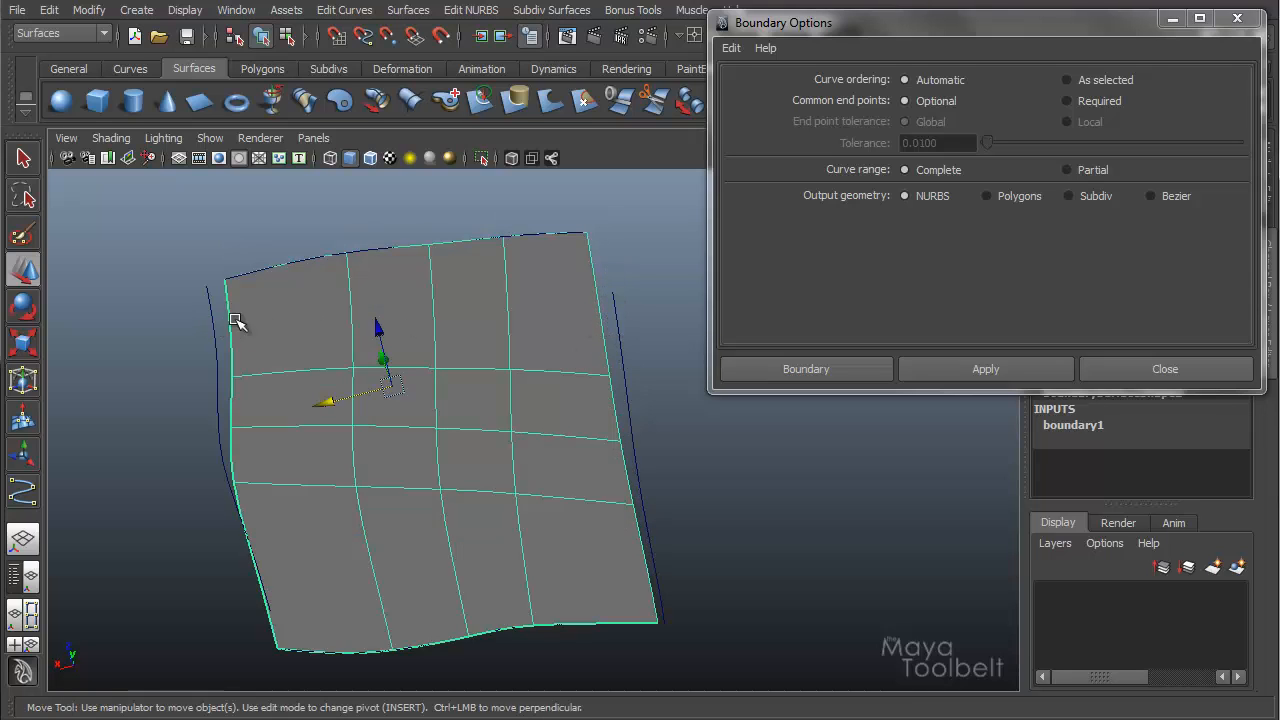
mouse_move(487, 357)
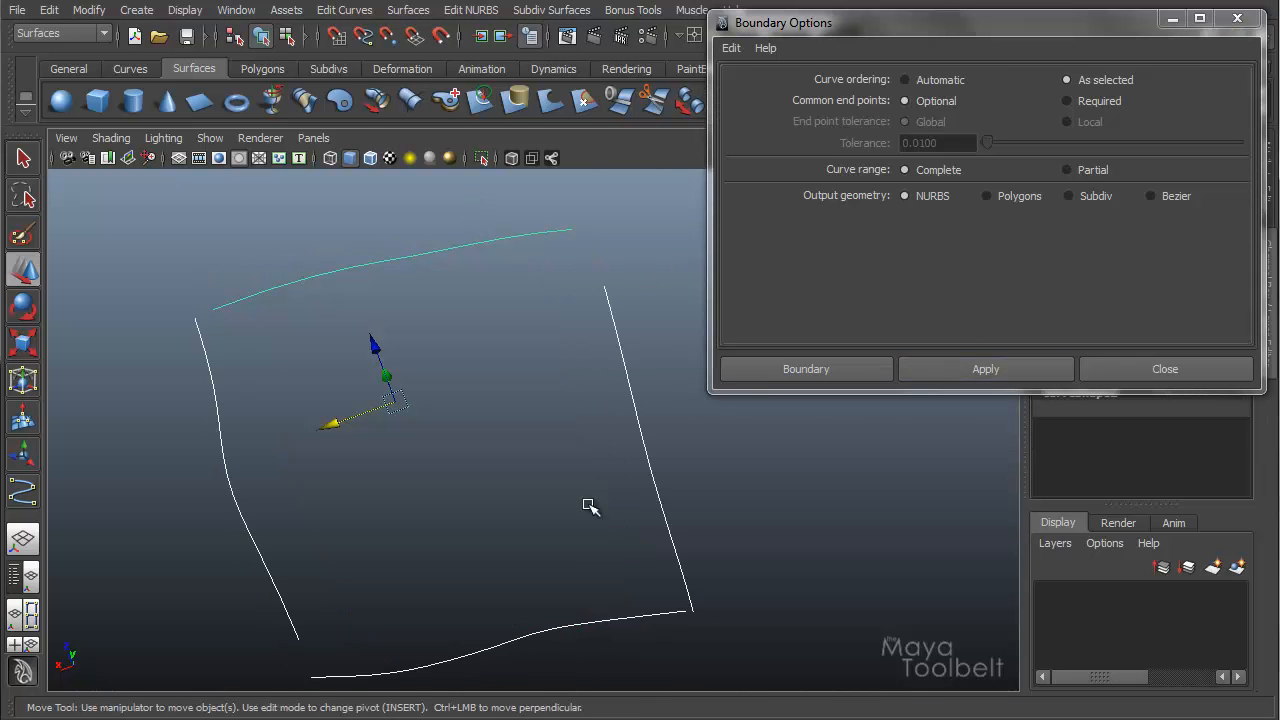
click(985, 369)
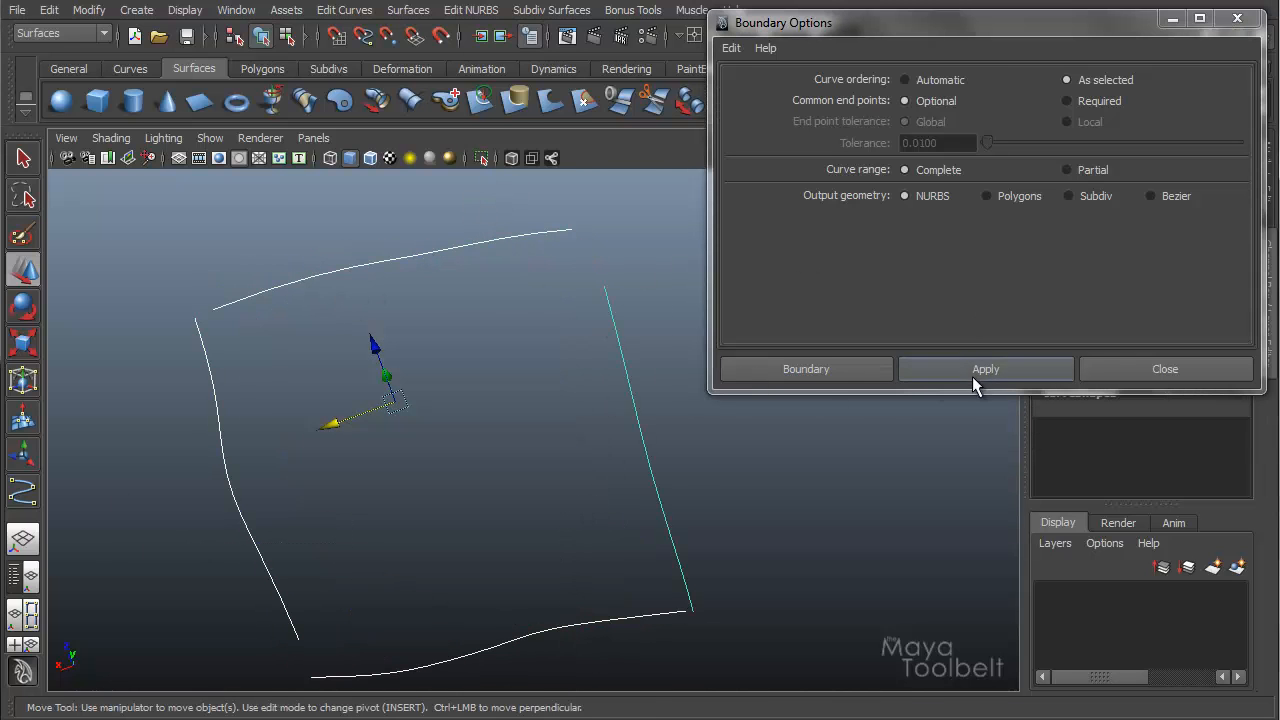
click(985, 369)
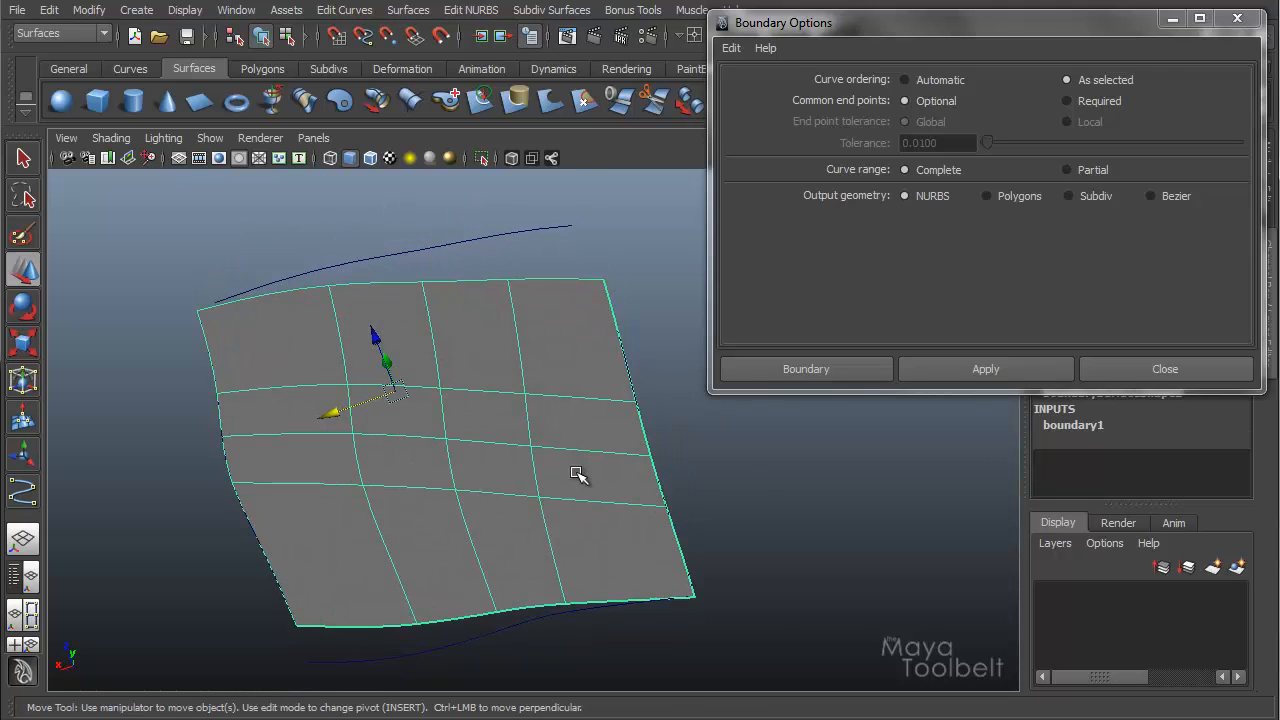
drag(578, 475, 648, 416)
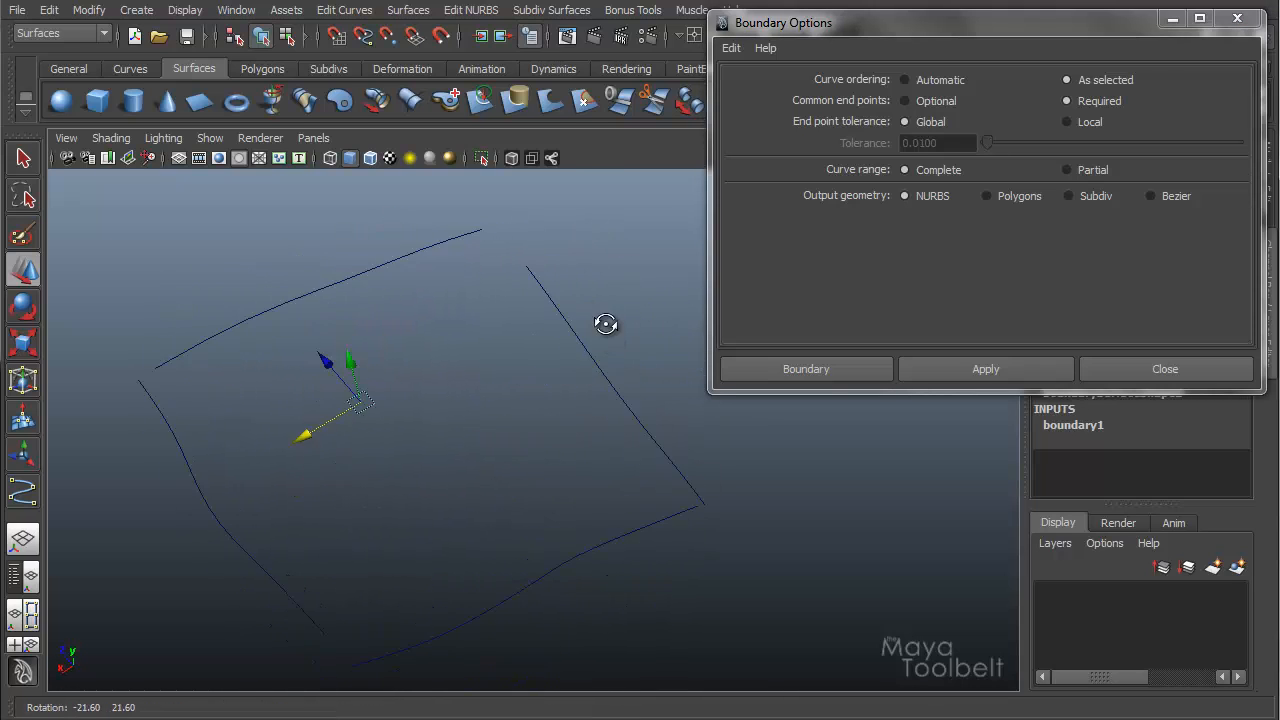
Step: Orbit the view around the four curves to look for boundarySurface2
drag(605, 323, 503, 421)
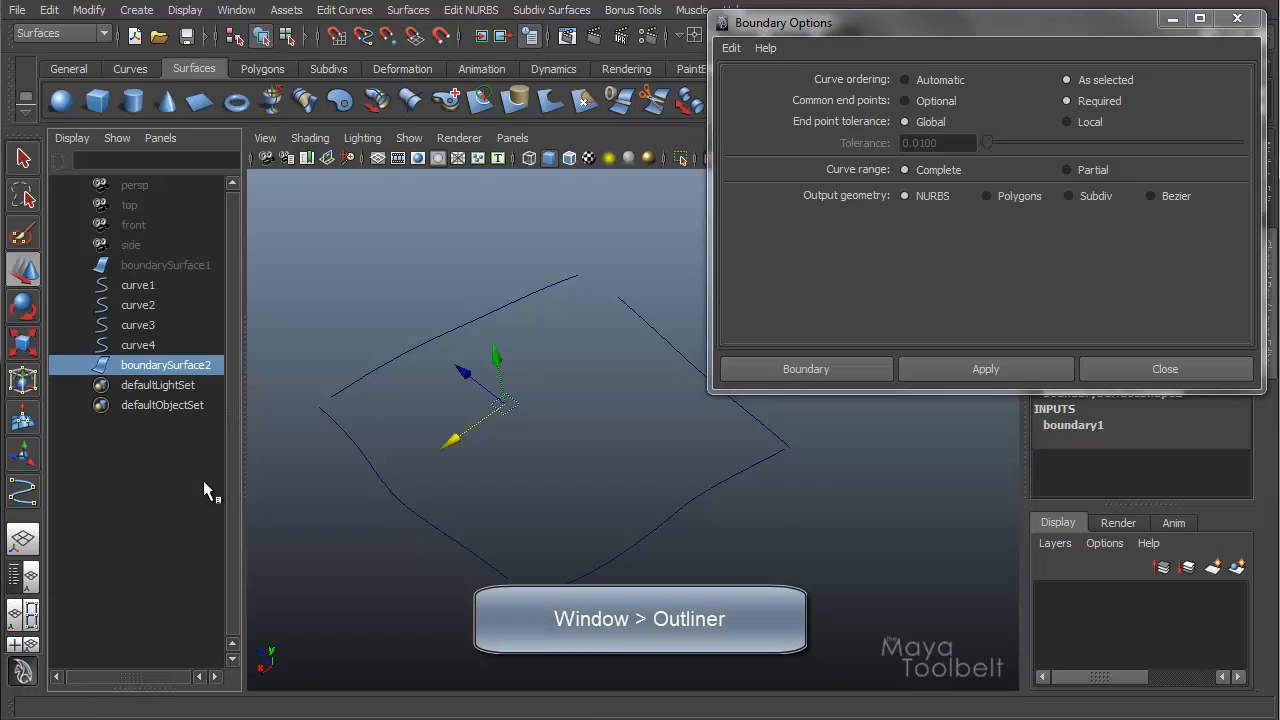
Step: Select boundarySurface2, then snap curve end CVs onto the neighbouring curves in Control Vertex mode
click(166, 265)
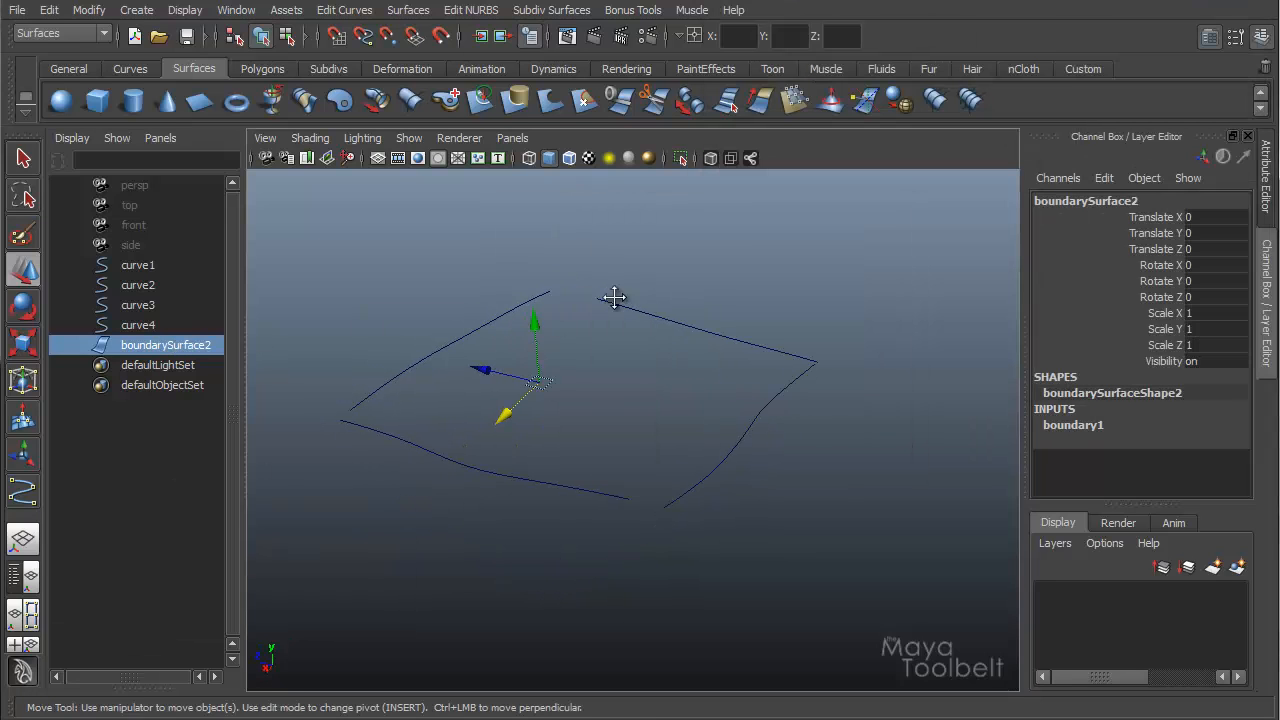
right_click(614, 298)
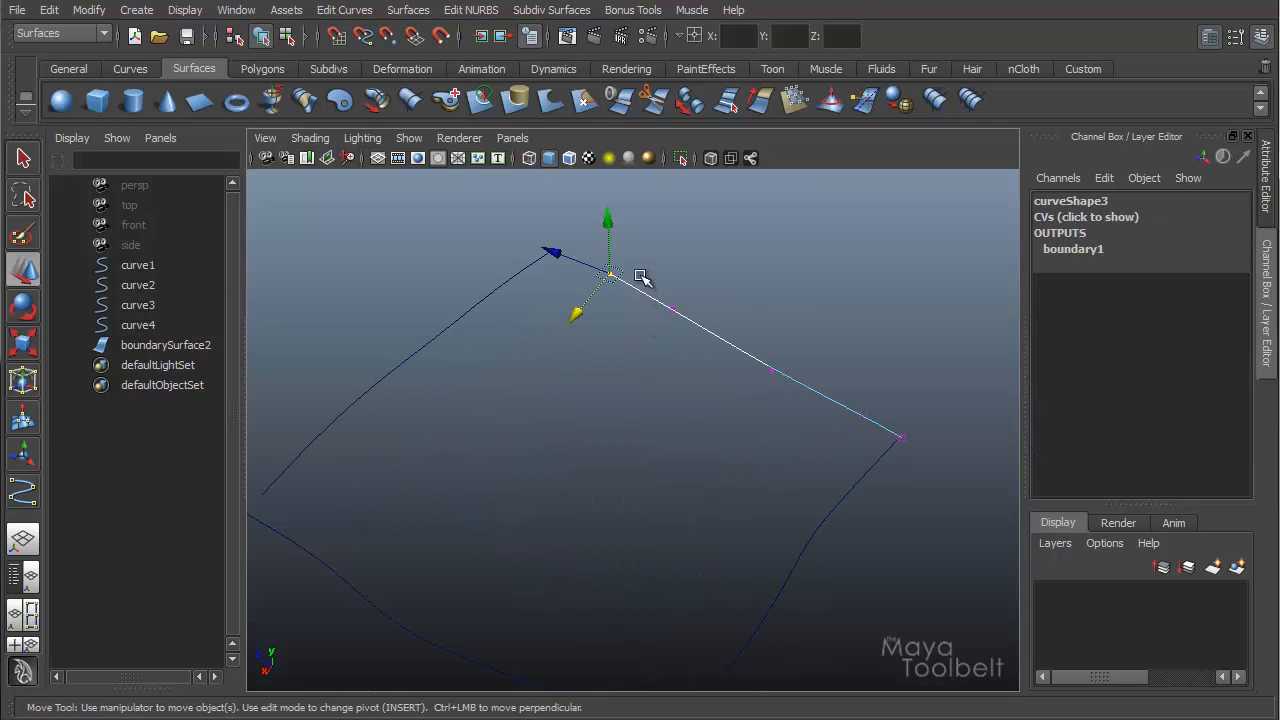
drag(610, 275, 505, 282)
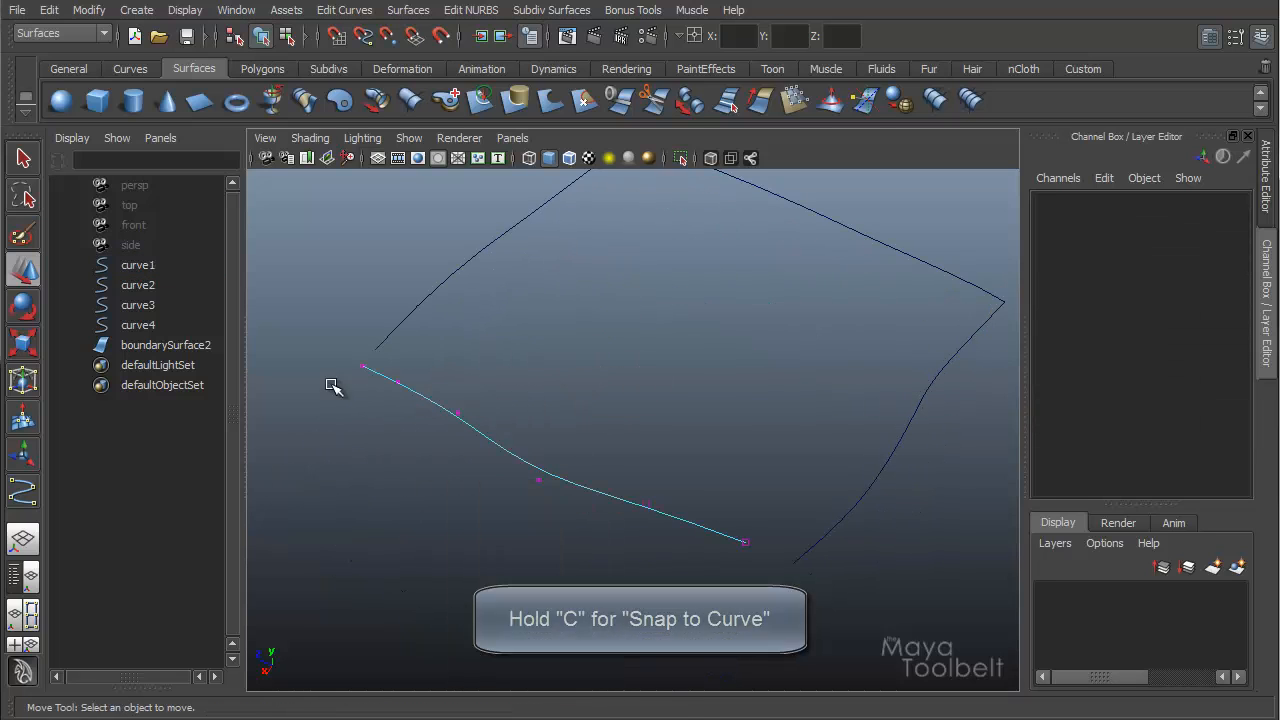
click(363, 366)
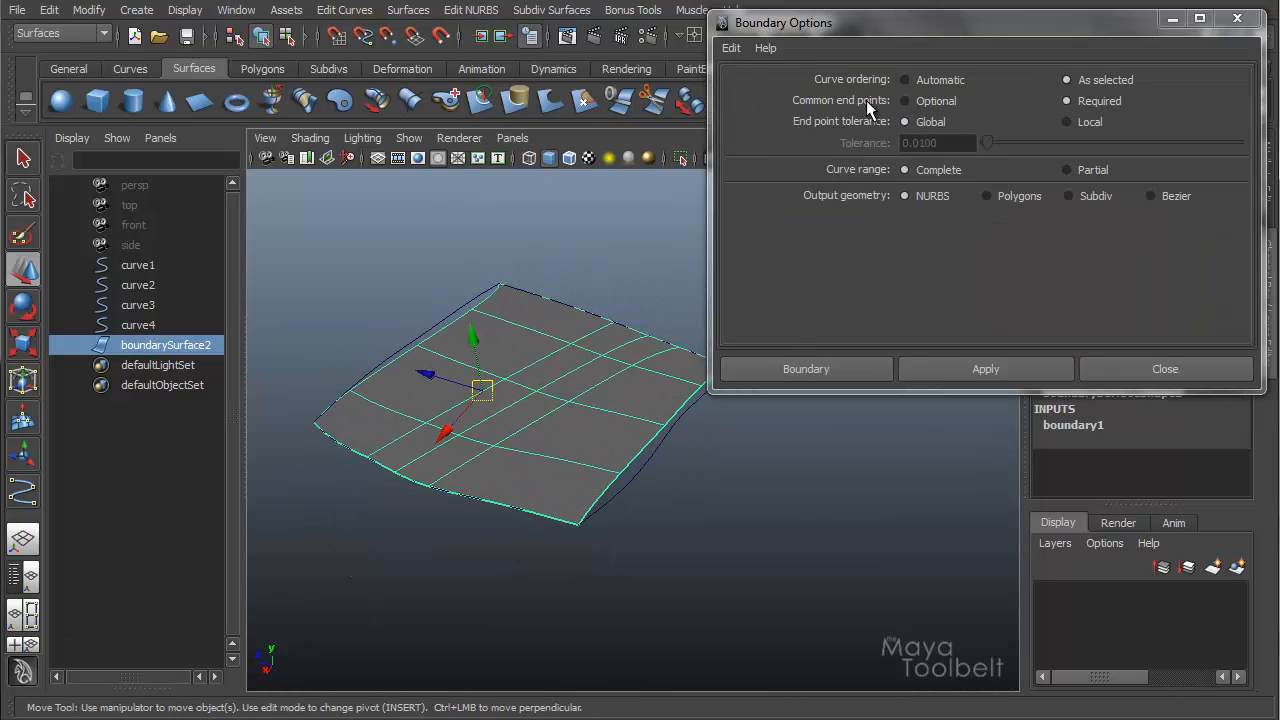
mouse_move(857, 113)
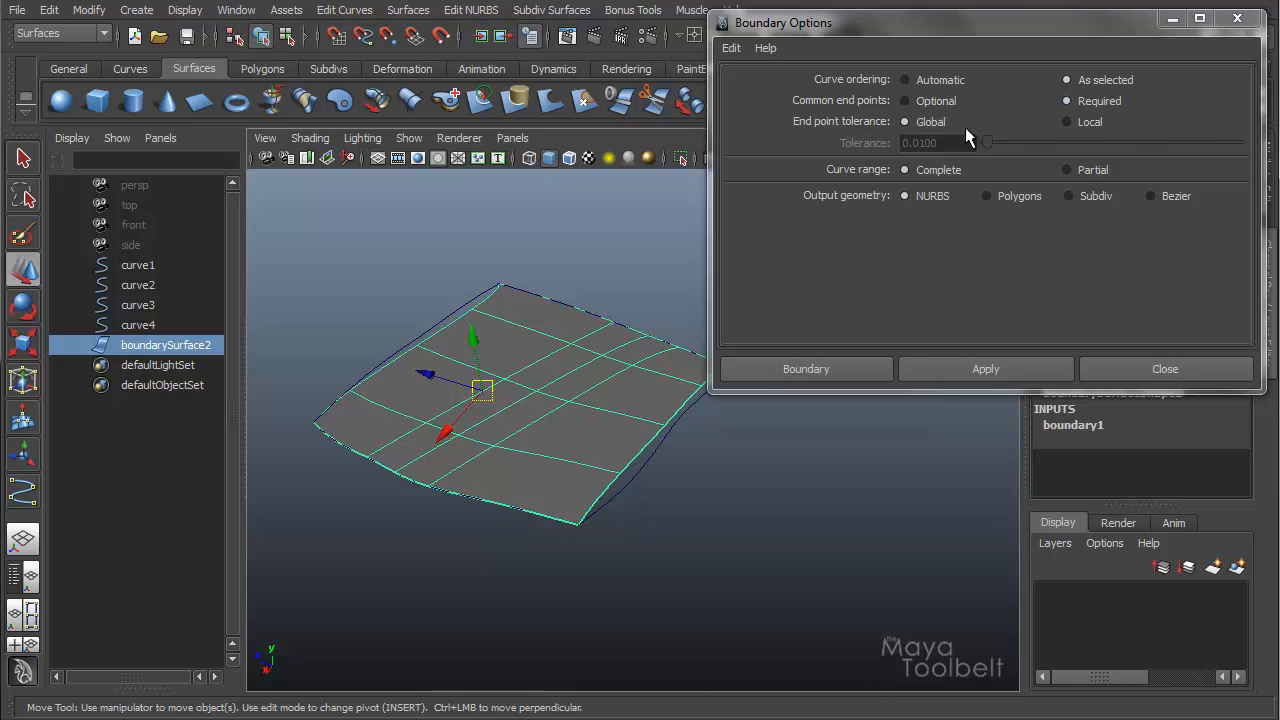
mouse_move(830, 135)
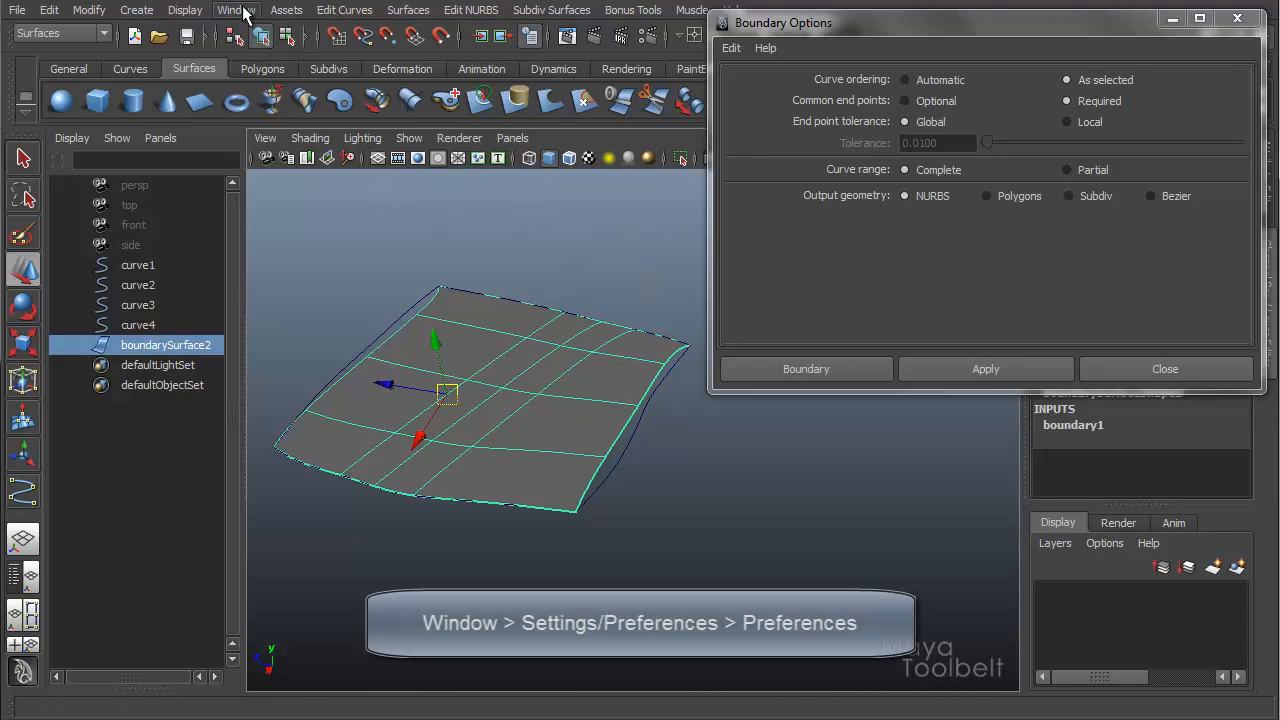
Step: Open Preferences on the Settings category to view positional and tangential tolerances
click(236, 10)
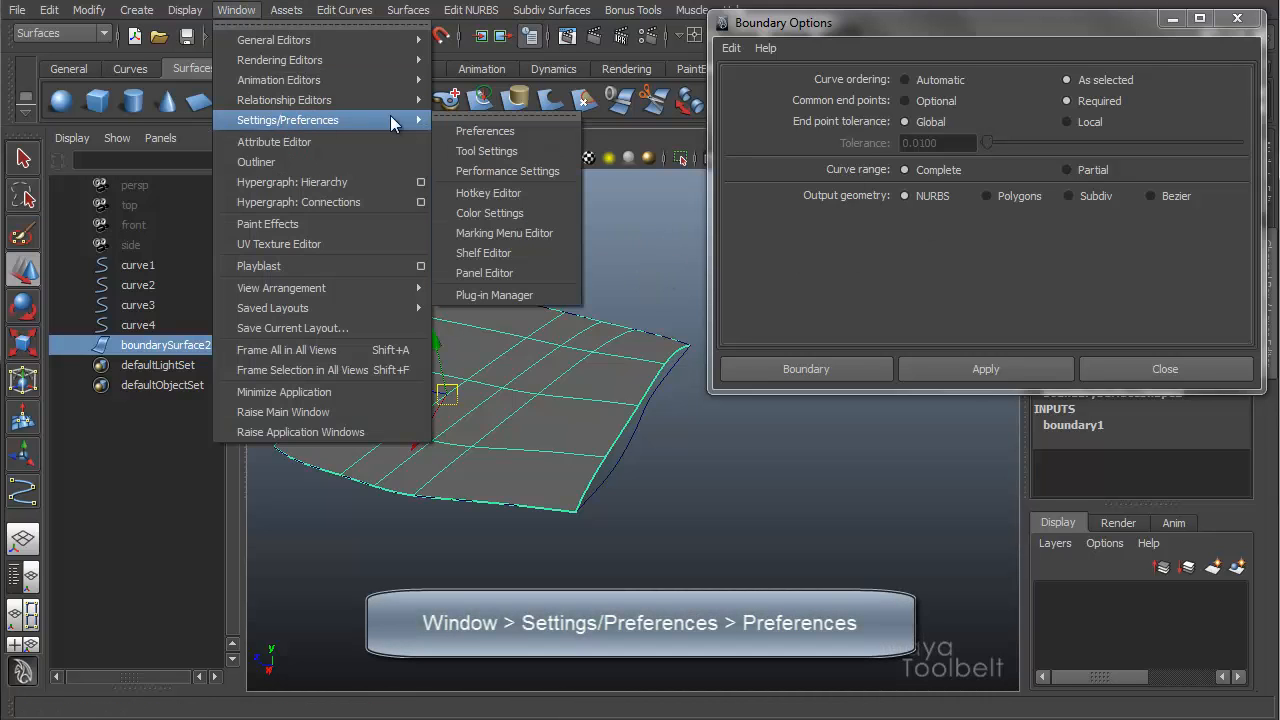
click(485, 131)
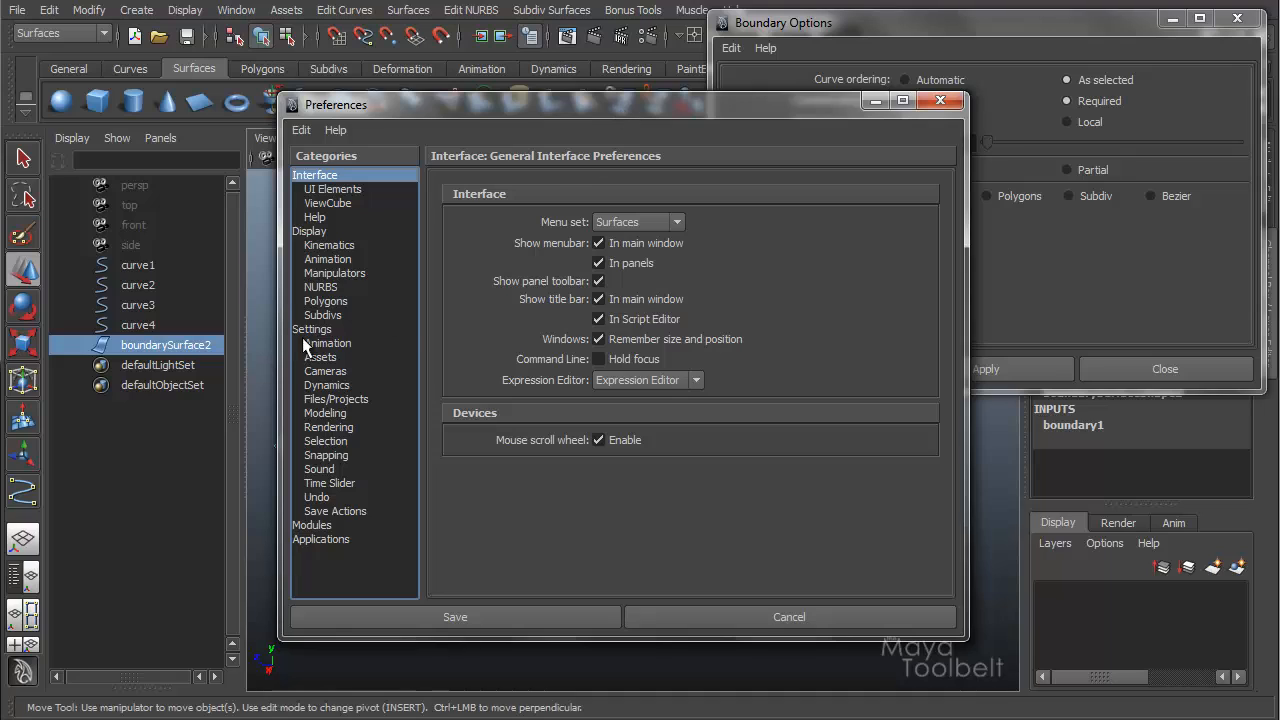
click(312, 329)
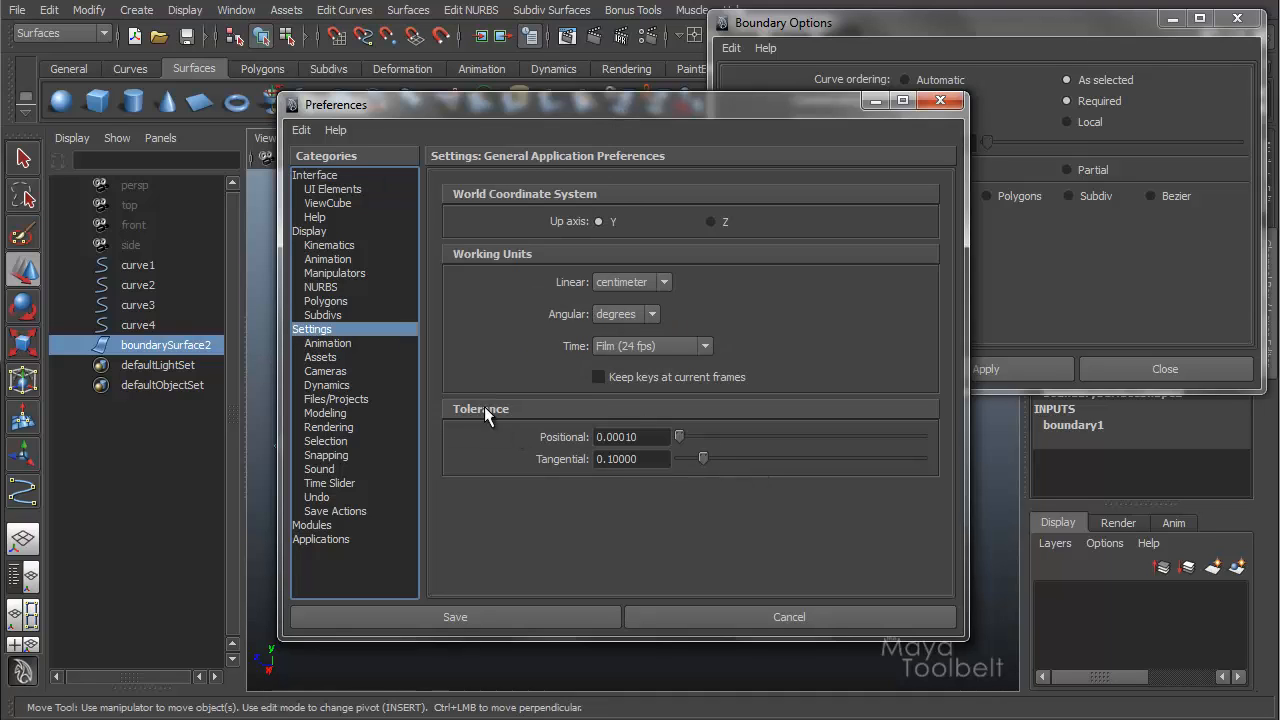
mouse_move(532, 471)
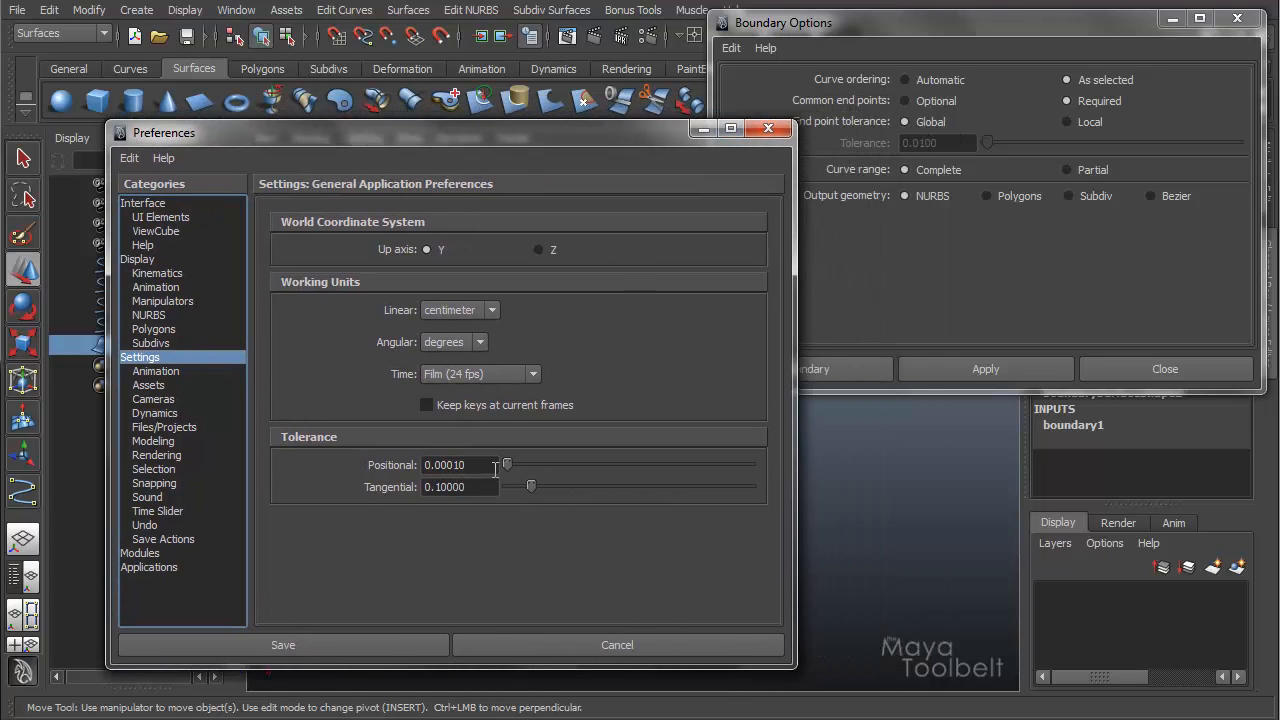
mouse_move(980, 158)
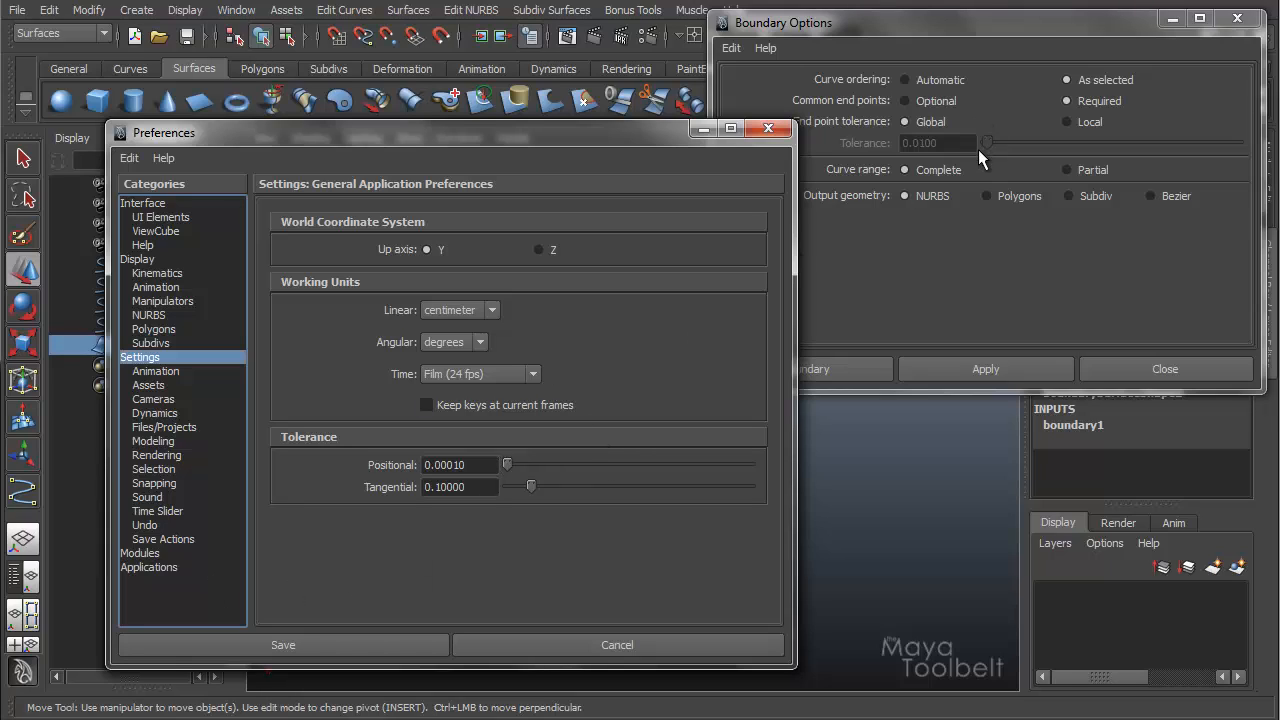
mouse_move(515, 460)
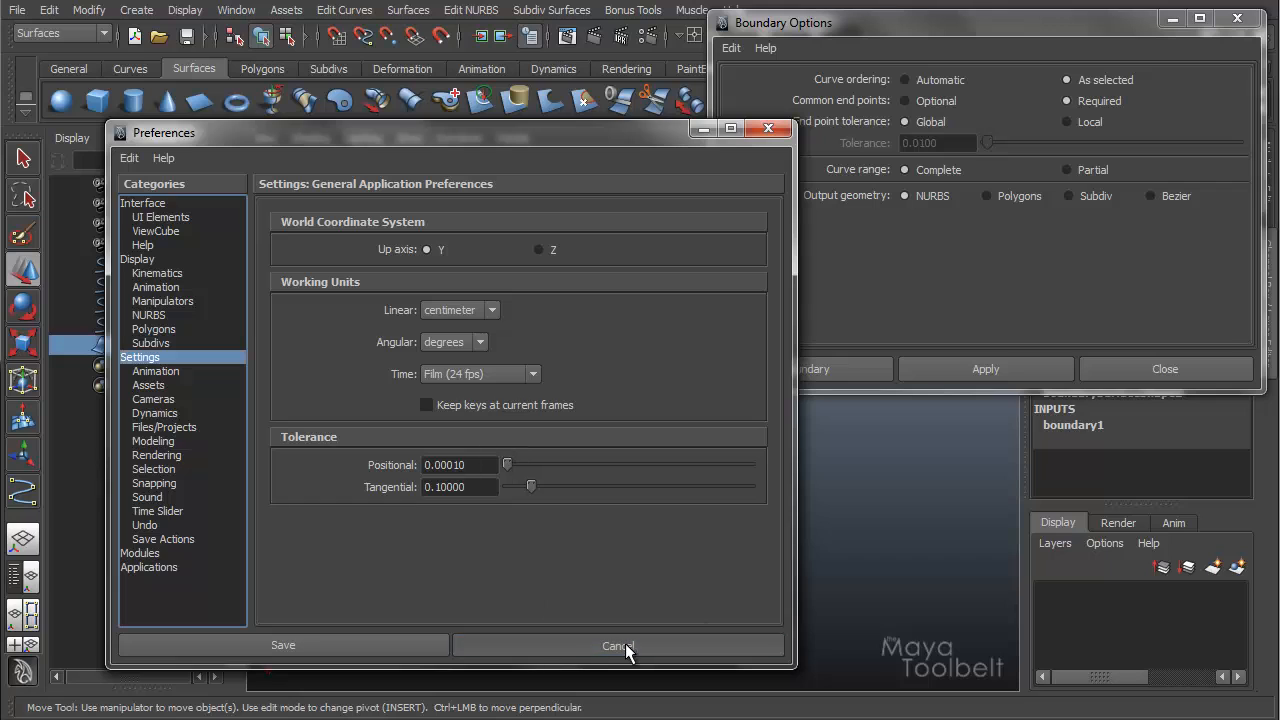
Step: Cancel the Preferences window without saving changes
click(618, 645)
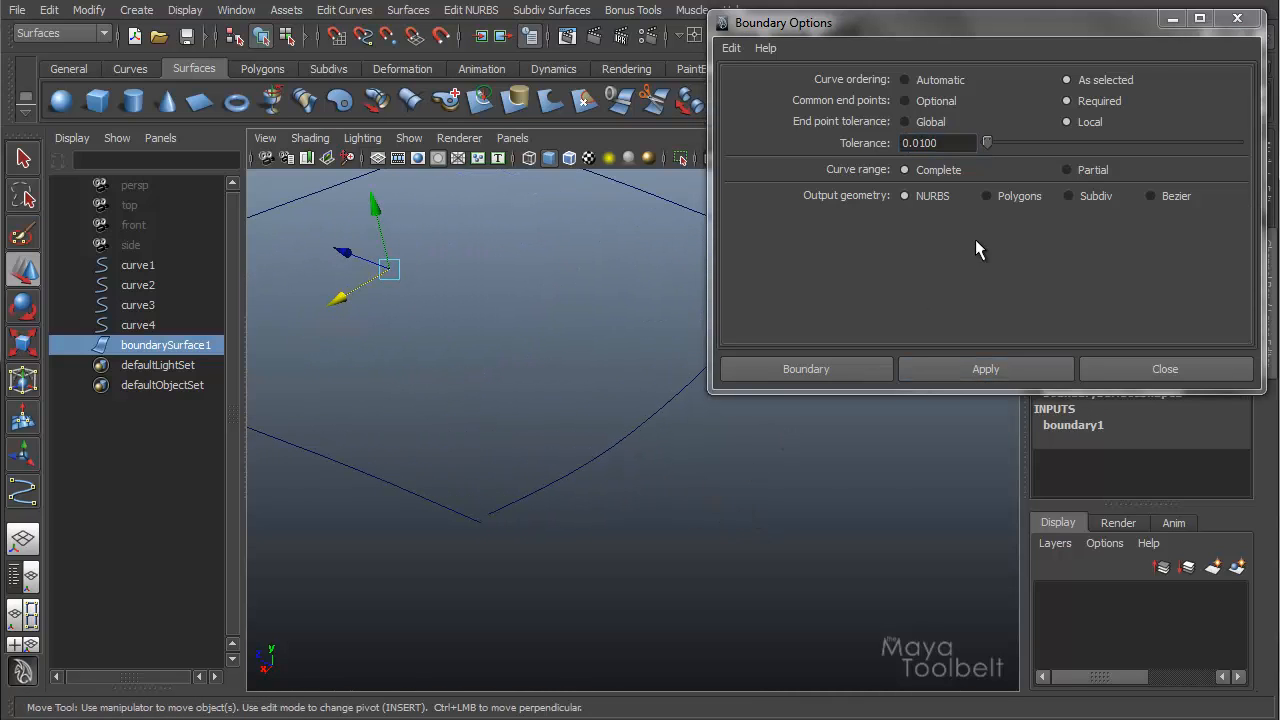
mouse_move(1052, 492)
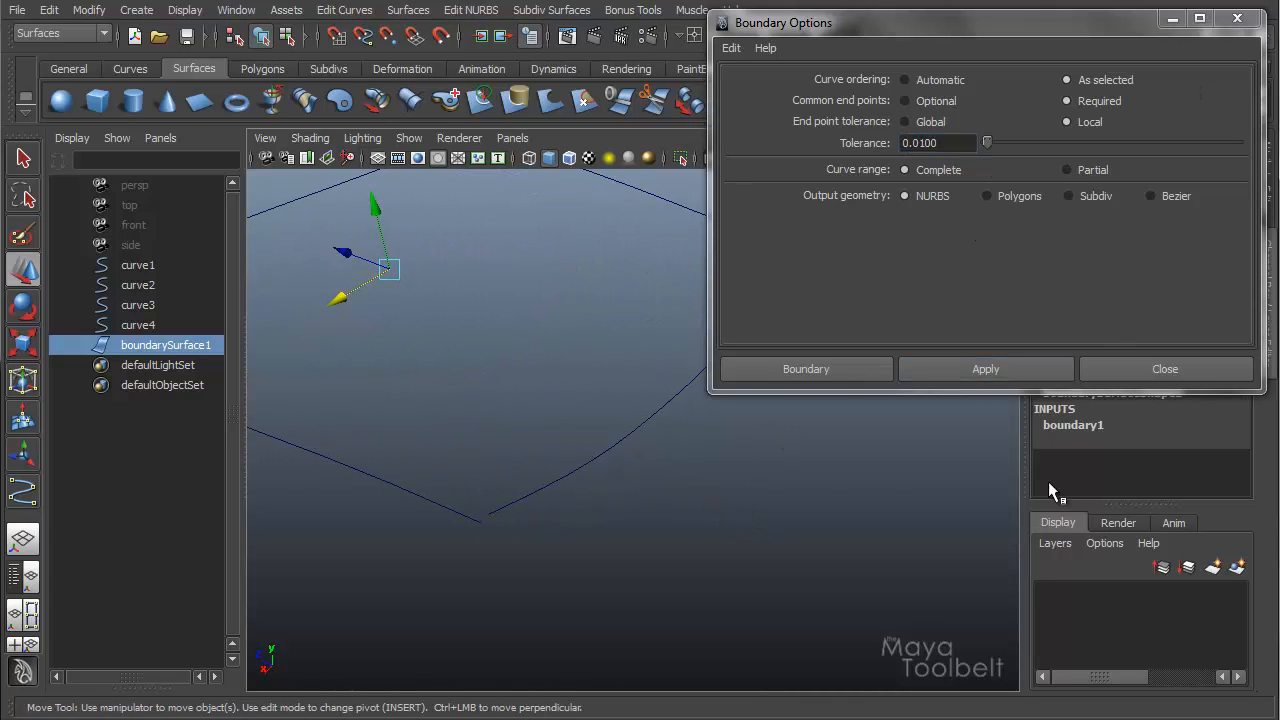
Step: Close Boundary Options and slide boundary1's End Point Tolerance up to 0.41
click(1164, 369)
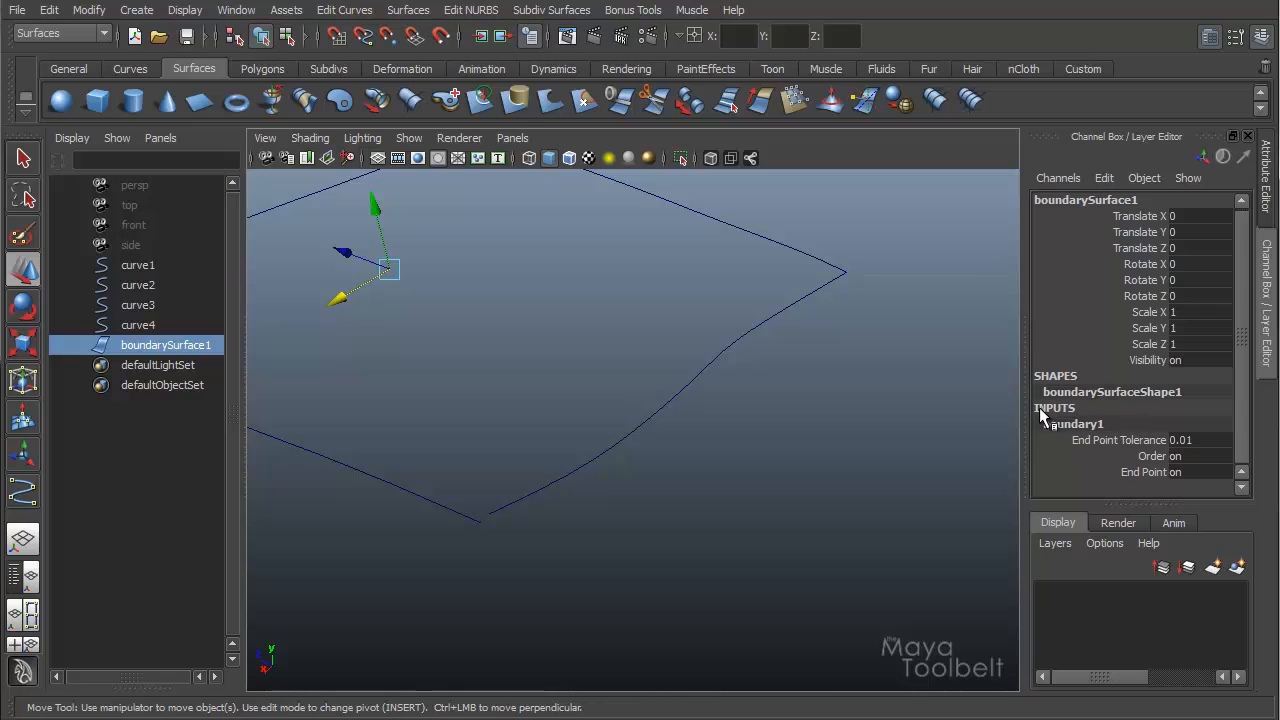
click(1078, 423)
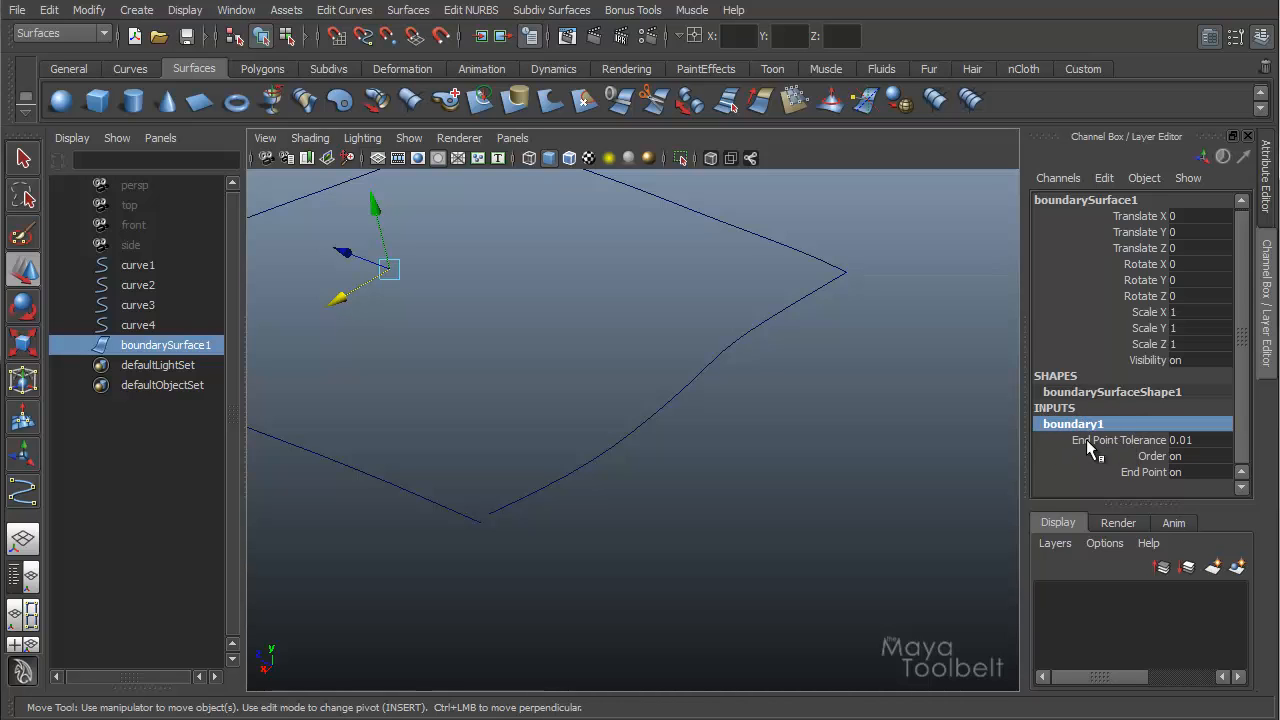
click(1117, 440)
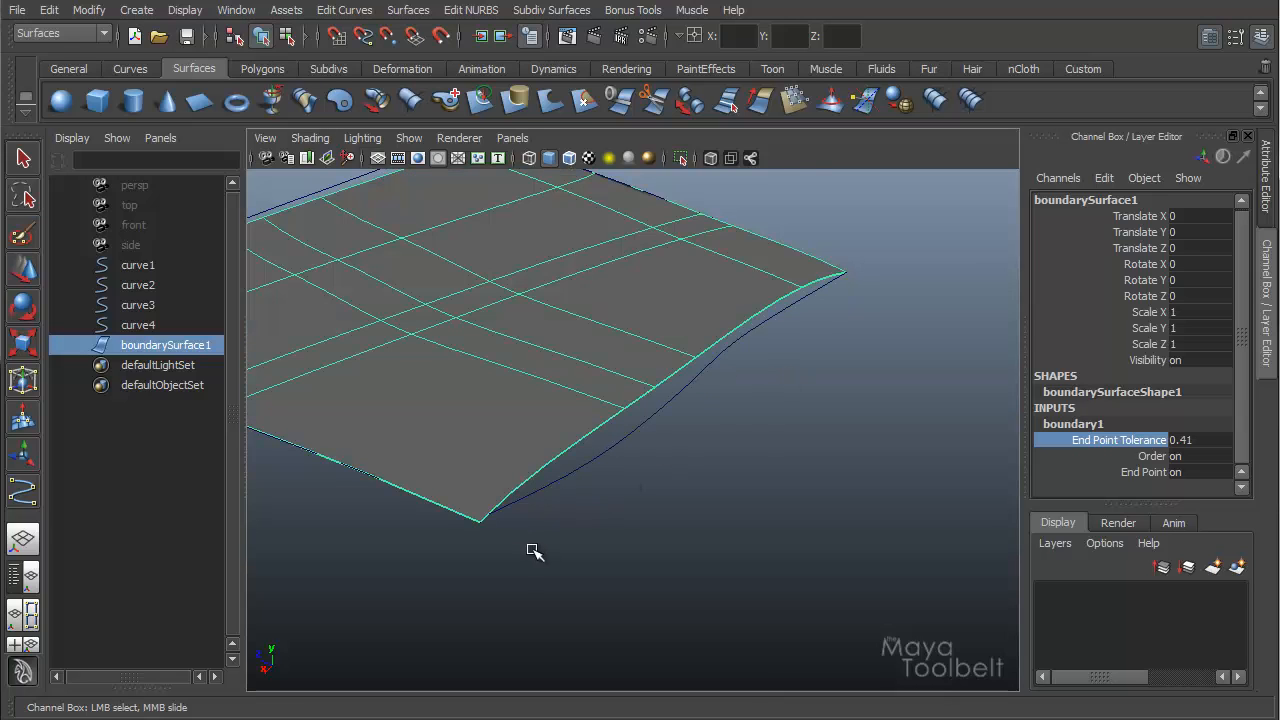
mouse_move(490, 518)
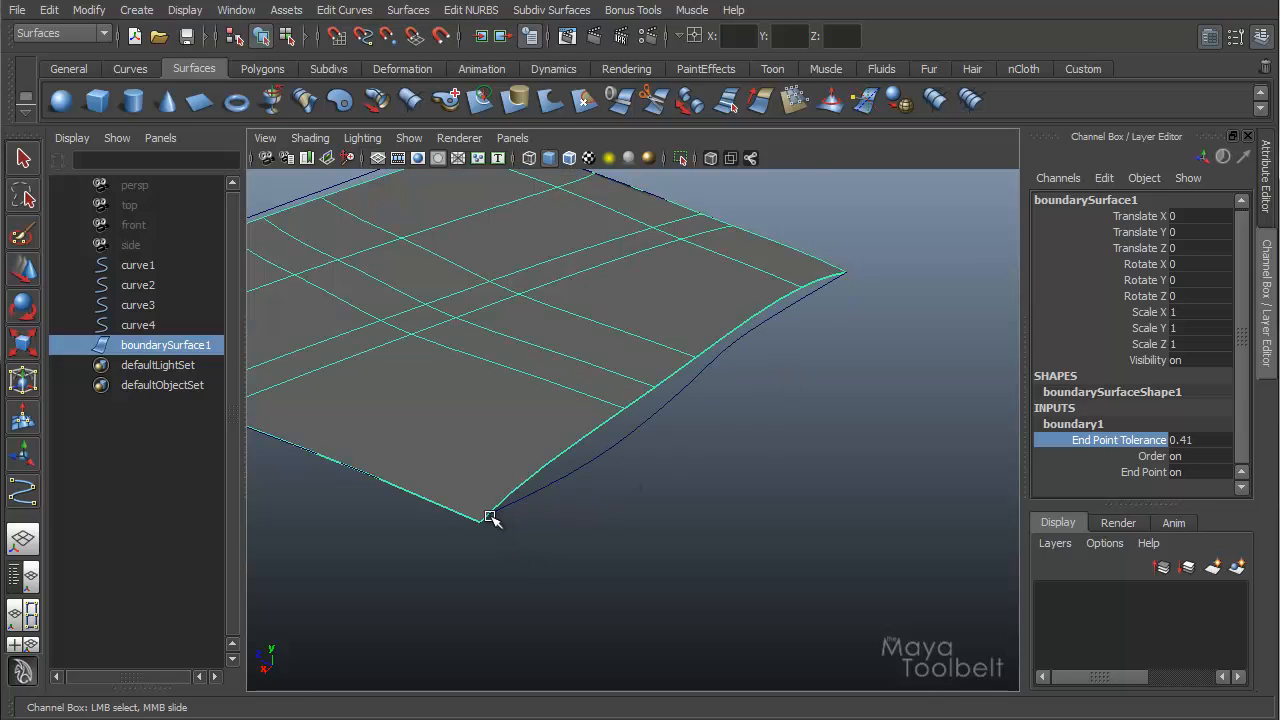
drag(490, 518, 775, 483)
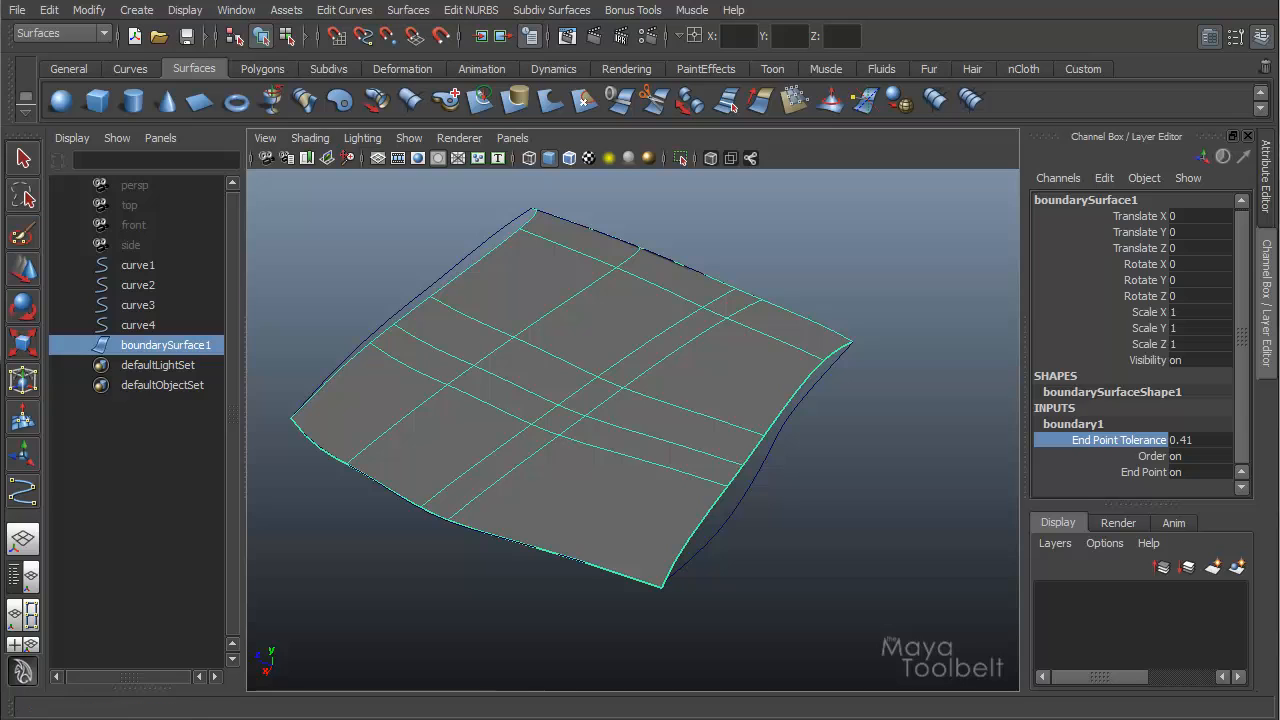
click(408, 10)
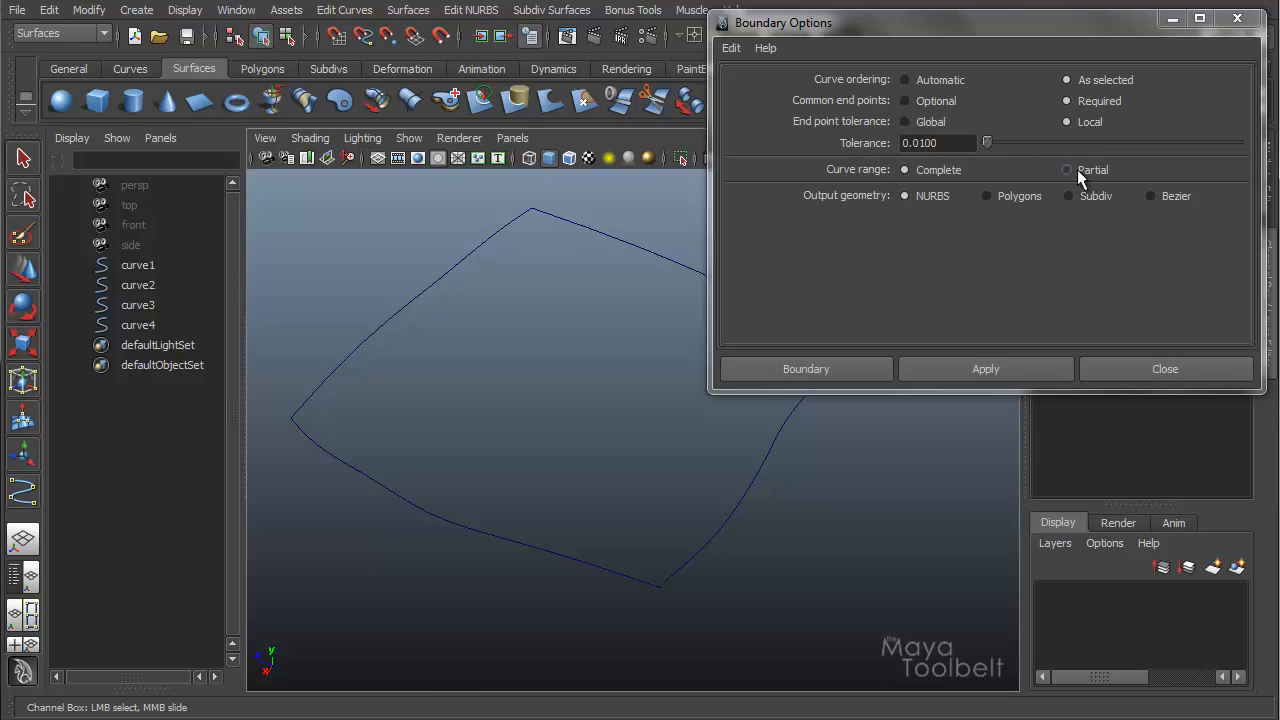
Step: Build a boundary from curve1–curve4 with Partial curve range and End Point Tolerance 0.5563
click(905, 169)
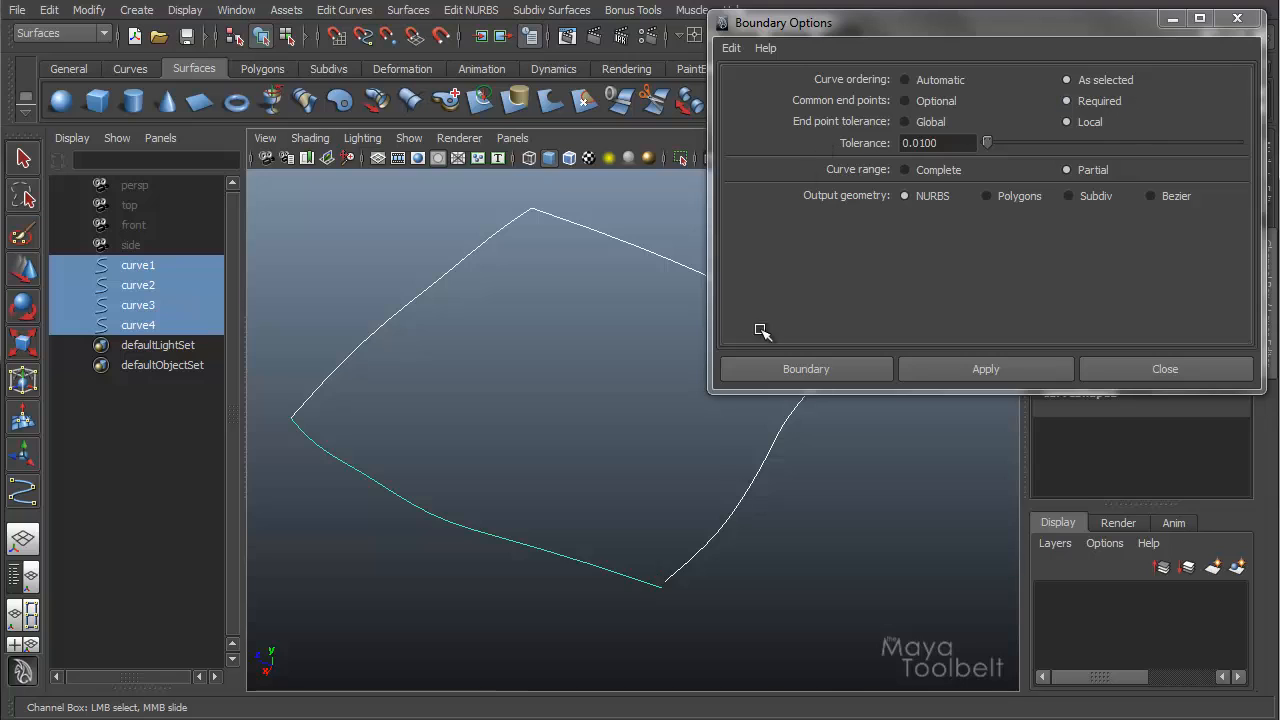
drag(987, 142, 994, 142)
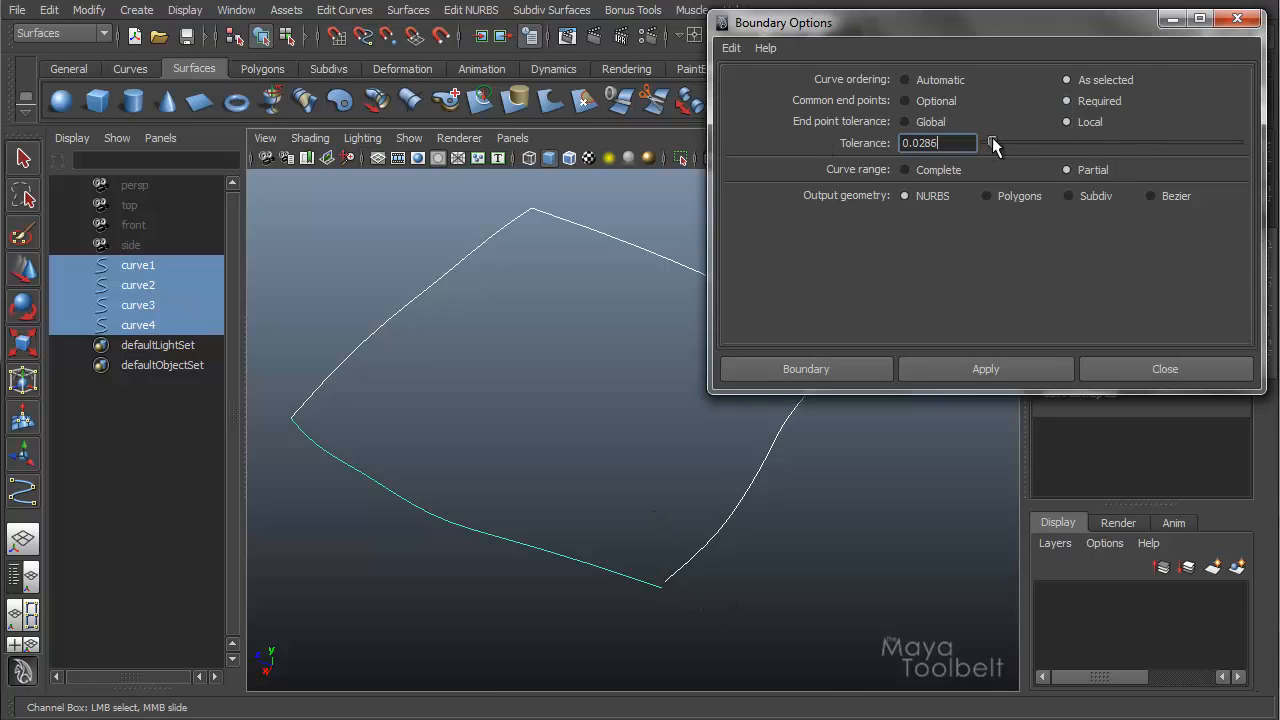
drag(993, 142, 999, 142)
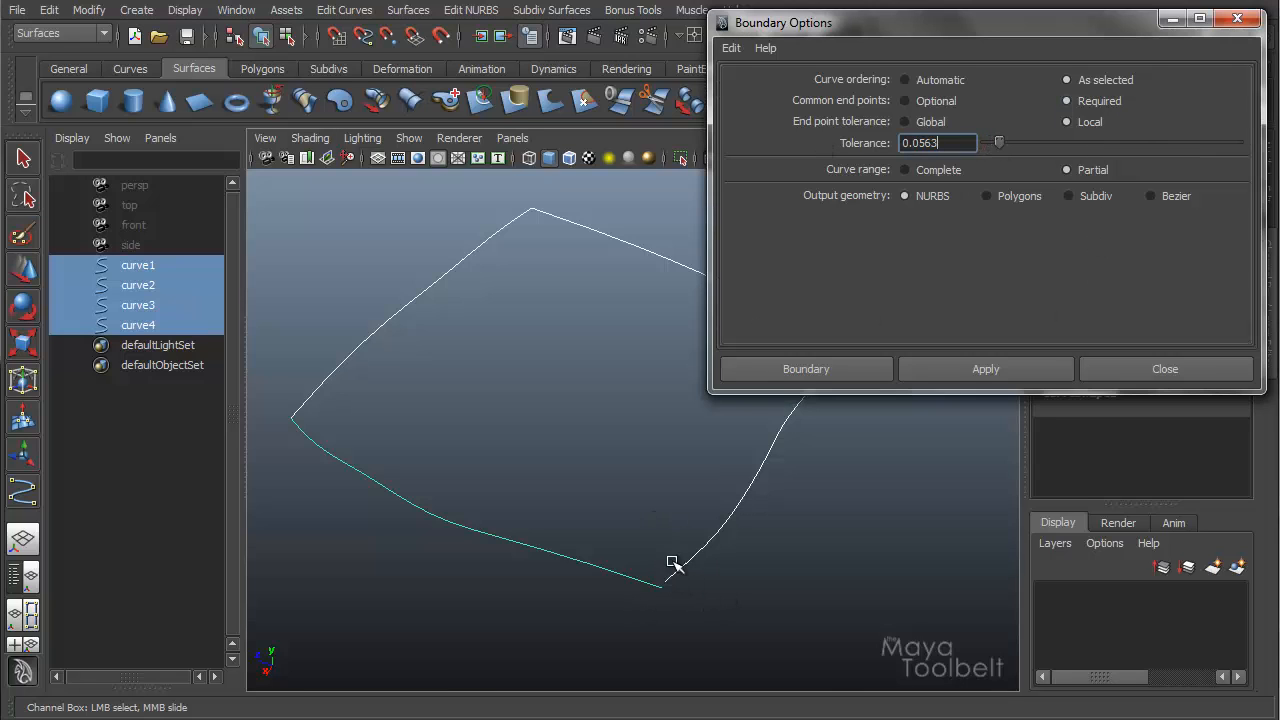
click(985, 369)
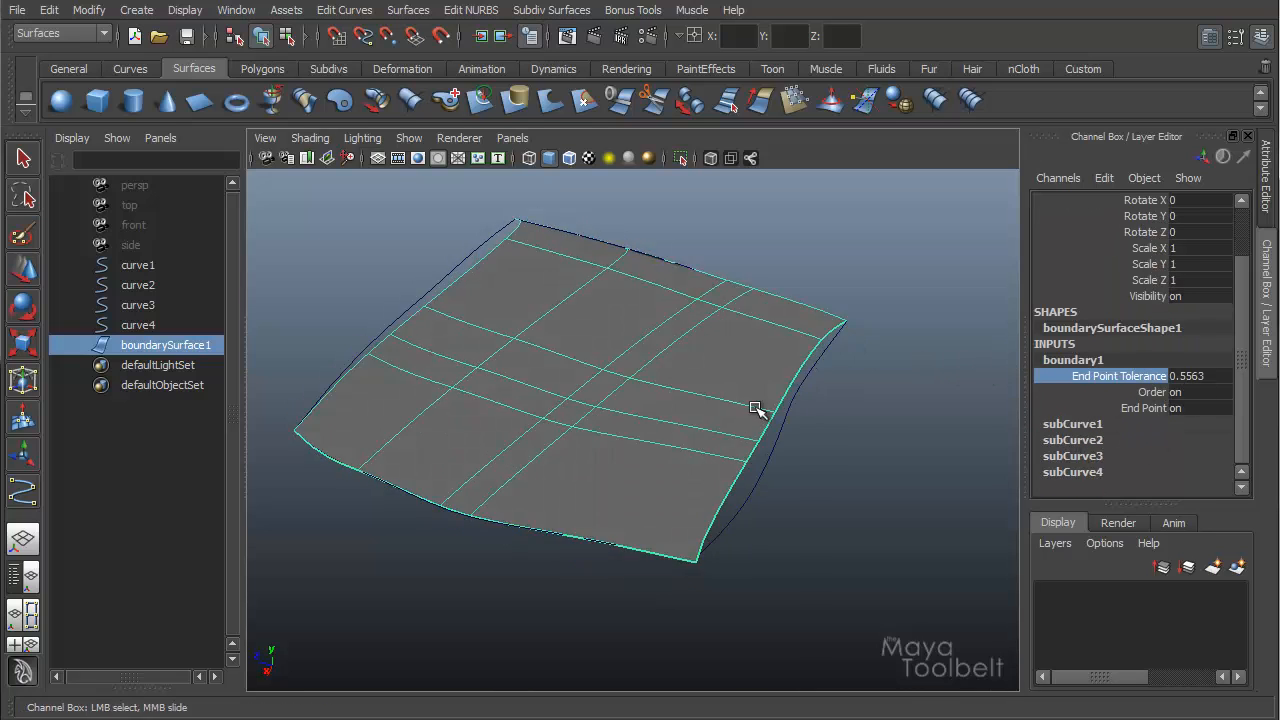
drag(757, 410, 430, 560)
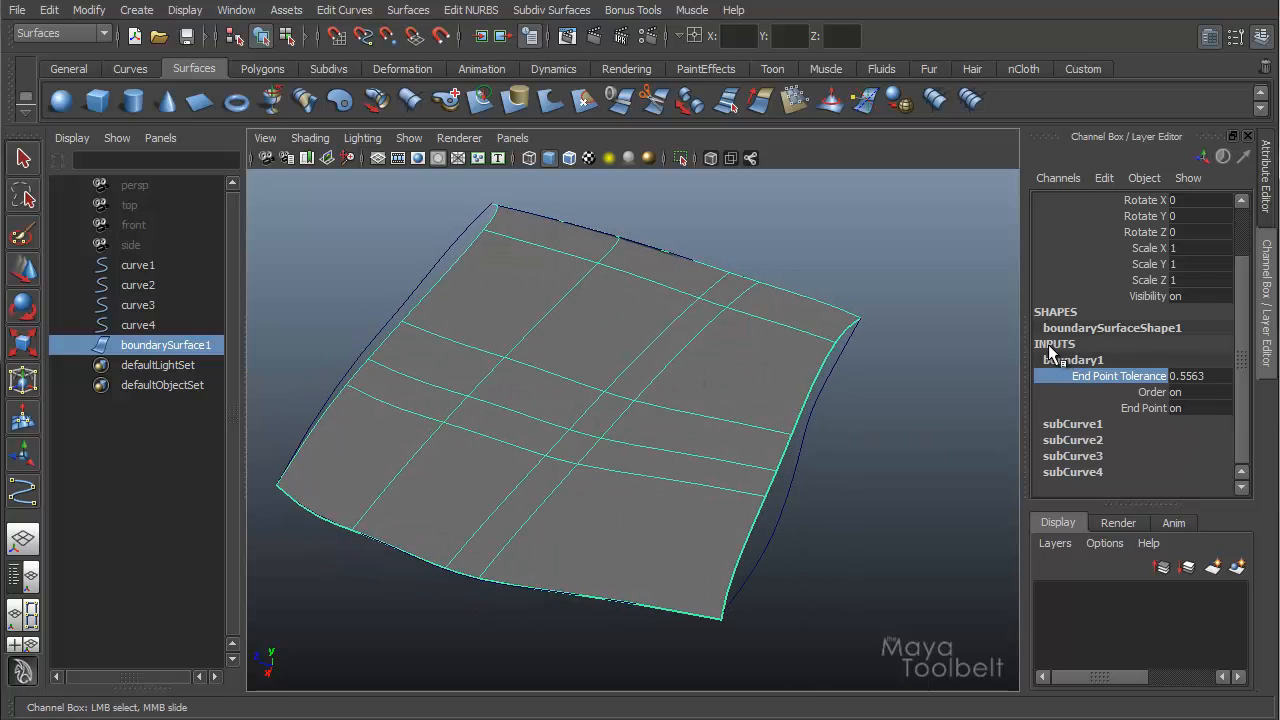
mouse_move(1070, 435)
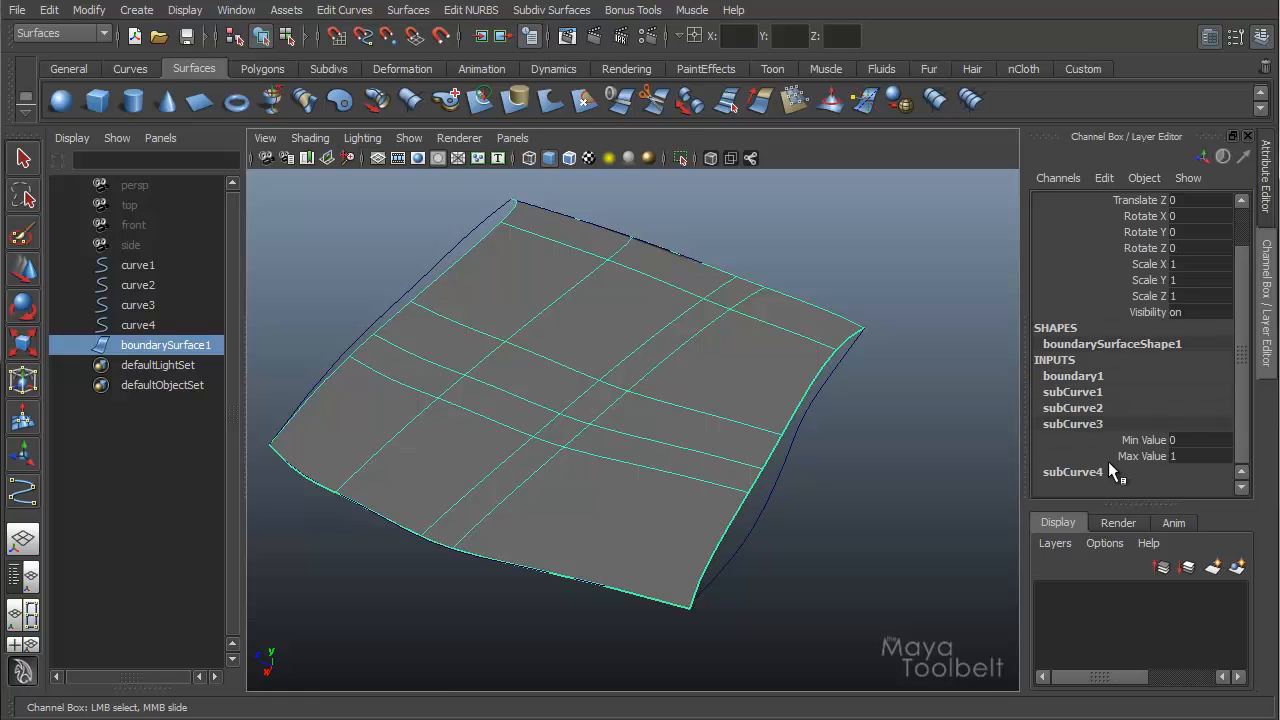
mouse_move(1150, 475)
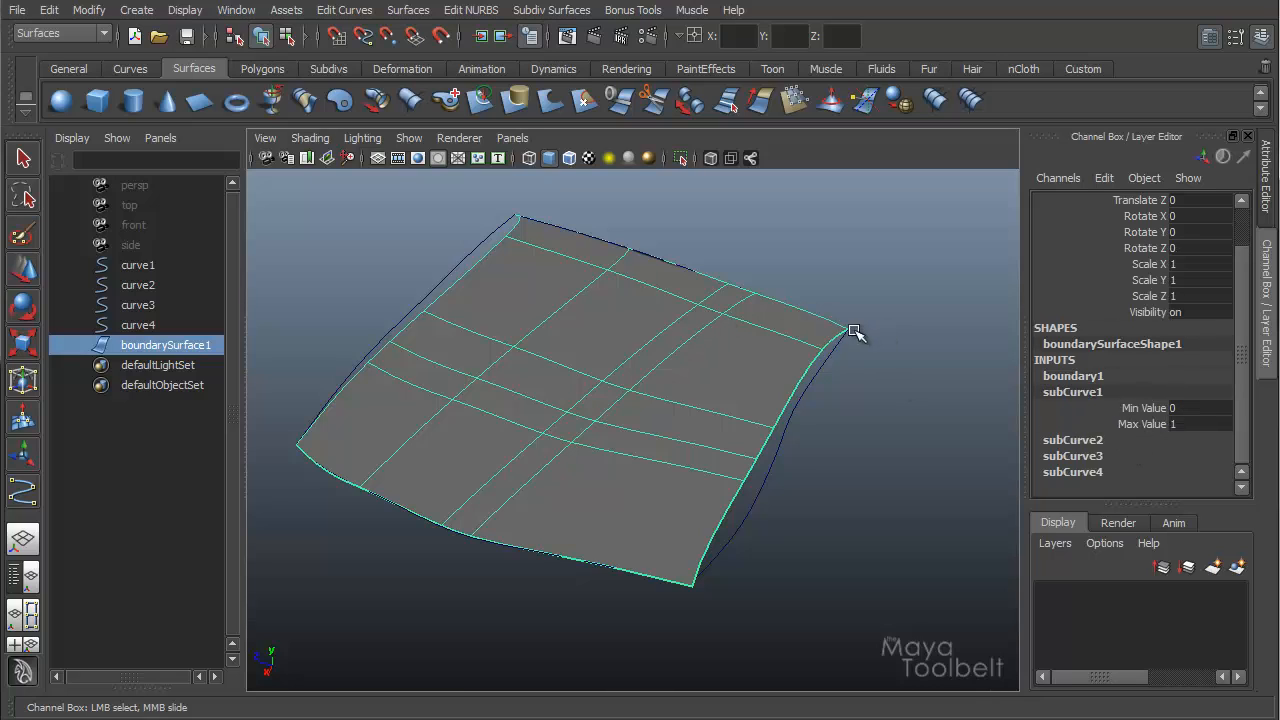
mouse_move(925, 335)
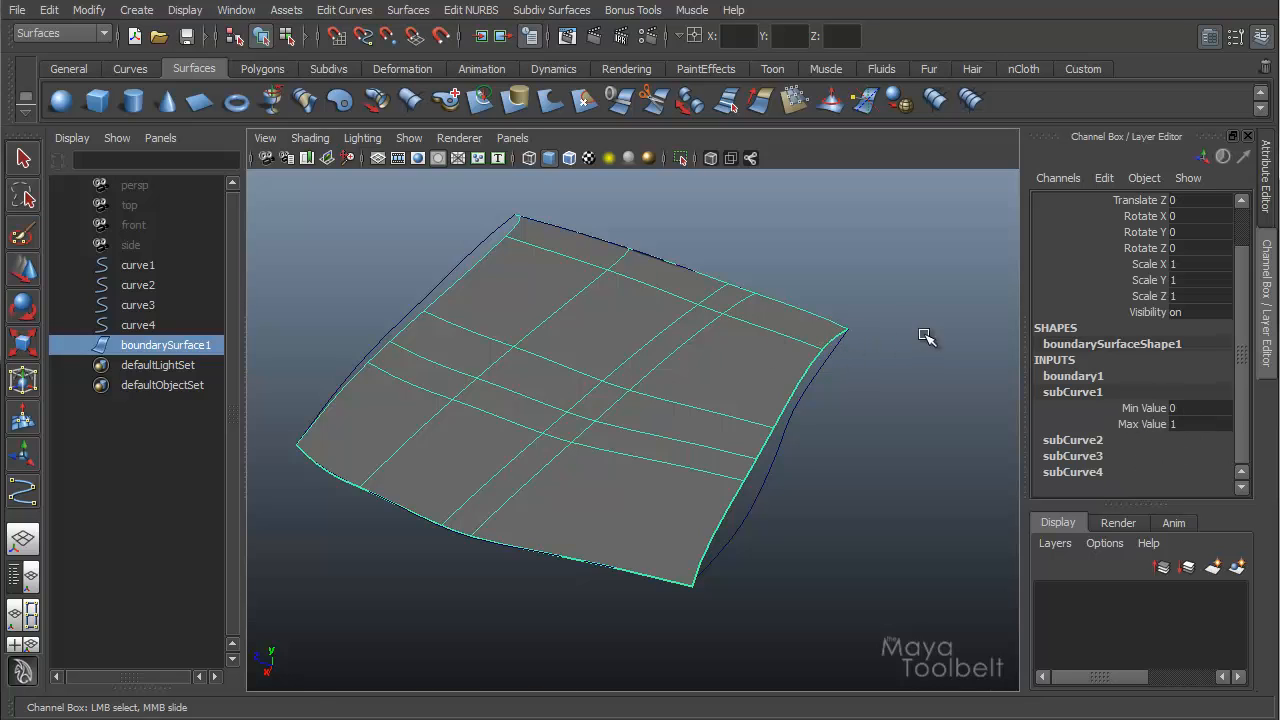
mouse_move(480, 260)
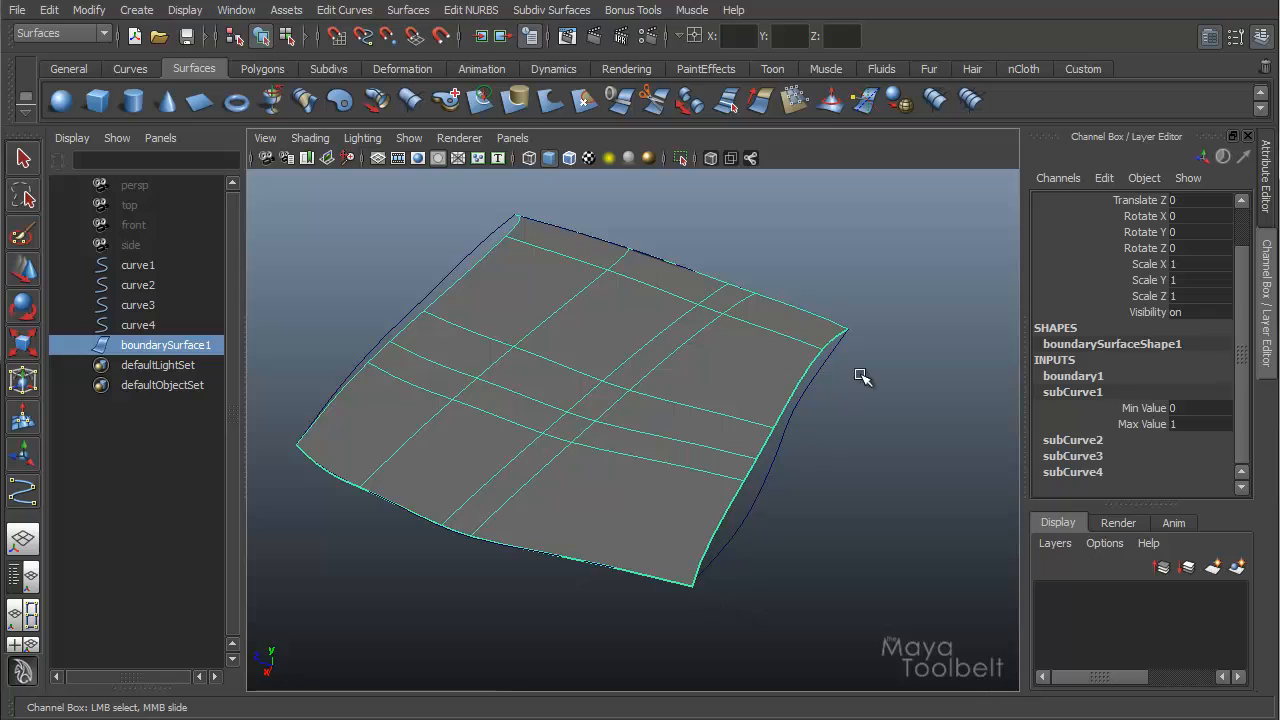
mouse_move(1045, 412)
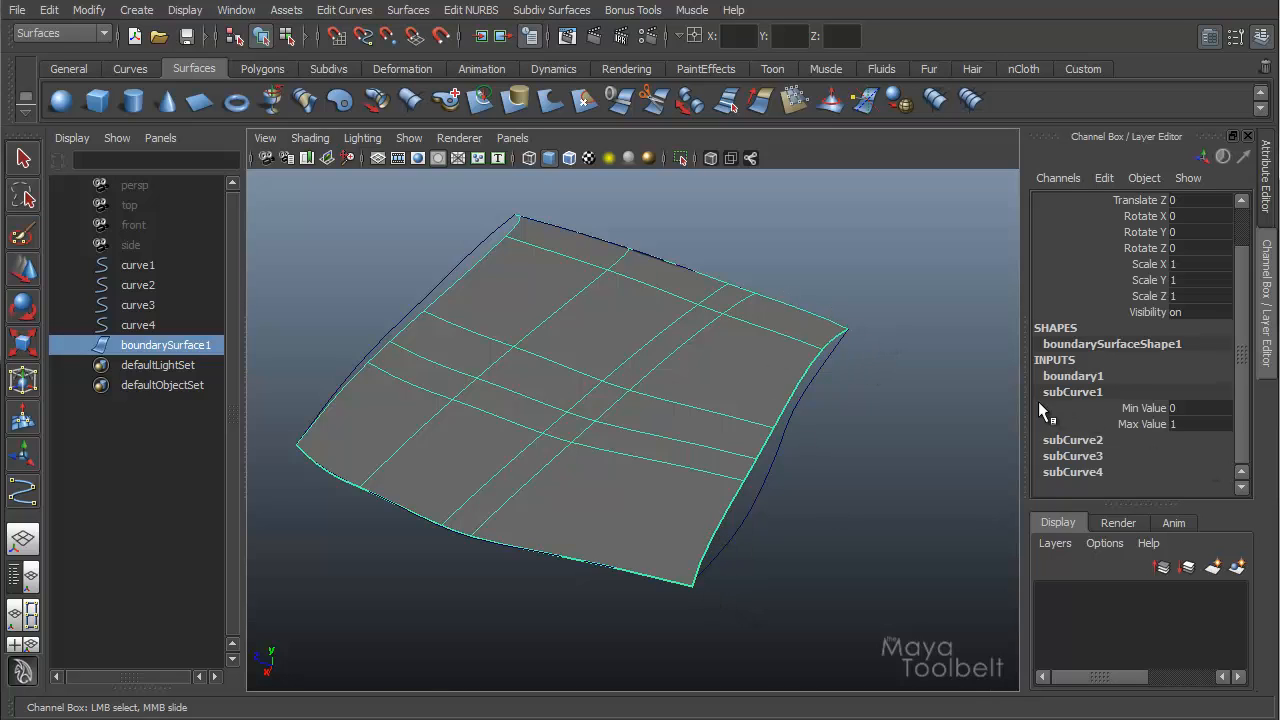
mouse_move(845, 390)
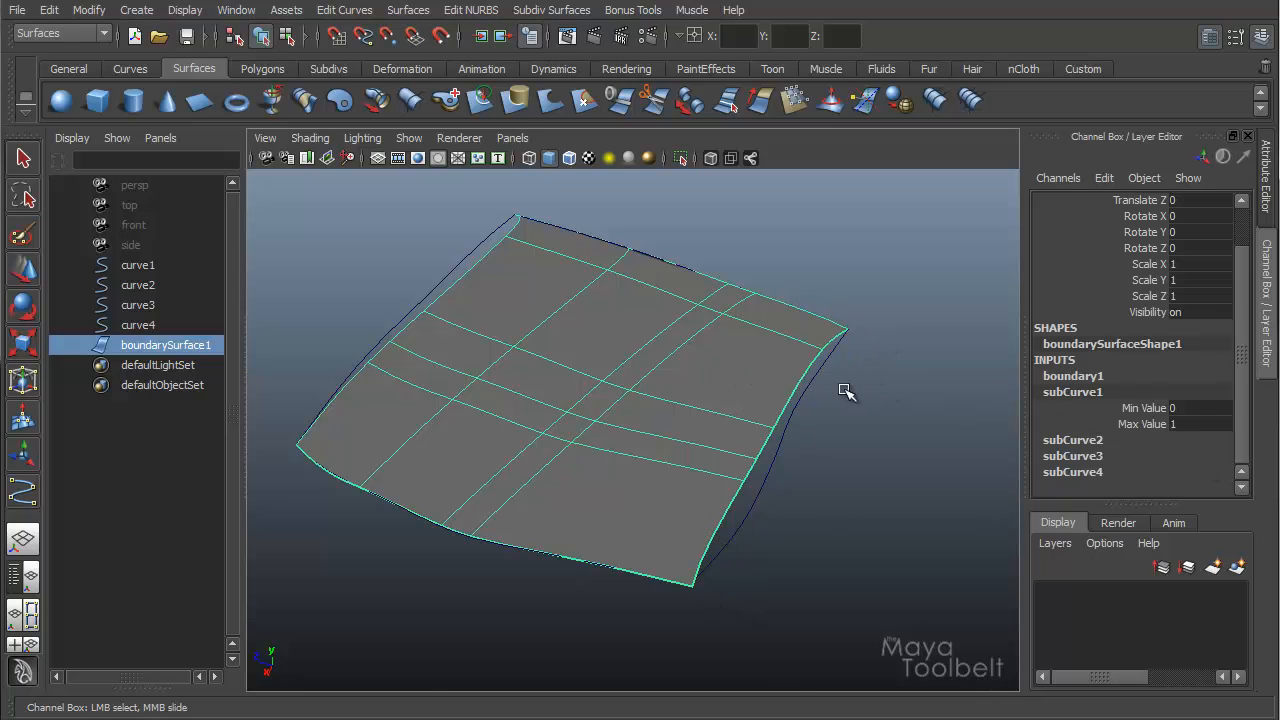
click(408, 9)
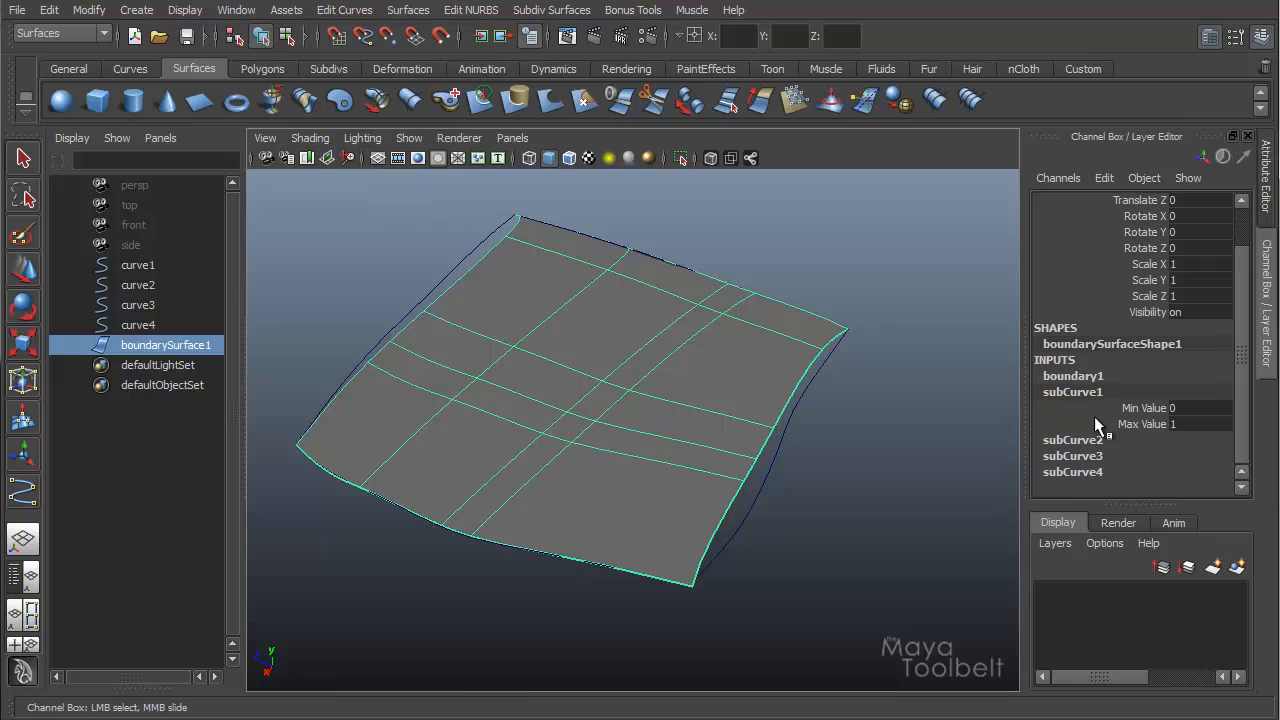
mouse_move(1080, 412)
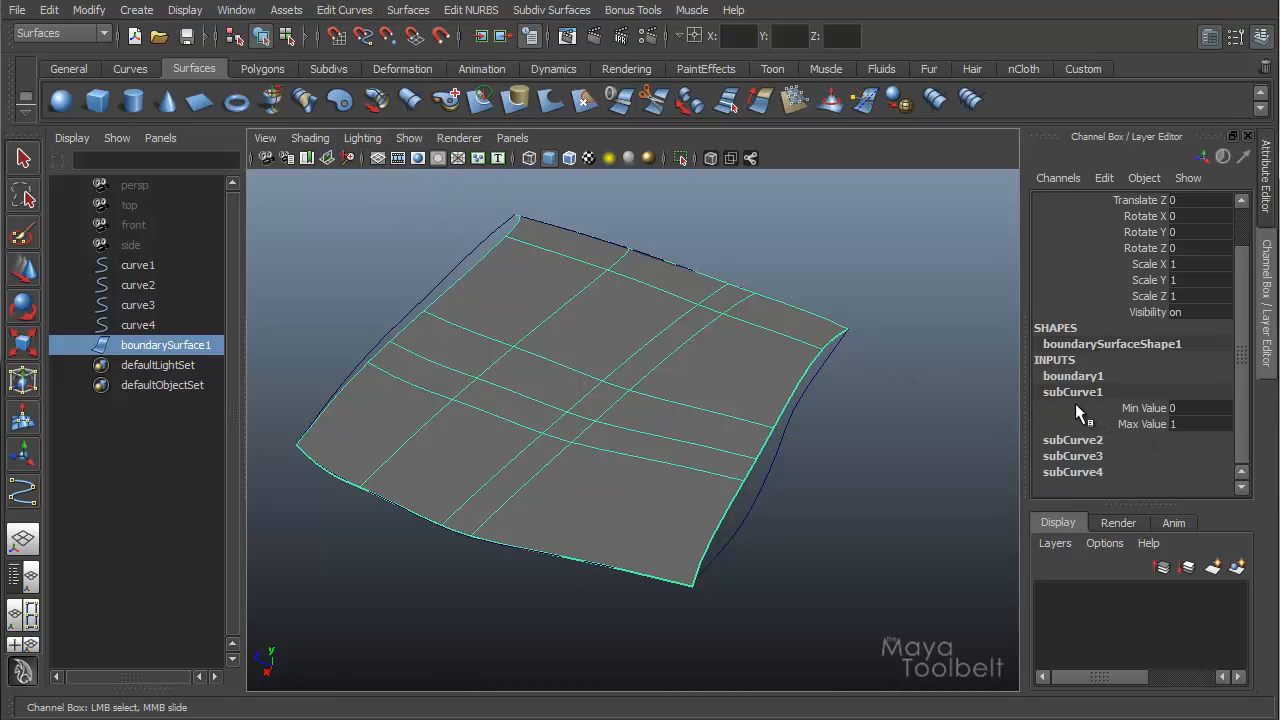
click(1150, 423)
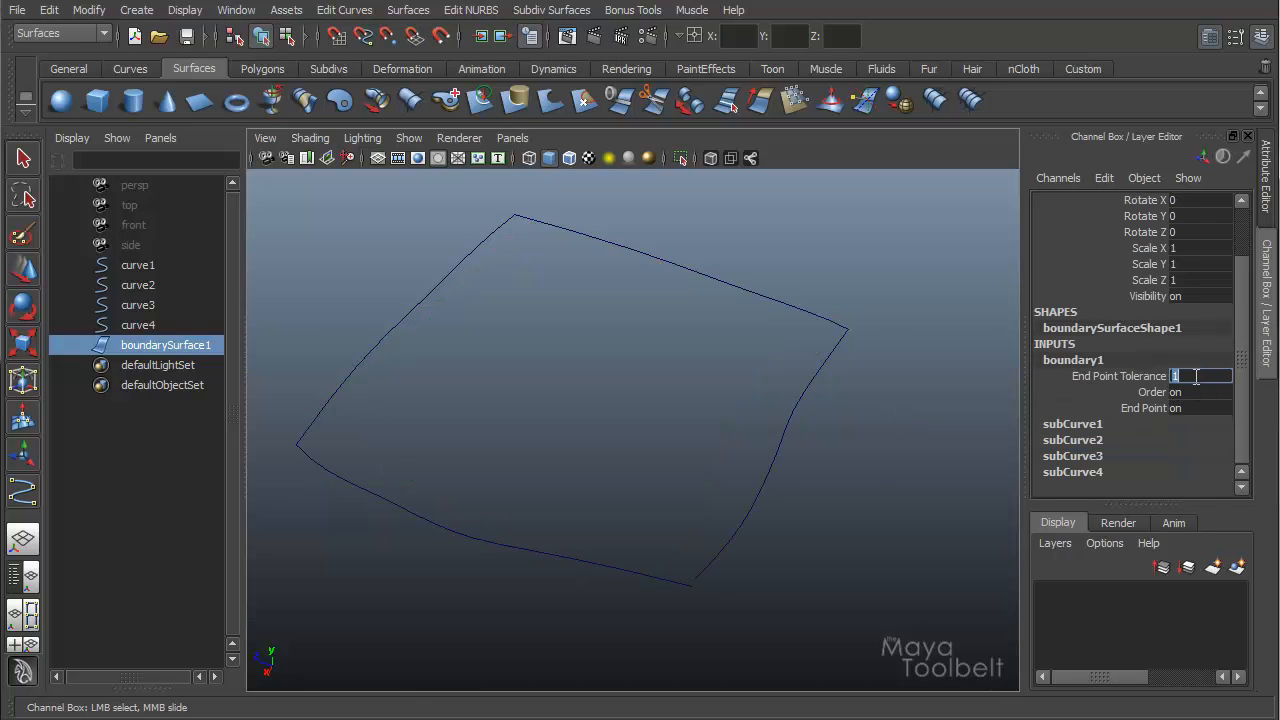
Step: Enter 50 as boundary1's End Point Tolerance in the Channel Box
text(5)
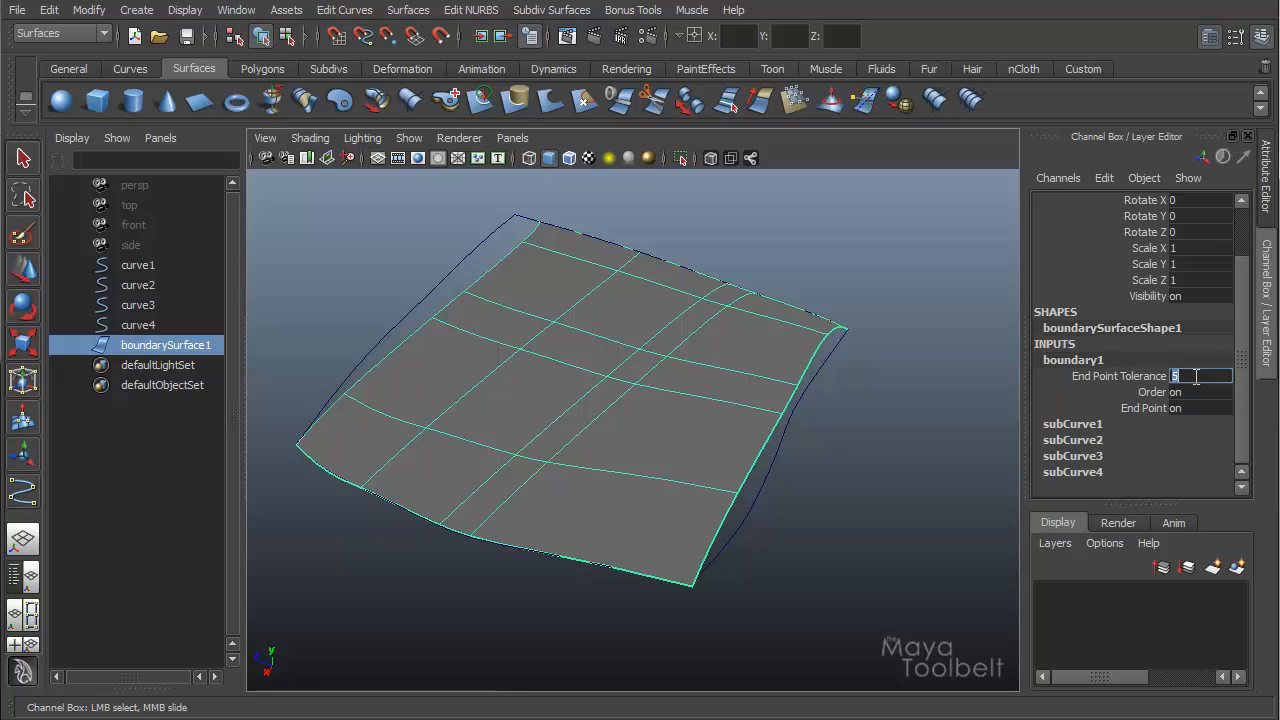
text(50)
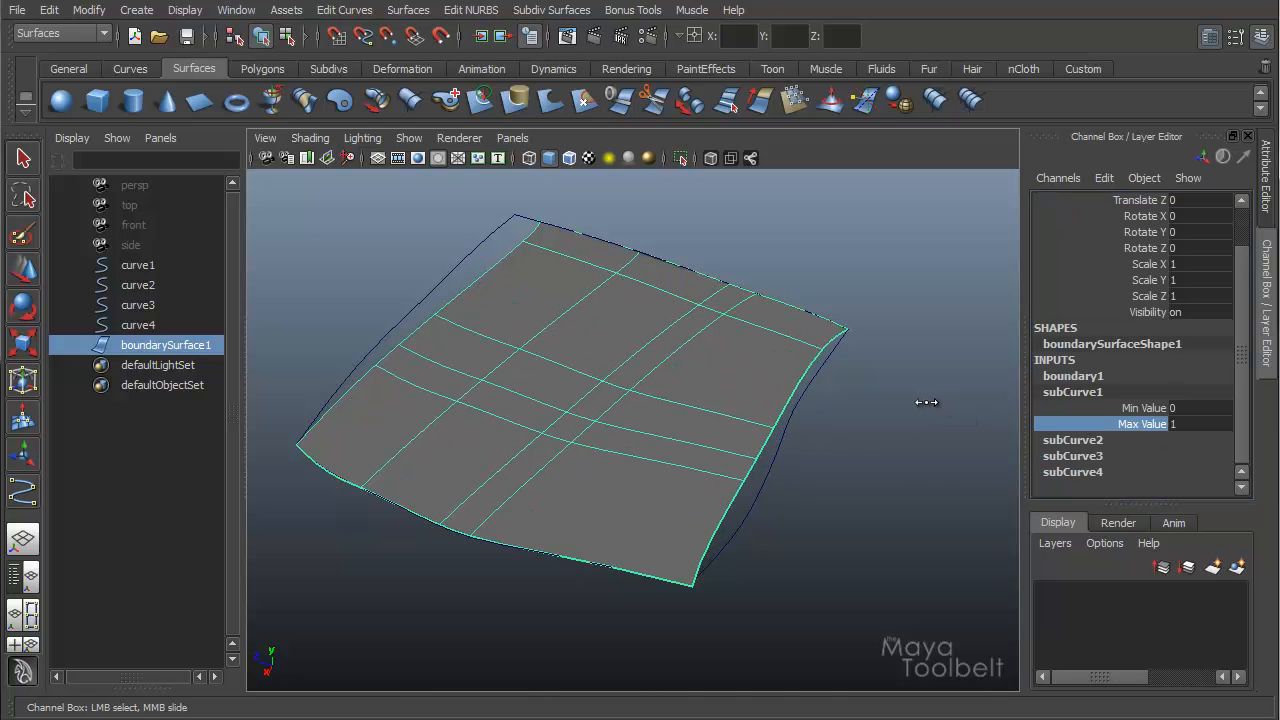
Step: Lower the first subCurve's Max Value to pull the surface back along curve one
drag(925, 405, 895, 407)
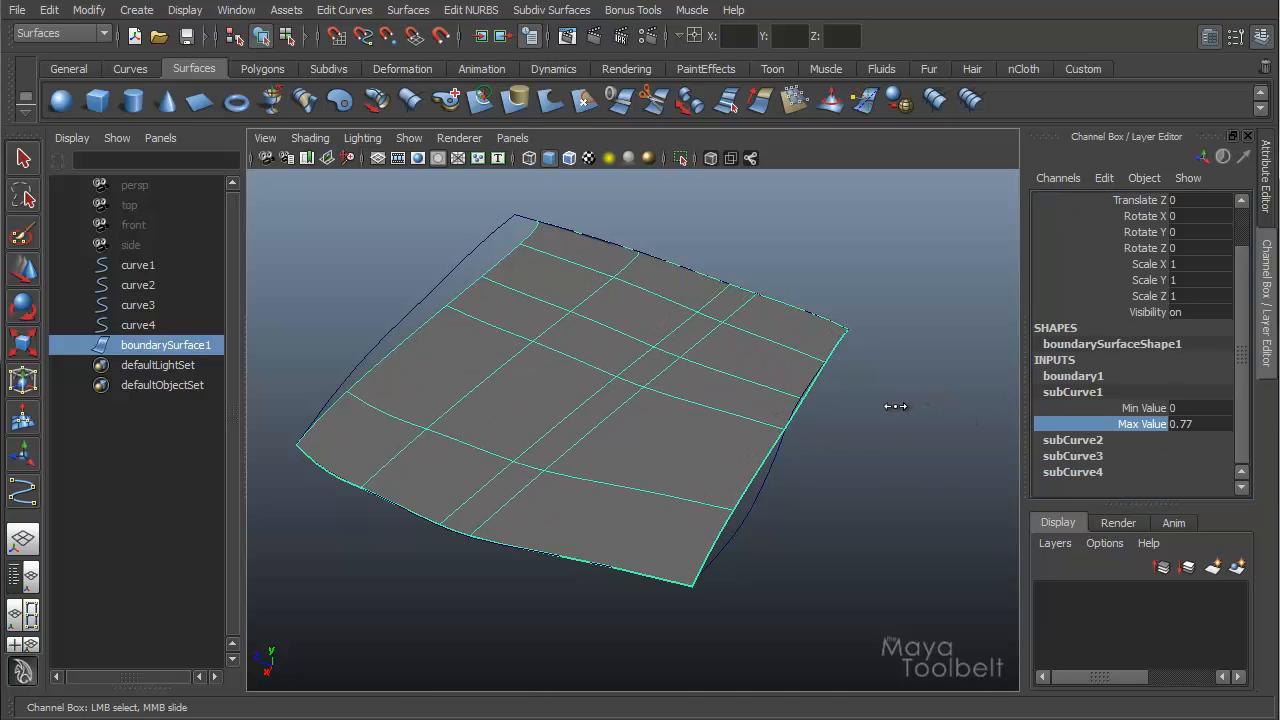
drag(895, 407, 885, 409)
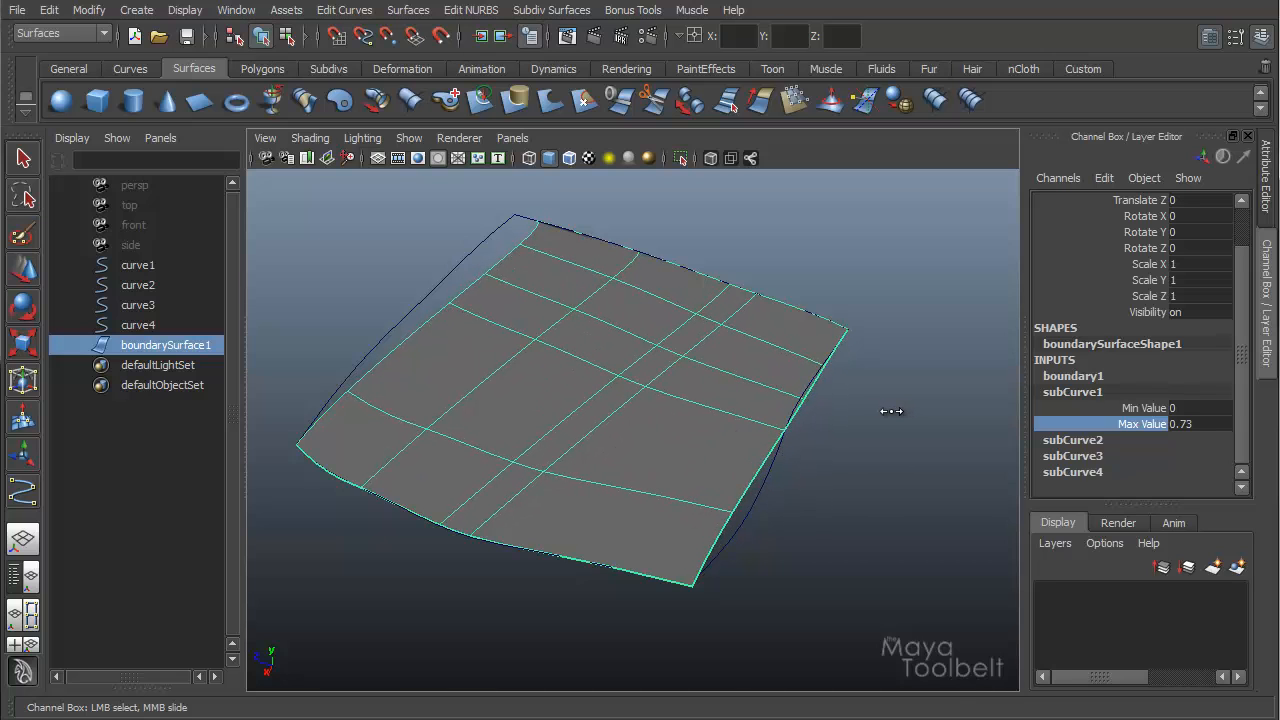
drag(890, 418, 820, 418)
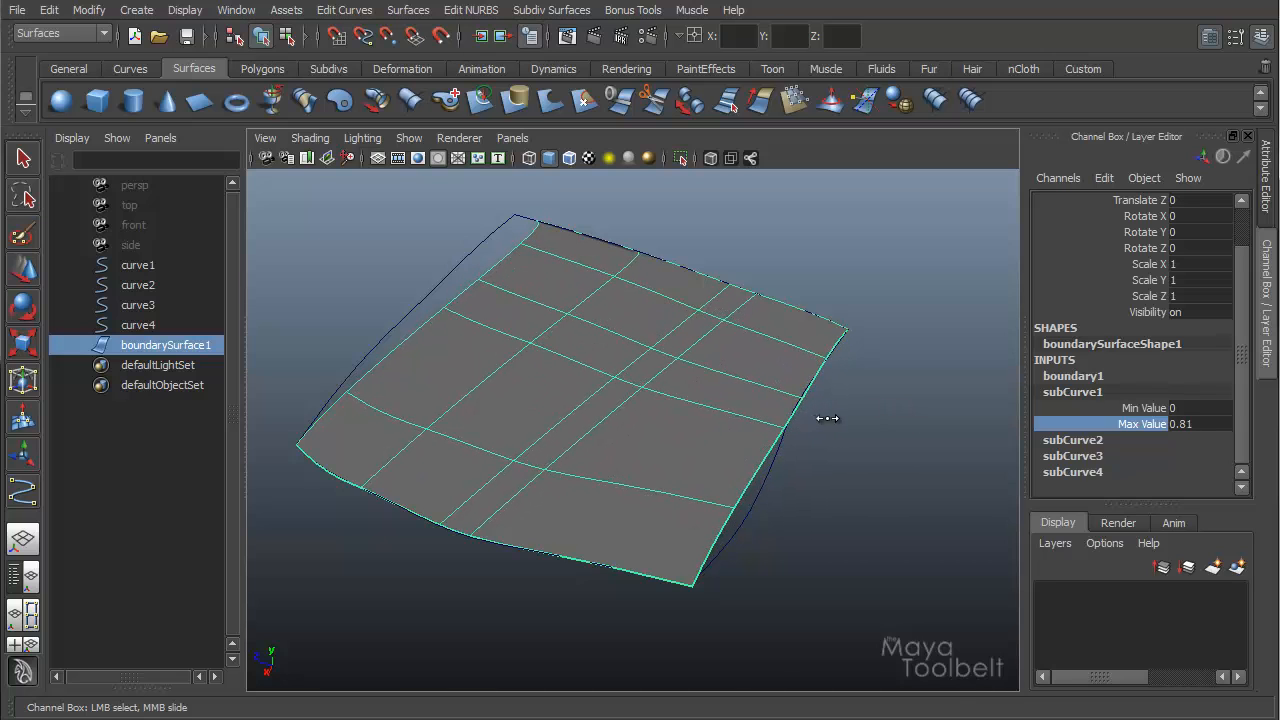
drag(828, 418, 825, 380)
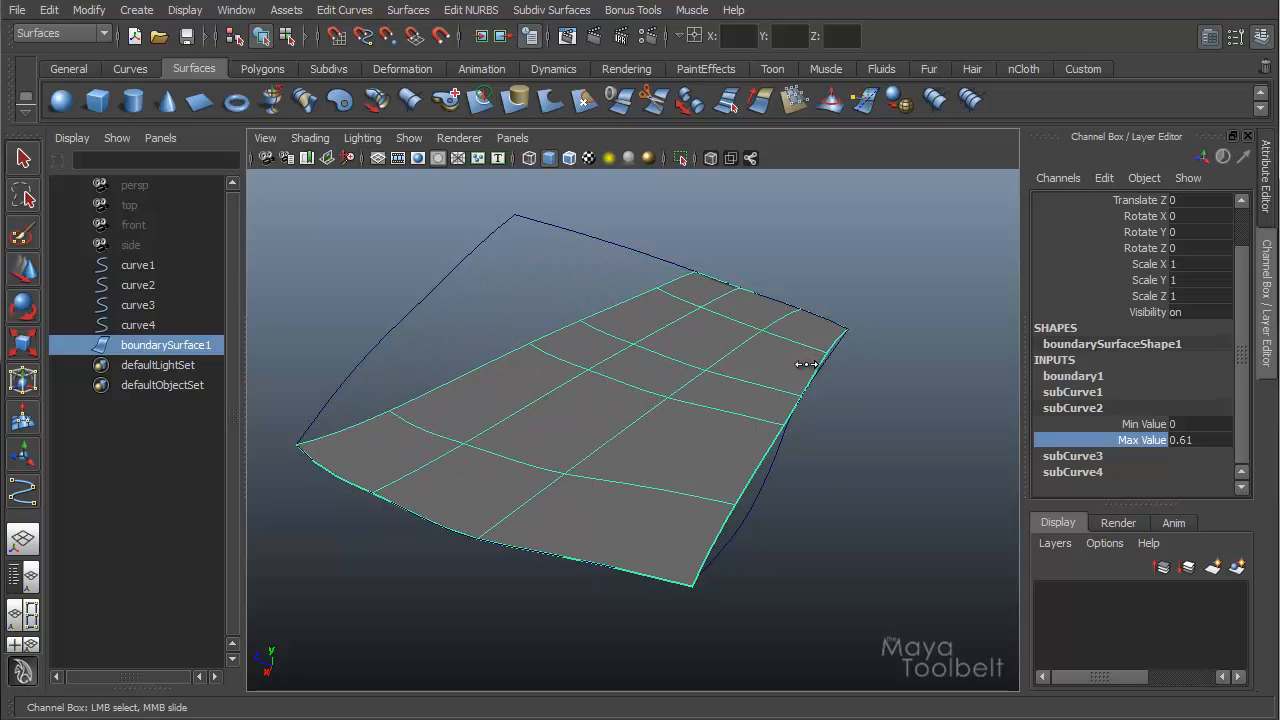
Step: Adjust the second subCurve's Max Value to shorten the surface along curve two
drag(807, 365, 777, 365)
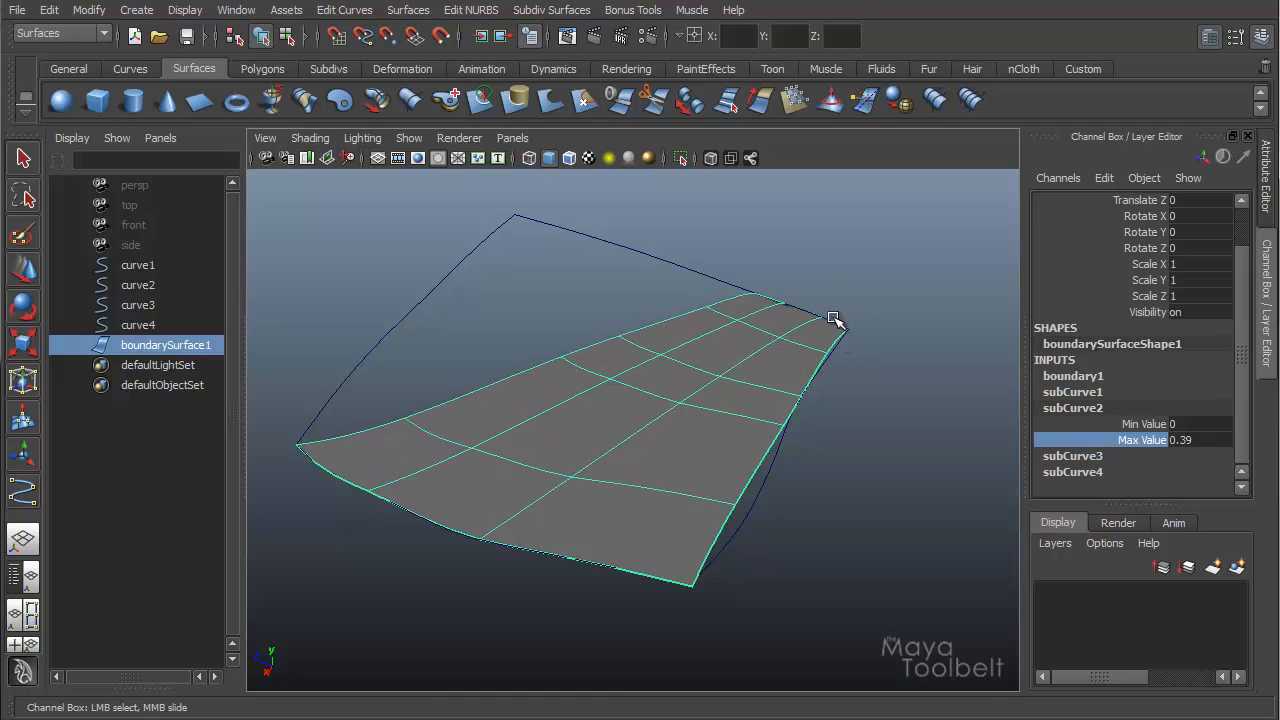
mouse_move(838, 327)
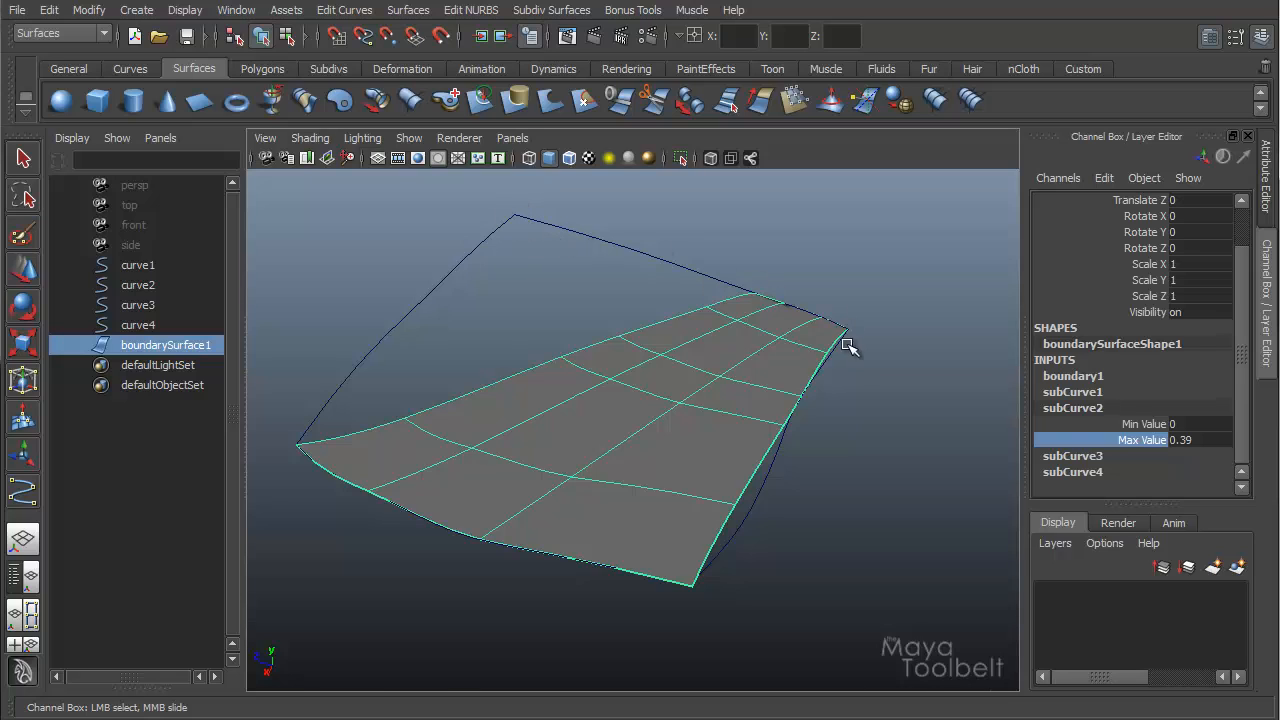
mouse_move(578, 271)
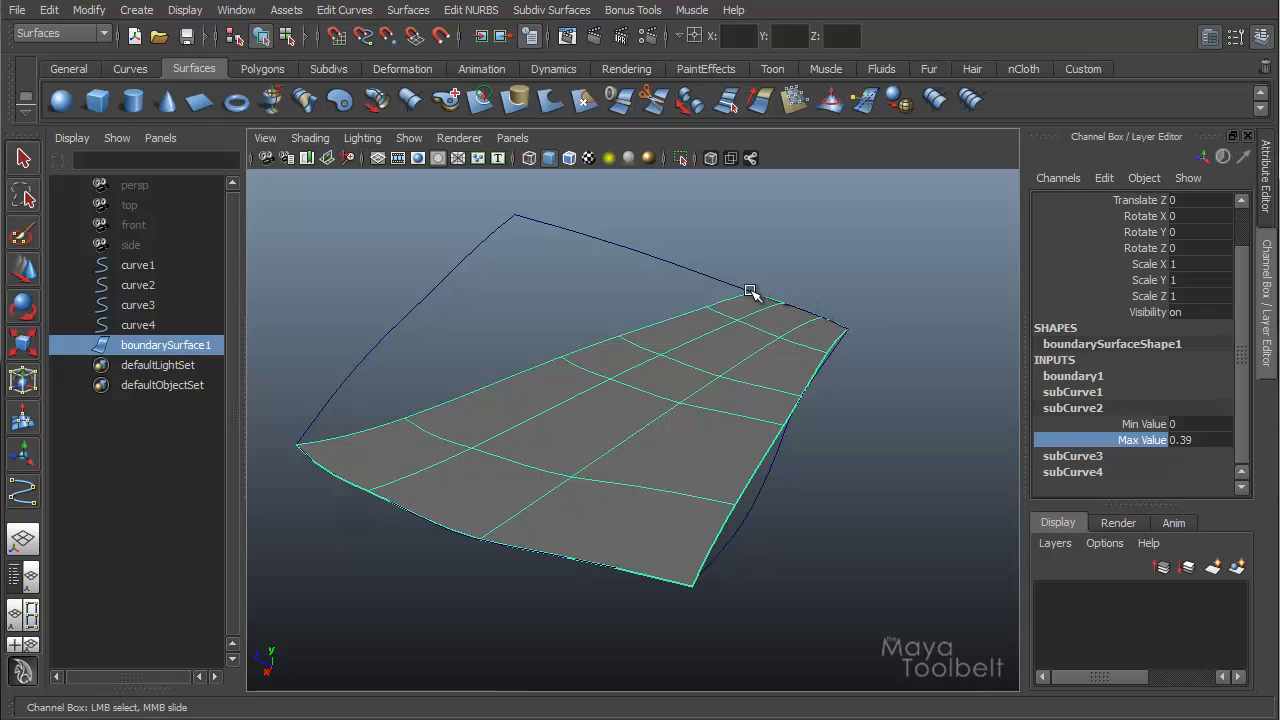
click(1072, 359)
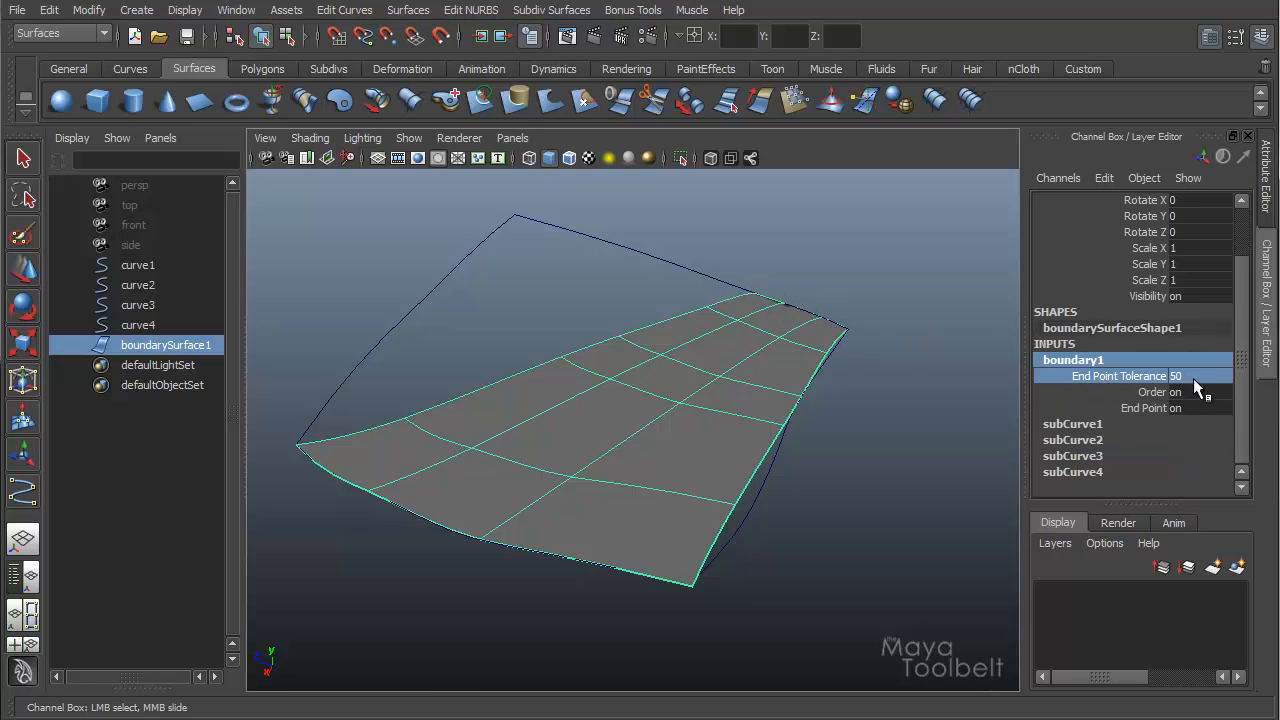
mouse_move(425, 318)
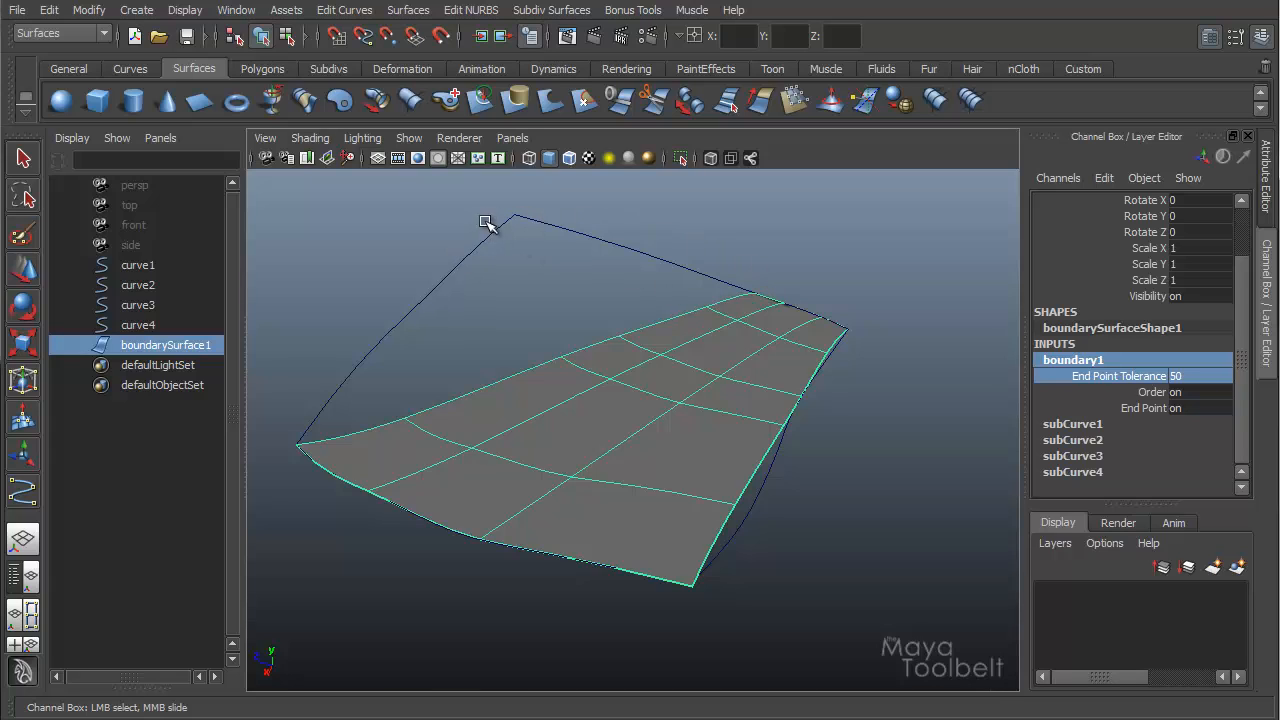
mouse_move(330, 457)
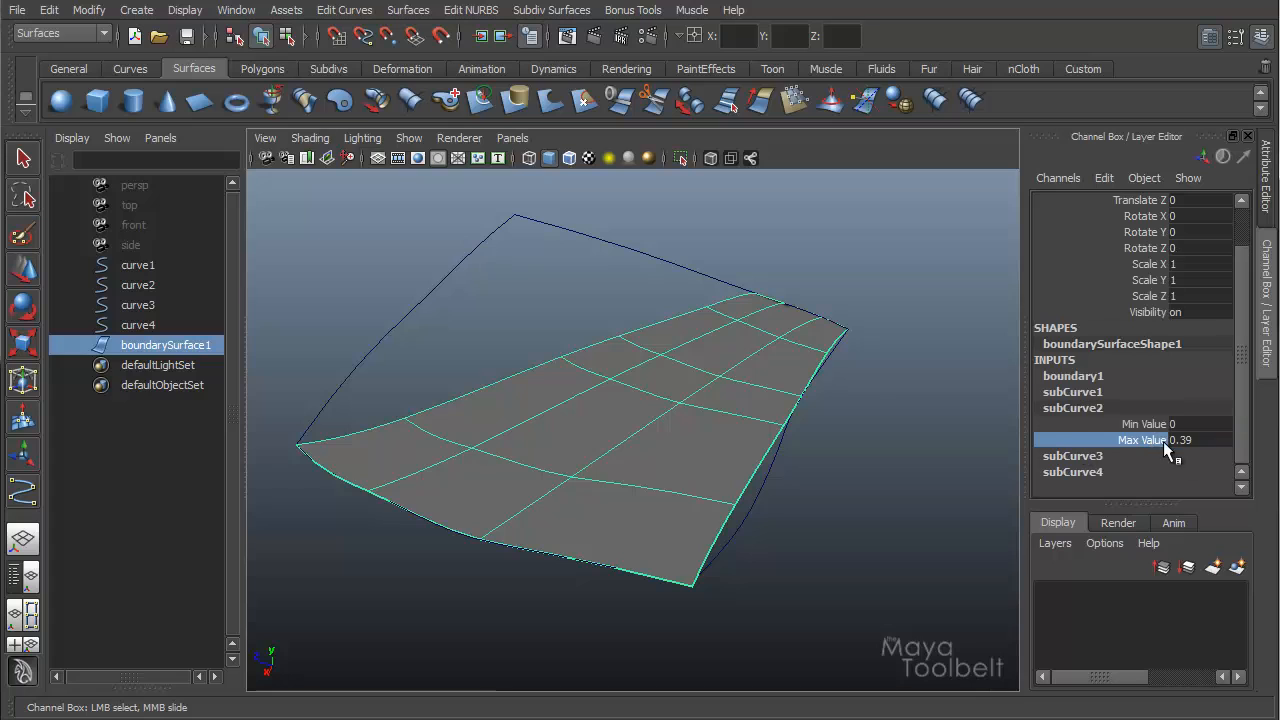
drag(1180, 440, 1160, 440)
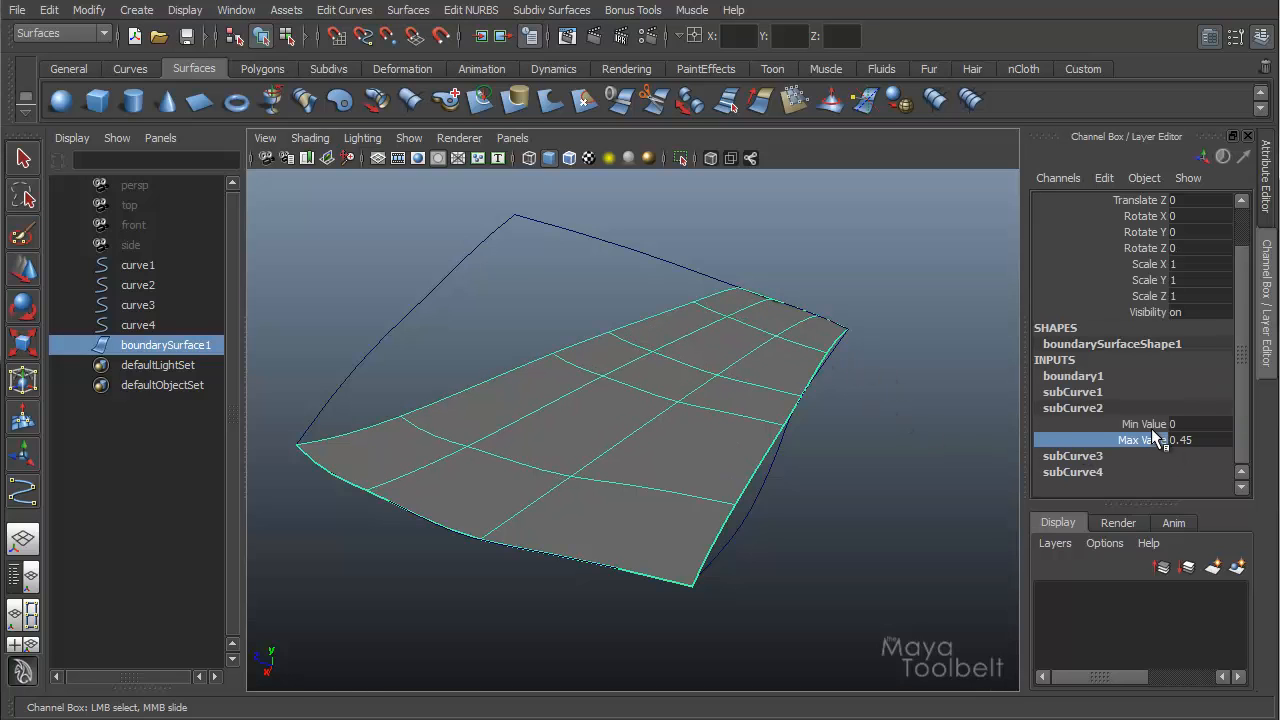
drag(1150, 423, 910, 401)
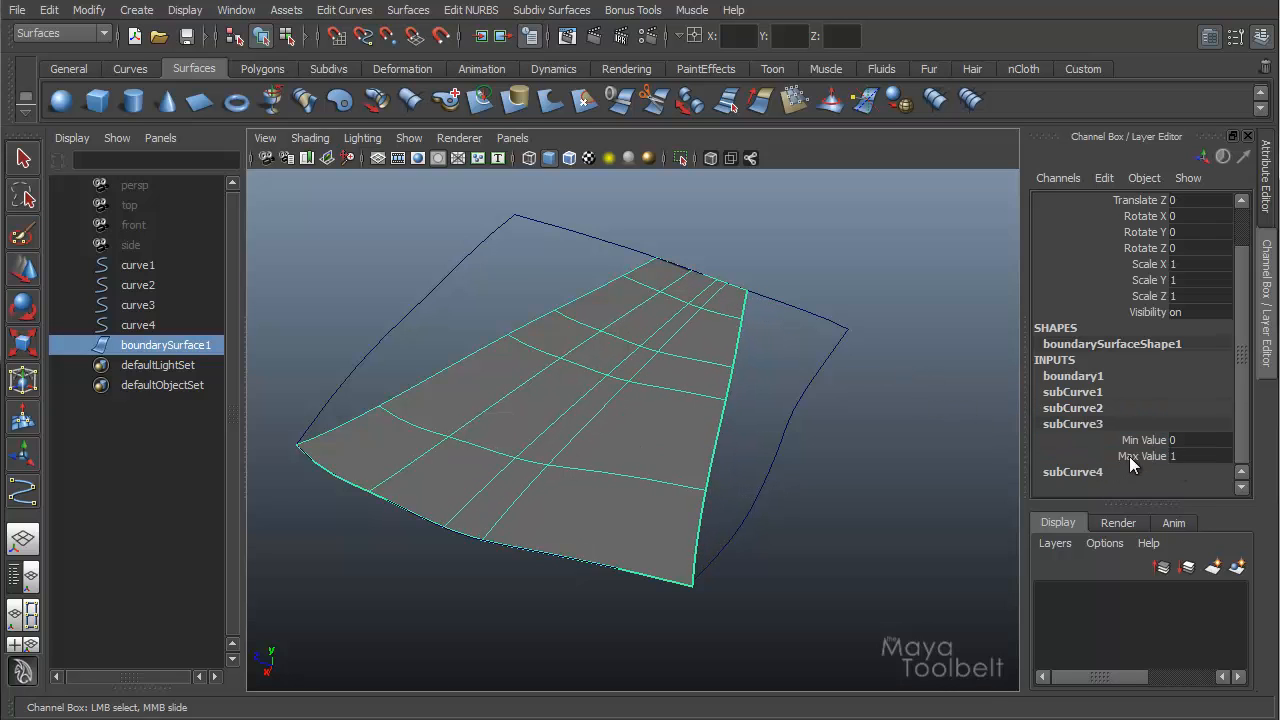
Step: Lower the third and fourth subCurve Max Values to trim the surface along those curves
click(1142, 455)
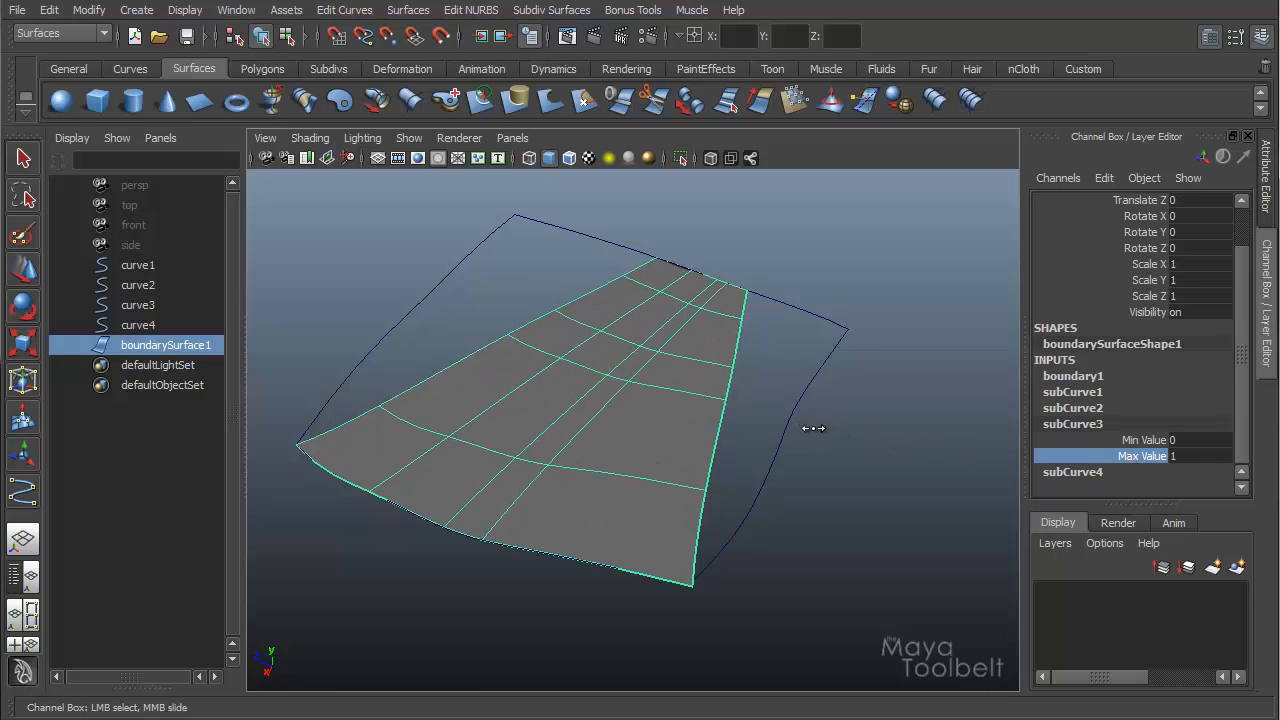
drag(813, 430, 807, 441)
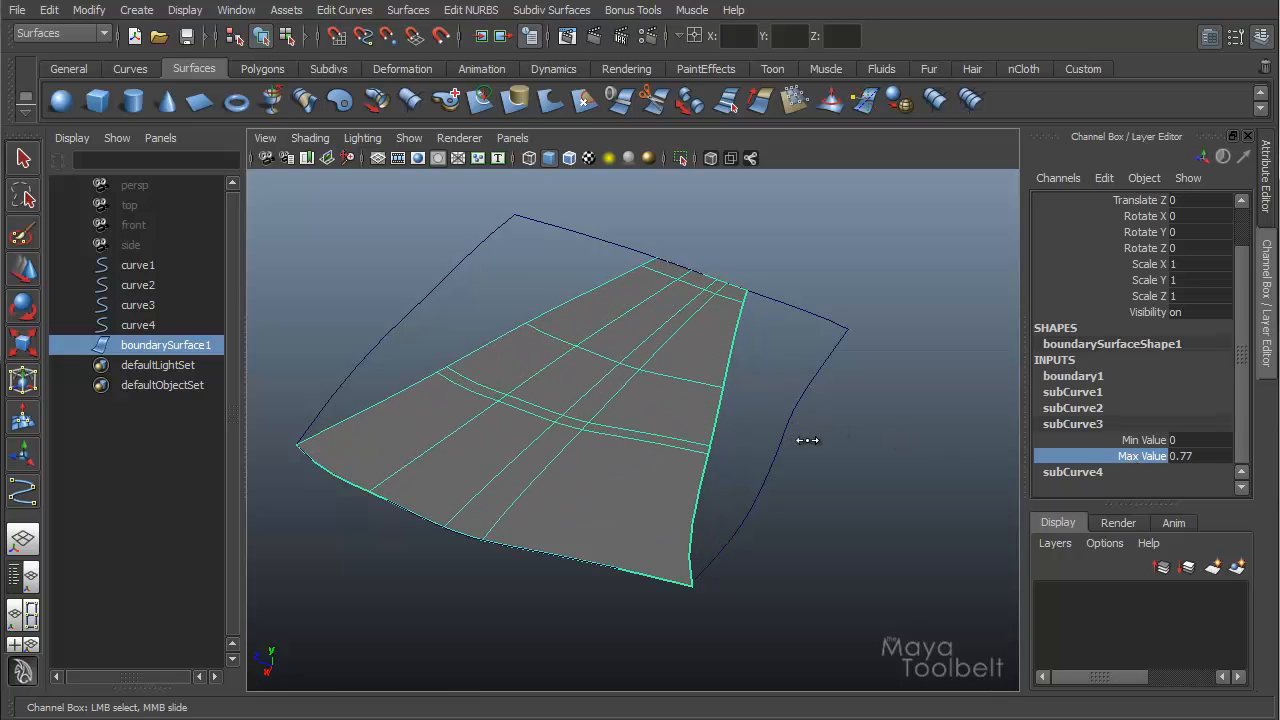
click(1073, 359)
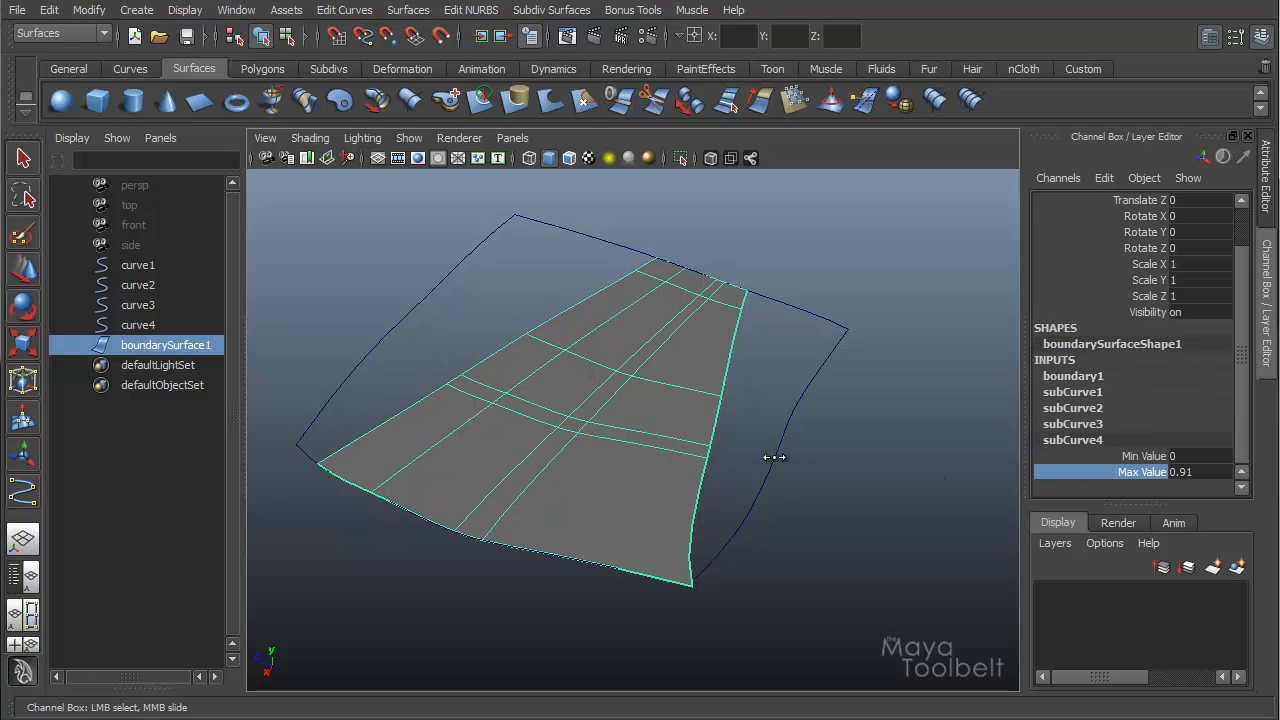
drag(775, 458, 740, 476)
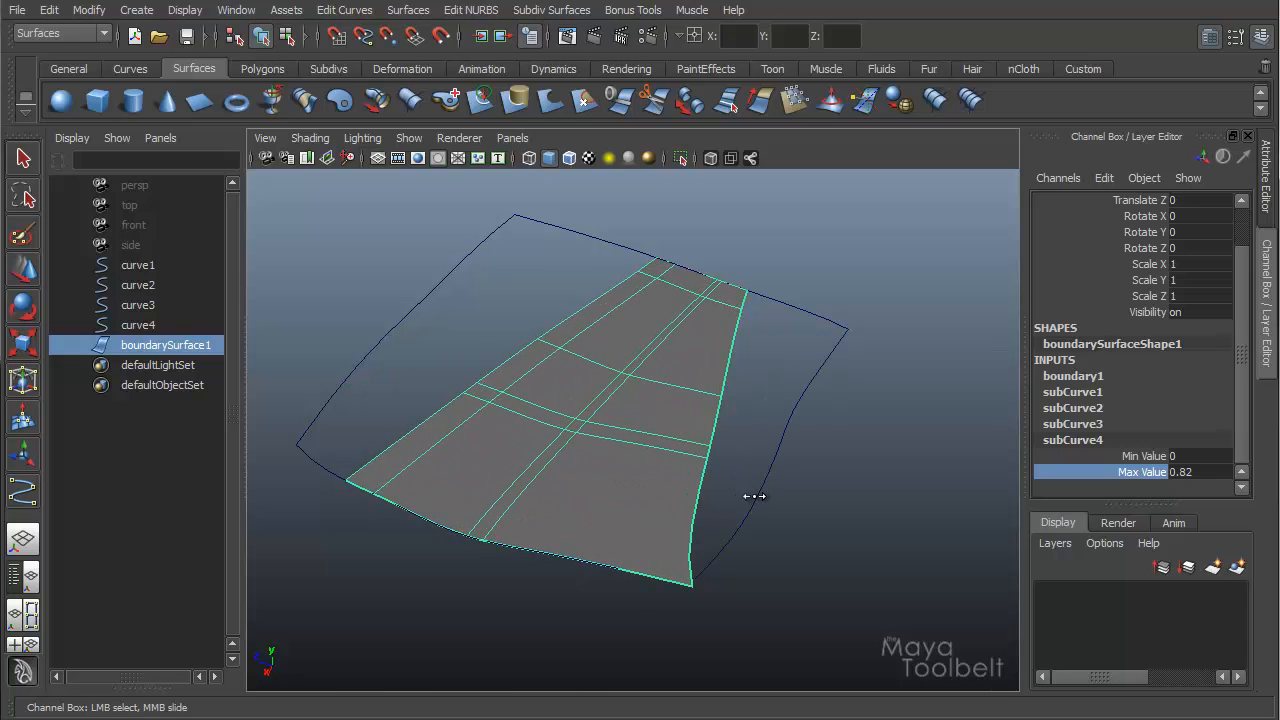
drag(750, 497, 868, 461)
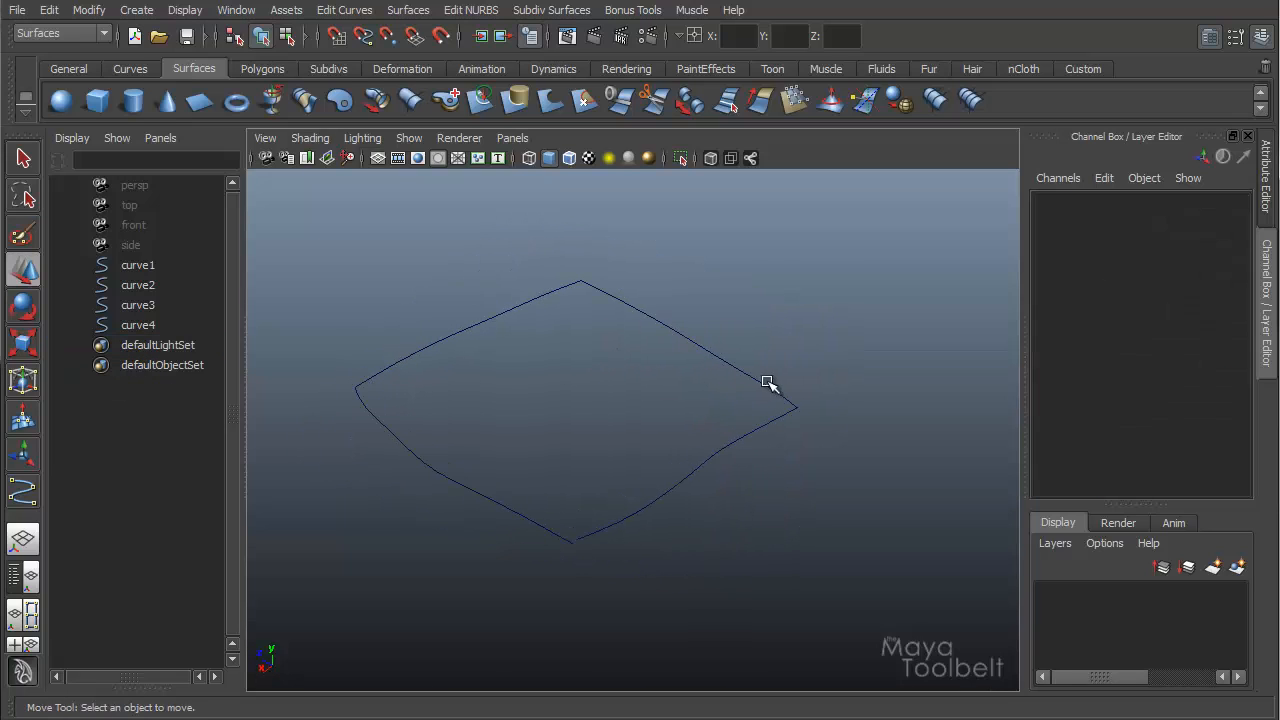
mouse_move(767, 385)
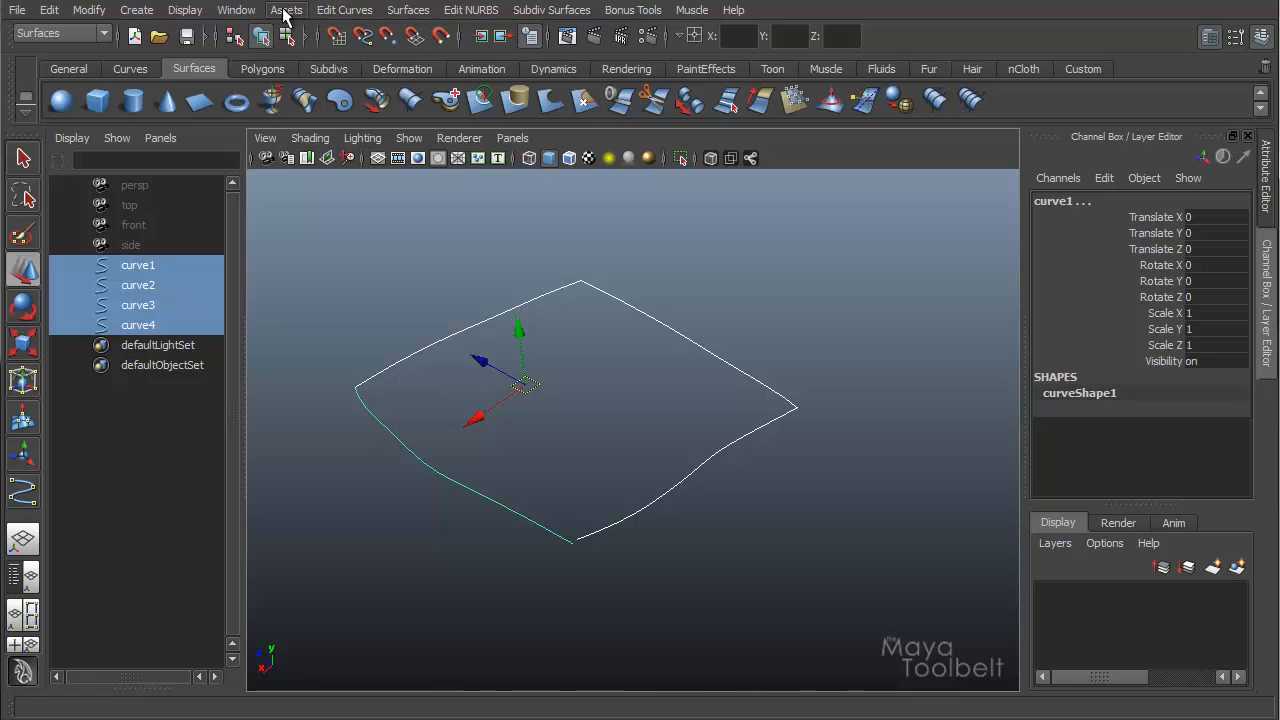
Step: Build a boundary surface over the four curves with Complete curve range and raised tolerance
click(408, 10)
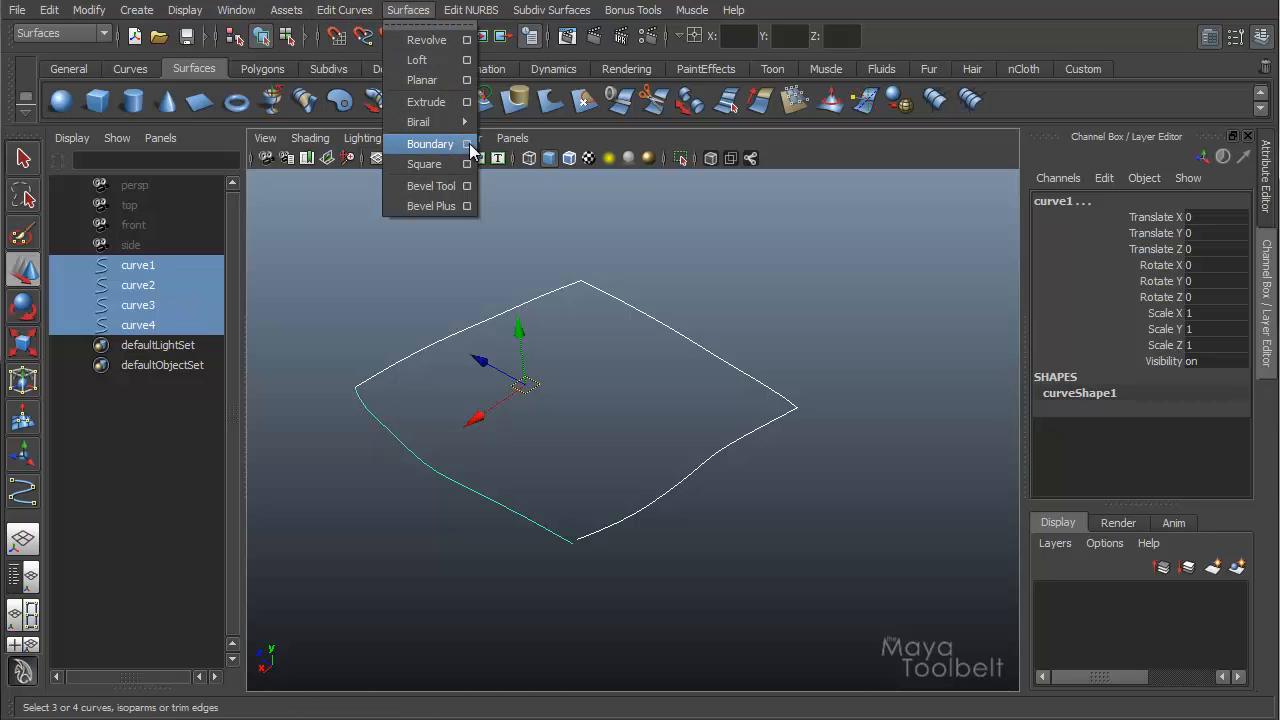
click(466, 143)
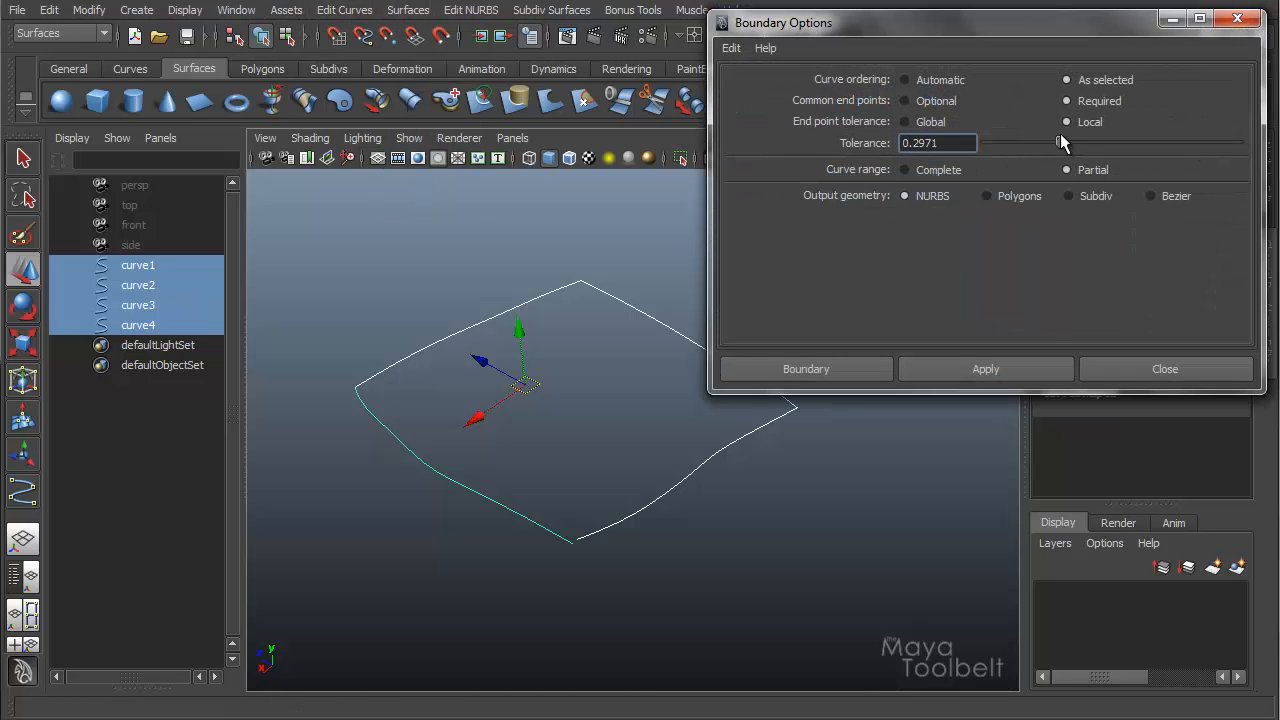
drag(1060, 142, 1095, 142)
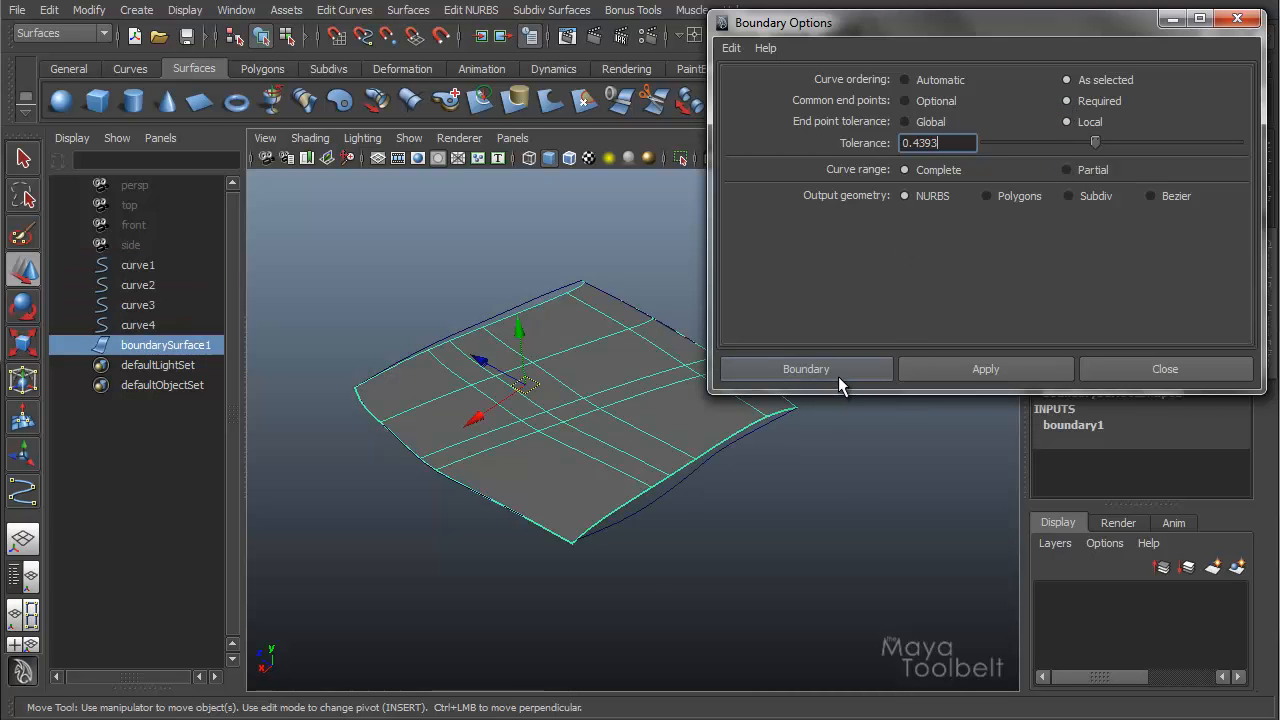
click(1165, 369)
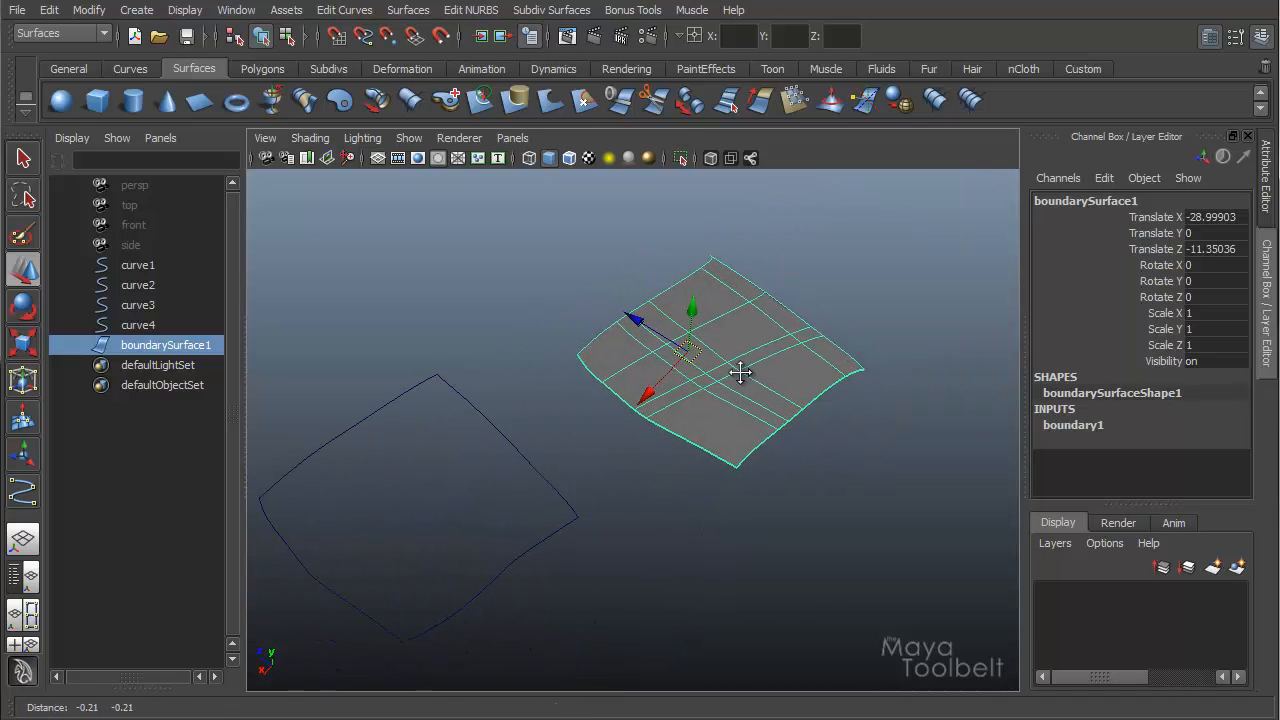
Step: Move boundarySurface1 aside and delete its construction history
drag(740, 373, 790, 345)
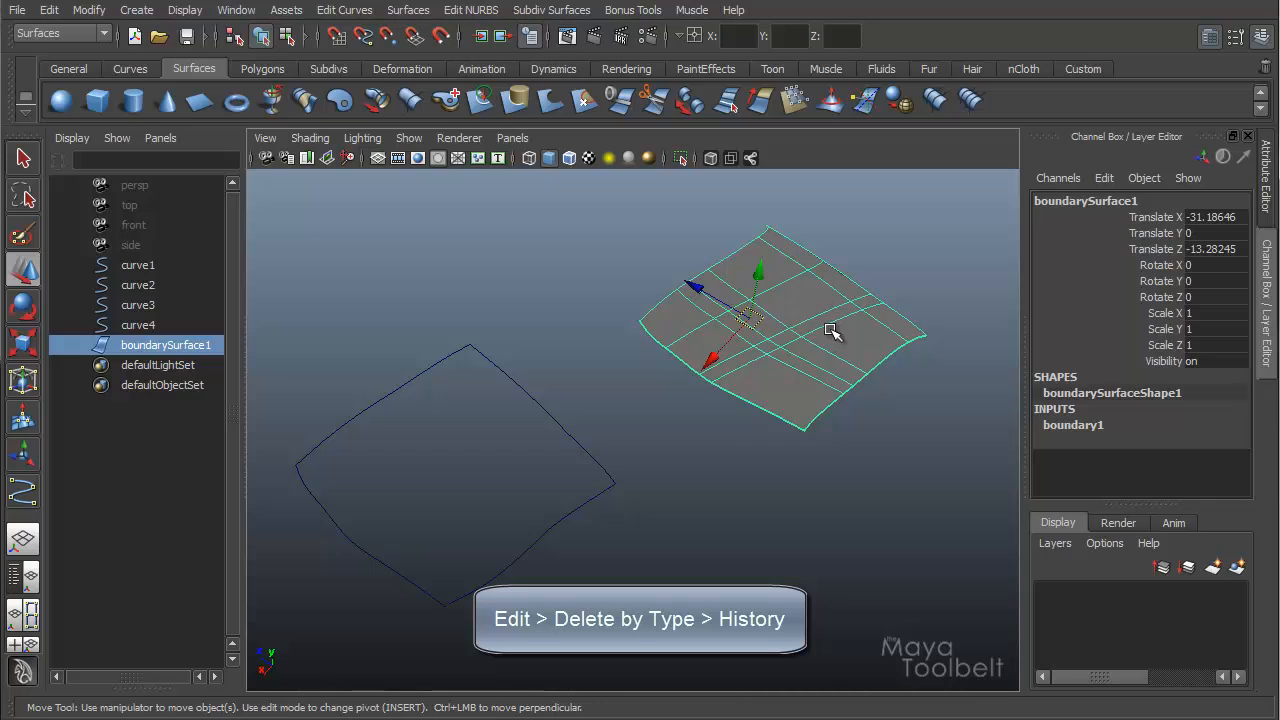
click(48, 10)
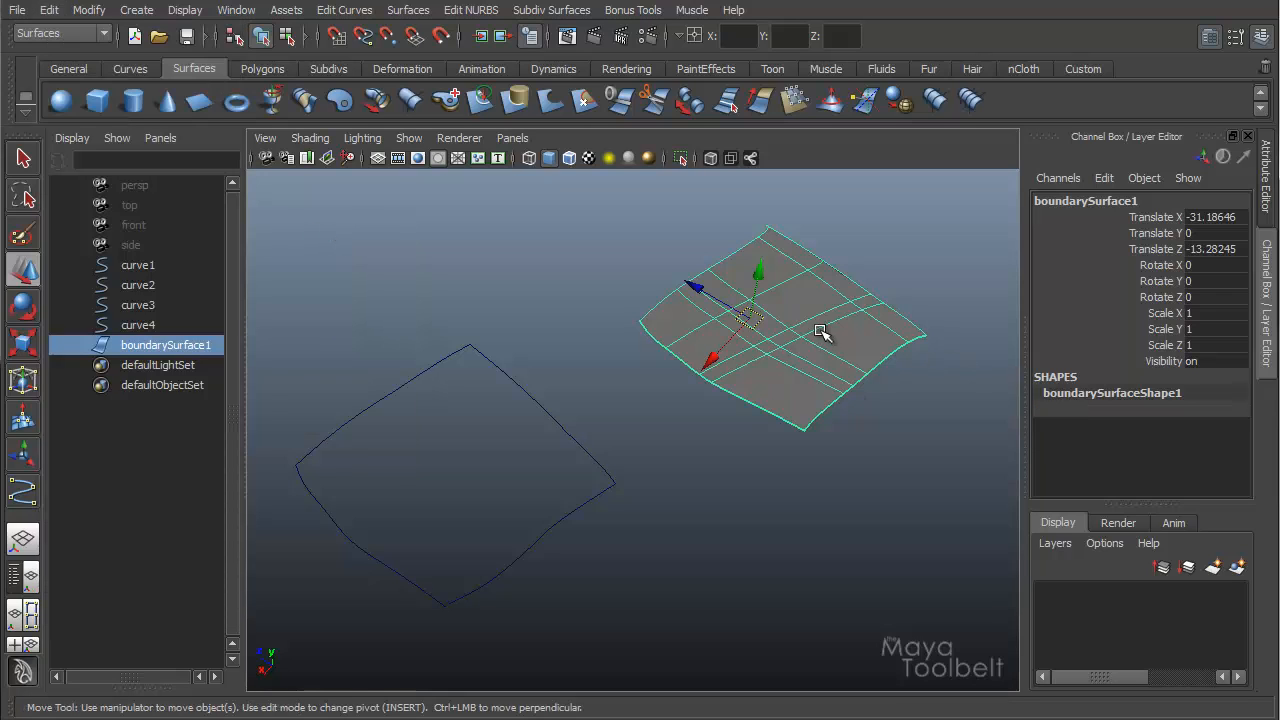
mouse_move(571, 537)
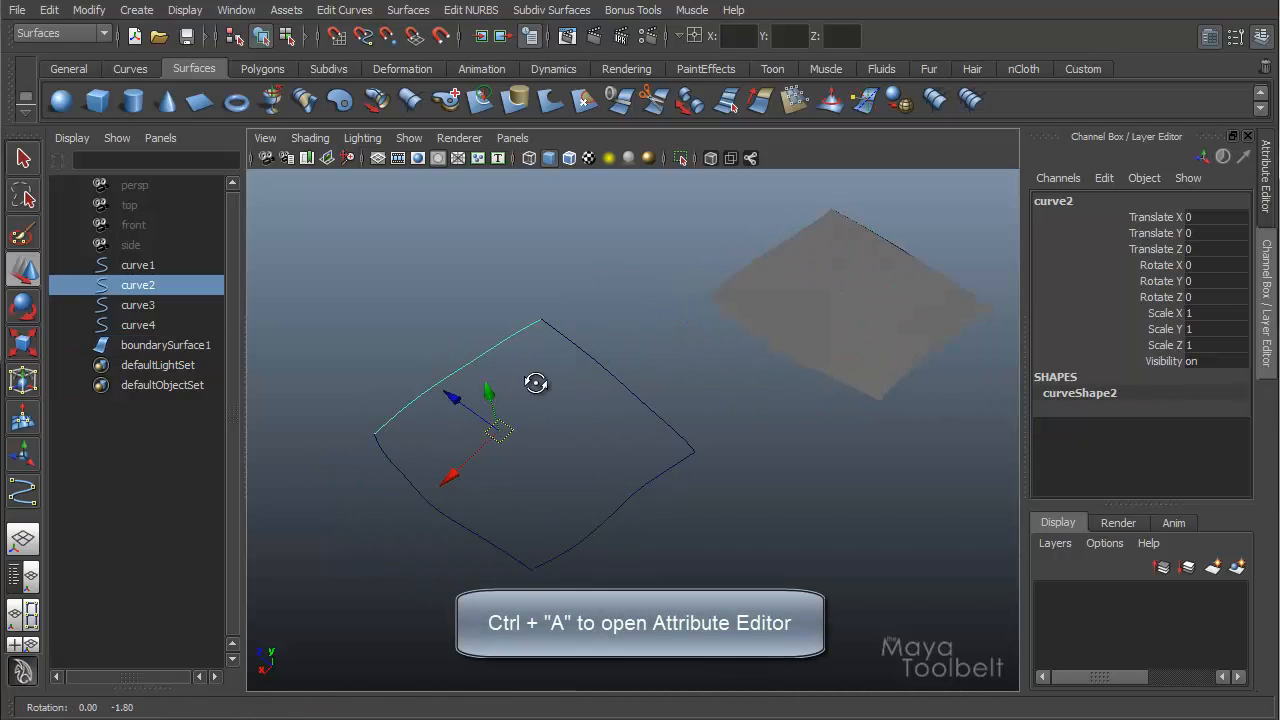
Step: Compare curve span counts (2 spans vs curve4's 4) and select curve1, curve2 and curve3
key(ctrl+a)
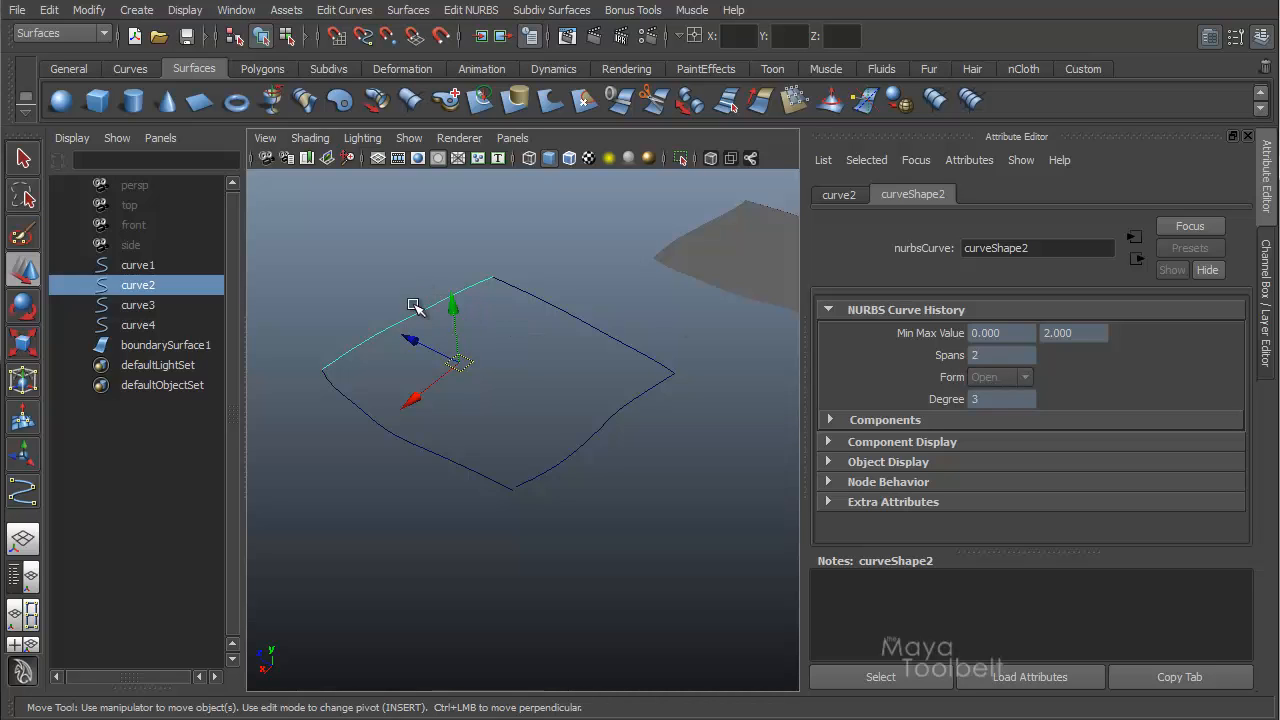
mouse_move(948, 365)
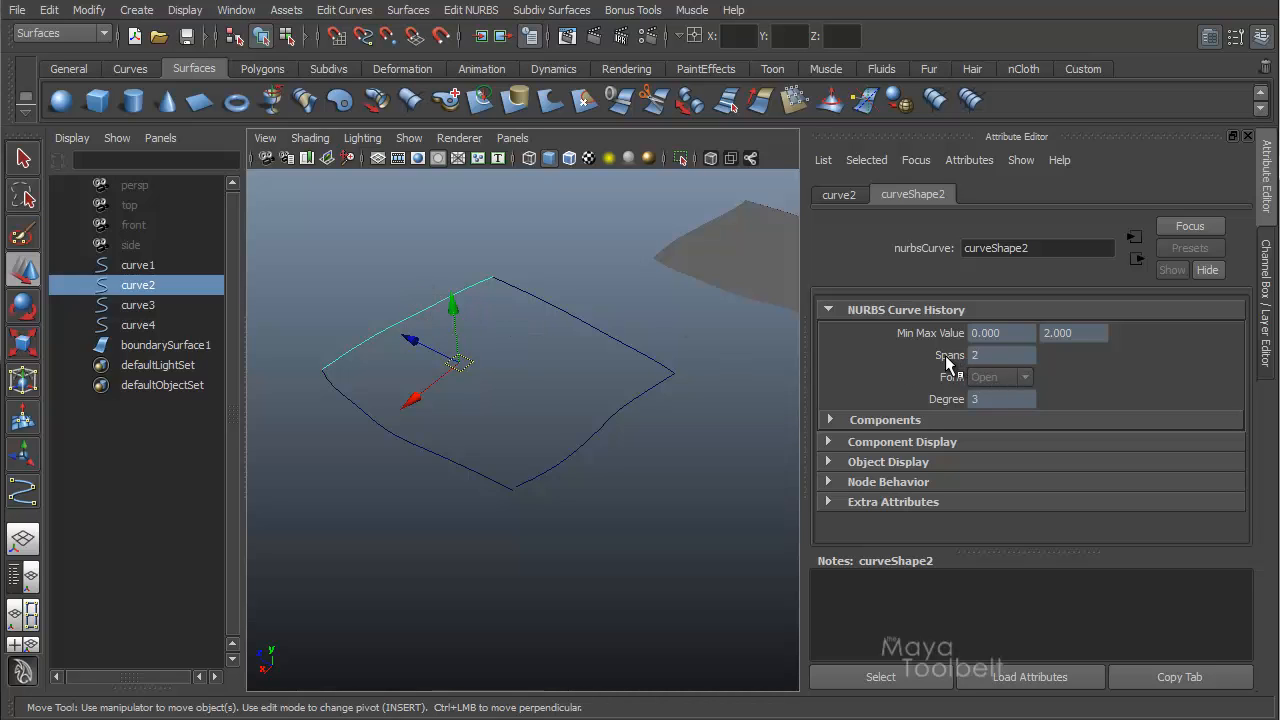
click(138, 304)
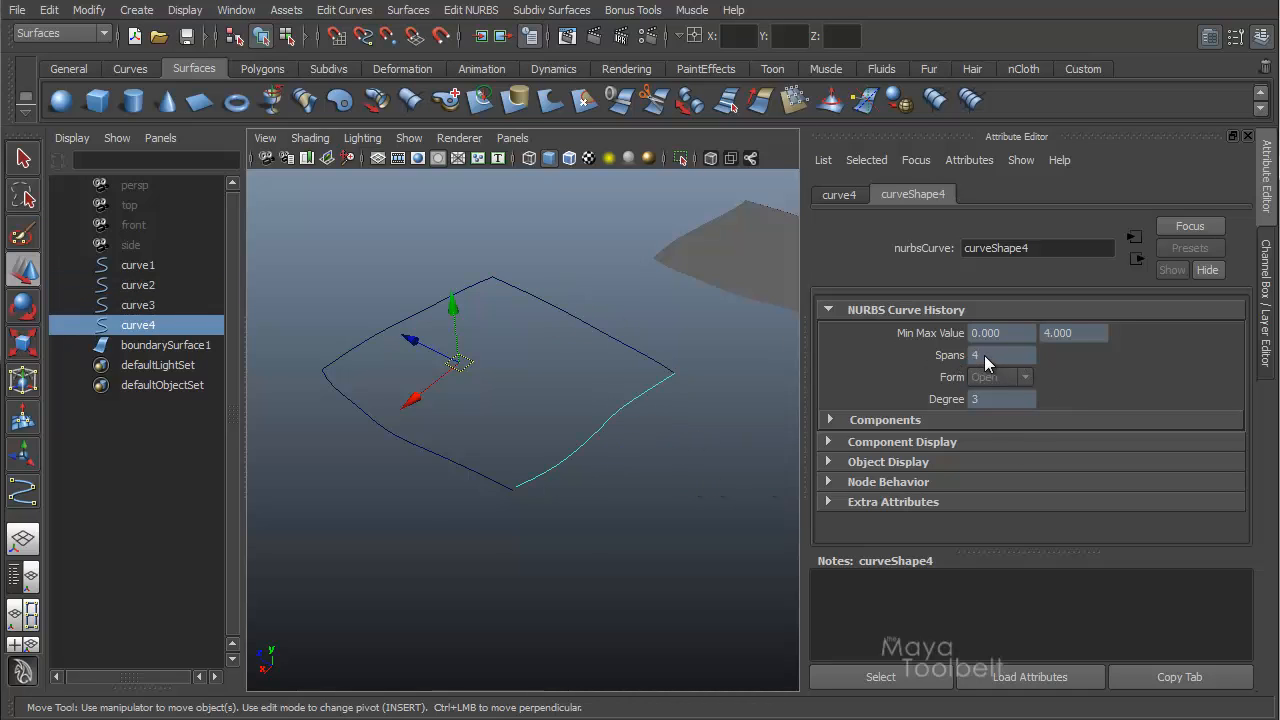
click(138, 265)
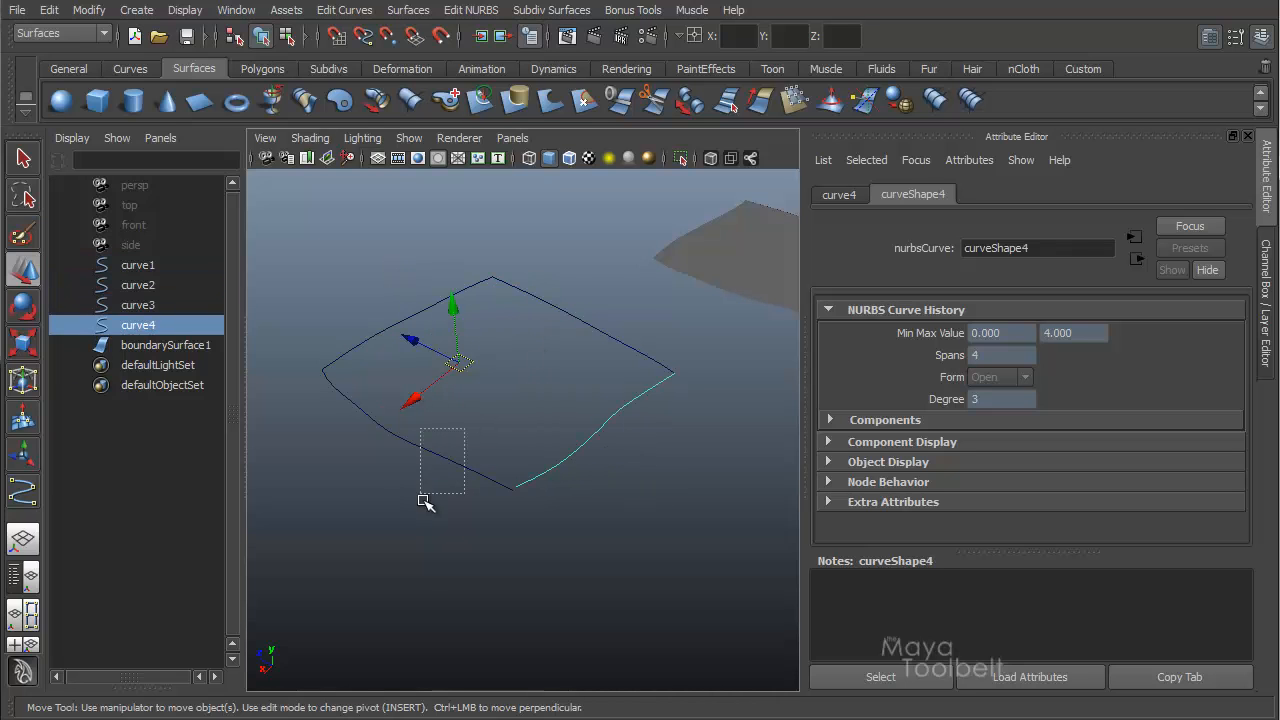
click(166, 344)
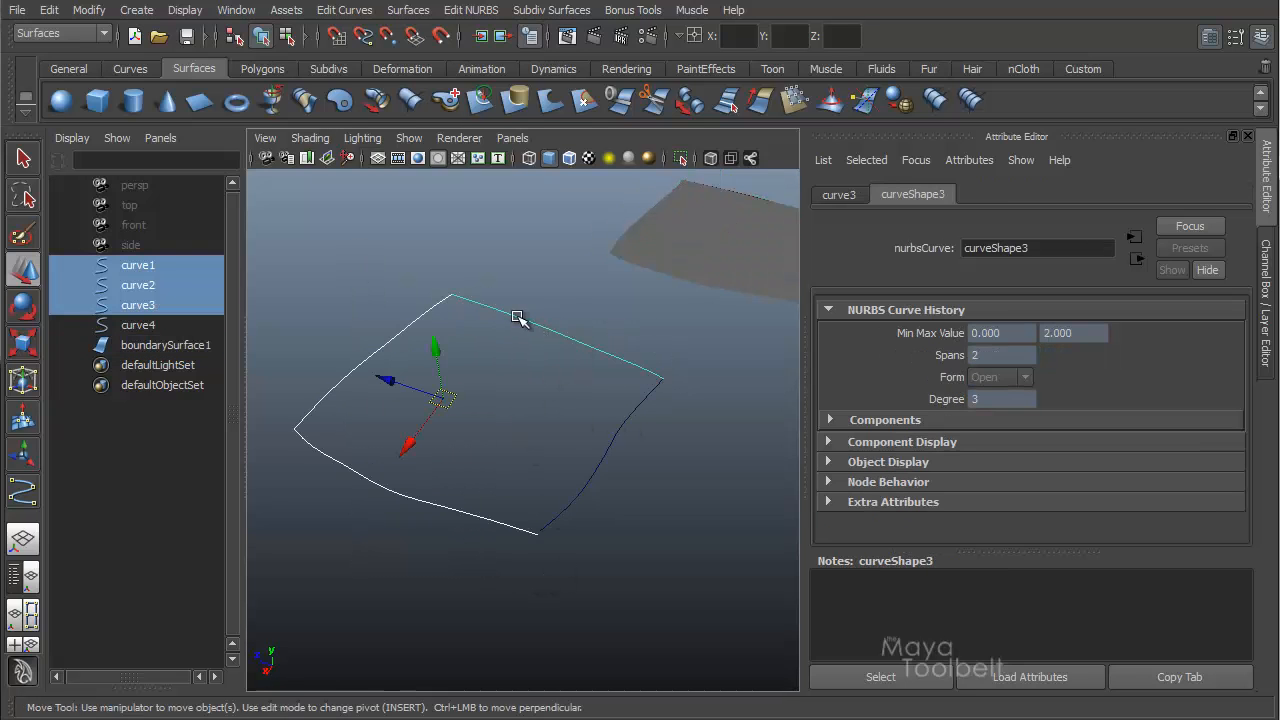
mouse_move(682, 452)
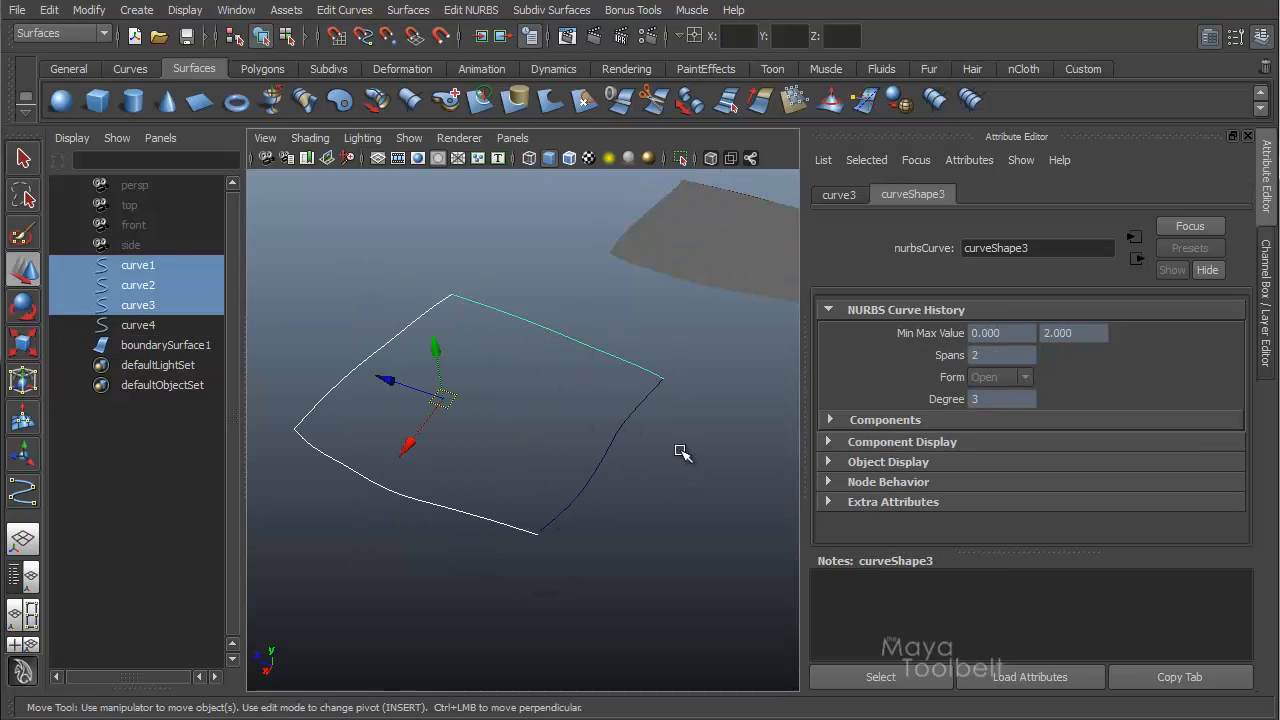
mouse_move(528, 446)
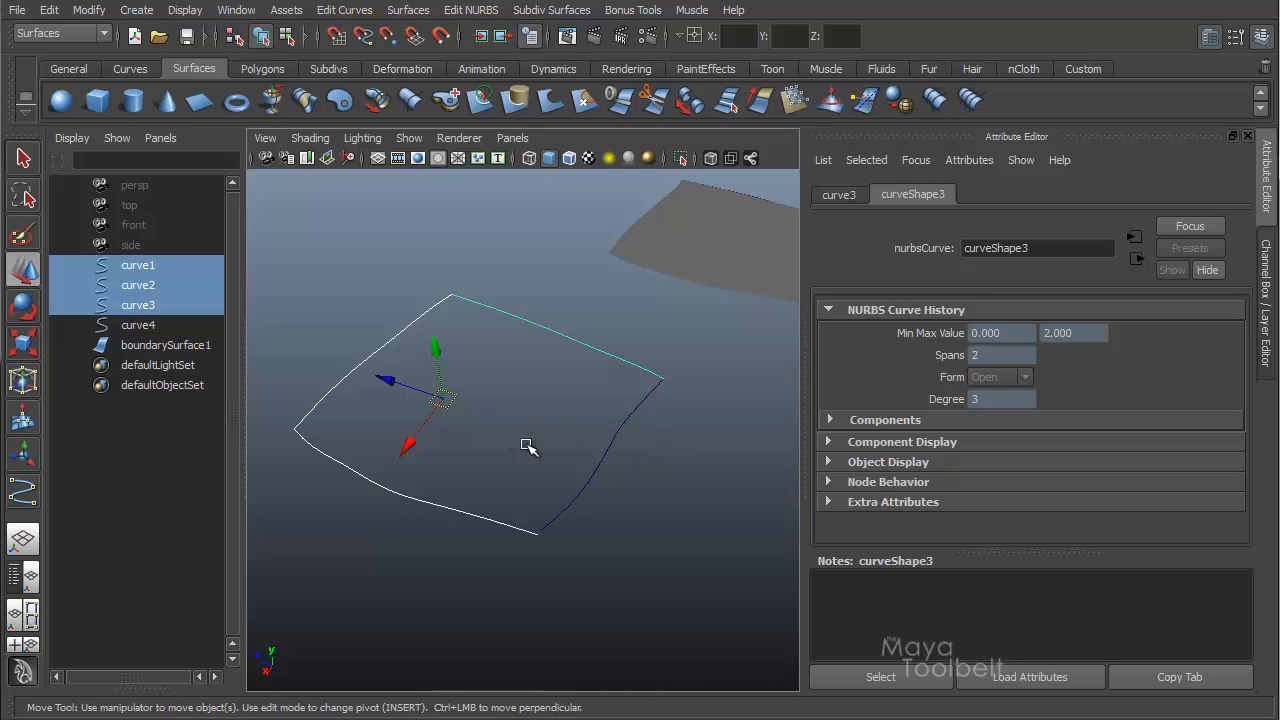
click(138, 324)
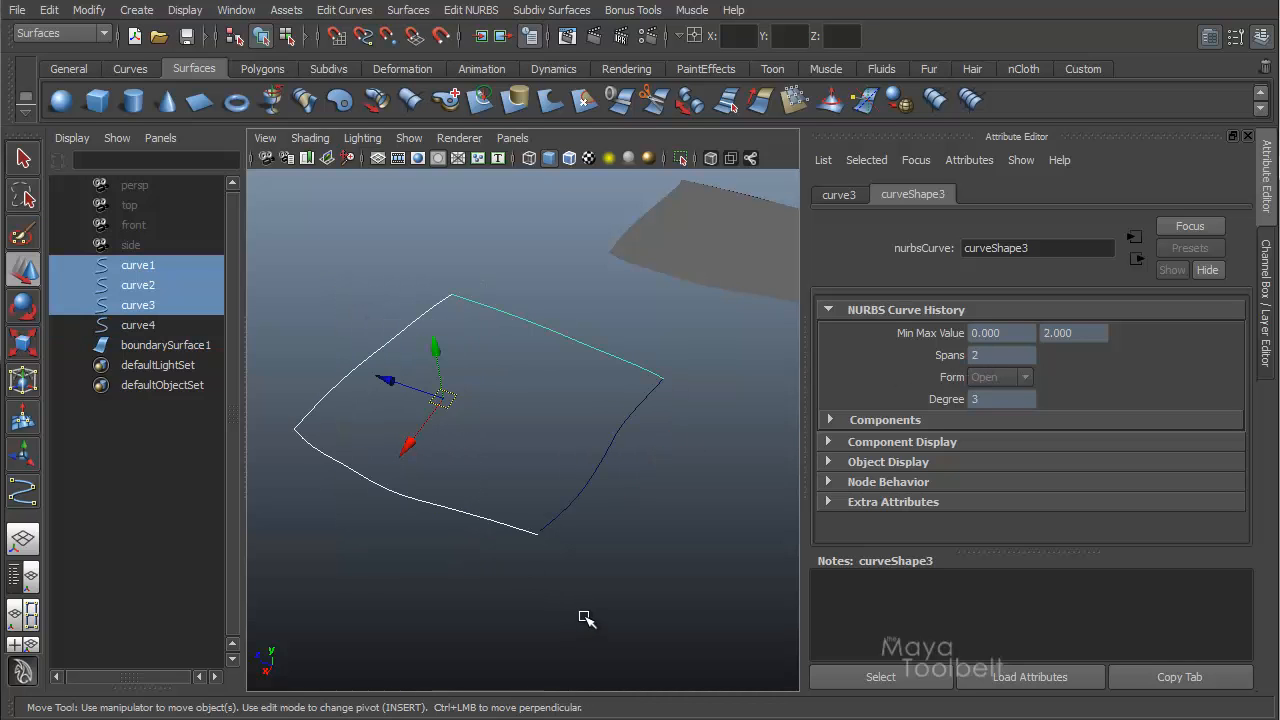
Step: Rebuild curve1–3 as uniform degree-3 cubic curves with 4 spans each
click(344, 9)
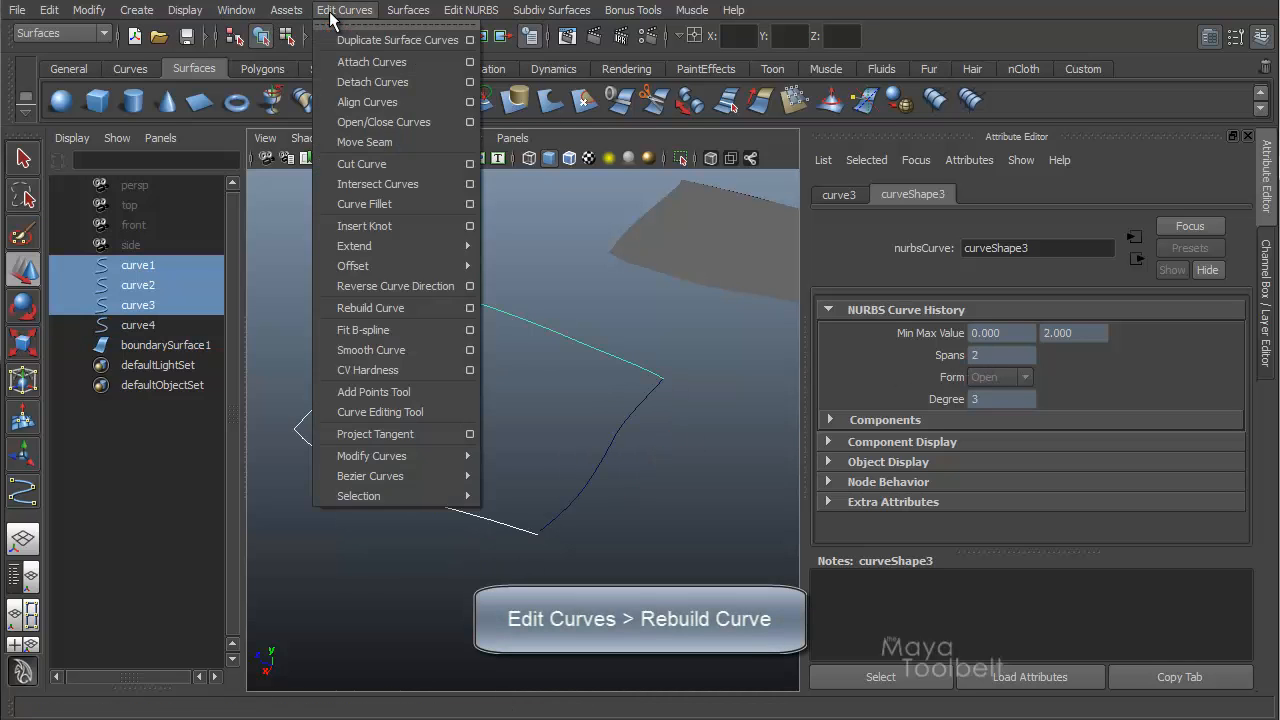
mouse_move(370, 307)
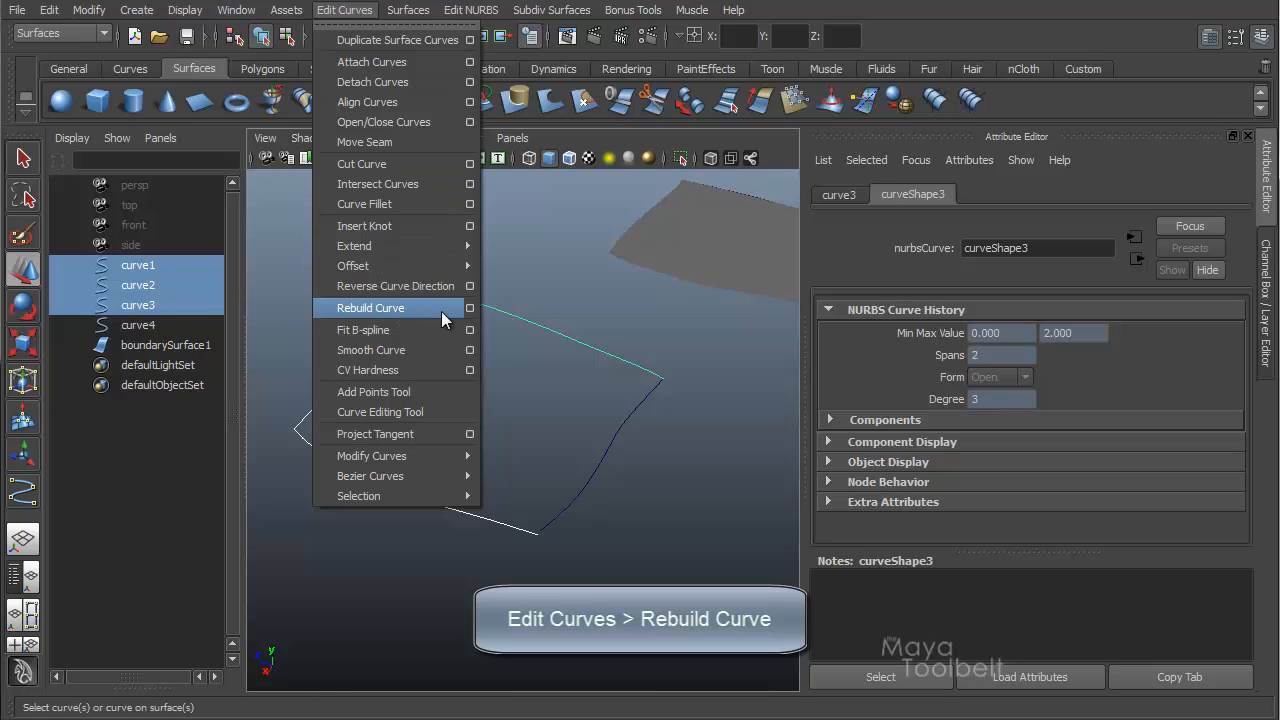
click(470, 307)
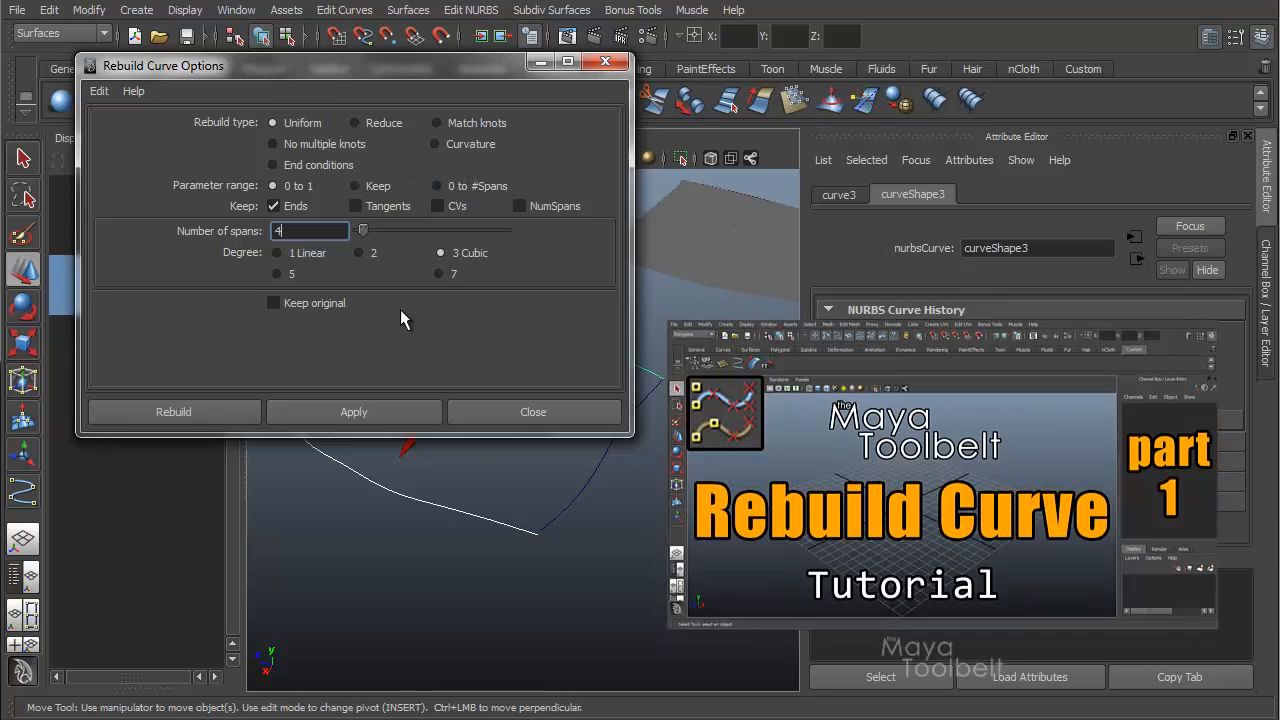
mouse_move(420, 327)
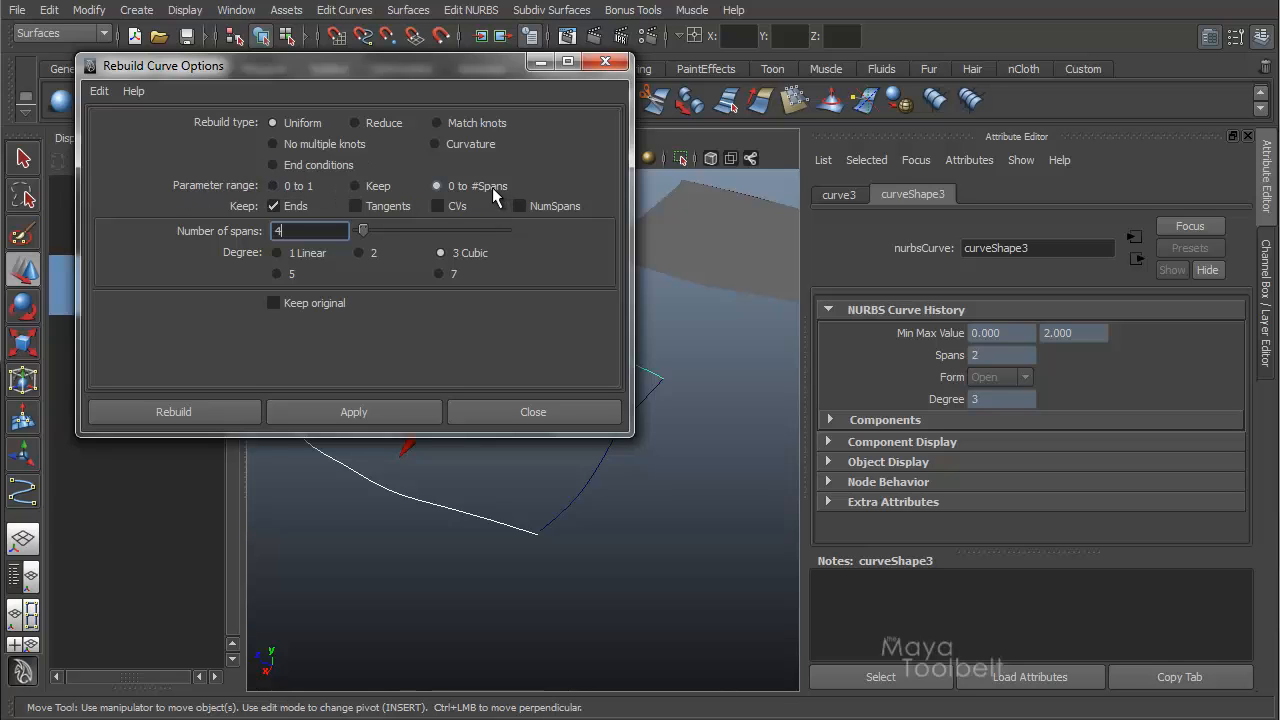
mouse_move(470, 195)
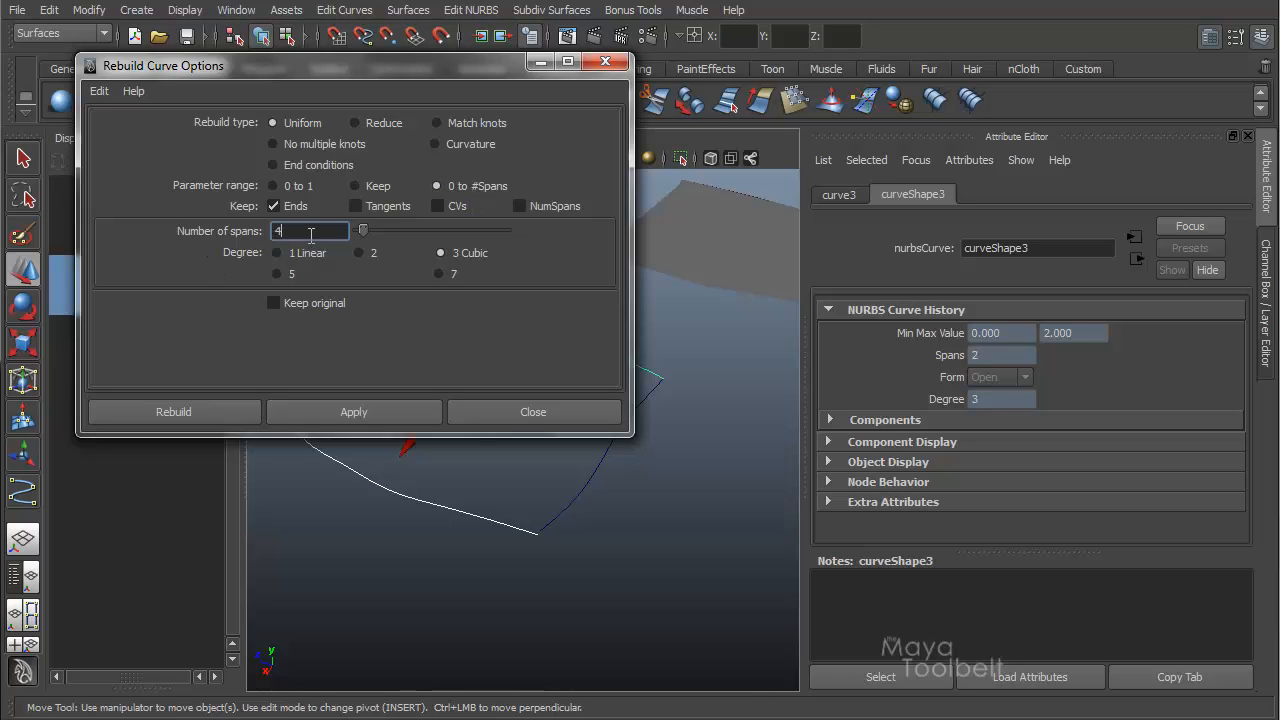
click(173, 411)
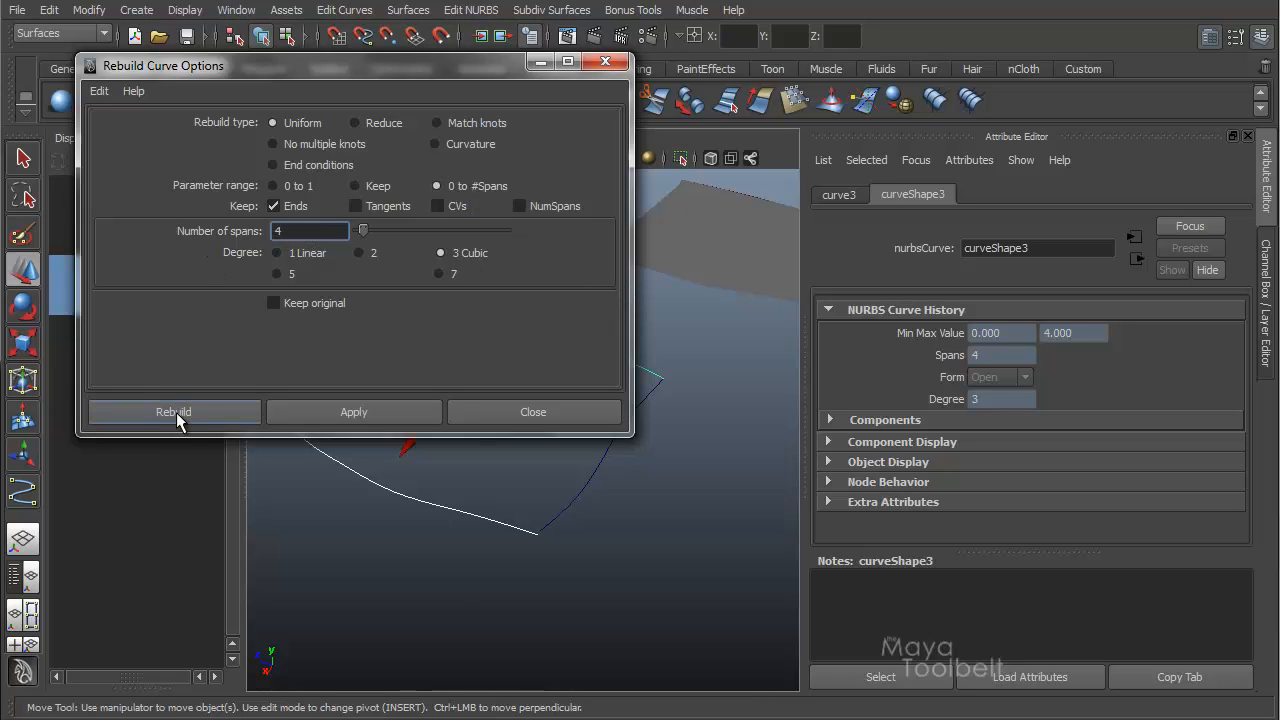
click(173, 411)
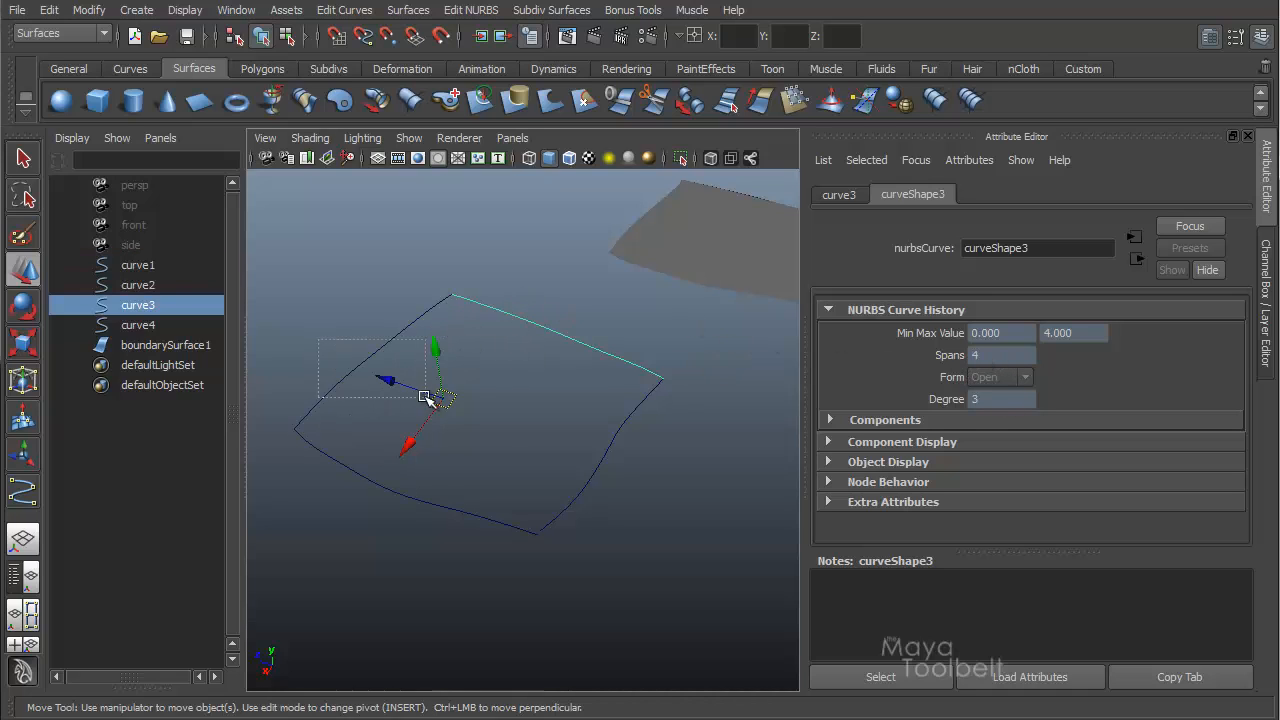
Step: Check that curve1 now shows 4 spans, then select curve2 and curve3
click(138, 265)
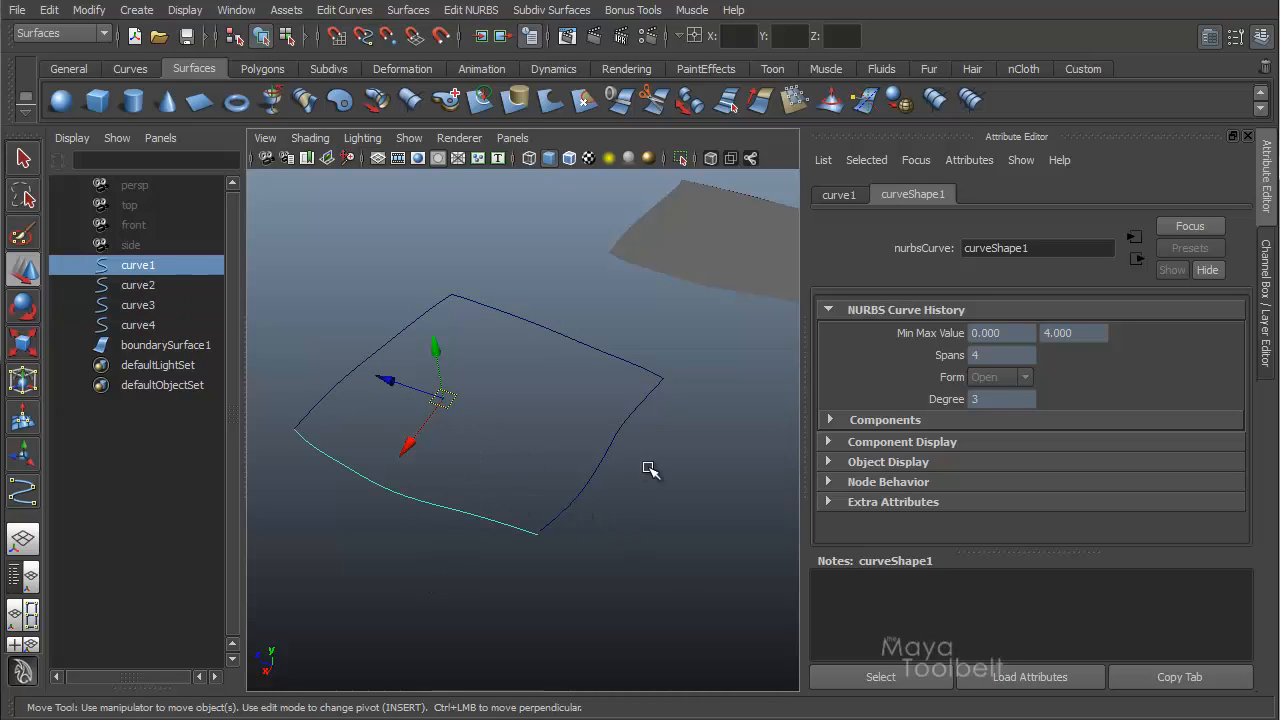
click(138, 324)
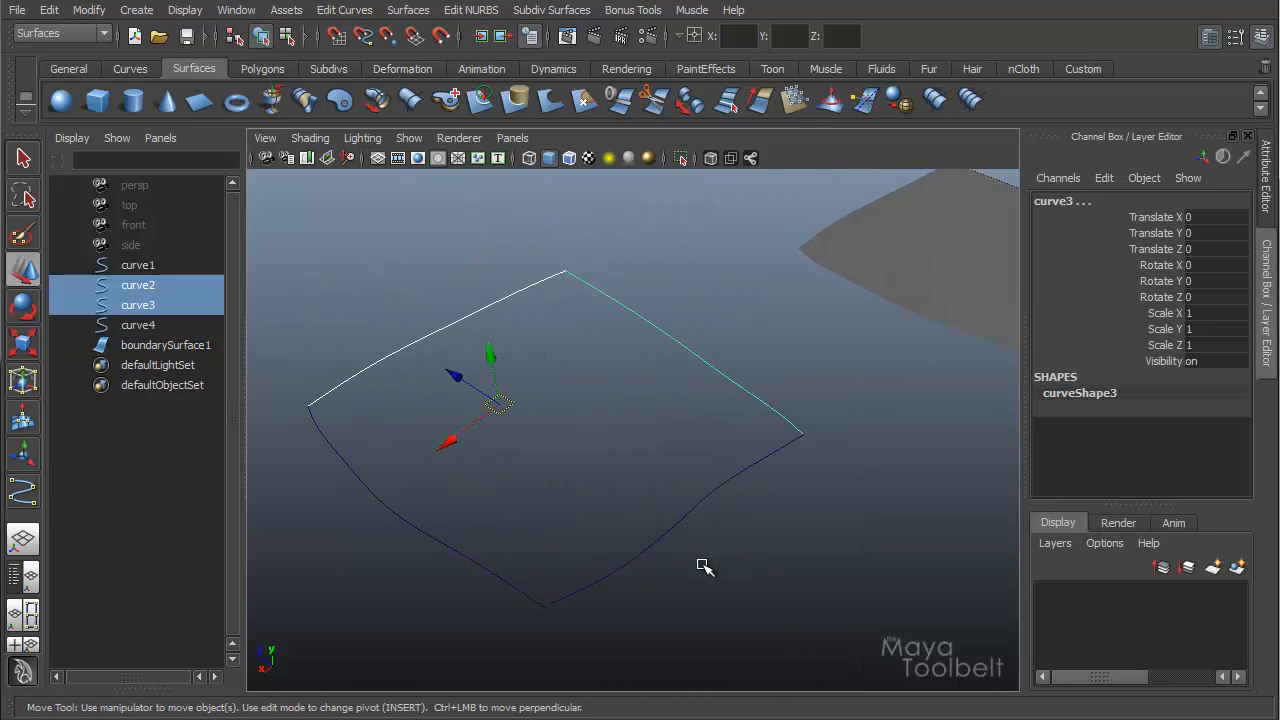
Step: Create boundarySurface2 from the rebuilt curves and pull the view back to see both patches
click(408, 10)
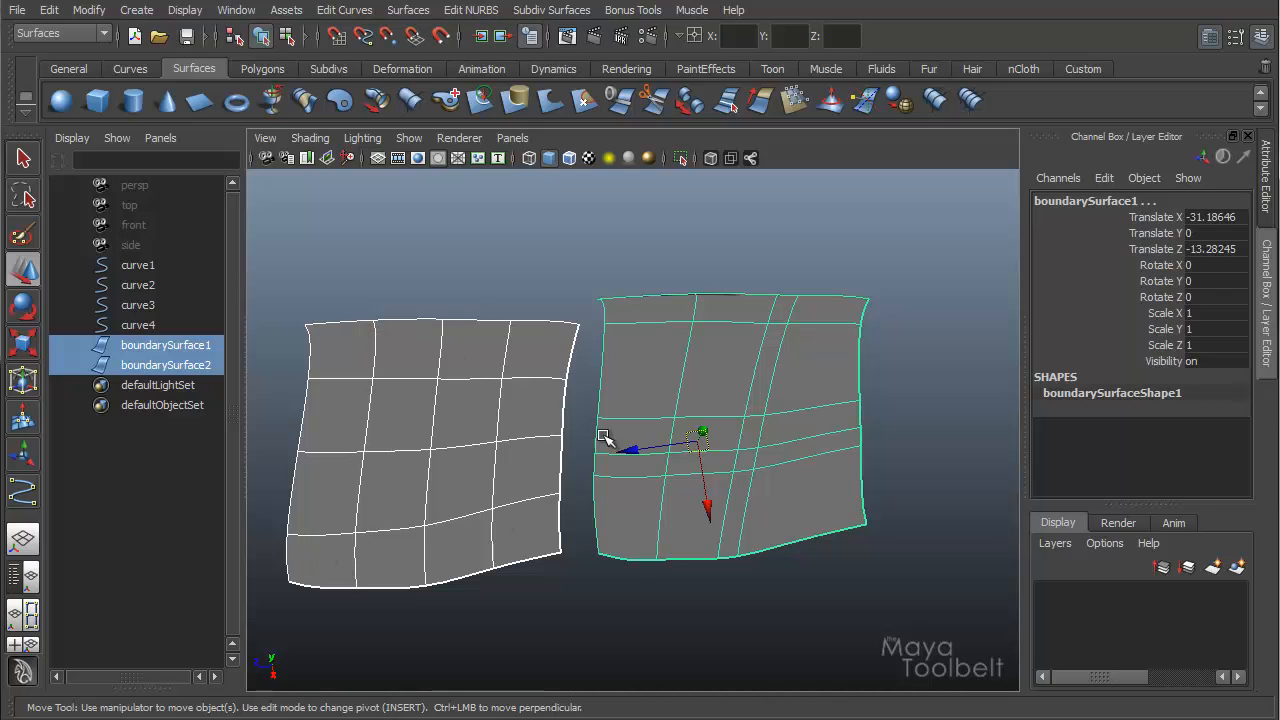
mouse_move(668, 508)
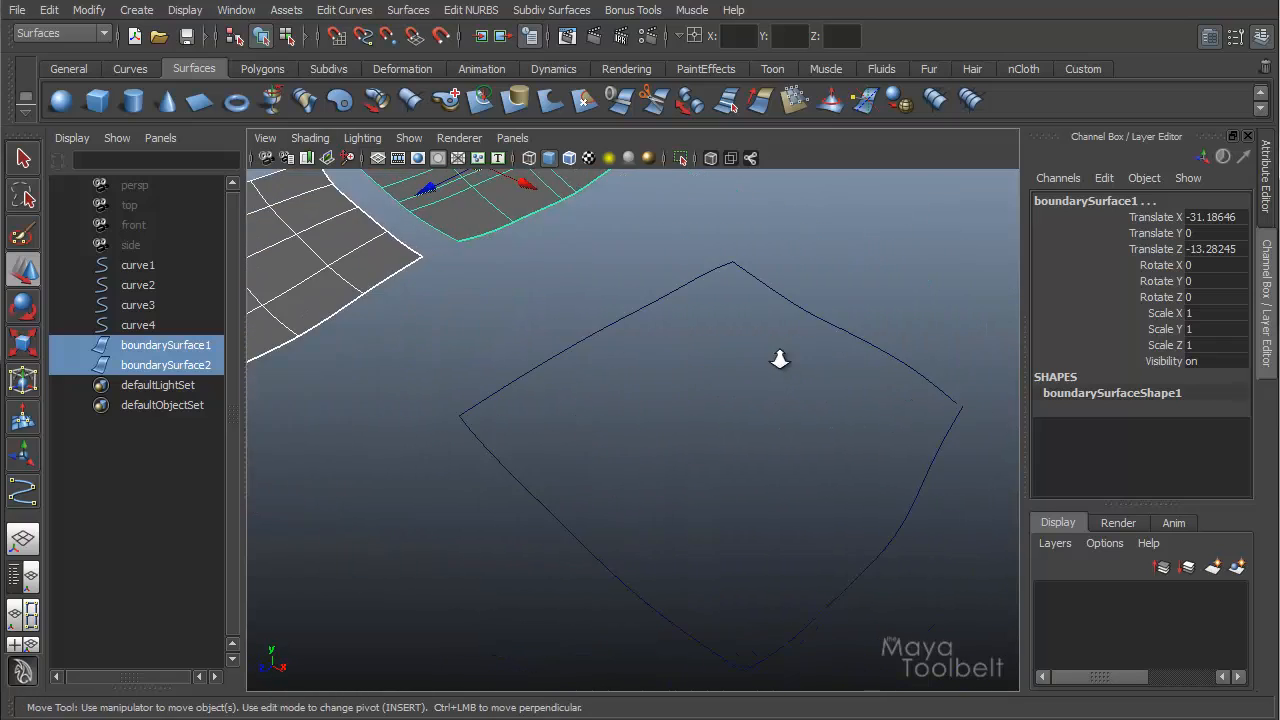
drag(780, 360, 650, 349)
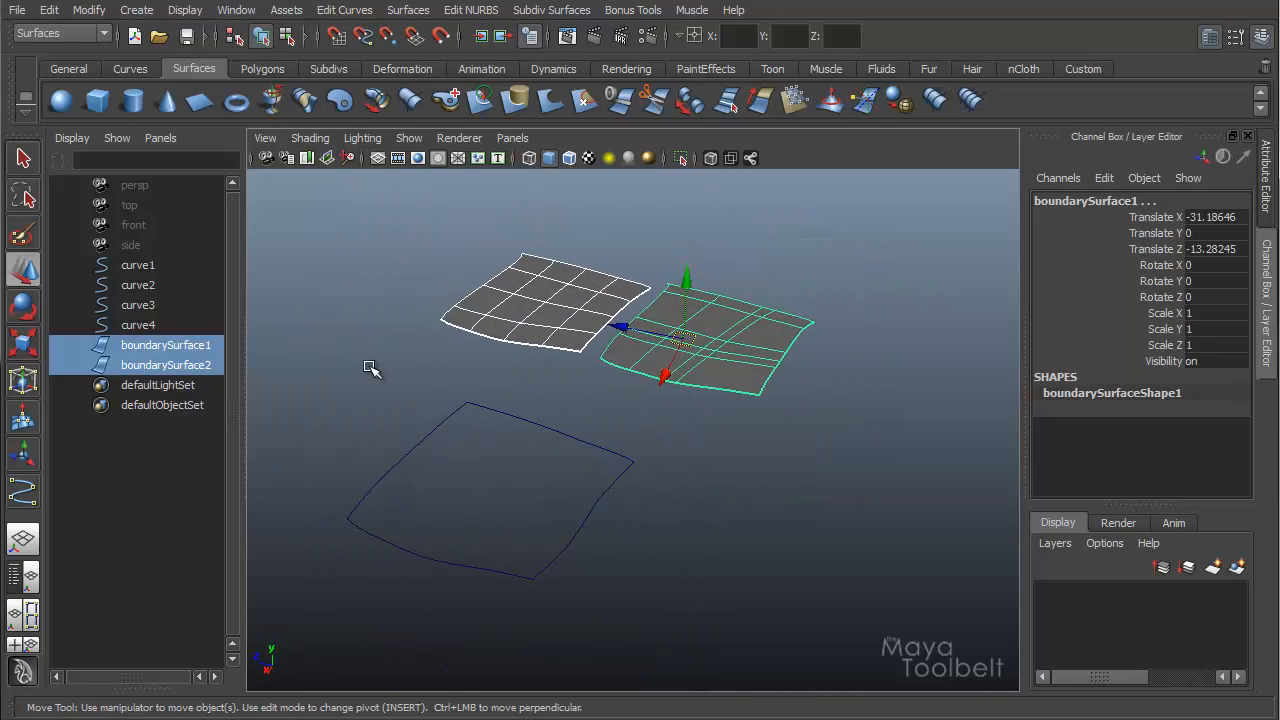
mouse_move(582, 443)
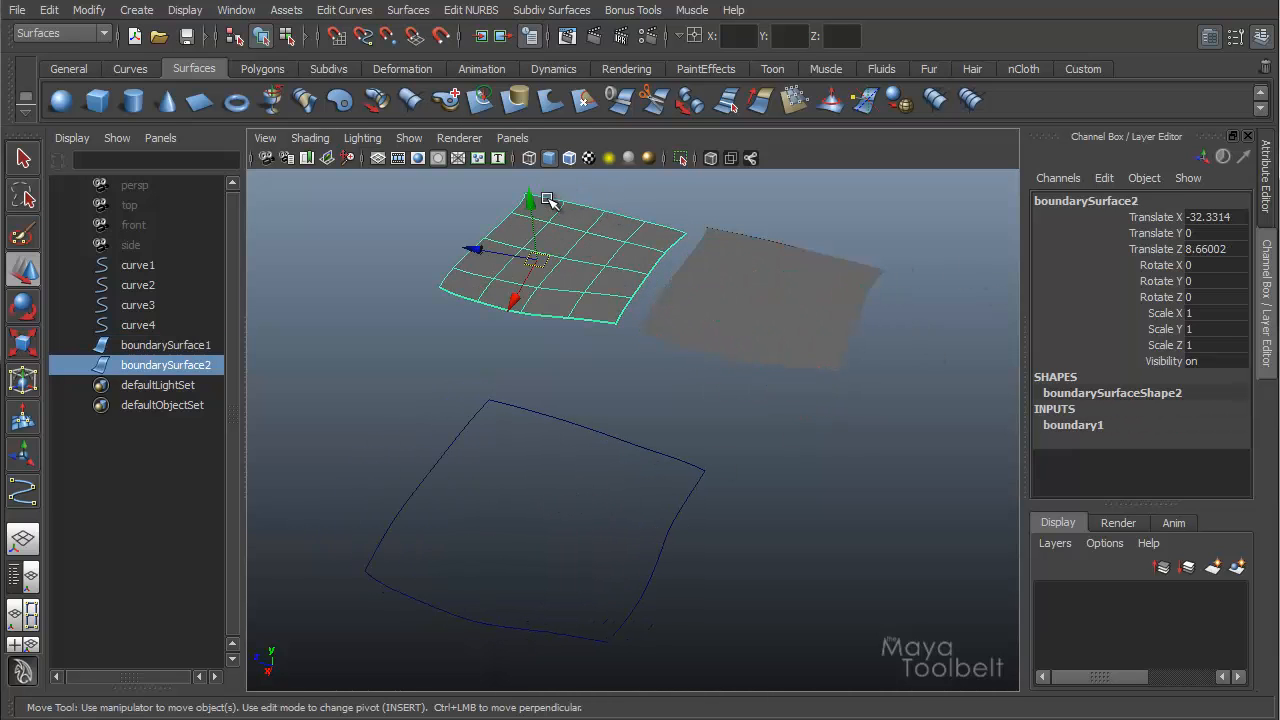
mouse_move(598, 277)
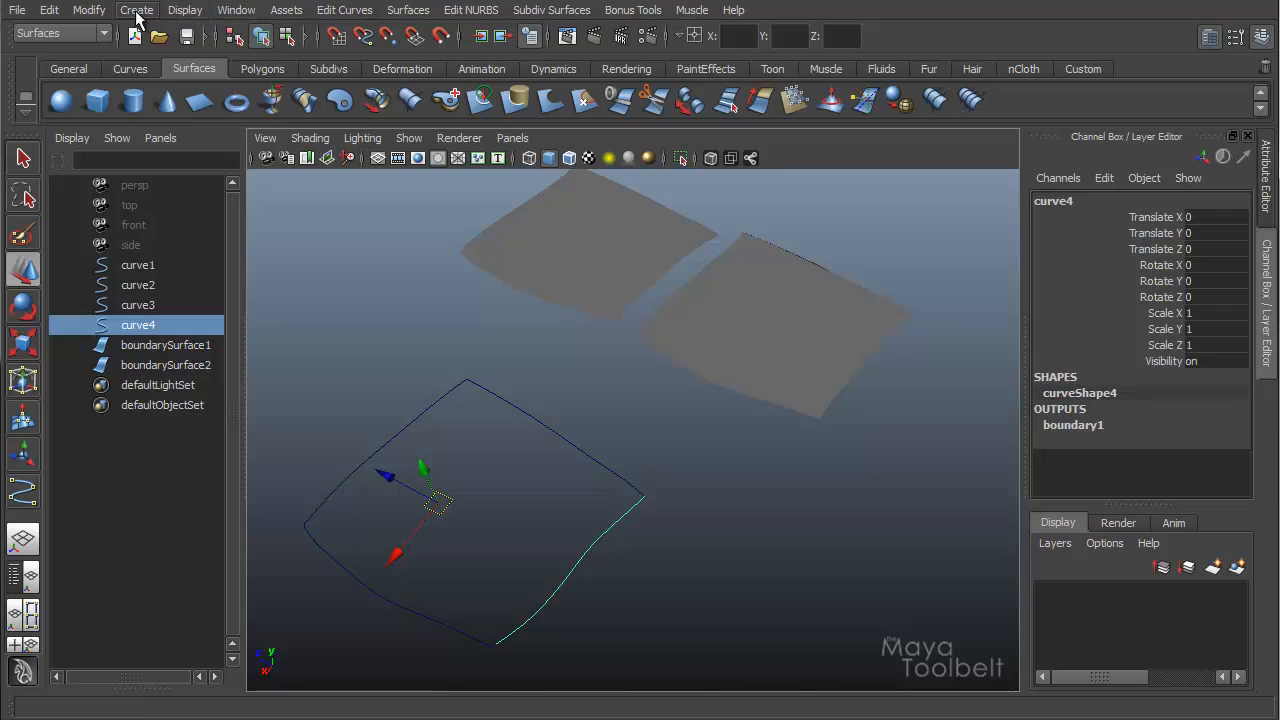
Step: Add nurbsSphere1, delete curve4, and pull curve3's end CVs toward the sphere
click(137, 10)
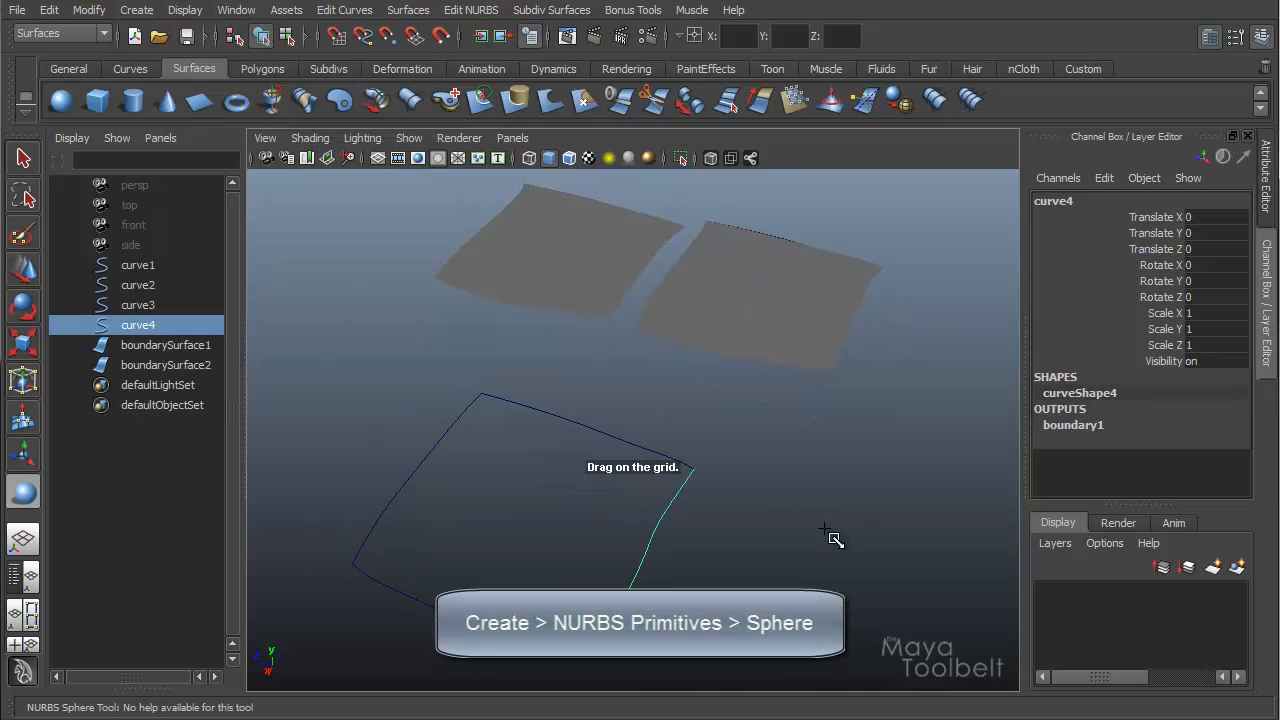
drag(670, 460, 710, 400)
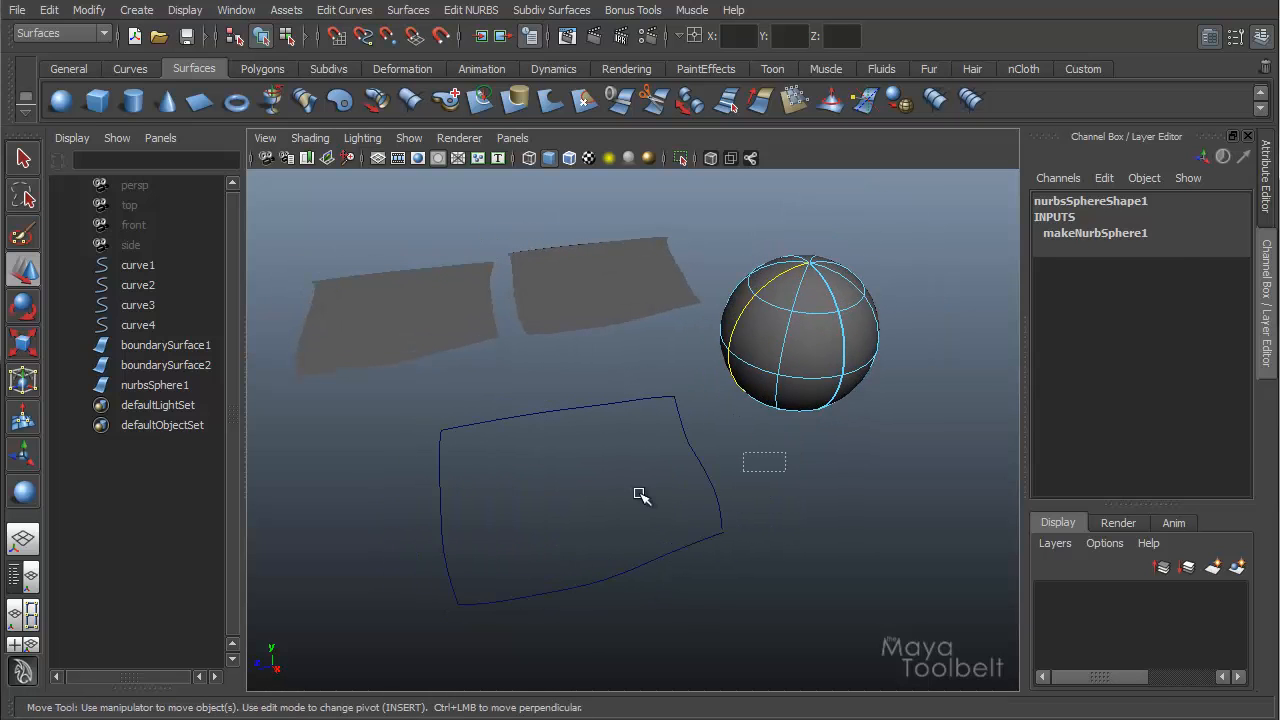
click(138, 324)
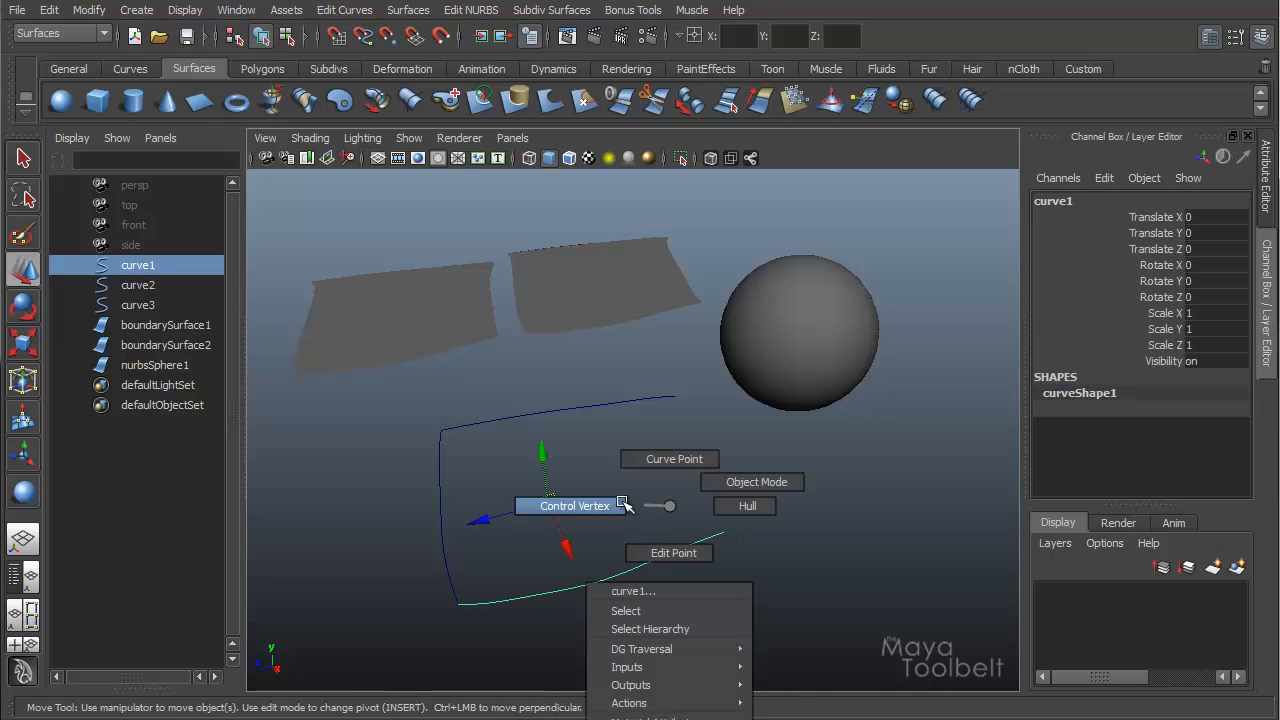
click(574, 505)
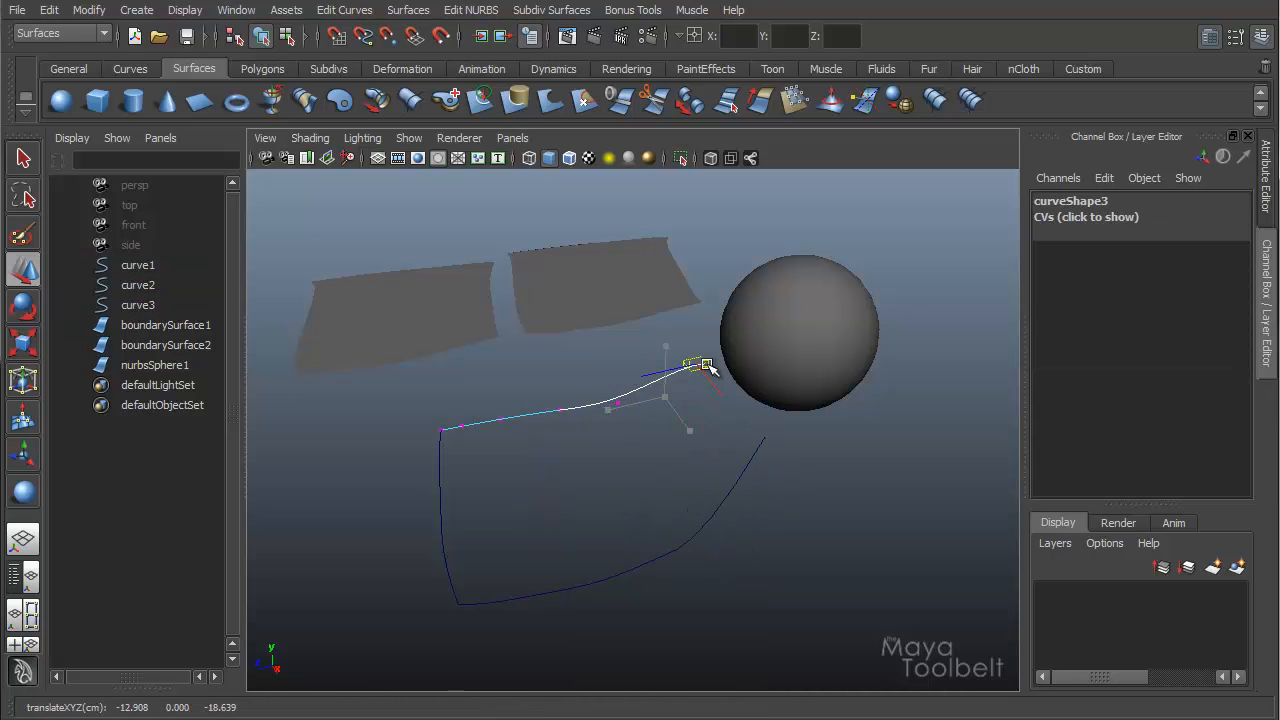
click(800, 335)
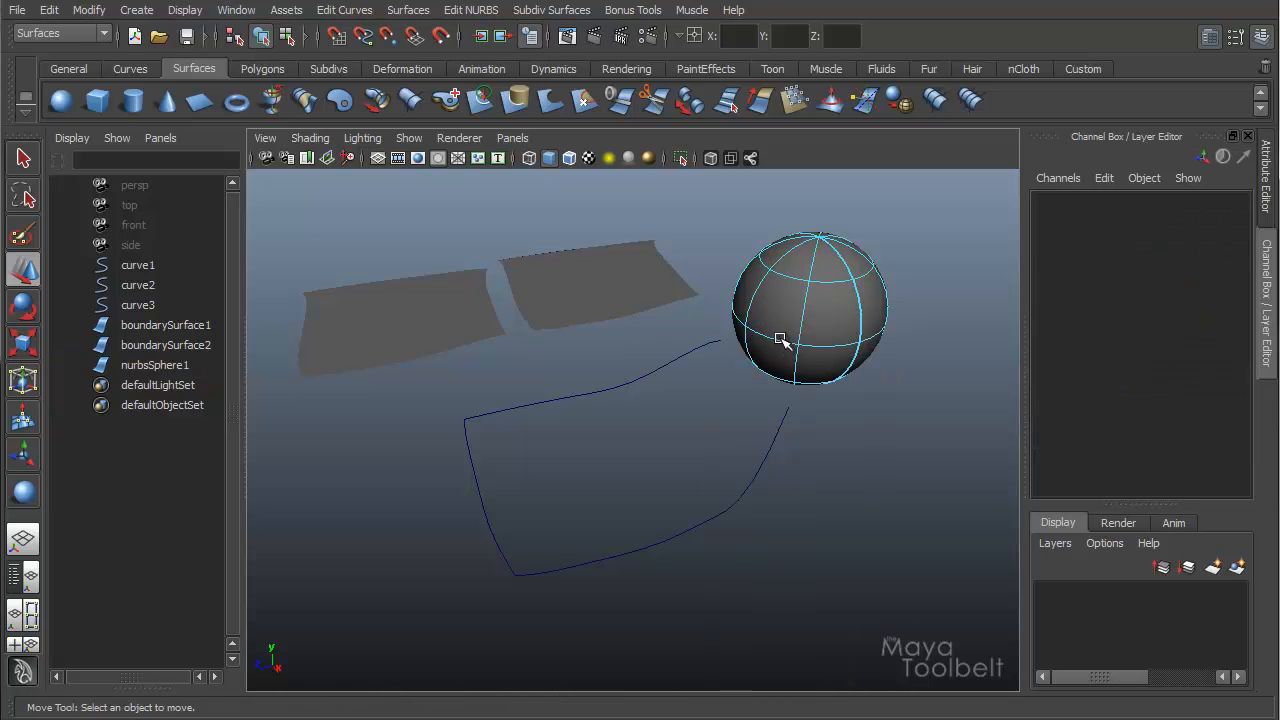
Step: Create boundarySurface3 from a sphere isoparm and curves 1–3 with default settings, then move and shrink the sphere
click(783, 340)
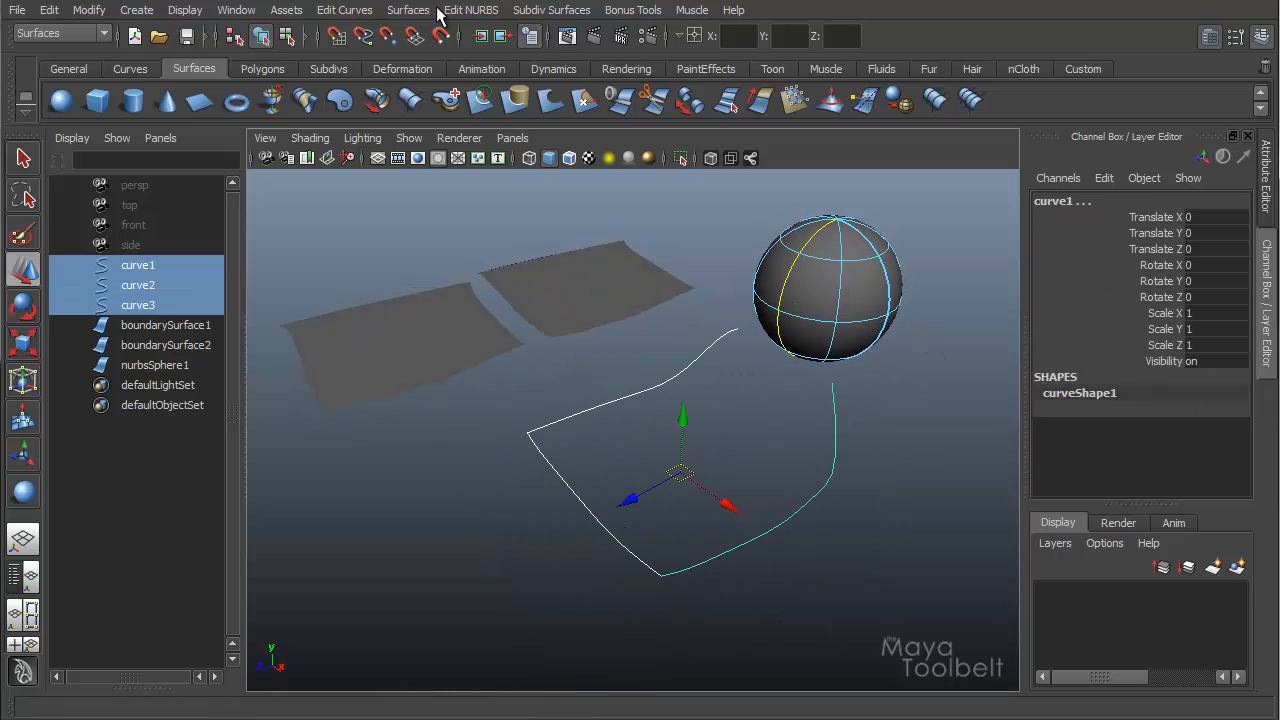
click(408, 10)
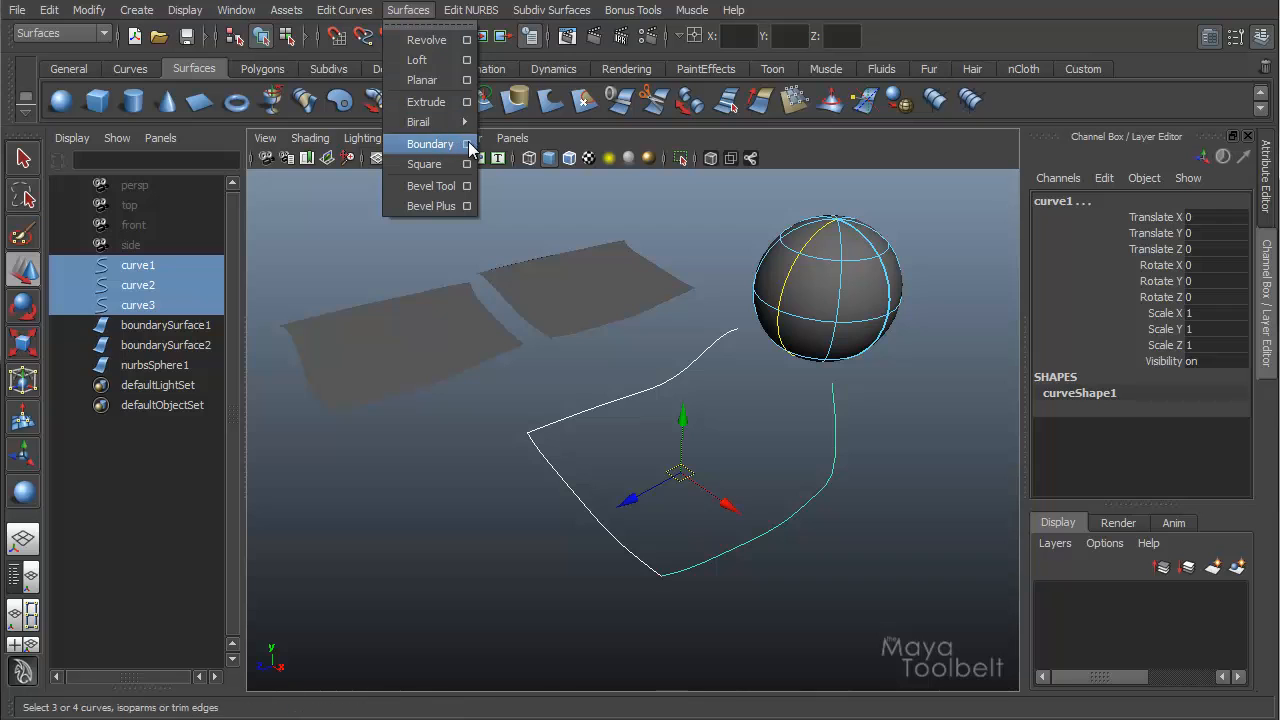
click(466, 143)
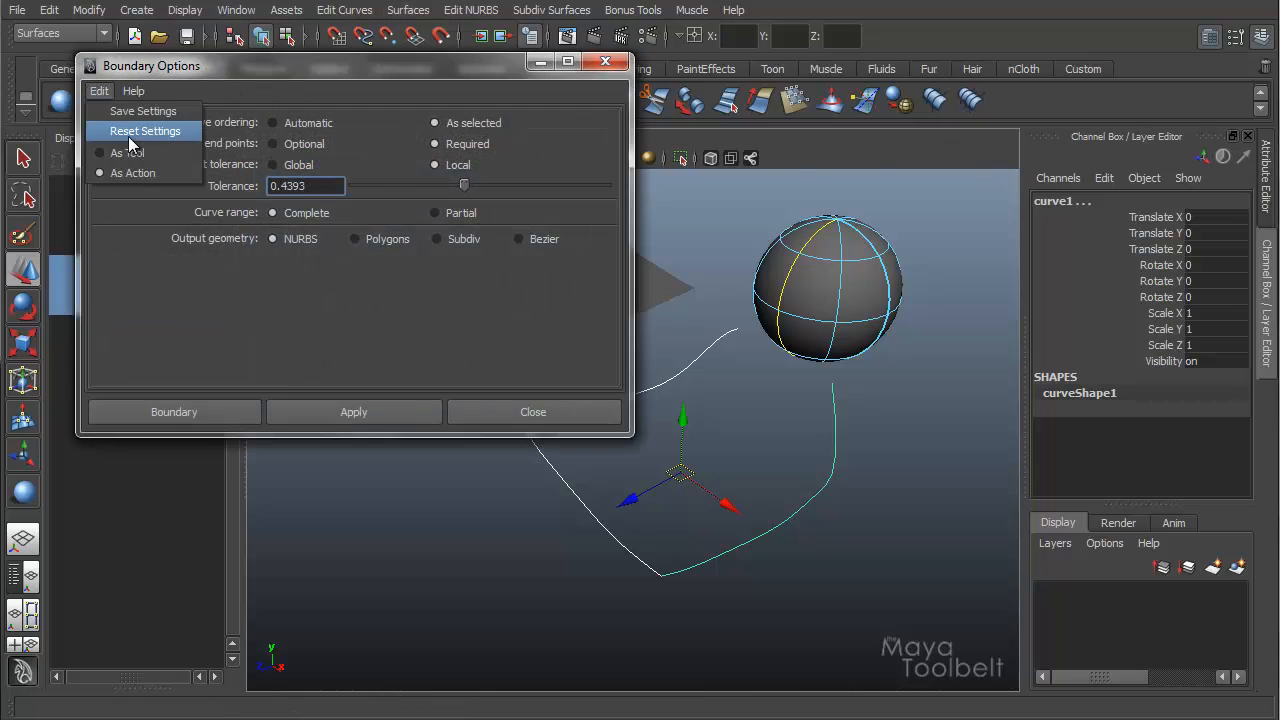
click(173, 412)
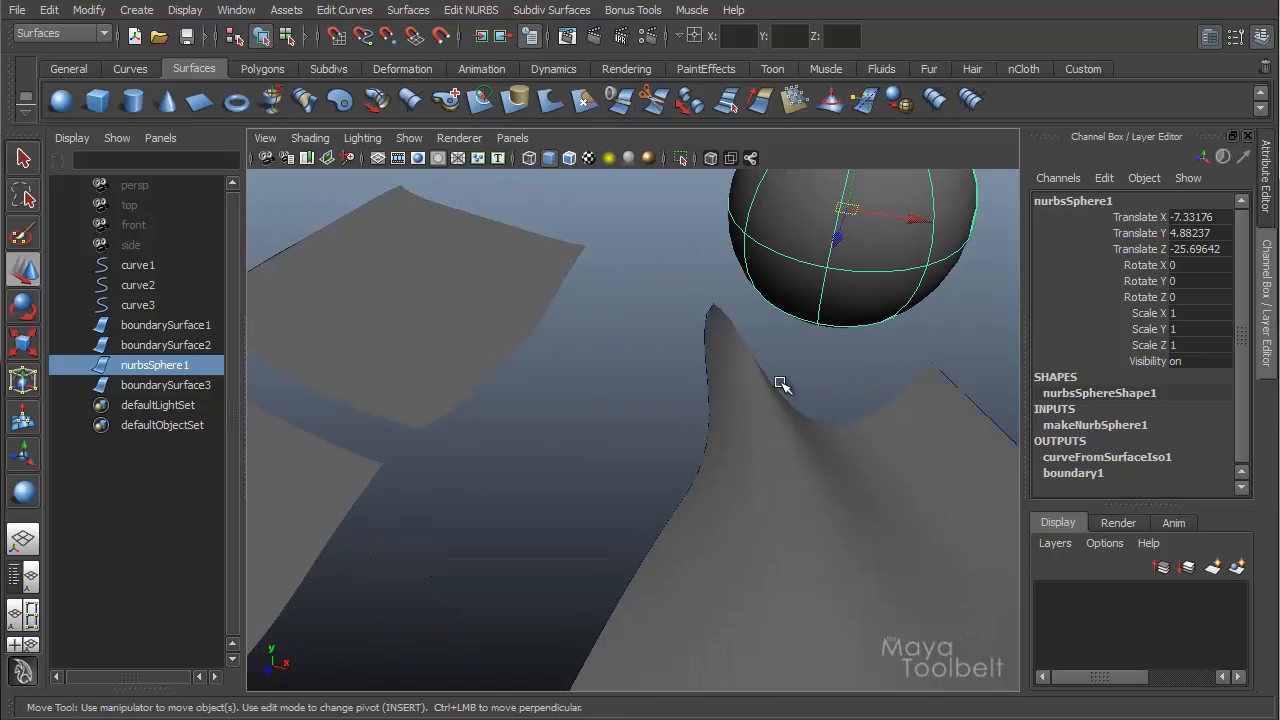
drag(782, 384, 872, 237)
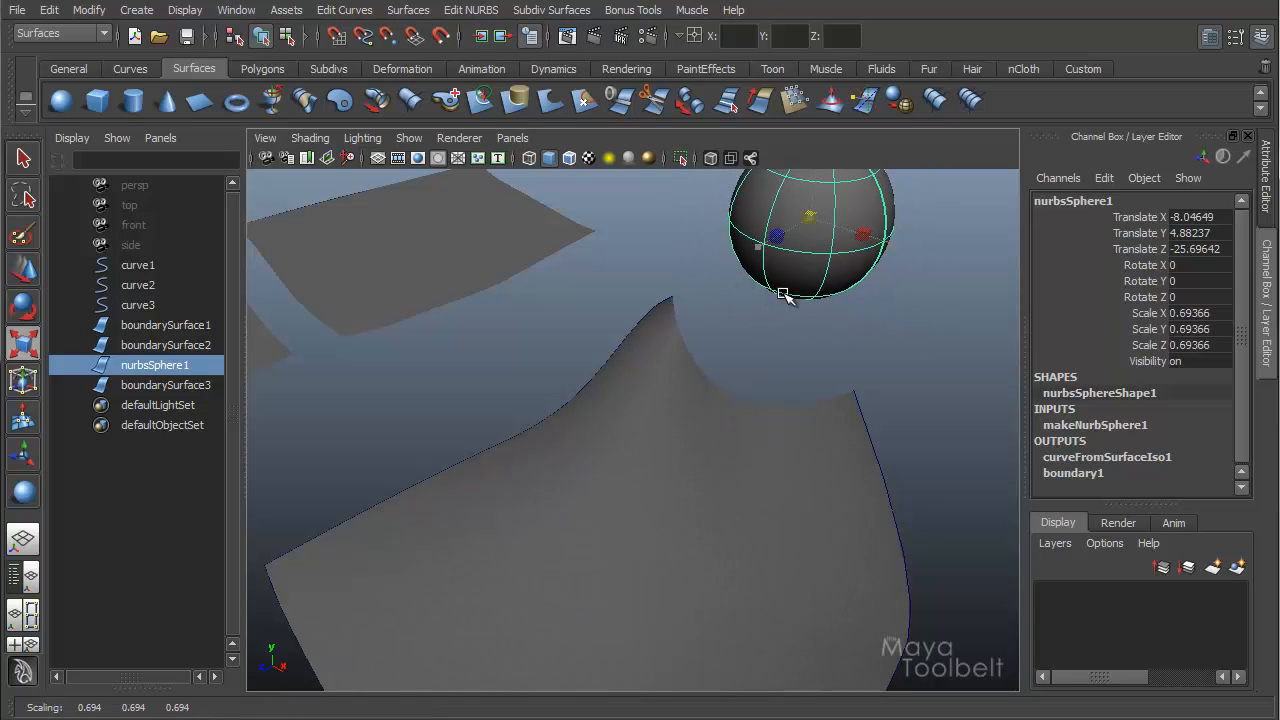
drag(785, 293, 715, 270)
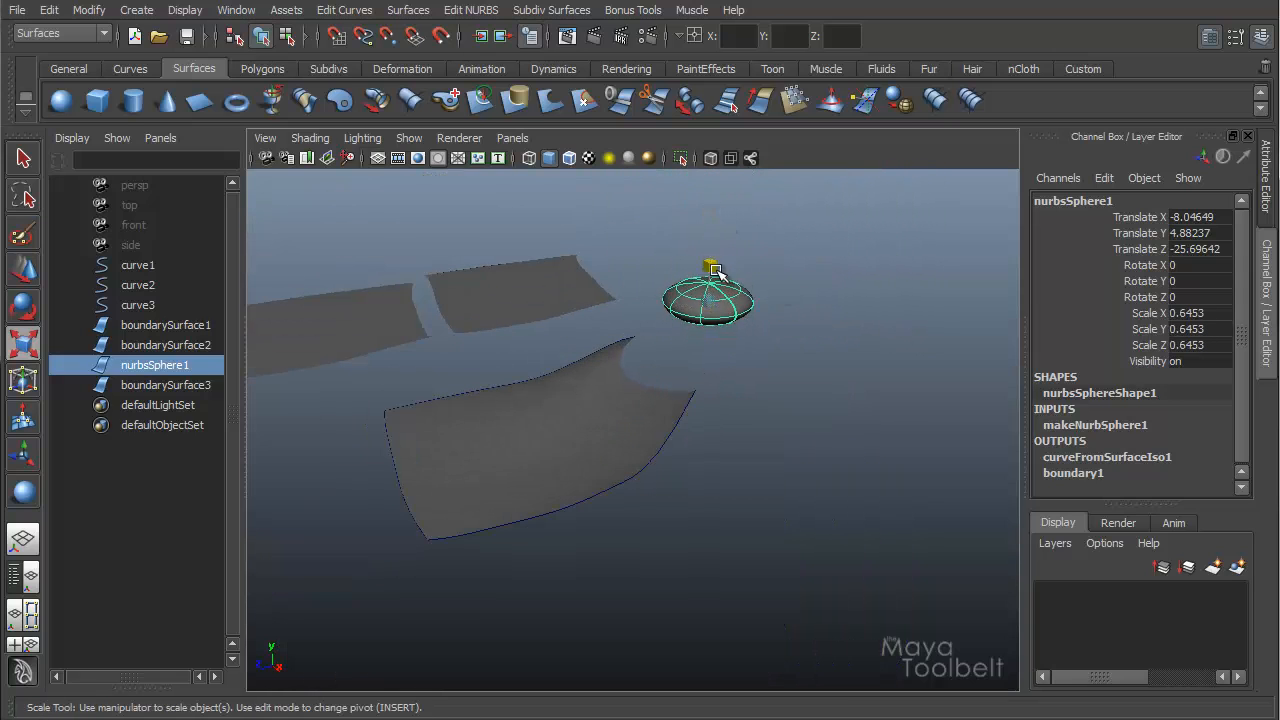